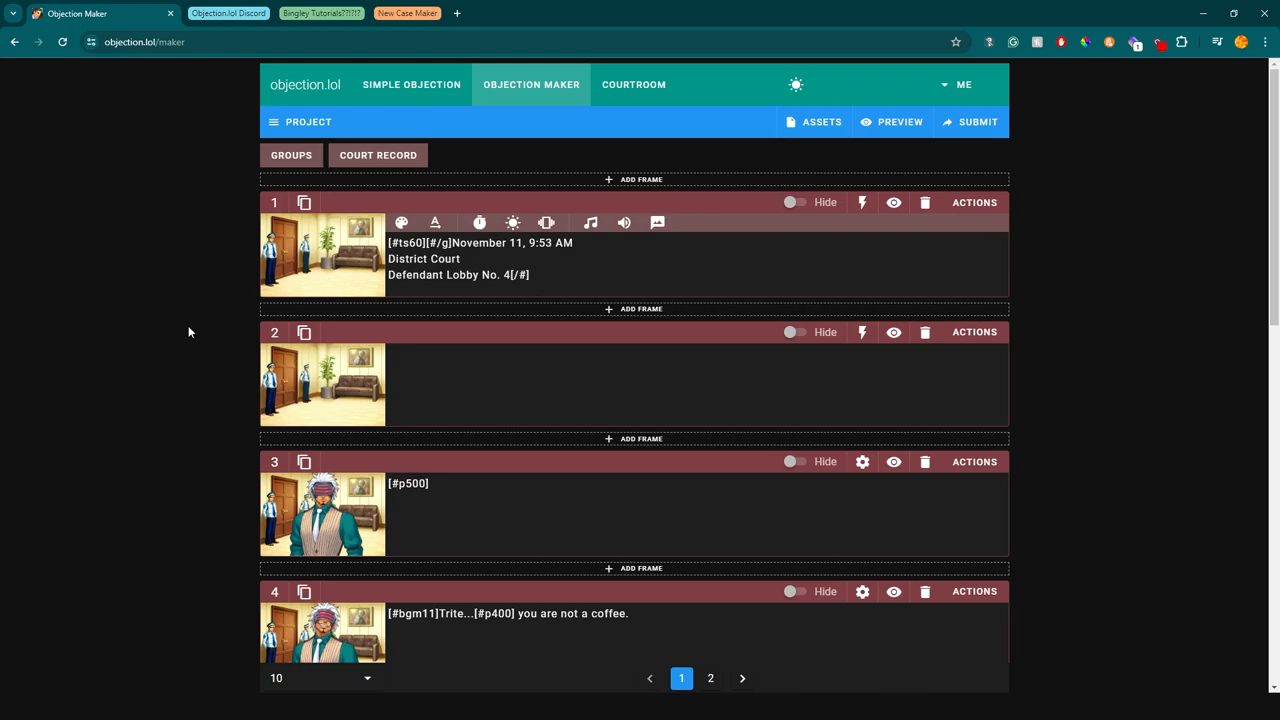
{"action": "left_click", "coordinate": [228, 12]}
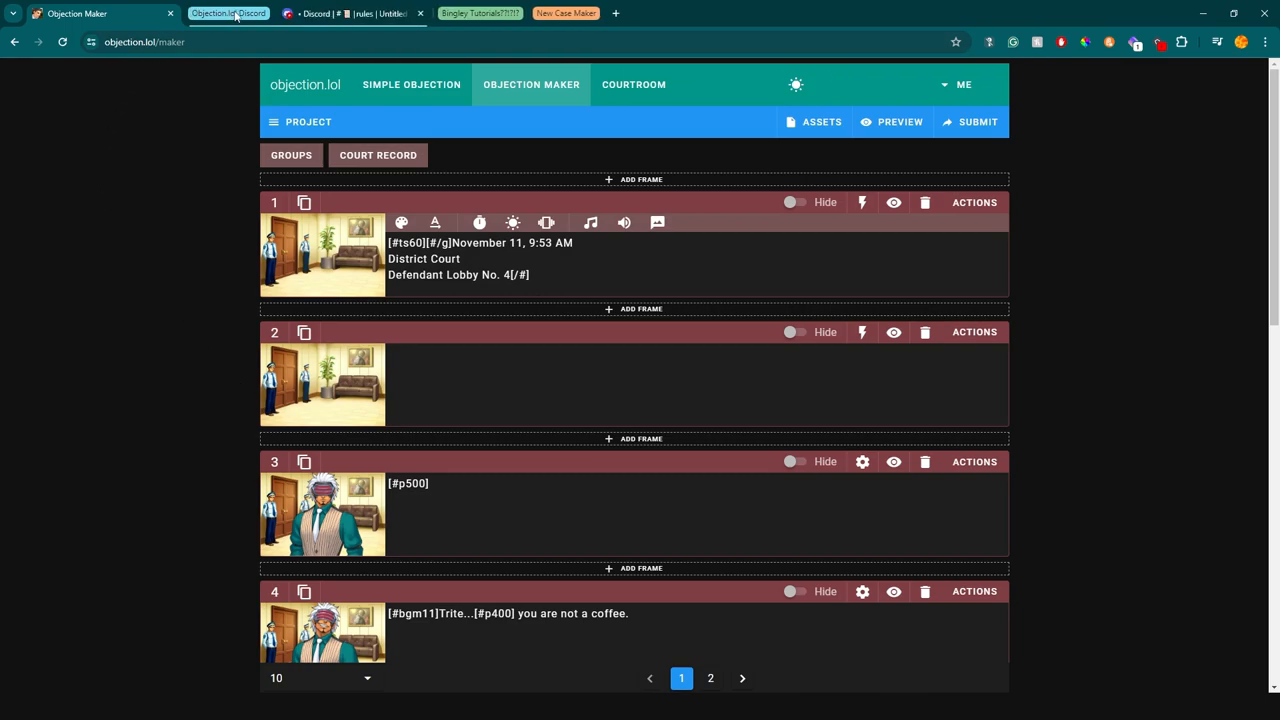
{"action": "left_click", "coordinate": [330, 12]}
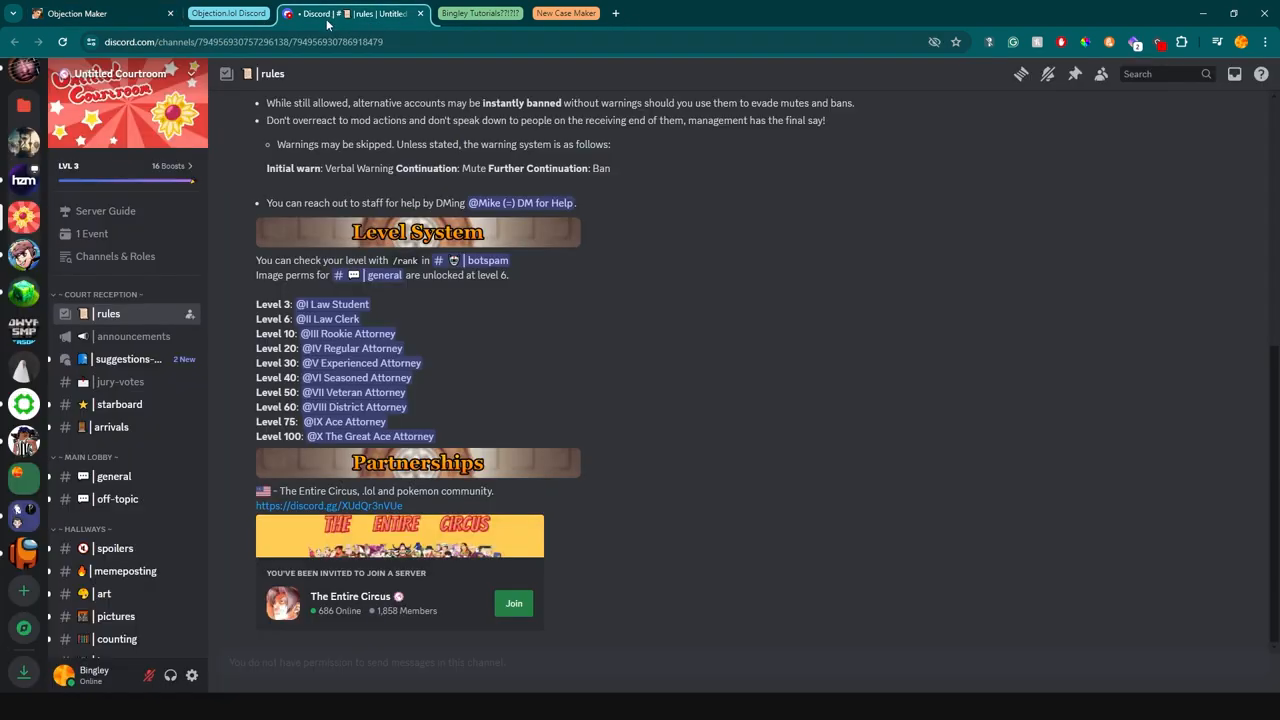
{"action": "mouse_move", "coordinate": [290, 480]}
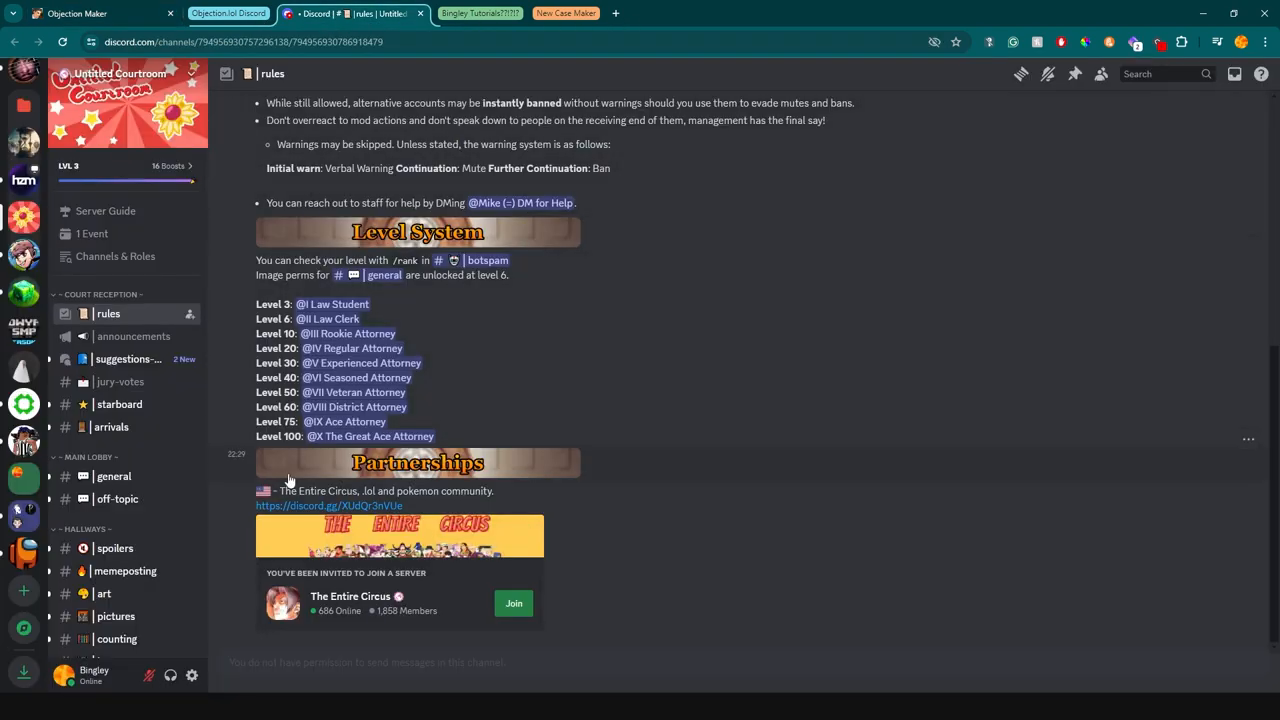
{"action": "left_click", "coordinate": [1120, 72]}
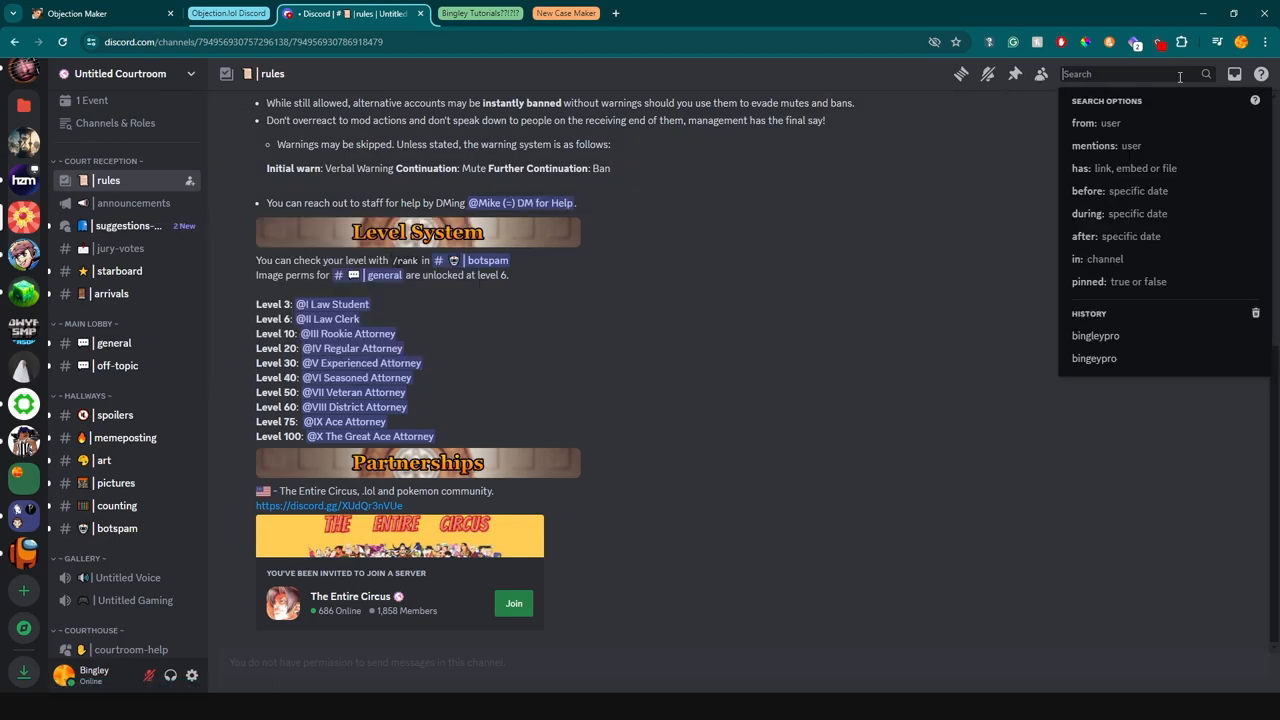
{"action": "type", "text": "bin"}
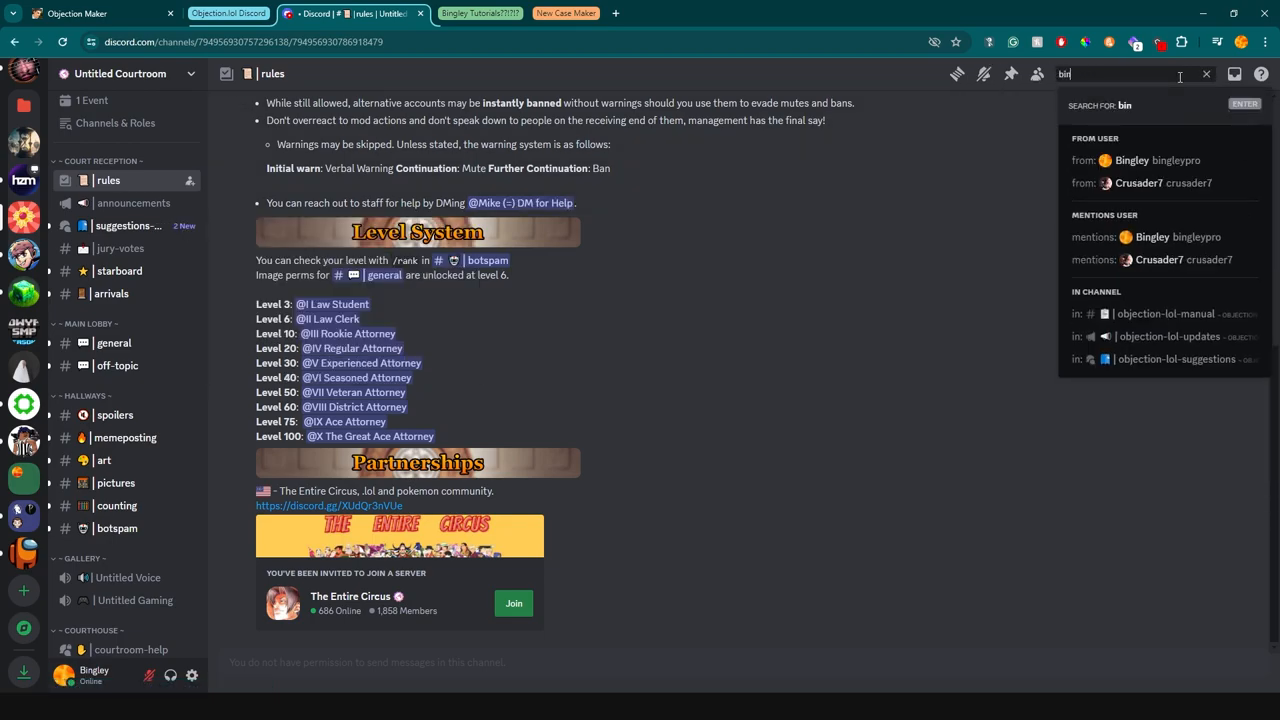
{"action": "type", "text": "gleypro"}
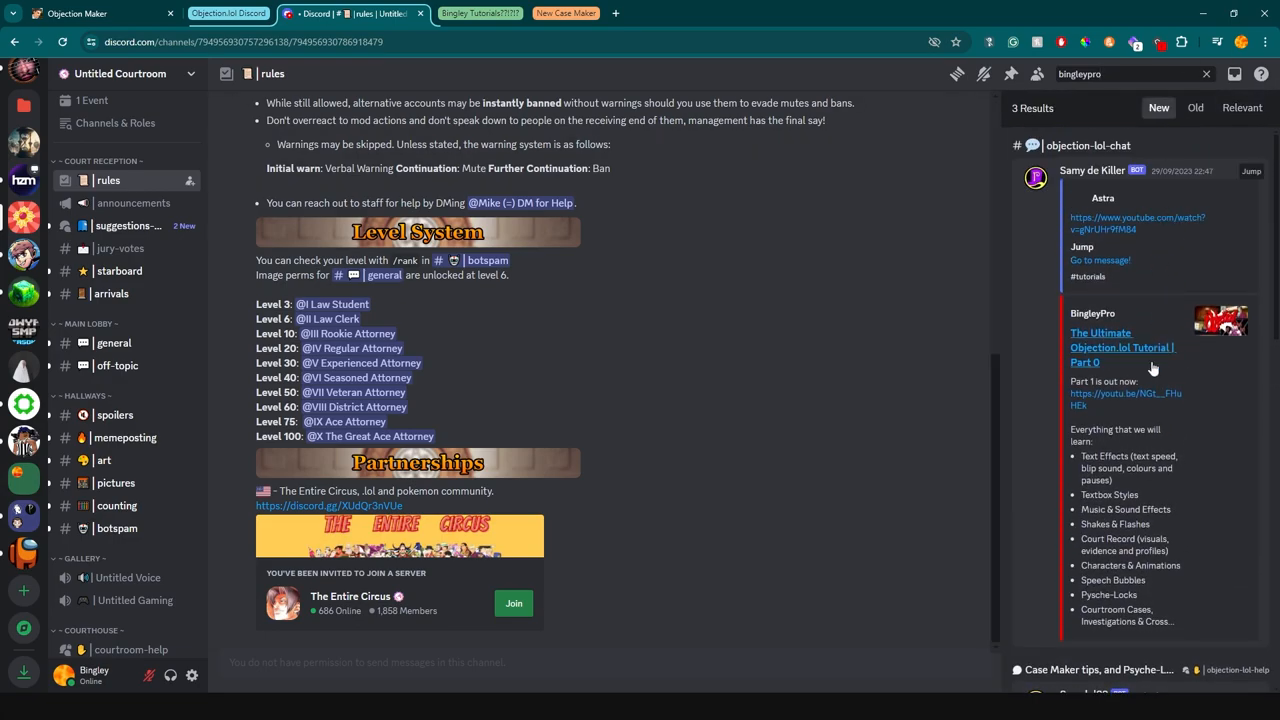
{"action": "scroll", "scroll_direction": "down", "scroll_amount": 3}
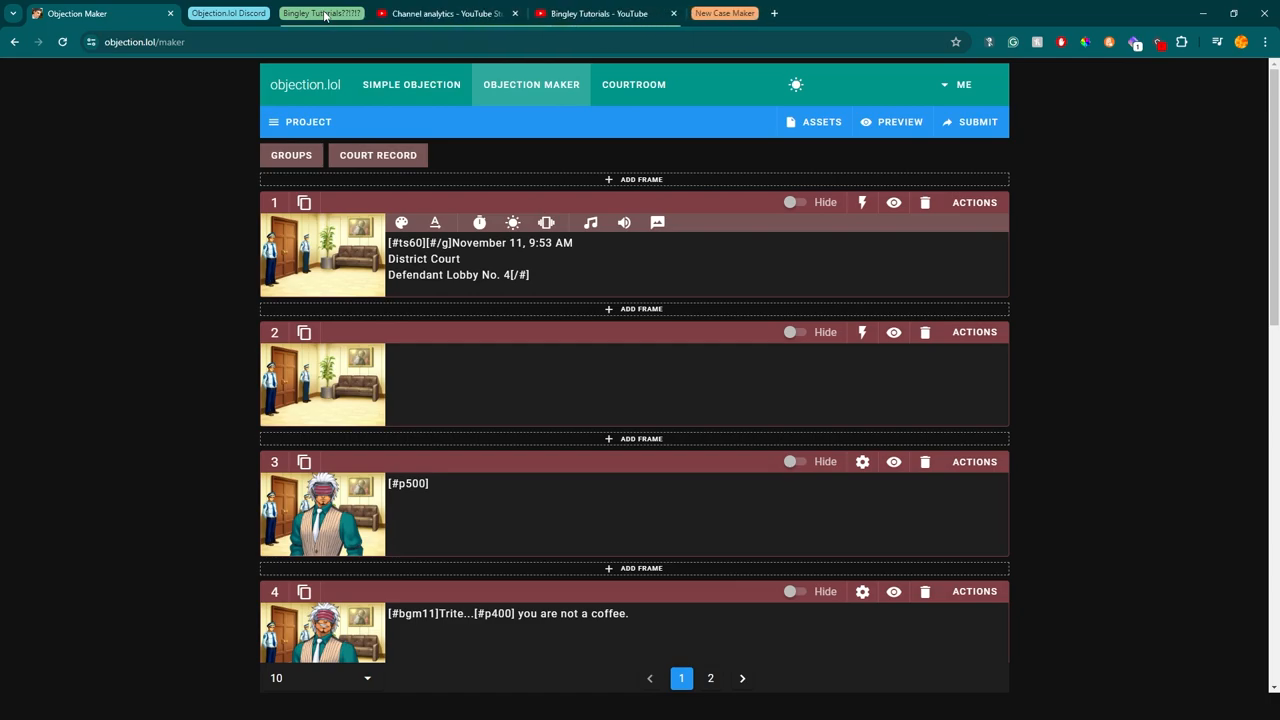
{"action": "mouse_move", "coordinate": [350, 28]}
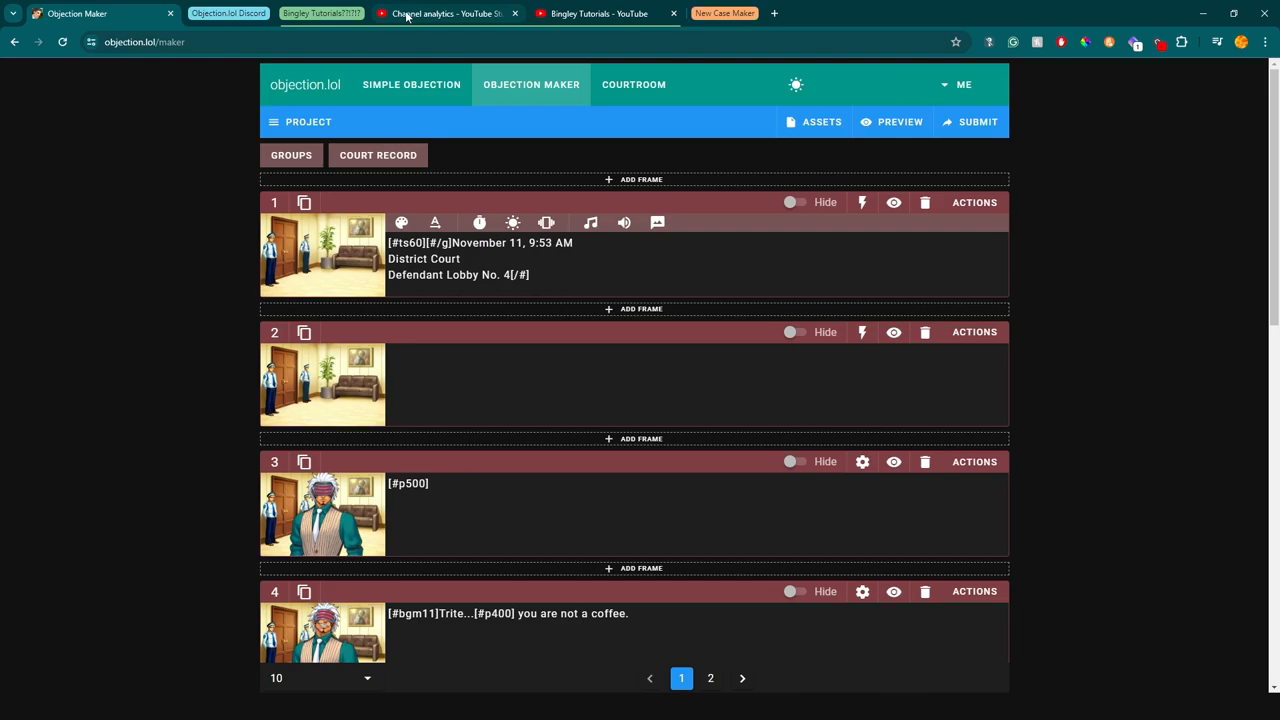
Compare the Subscribers and Views trend graphs in analytics, then go to the Bingley Tutorials channel page
{"action": "left_click", "coordinate": [444, 12]}
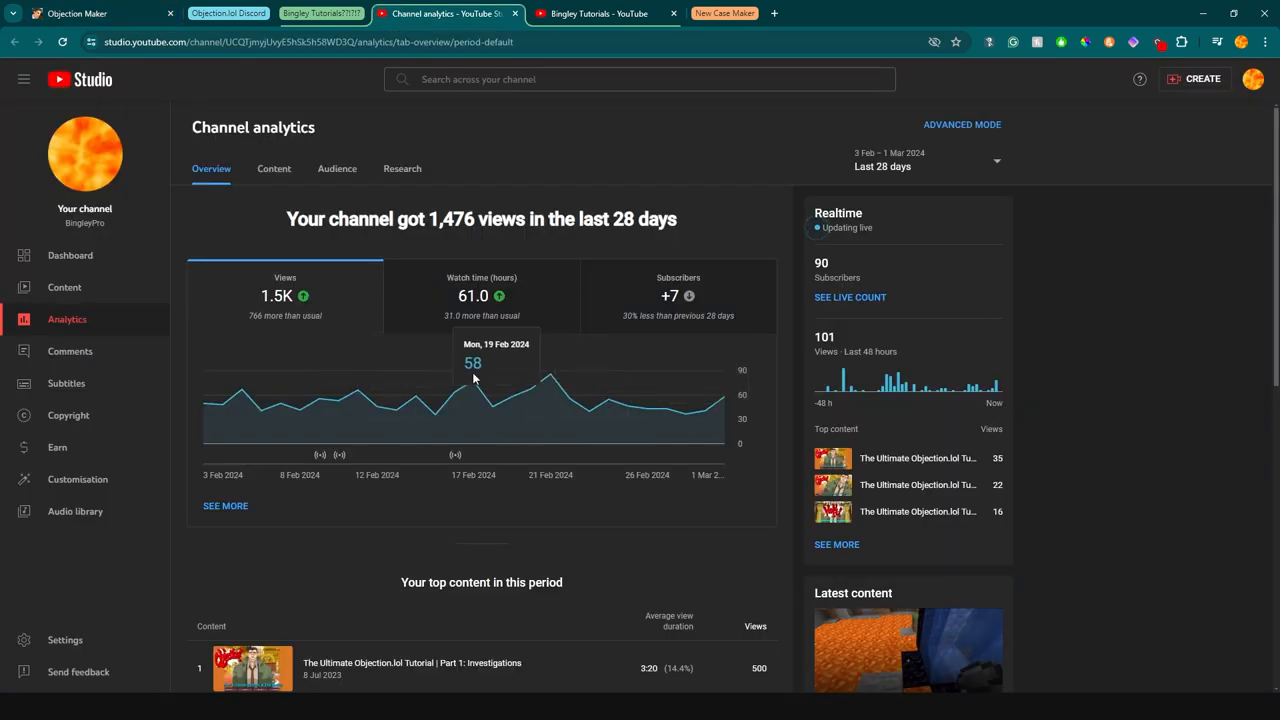
{"action": "mouse_move", "coordinate": [212, 410]}
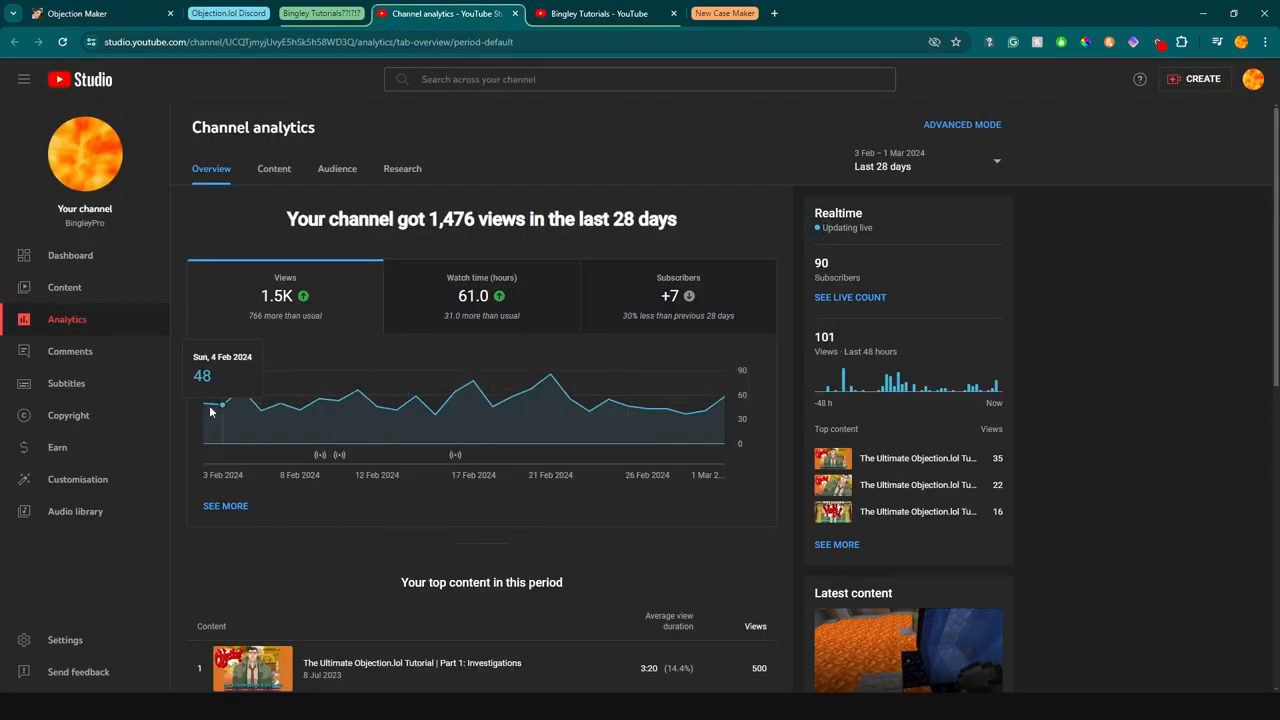
{"action": "mouse_move", "coordinate": [668, 408]}
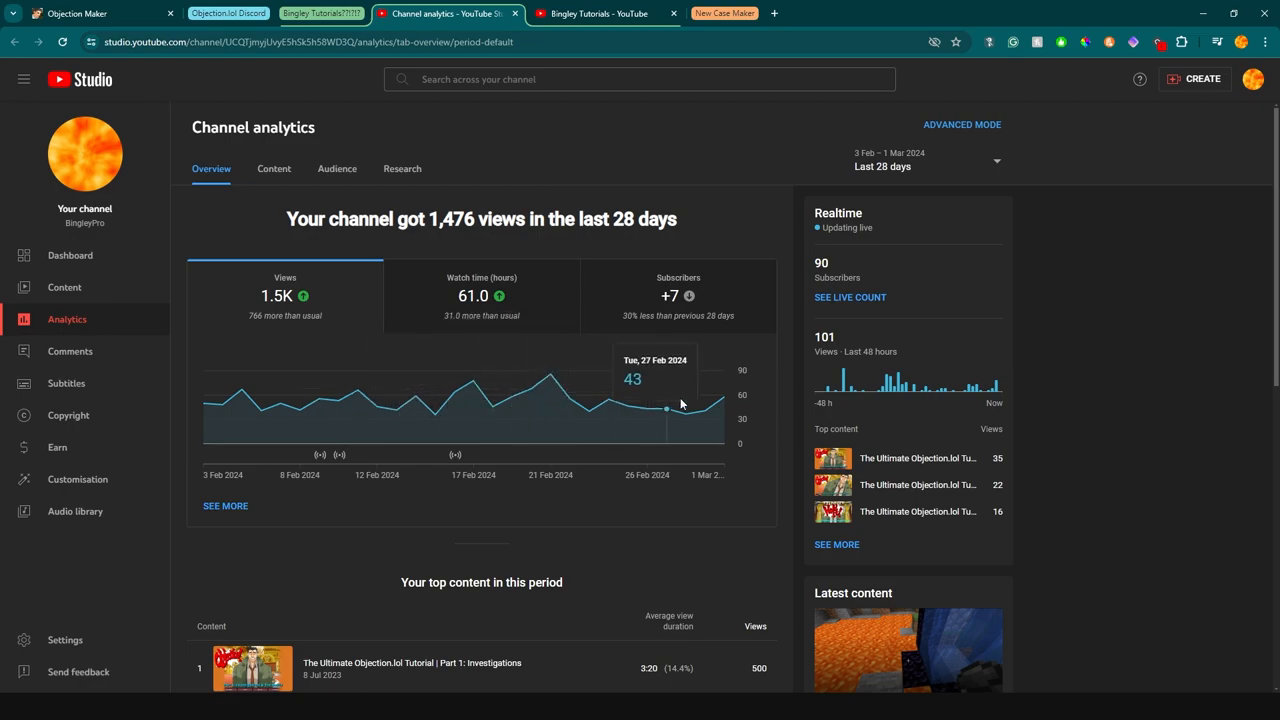
{"action": "mouse_move", "coordinate": [592, 398]}
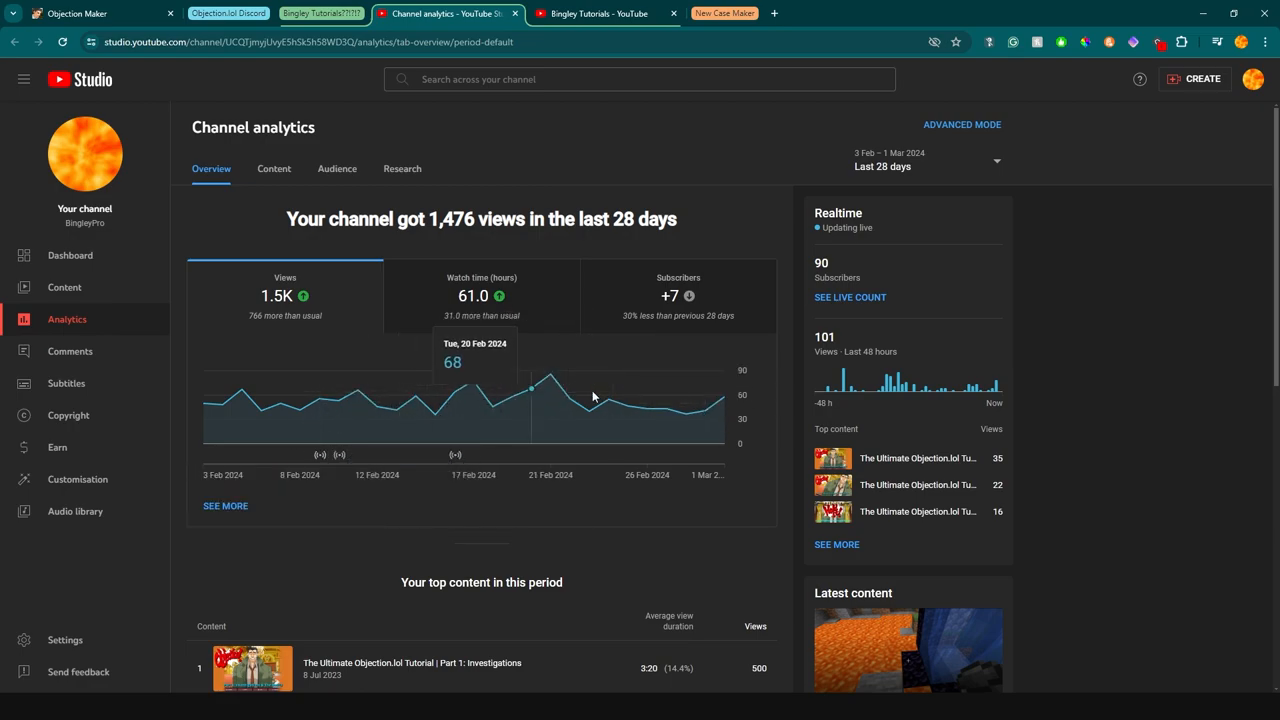
{"action": "mouse_move", "coordinate": [628, 406]}
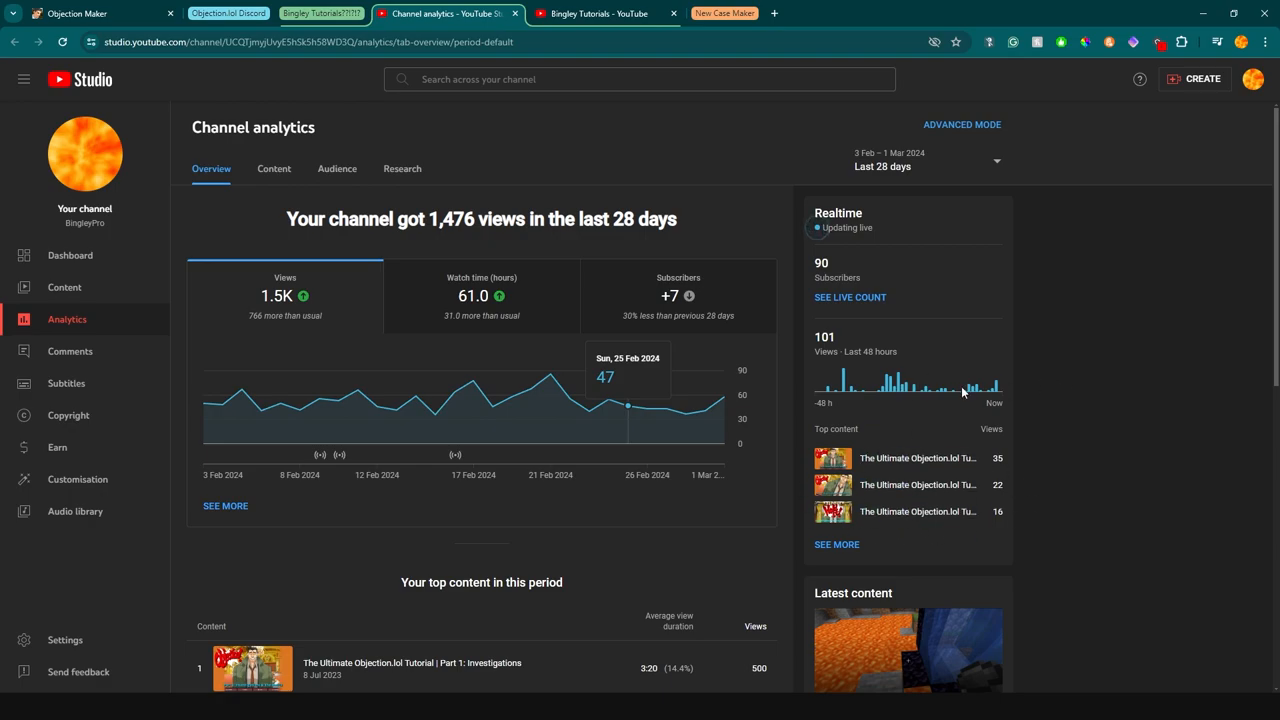
{"action": "mouse_move", "coordinate": [880, 392]}
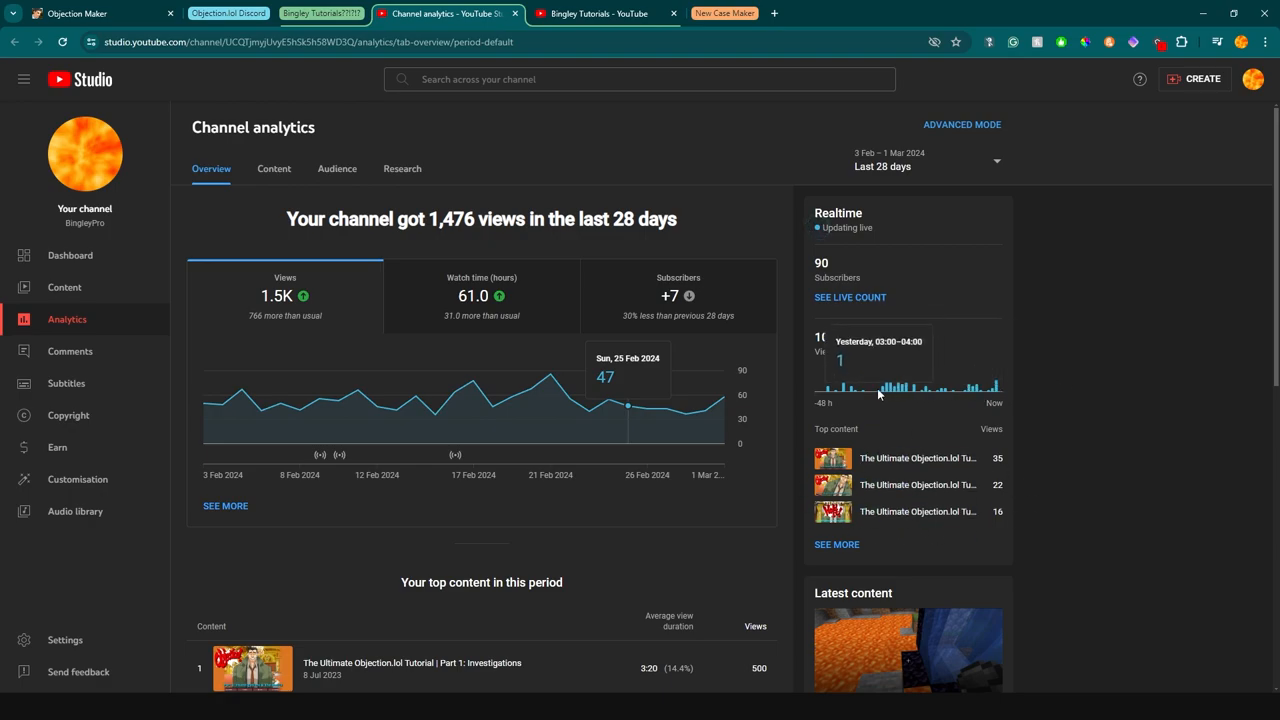
{"action": "mouse_move", "coordinate": [412, 404]}
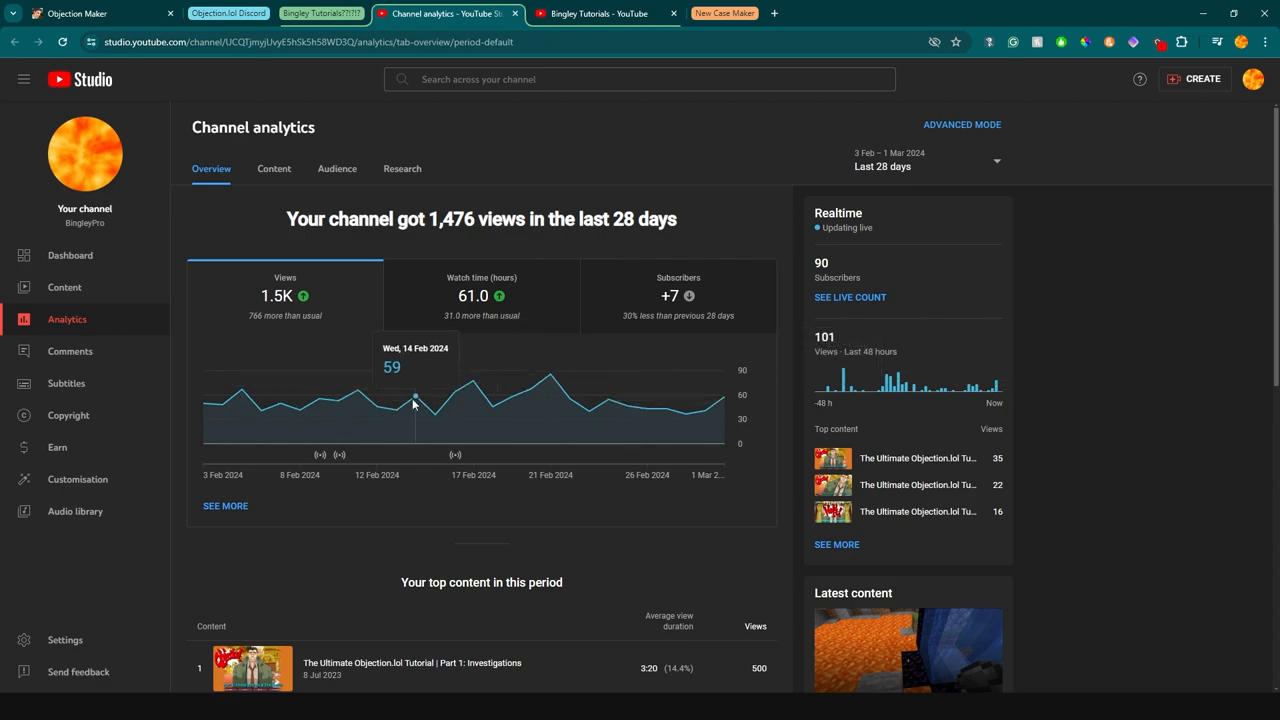
{"action": "mouse_move", "coordinate": [512, 396]}
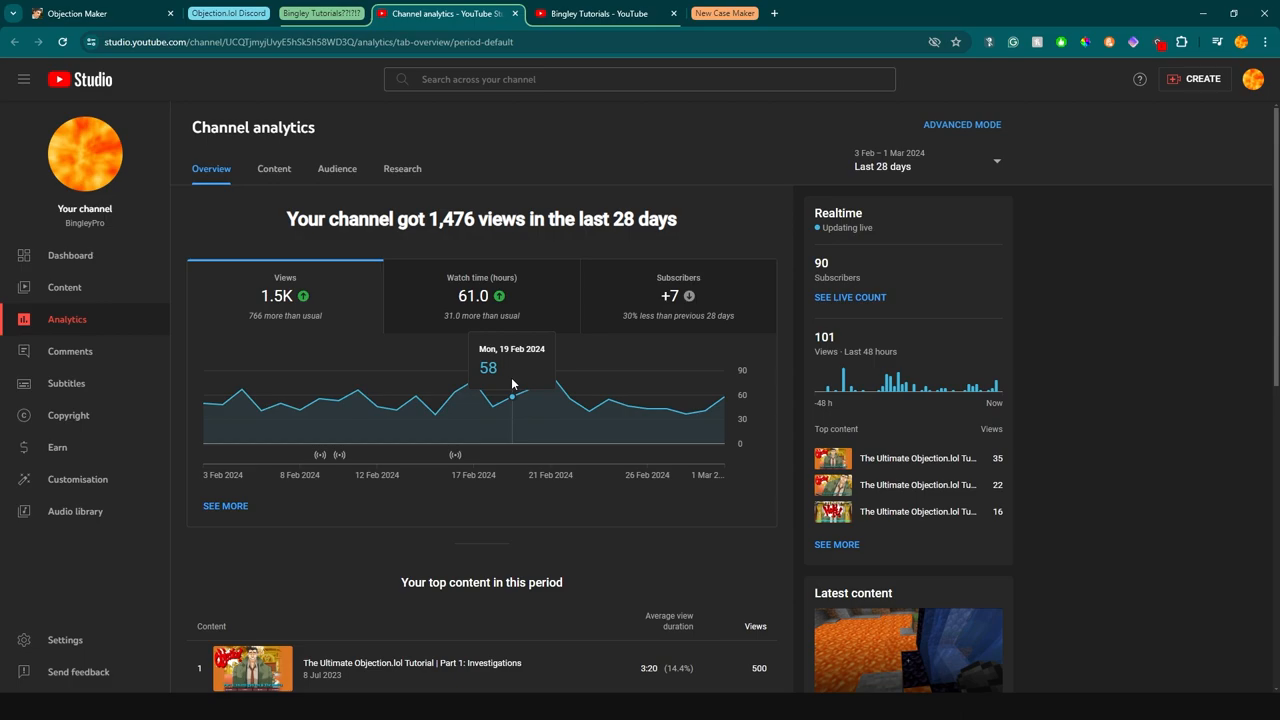
{"action": "left_click", "coordinate": [678, 296]}
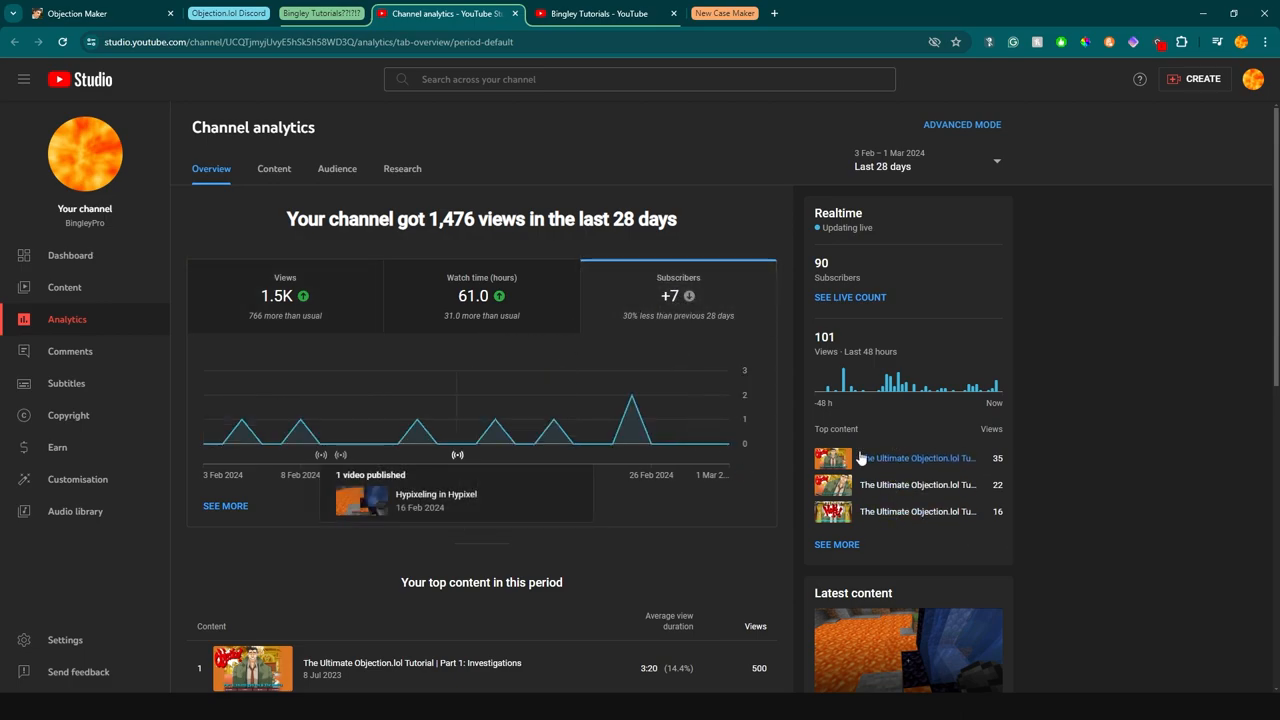
{"action": "left_click", "coordinate": [284, 296]}
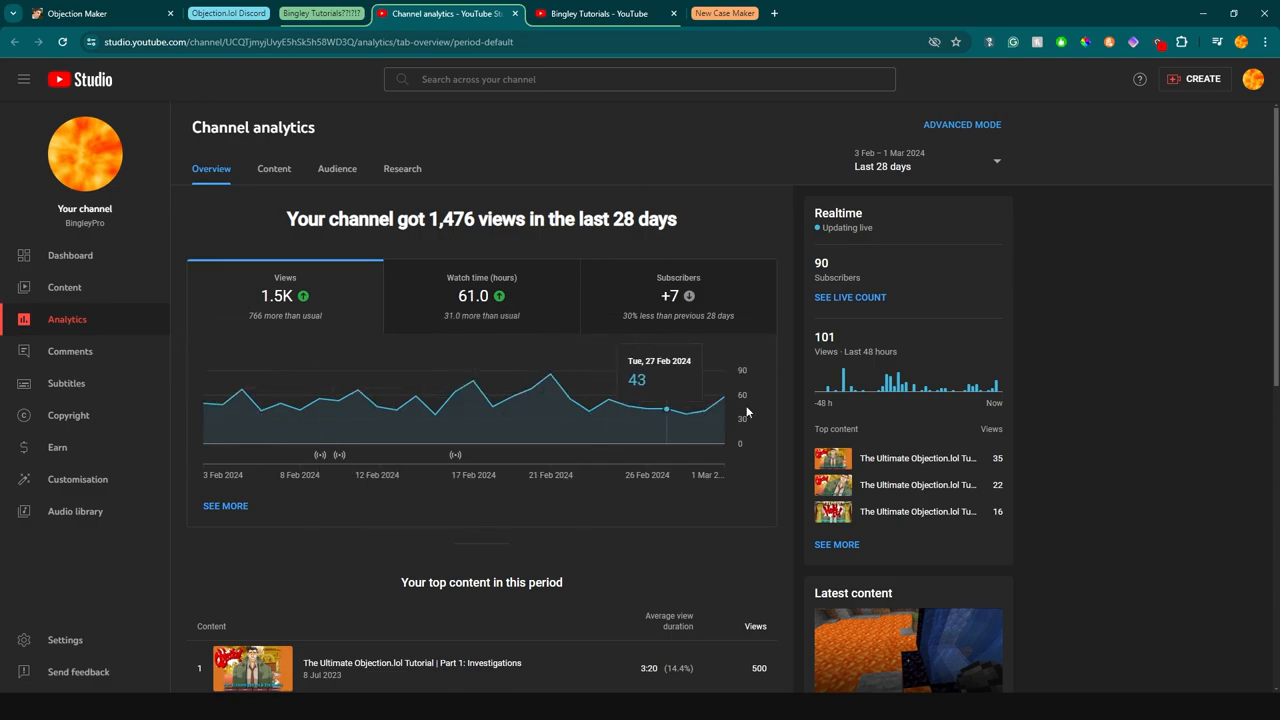
{"action": "left_click", "coordinate": [596, 12]}
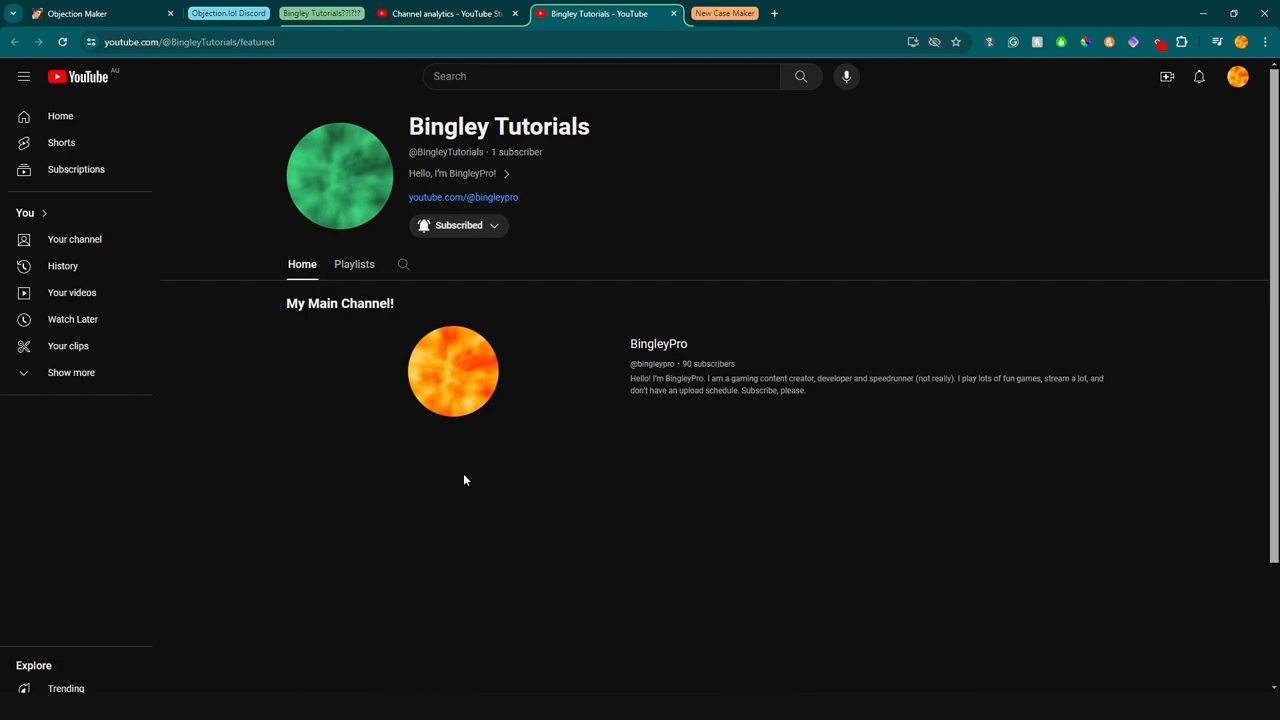
{"action": "mouse_move", "coordinate": [600, 192]}
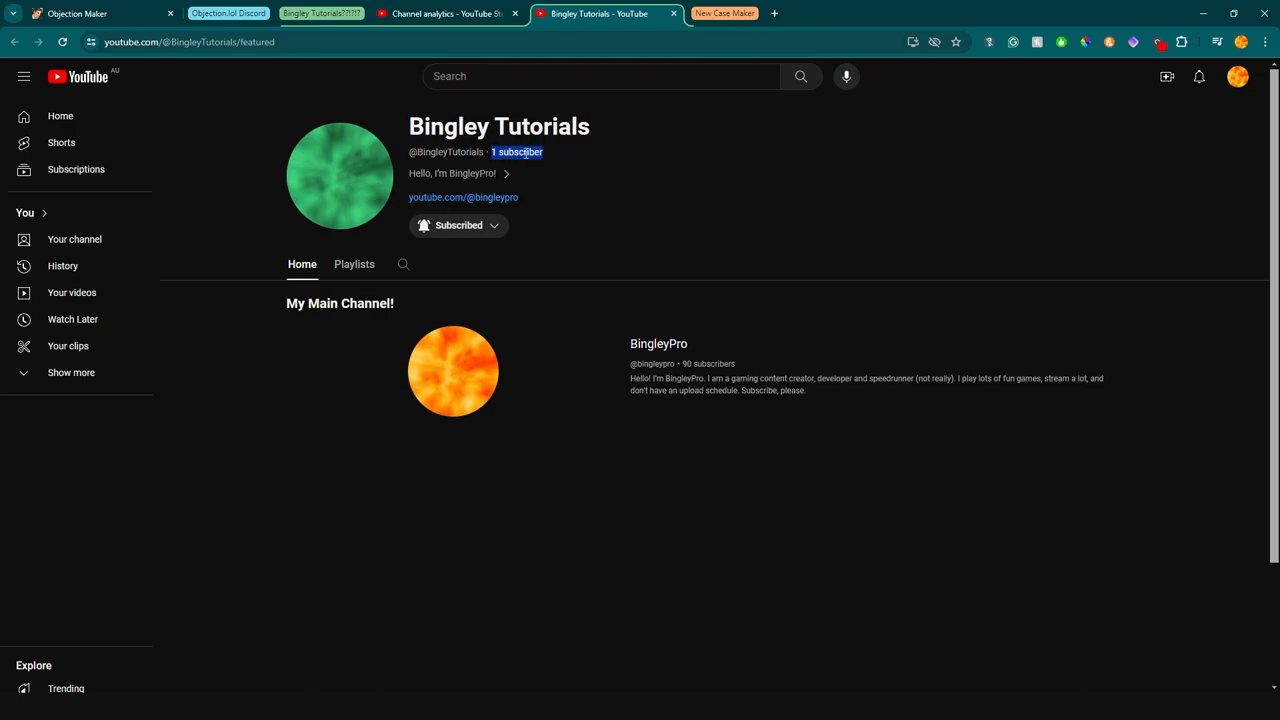
{"action": "double_click", "coordinate": [498, 126]}
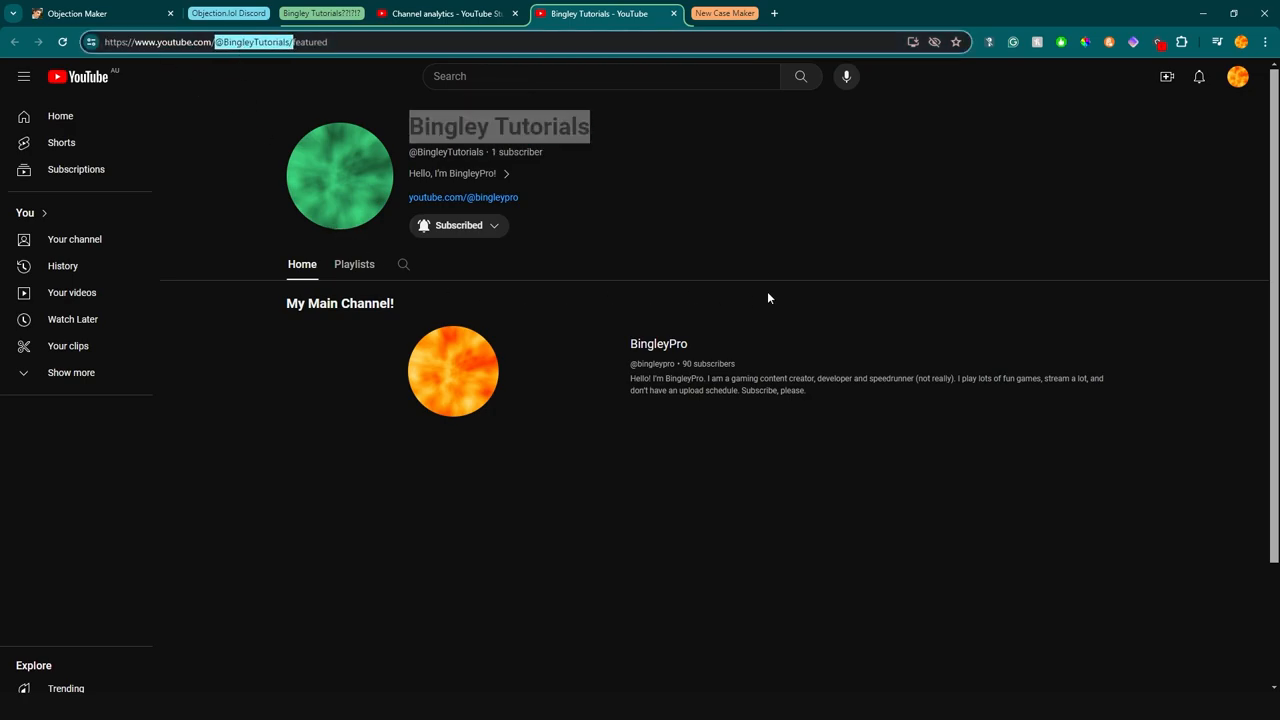
{"action": "left_click", "coordinate": [590, 76]}
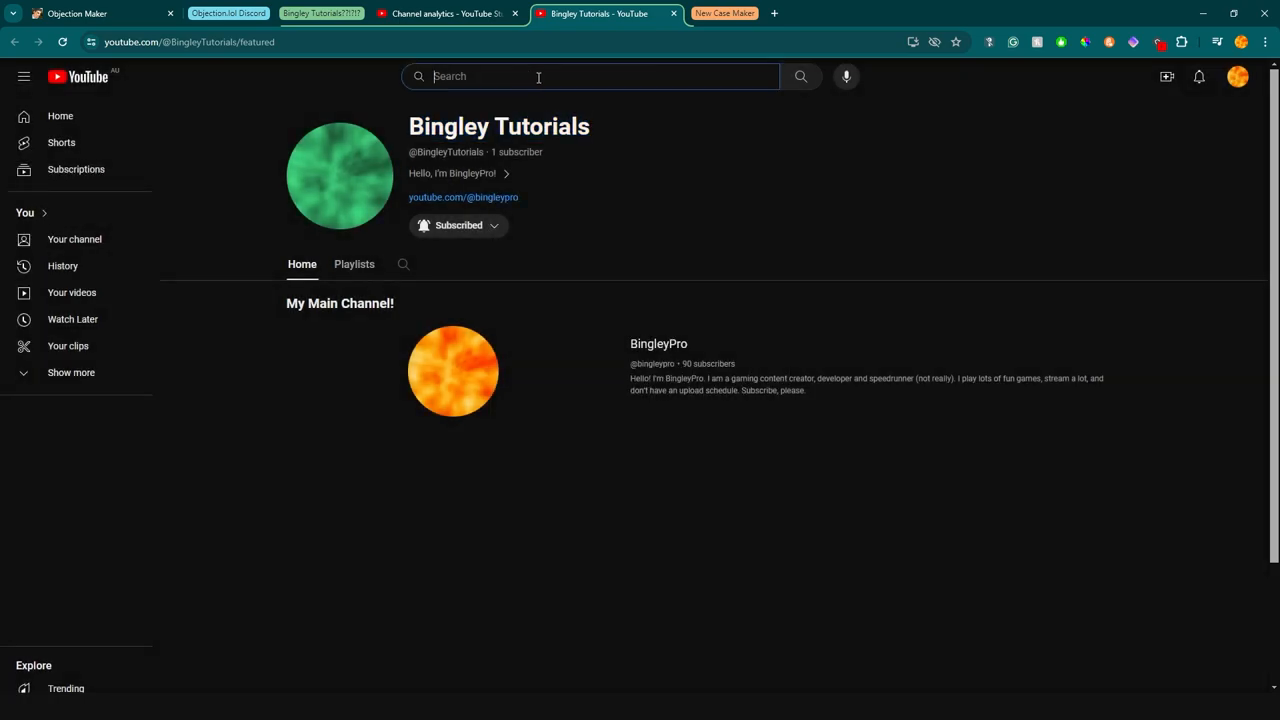
{"action": "mouse_move", "coordinate": [600, 390]}
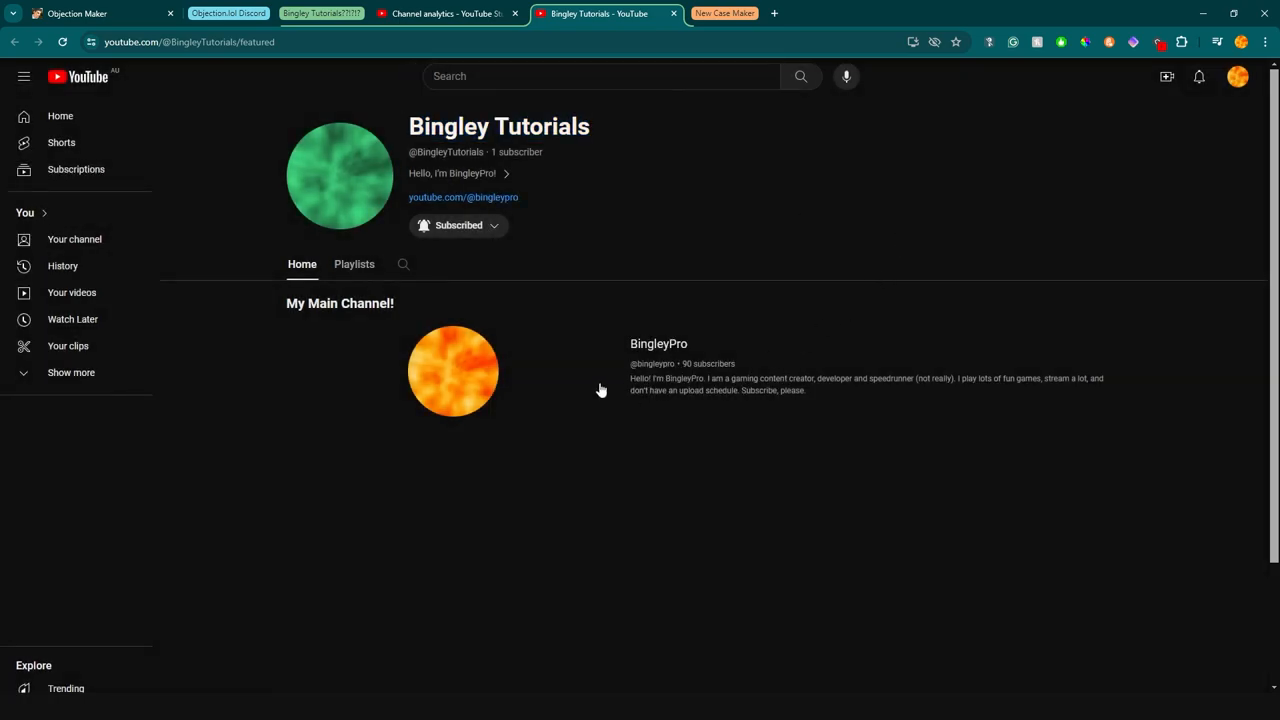
{"action": "mouse_move", "coordinate": [752, 296]}
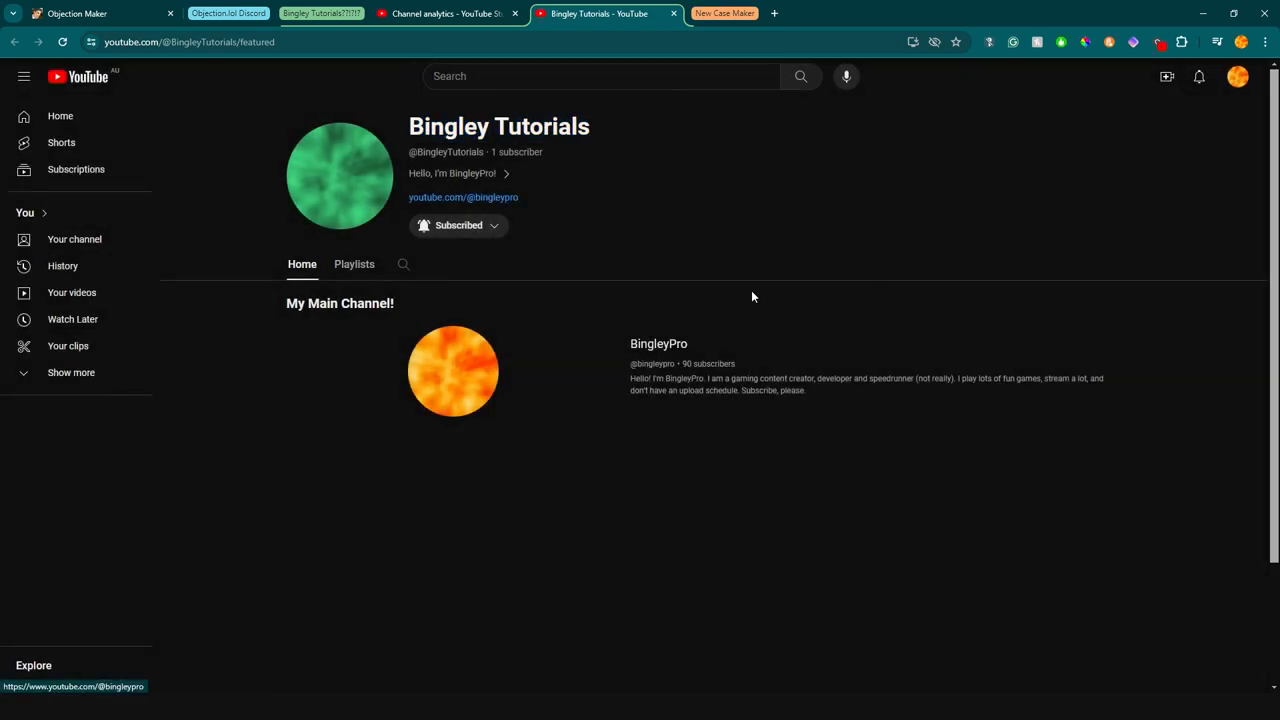
{"action": "mouse_move", "coordinate": [574, 264]}
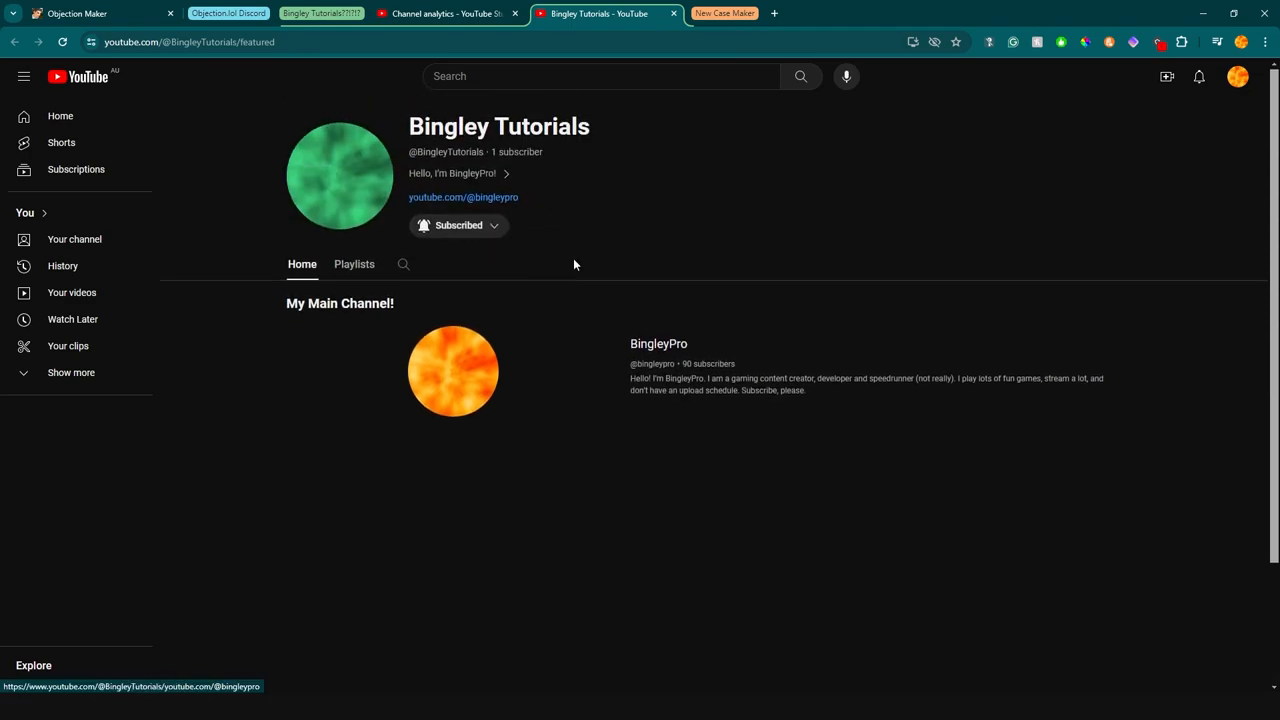
{"action": "mouse_move", "coordinate": [756, 610]}
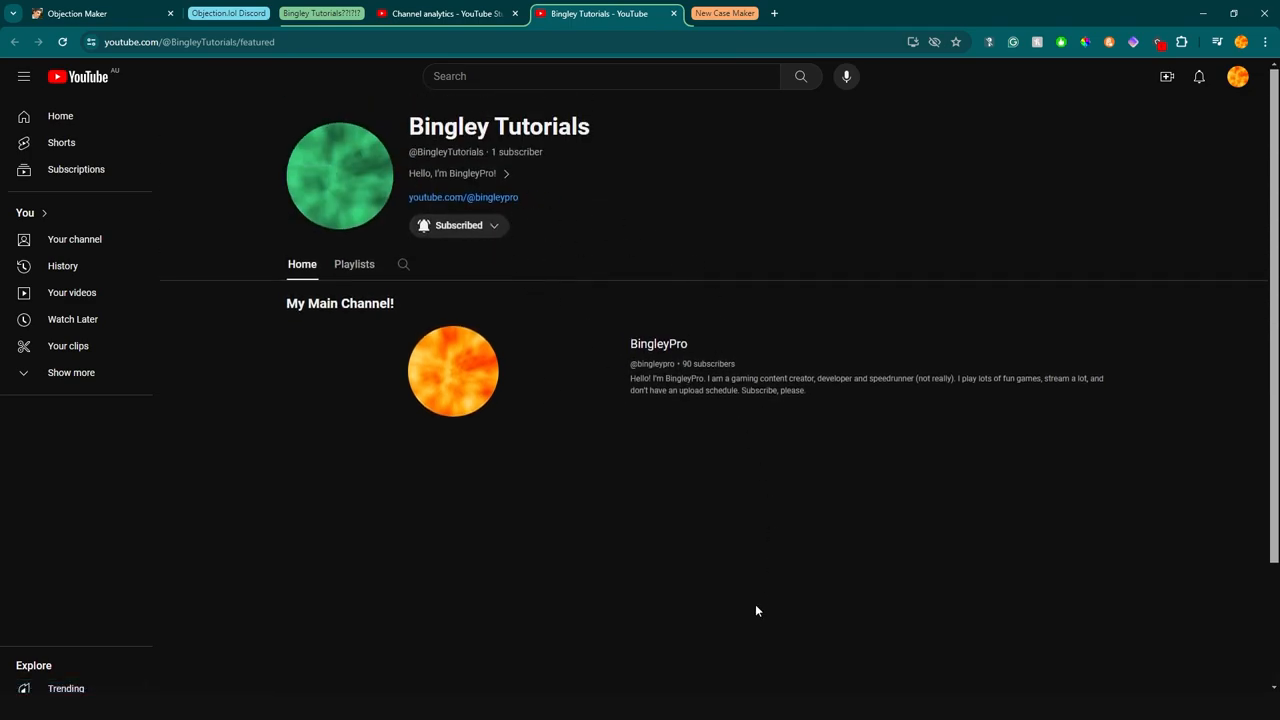
{"action": "mouse_move", "coordinate": [856, 336]}
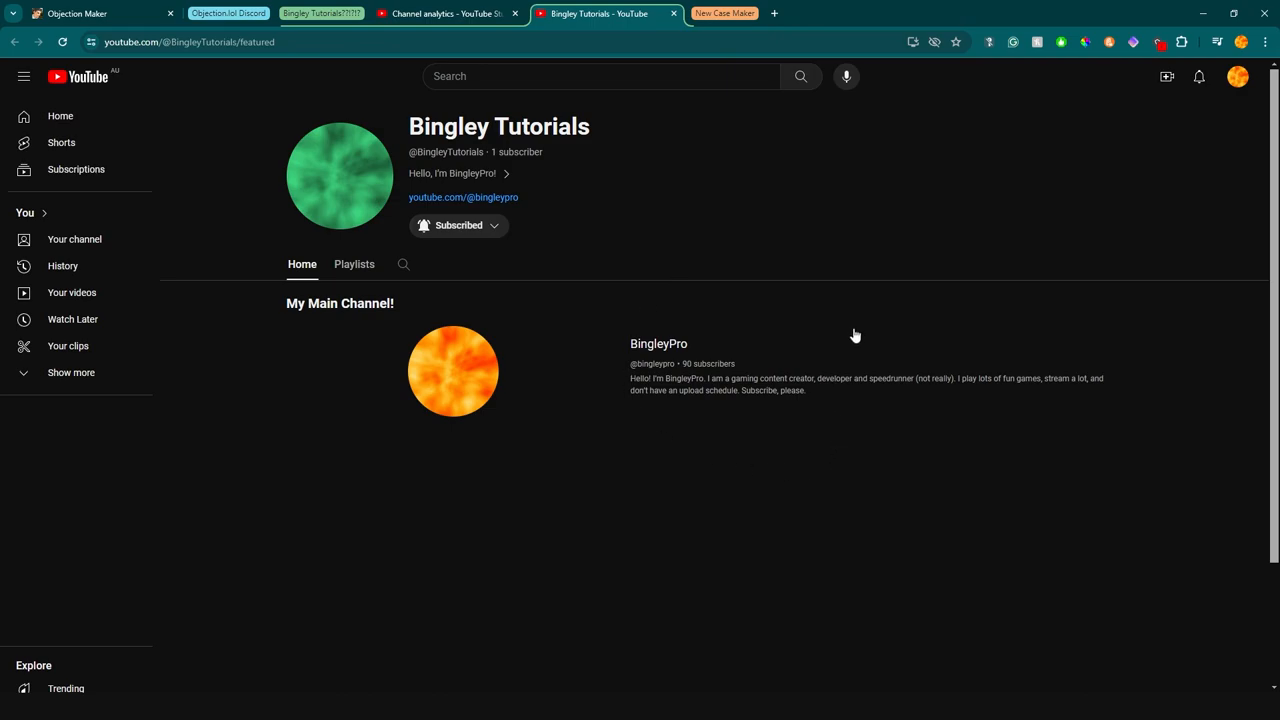
{"action": "mouse_move", "coordinate": [620, 444]}
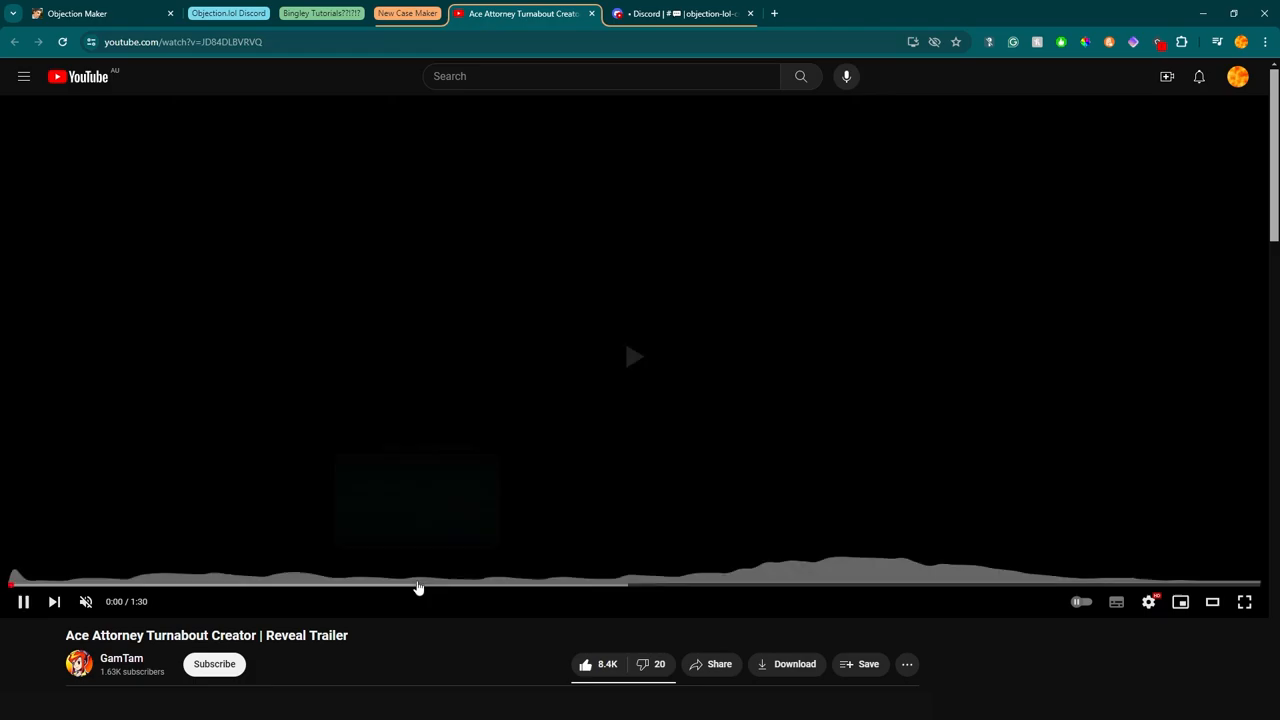
Skip to the end of the Turnabout Creator trailer and scroll down to the comments
{"action": "left_click", "coordinate": [636, 356]}
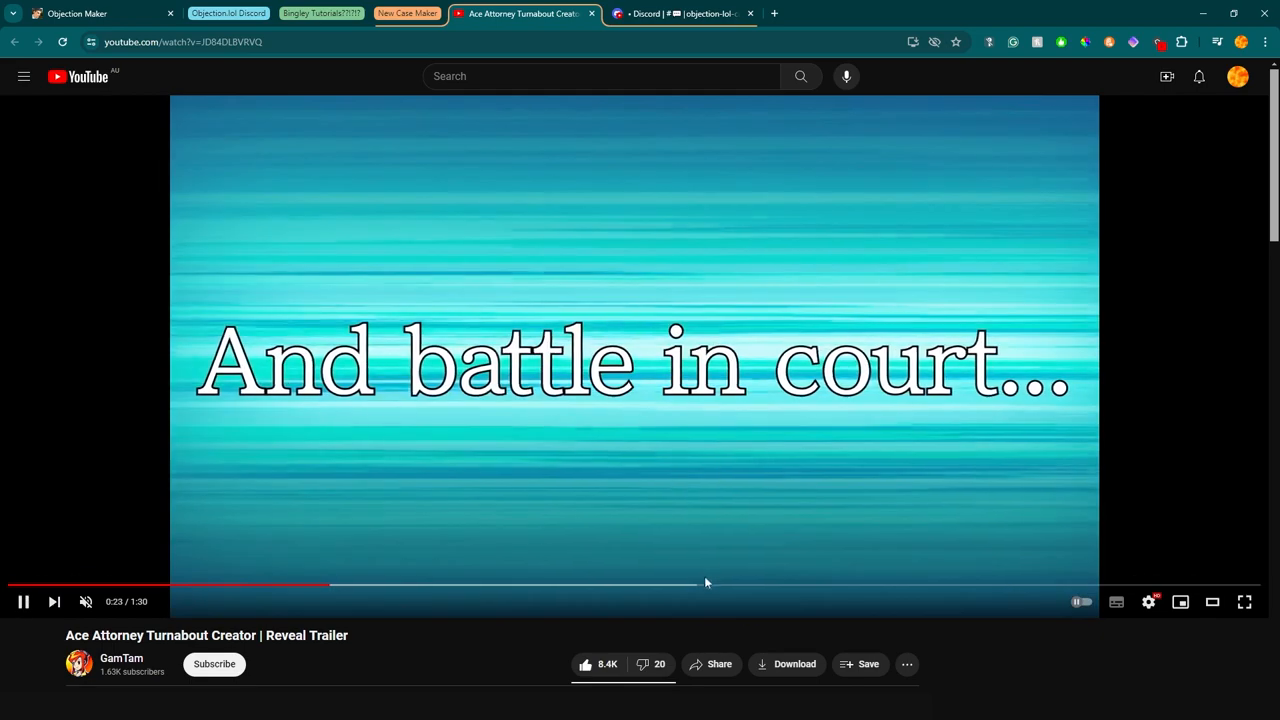
{"action": "left_click", "coordinate": [620, 584]}
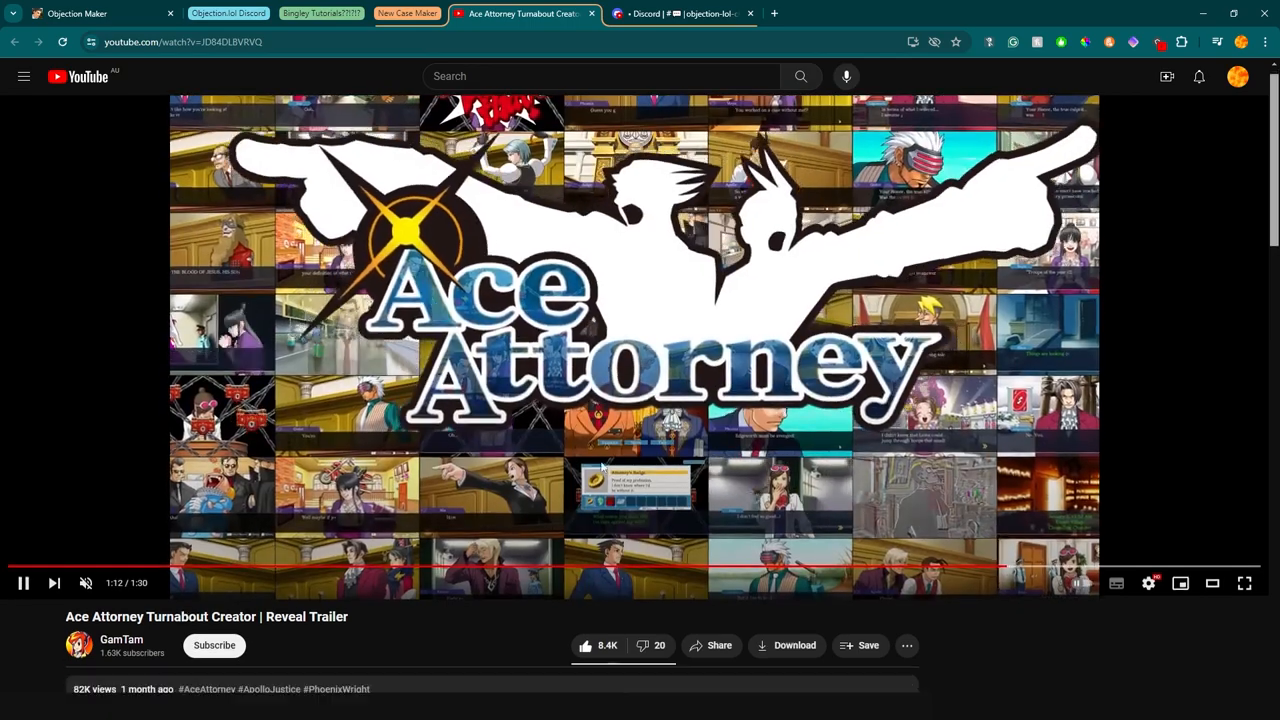
{"action": "scroll", "scroll_direction": "down", "scroll_amount": 3}
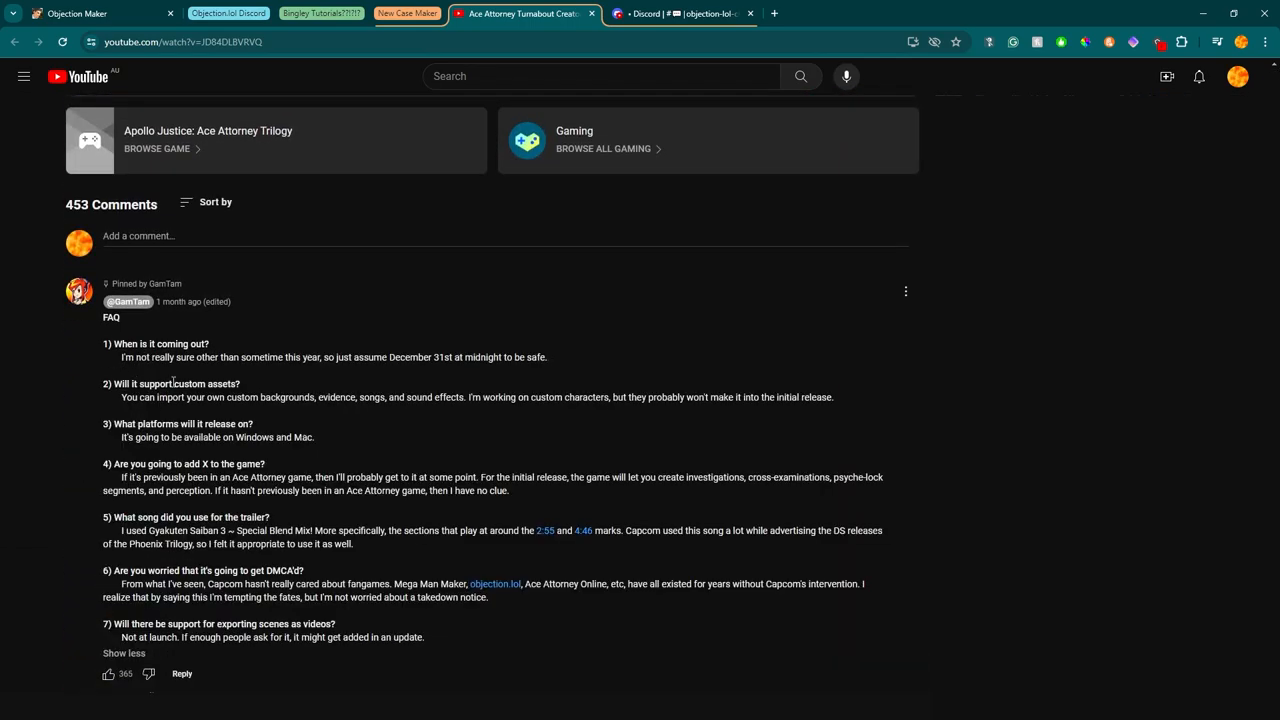
{"action": "scroll", "scroll_direction": "down", "scroll_amount": 3}
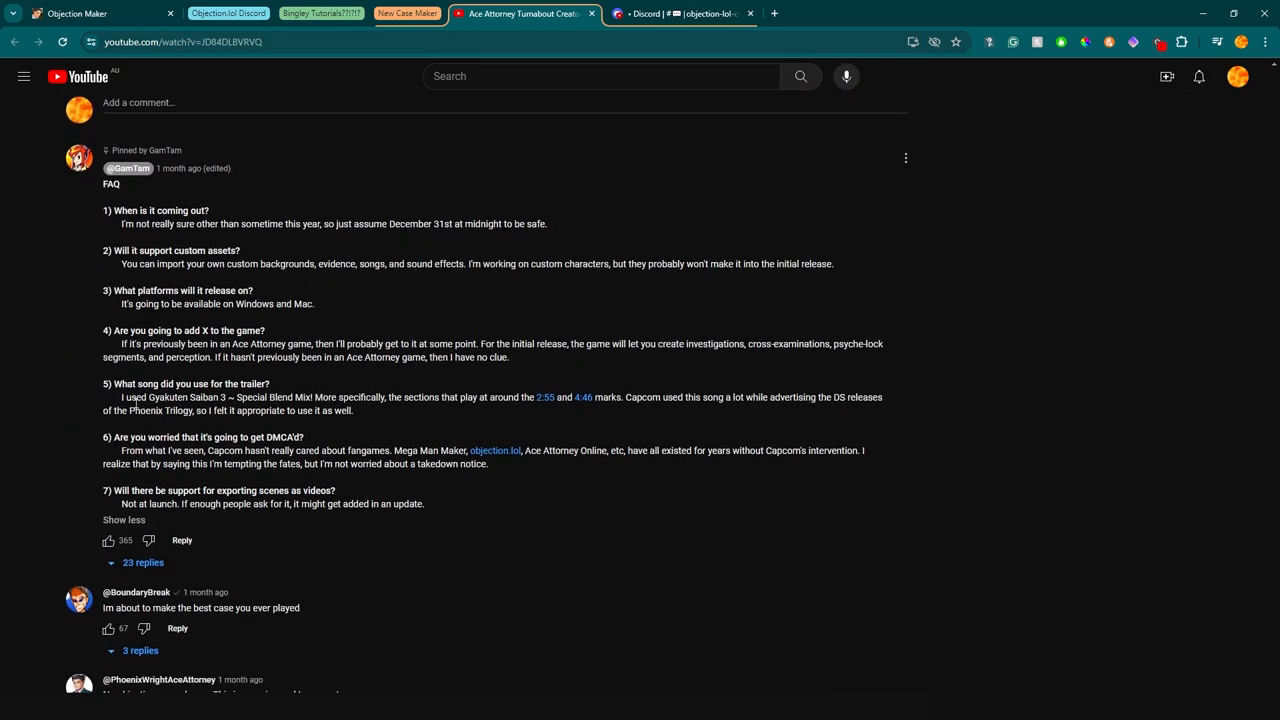
Highlight the pinned FAQ answer about future features and return to the video
{"action": "right_click", "coordinate": [212, 350]}
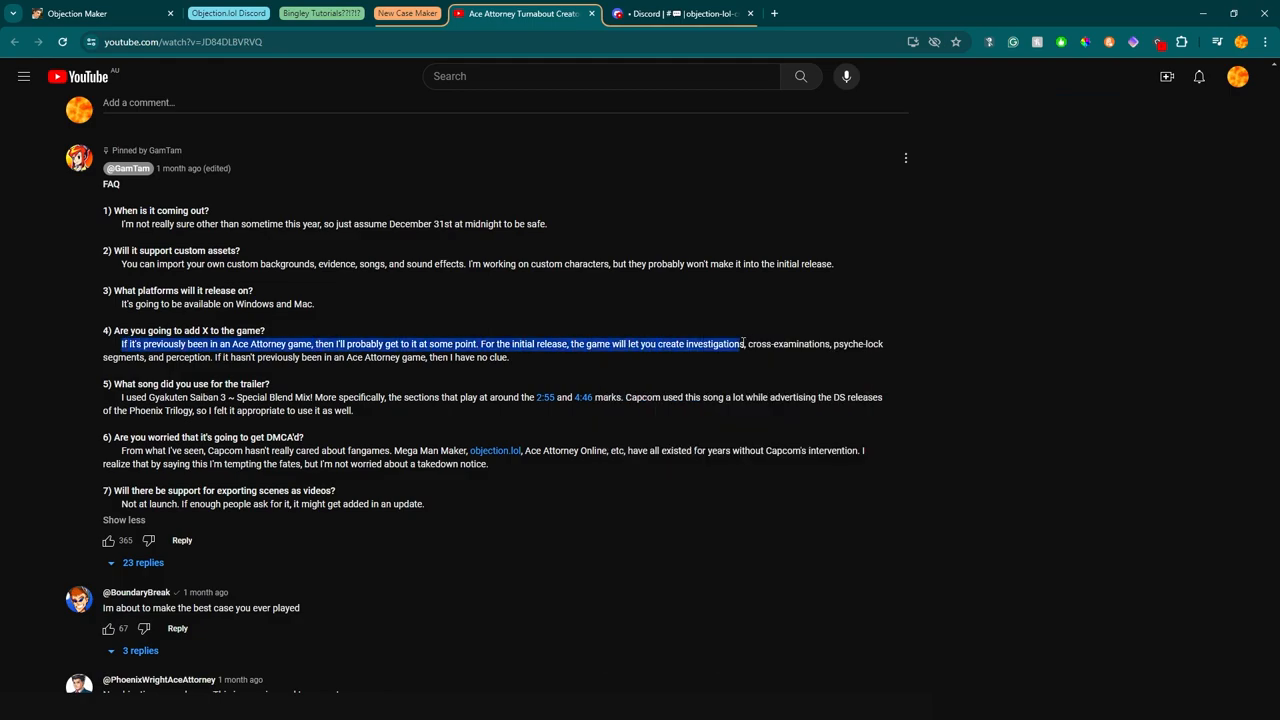
{"action": "left_click_drag", "start_coordinate": [744, 344], "coordinate": [322, 356]}
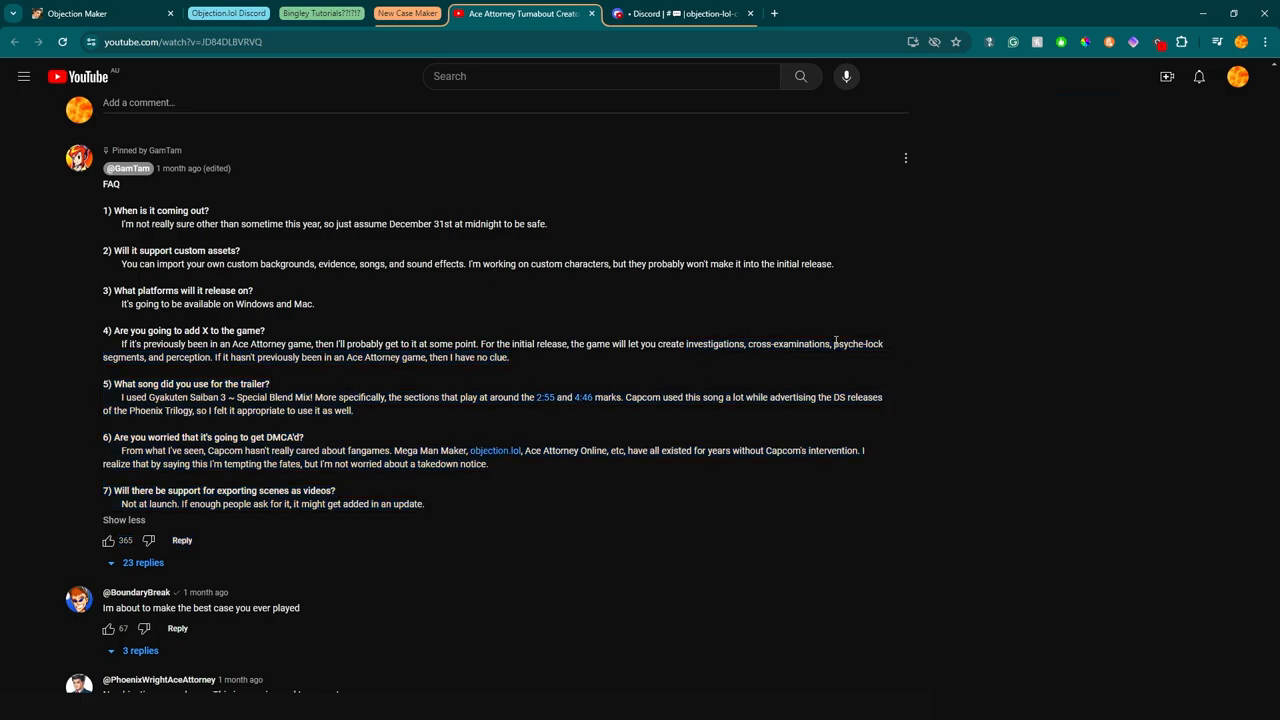
{"action": "left_click_drag", "start_coordinate": [832, 344], "coordinate": [424, 504]}
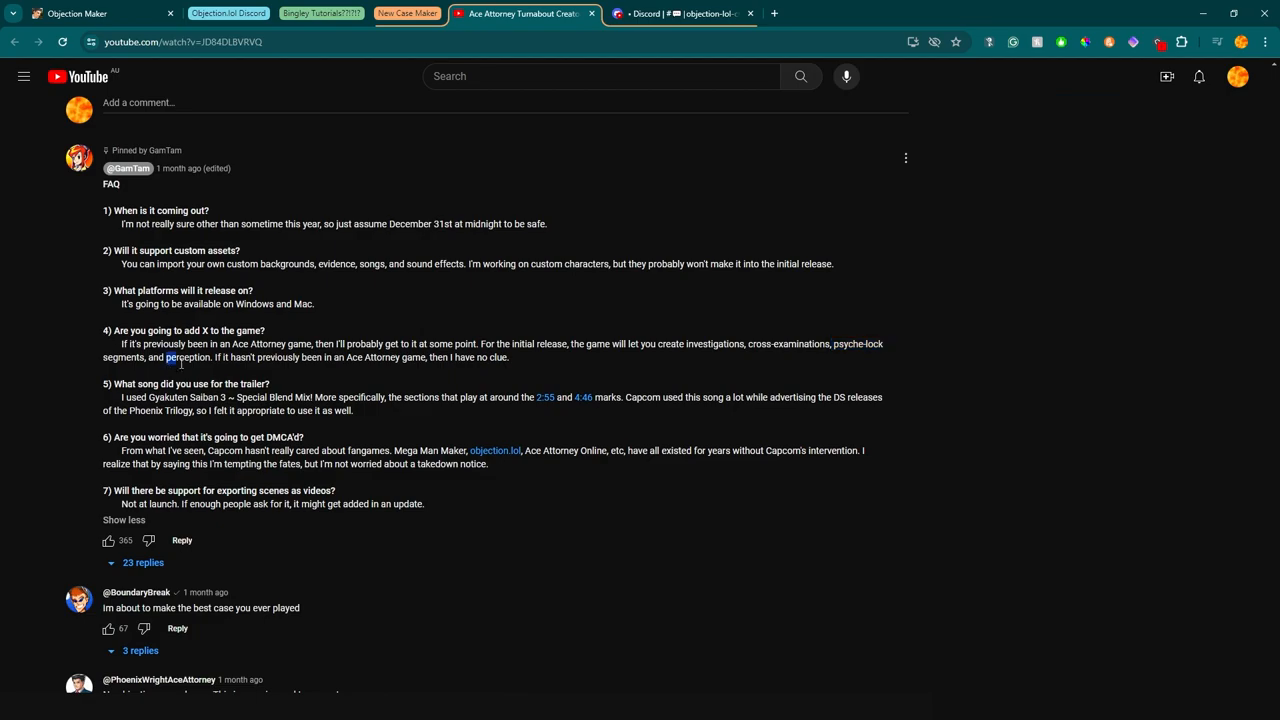
{"action": "scroll", "scroll_direction": "up", "scroll_amount": 3}
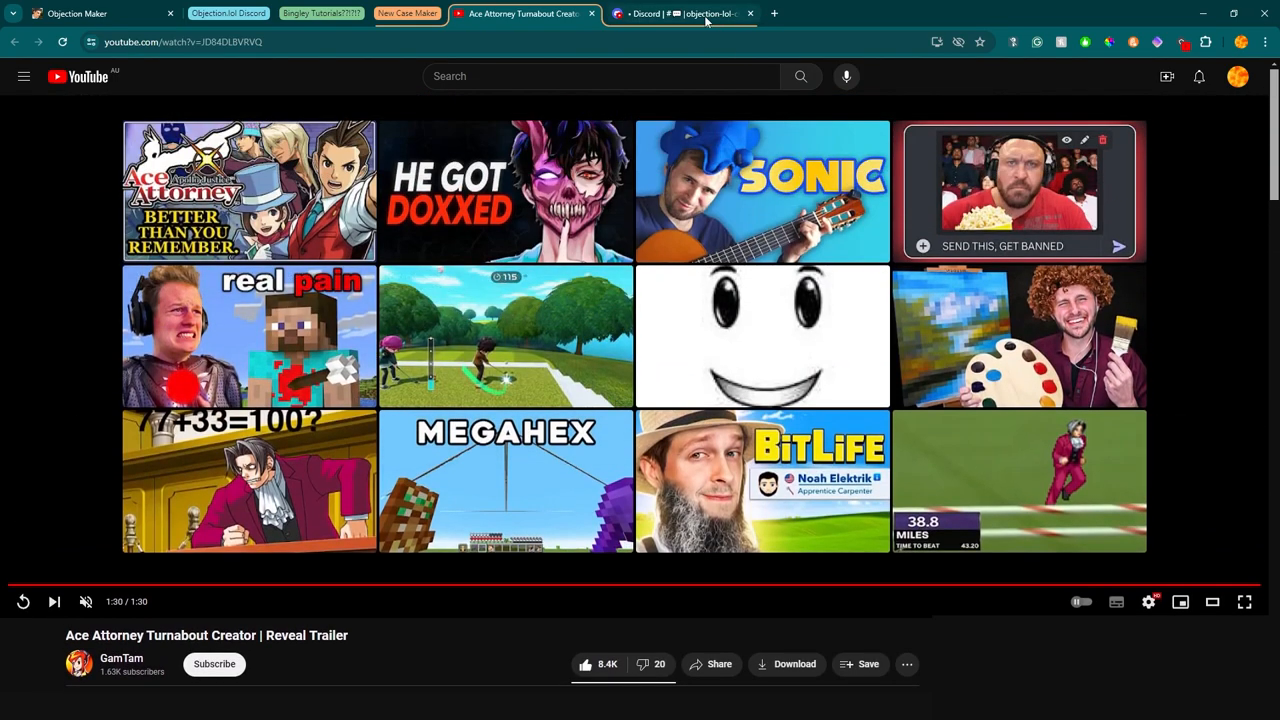
Read the #objection-lol-chat news post about the Turnabout Creator trailer, then browse the case frame list
{"action": "left_click", "coordinate": [680, 12]}
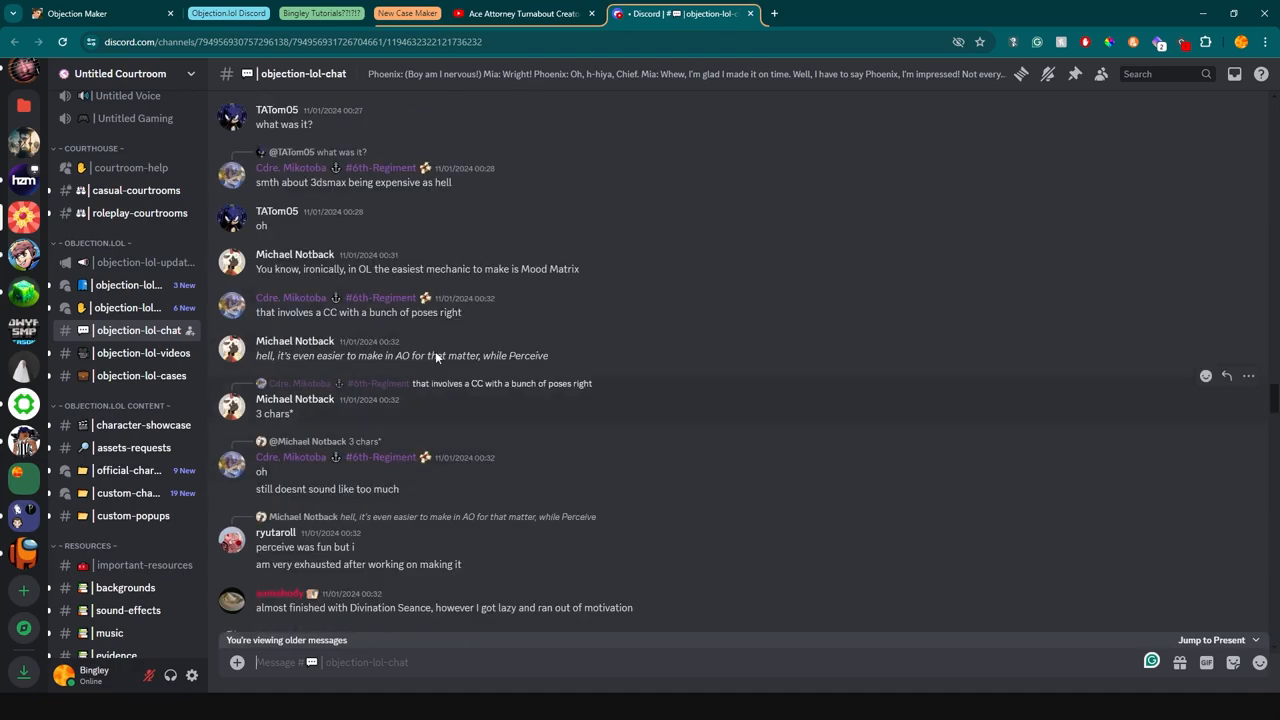
{"action": "scroll", "scroll_direction": "up", "scroll_amount": 3}
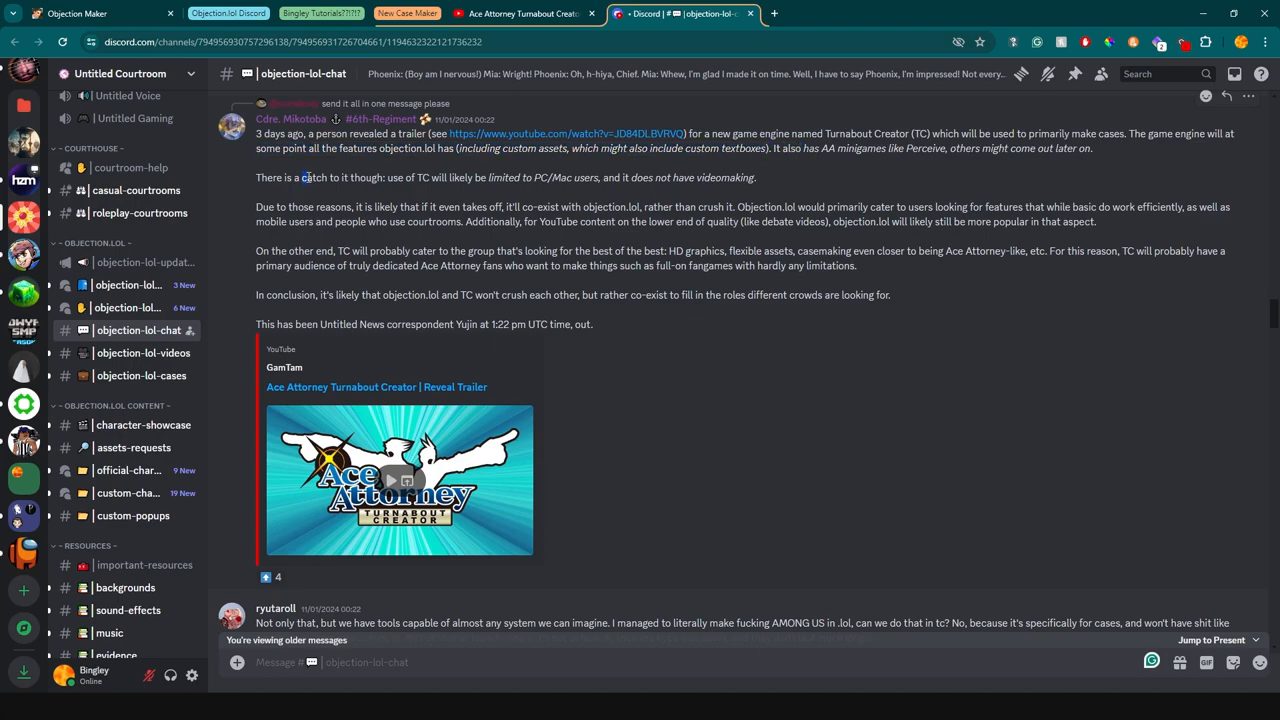
{"action": "mouse_move", "coordinate": [456, 176]}
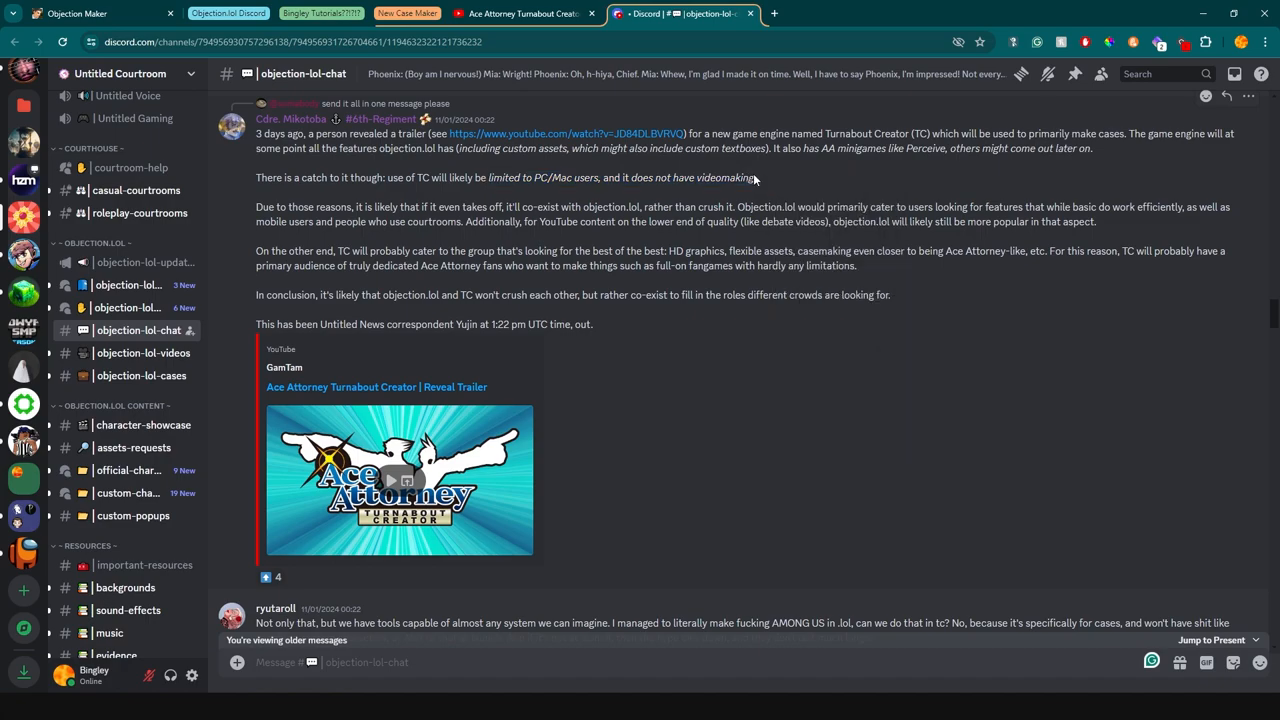
{"action": "mouse_move", "coordinate": [380, 284]}
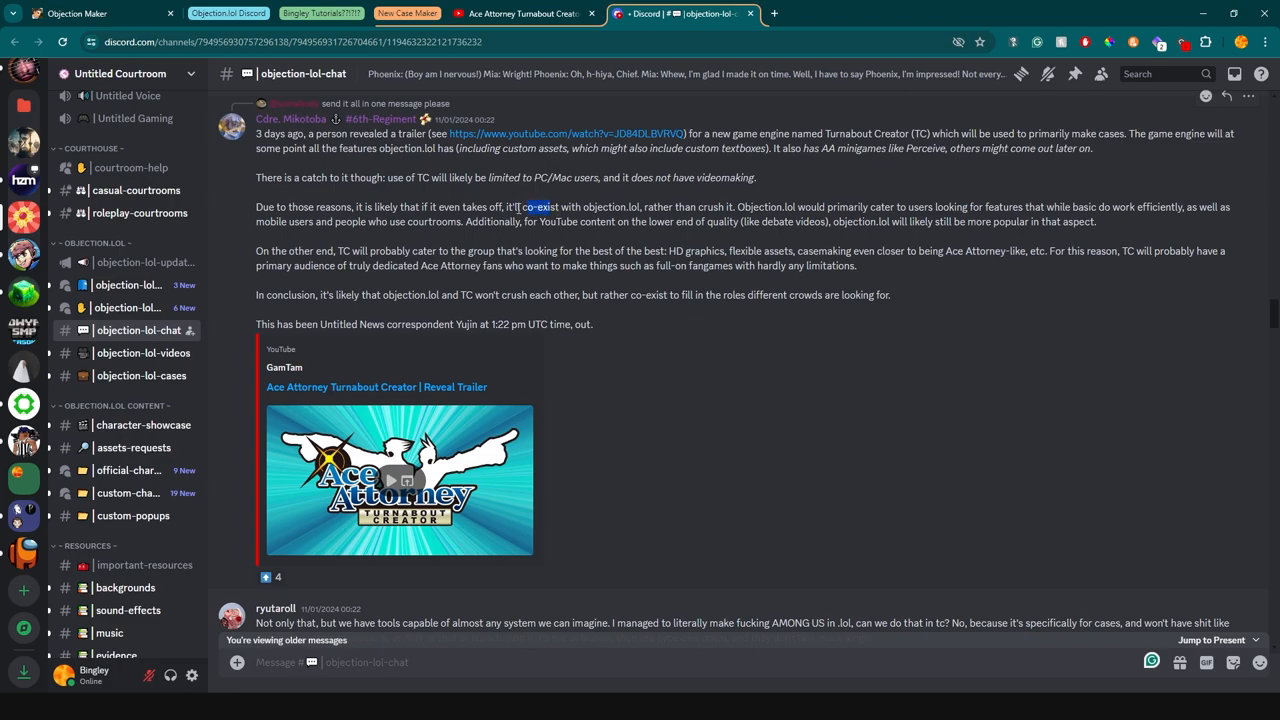
{"action": "mouse_move", "coordinate": [648, 226]}
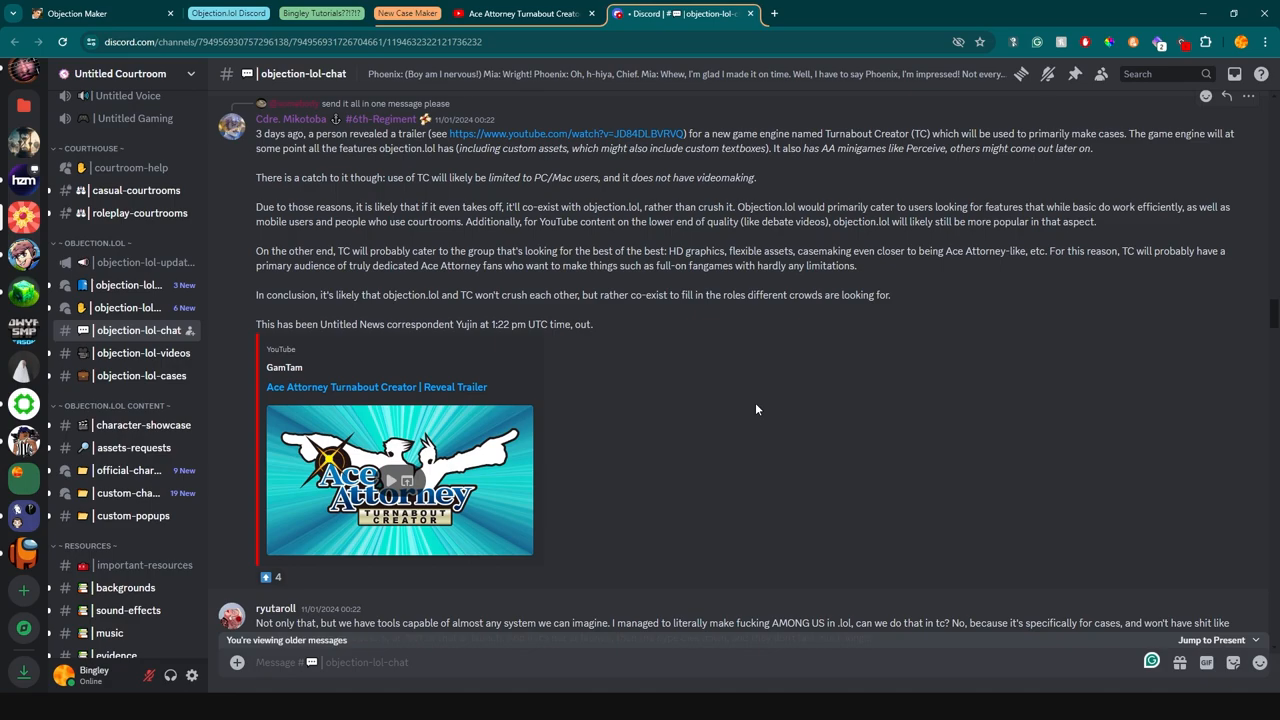
{"action": "mouse_move", "coordinate": [694, 214]}
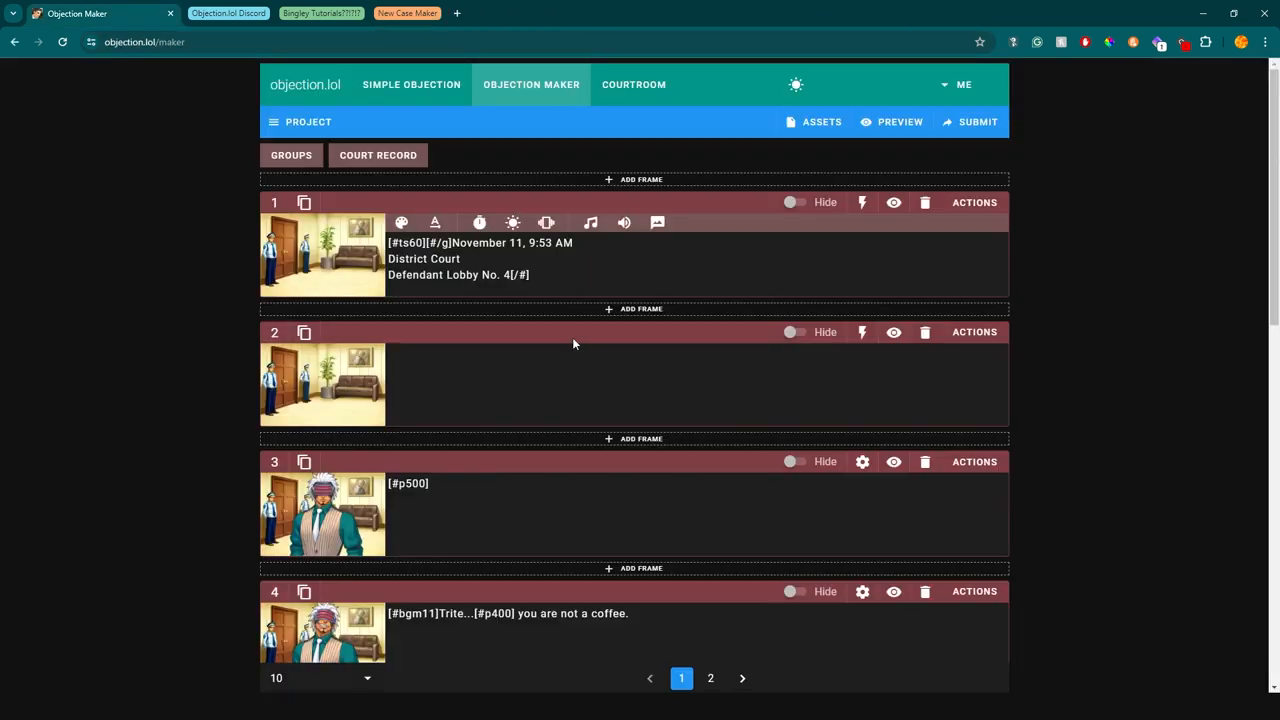
{"action": "mouse_move", "coordinate": [156, 412]}
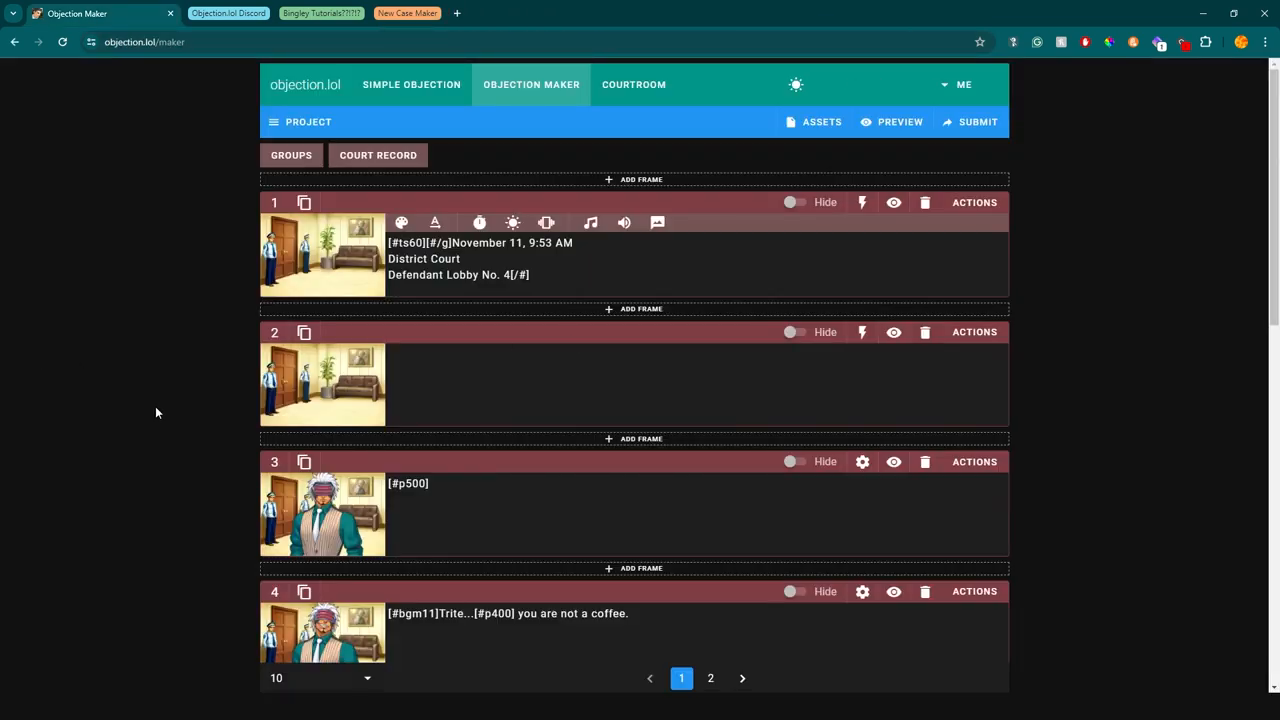
{"action": "scroll", "scroll_direction": "down", "scroll_amount": 3}
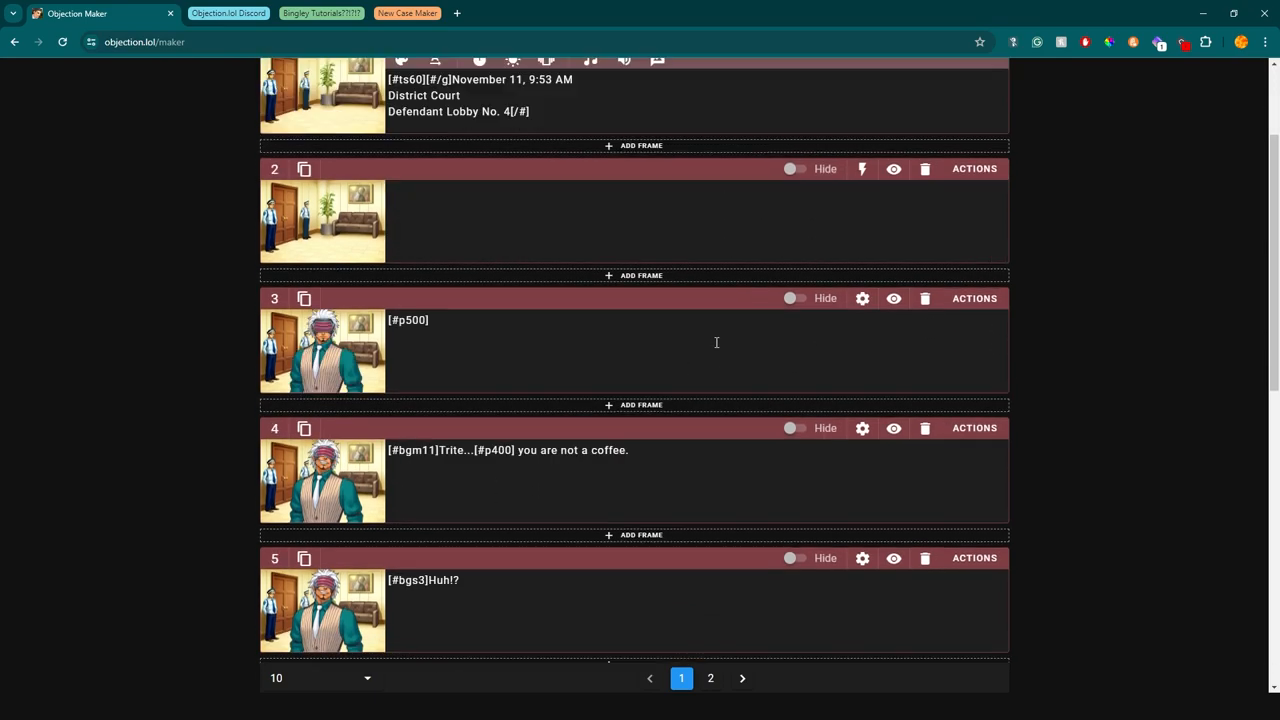
{"action": "scroll", "scroll_direction": "up", "scroll_amount": 3}
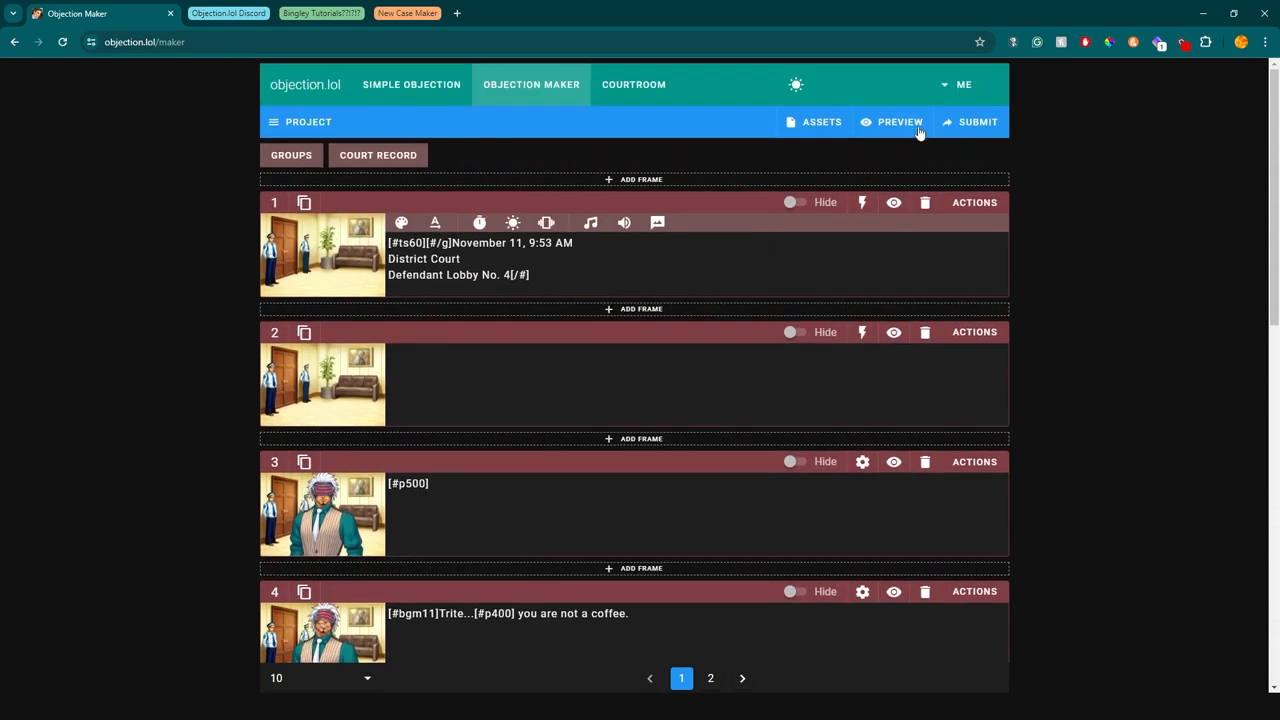
Start the case preview and choose to talk with Godot
{"action": "left_click", "coordinate": [900, 122]}
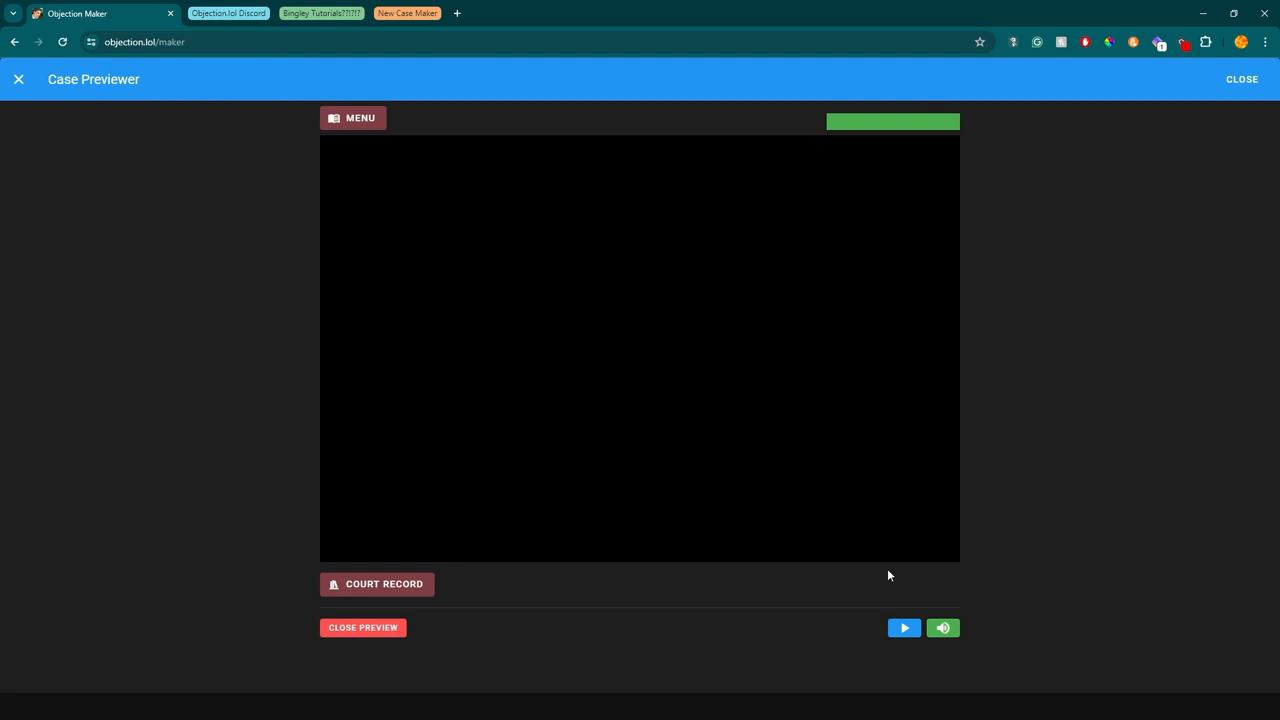
{"action": "mouse_move", "coordinate": [904, 628]}
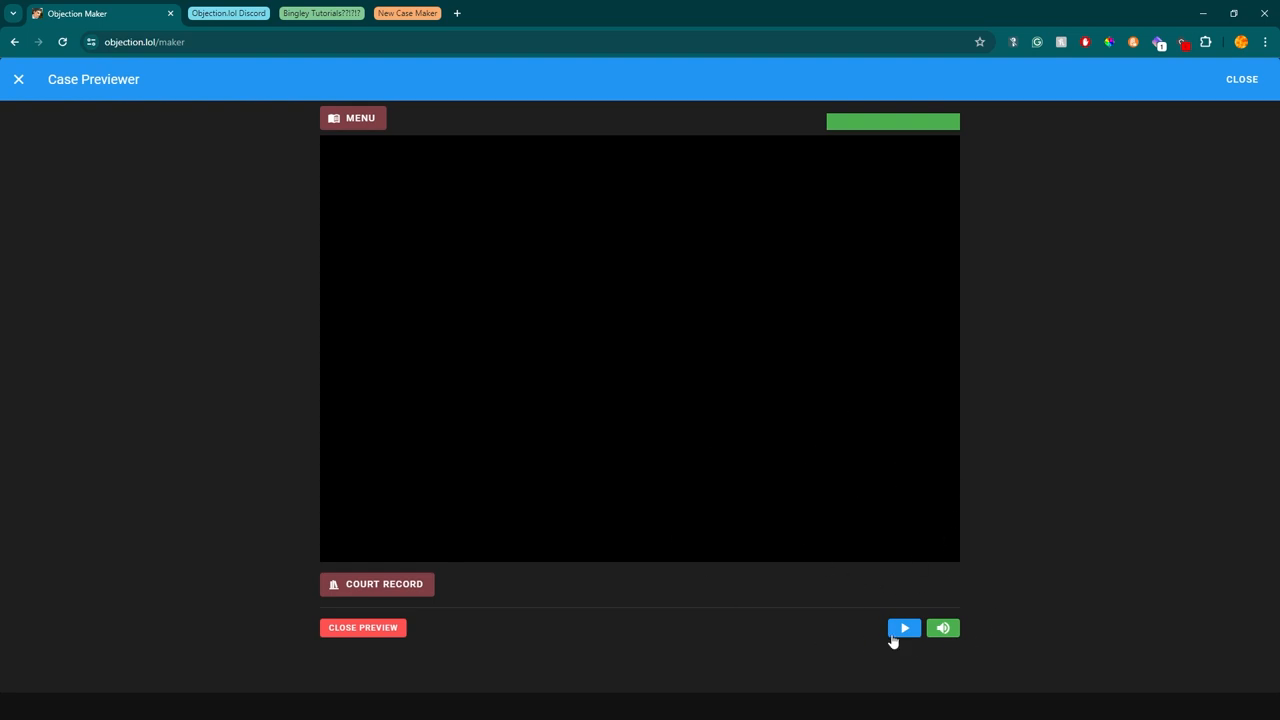
{"action": "left_click", "coordinate": [904, 628]}
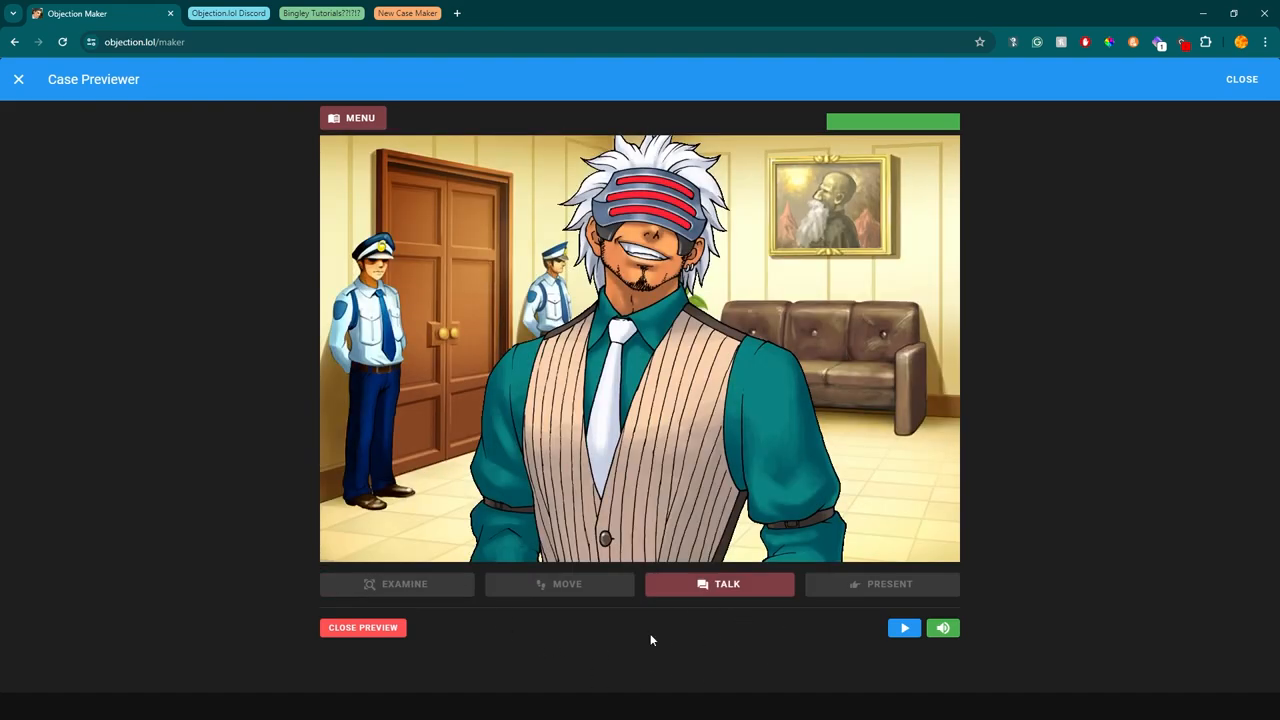
{"action": "left_click", "coordinate": [720, 584]}
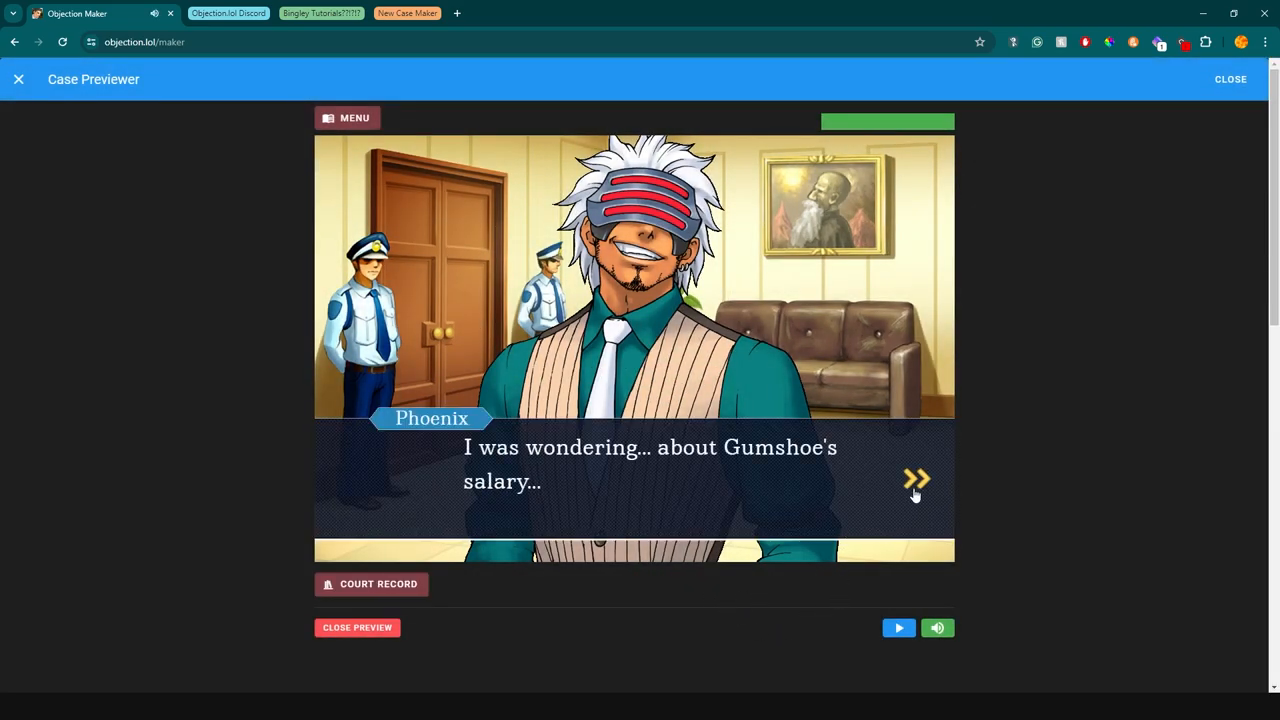
Advance through Phoenix's opening lines about Gumshoe's salary
{"action": "left_click", "coordinate": [916, 480]}
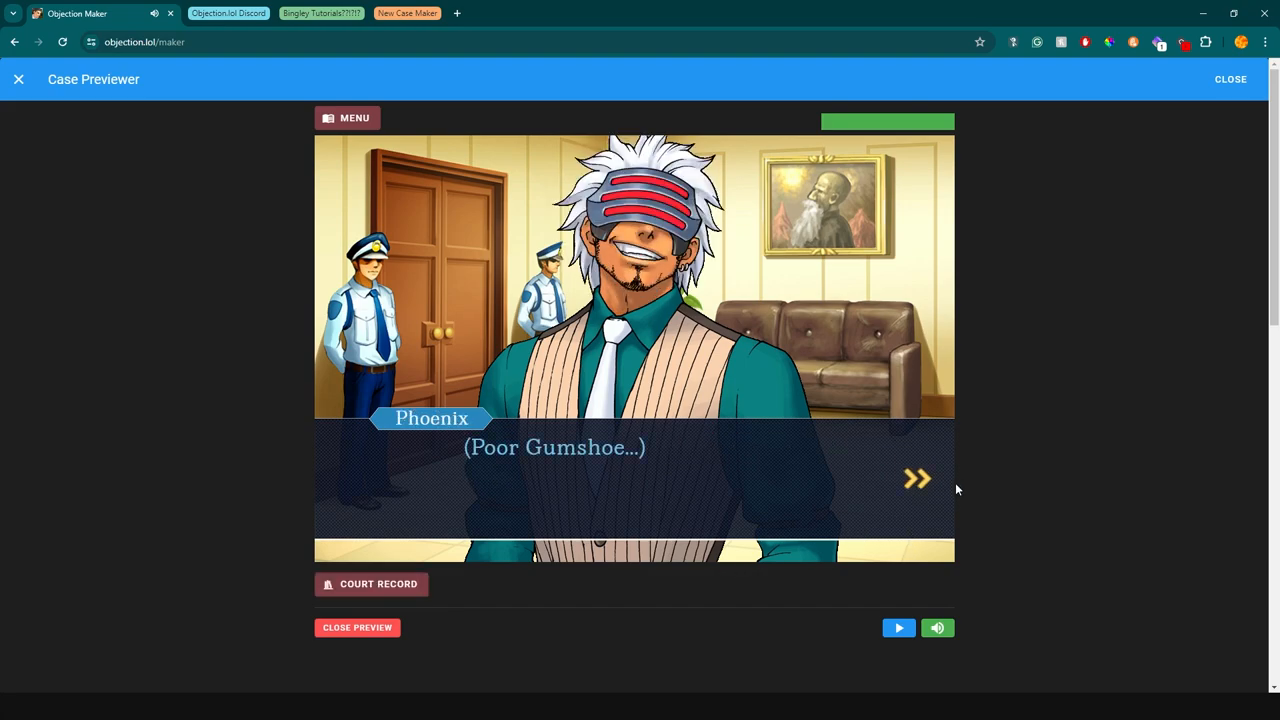
{"action": "left_click", "coordinate": [916, 478]}
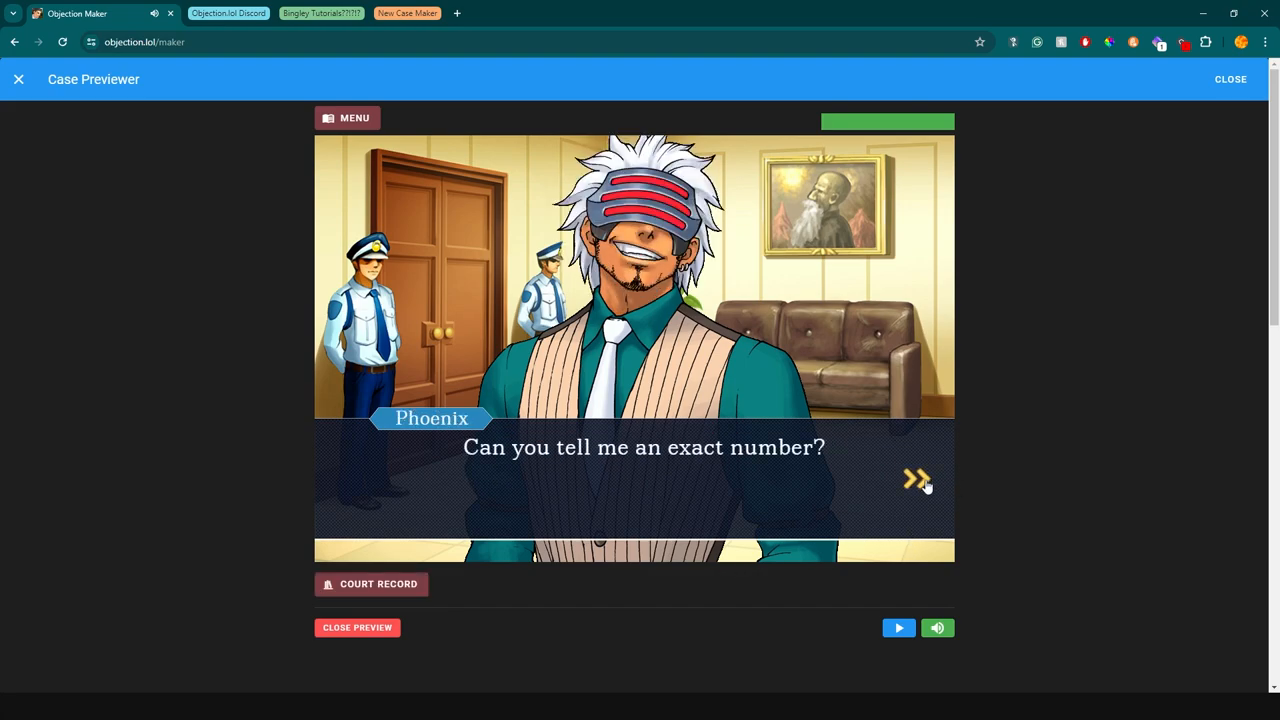
{"action": "left_click", "coordinate": [916, 480]}
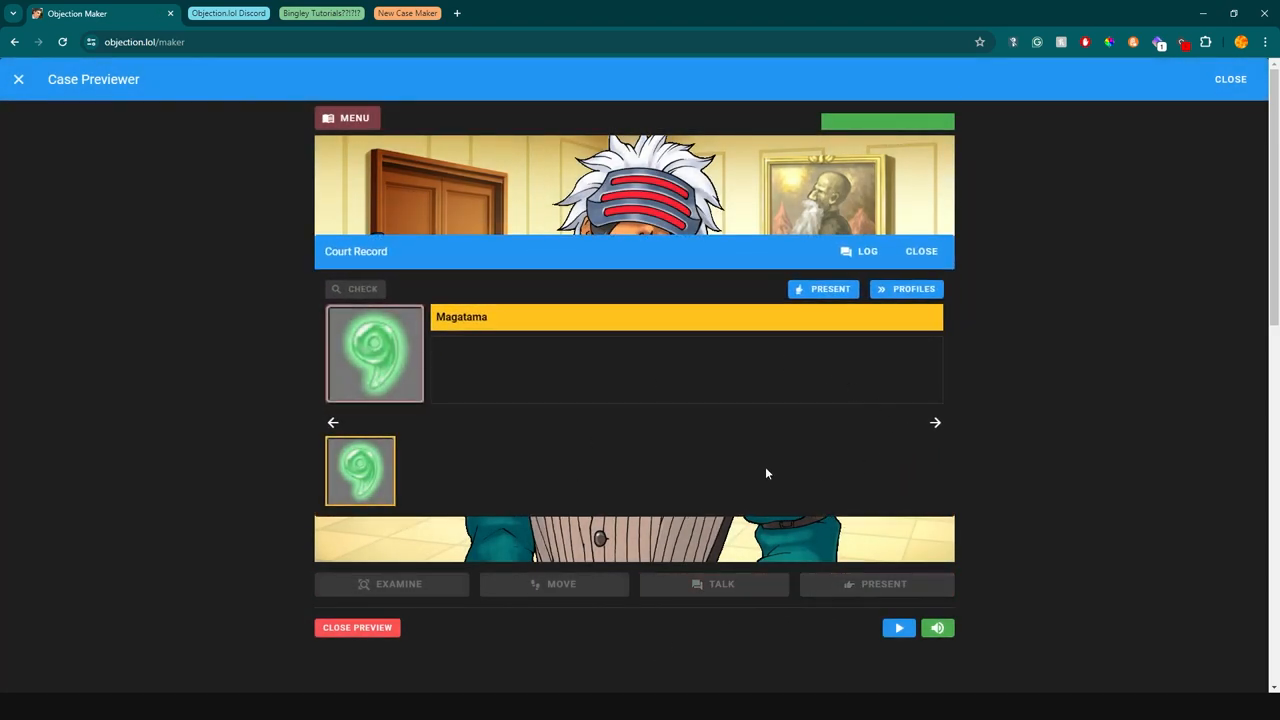
Present the Magatama to start the Gumshoe's Salary Psyche-Lock and advance to Godot's reply
{"action": "left_click", "coordinate": [920, 252]}
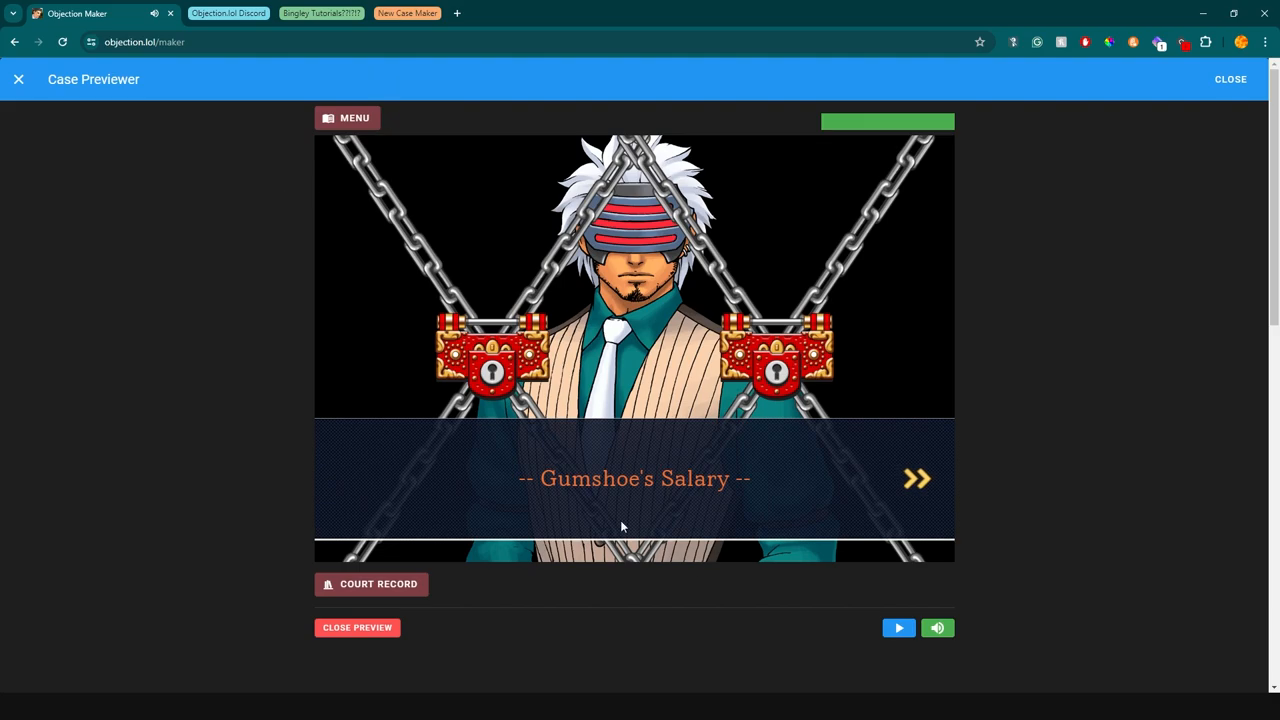
{"action": "mouse_move", "coordinate": [576, 568]}
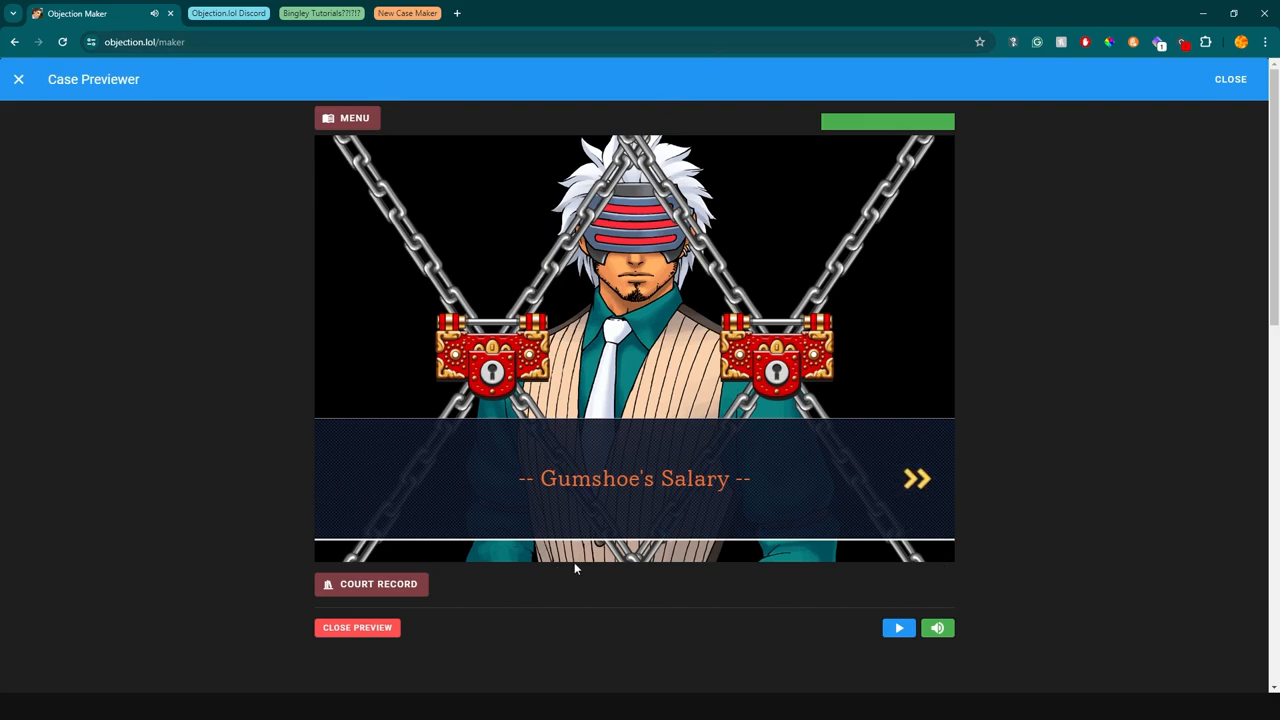
{"action": "left_click", "coordinate": [916, 478]}
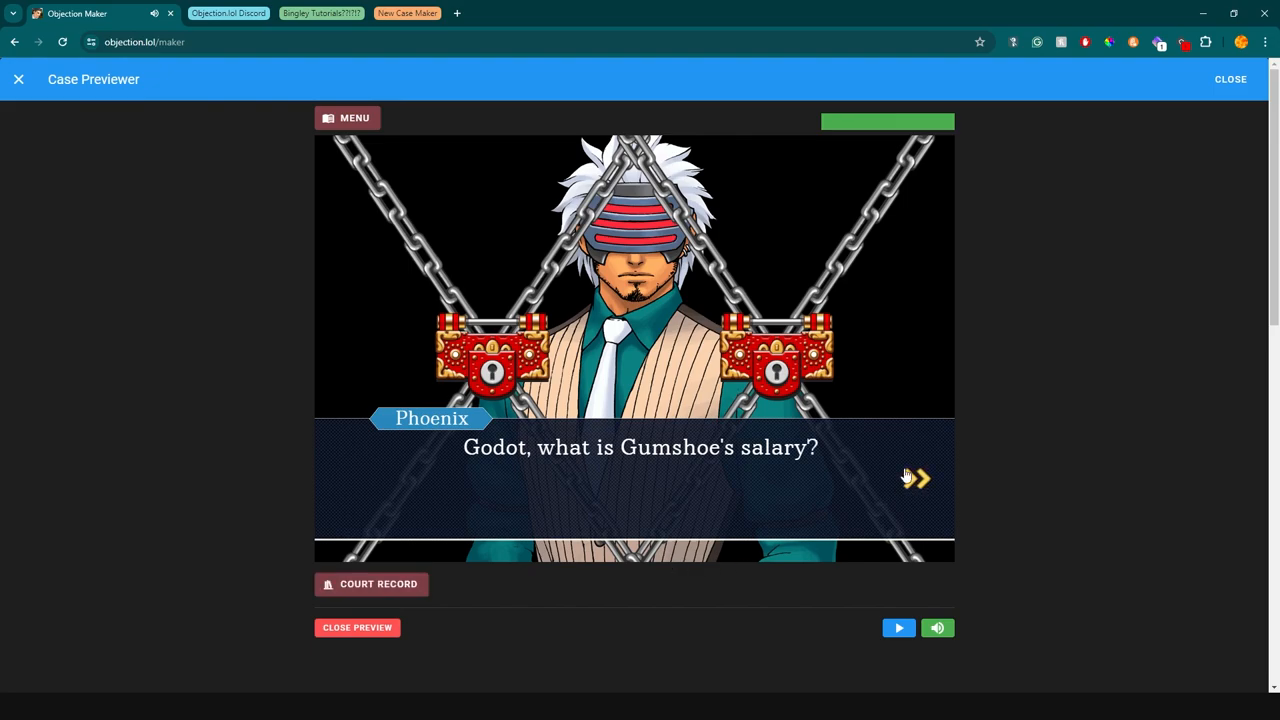
{"action": "left_click", "coordinate": [912, 478]}
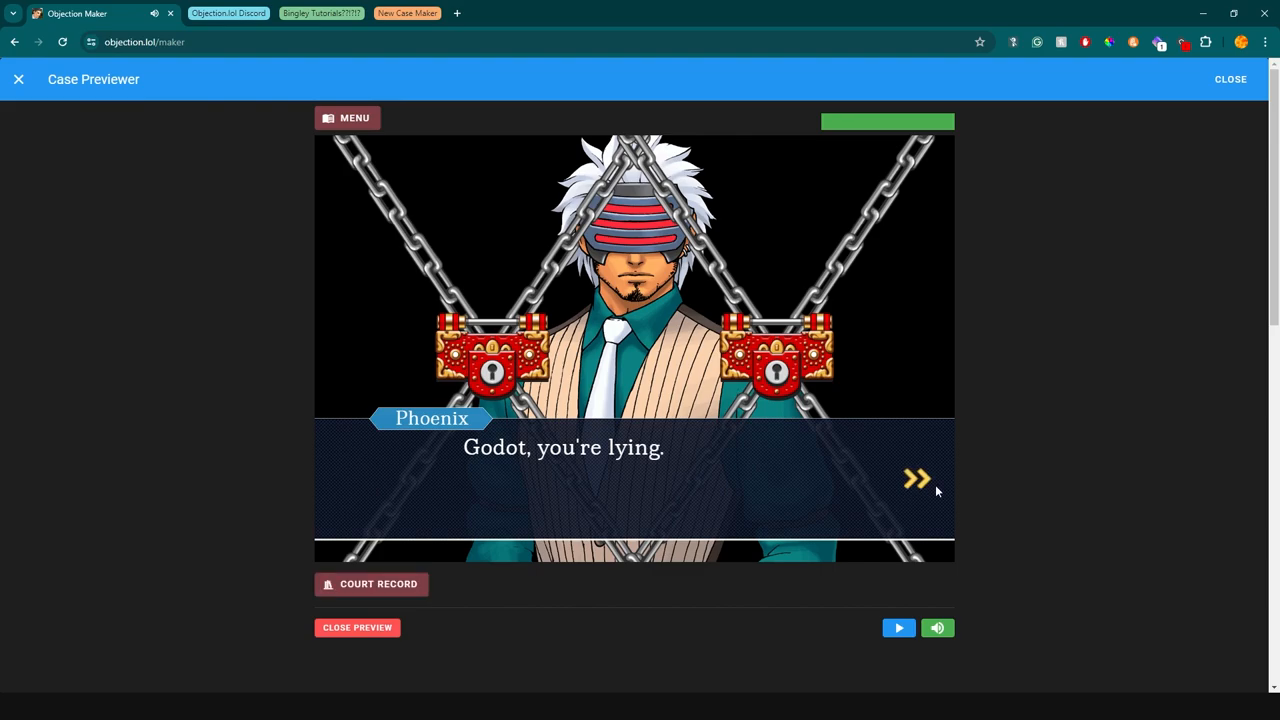
{"action": "left_click", "coordinate": [916, 480]}
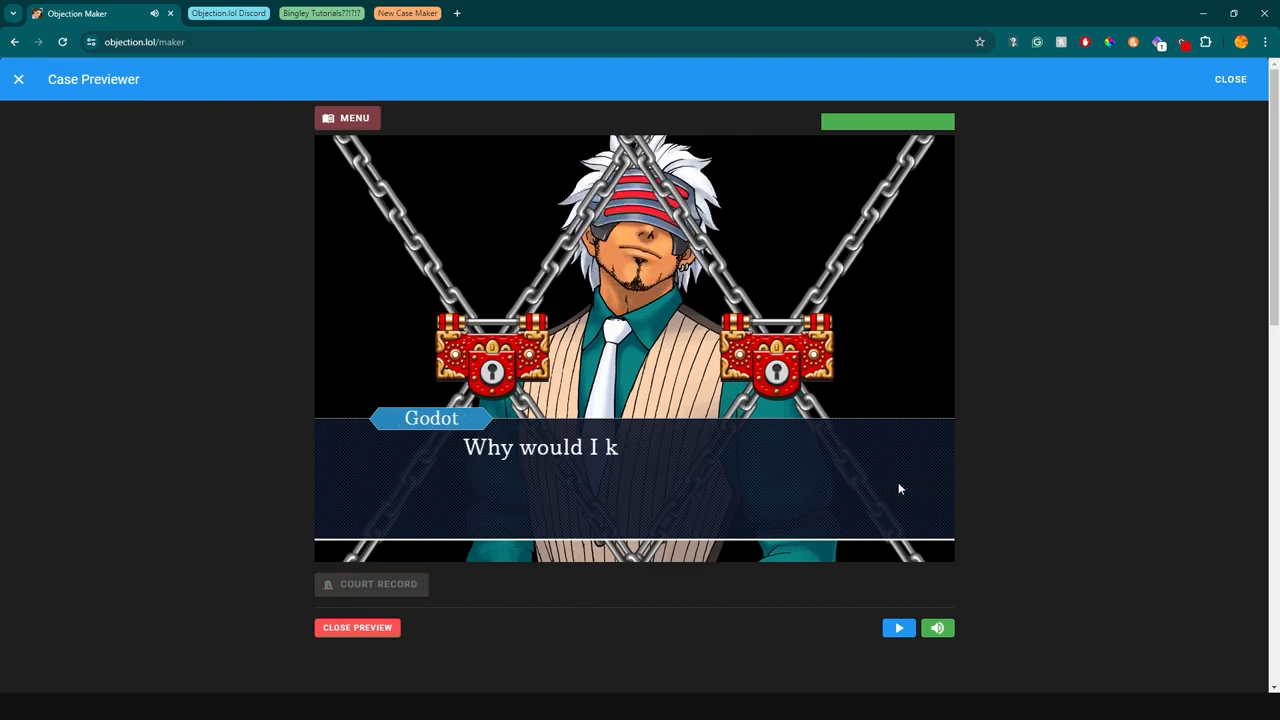
{"action": "left_click", "coordinate": [372, 584]}
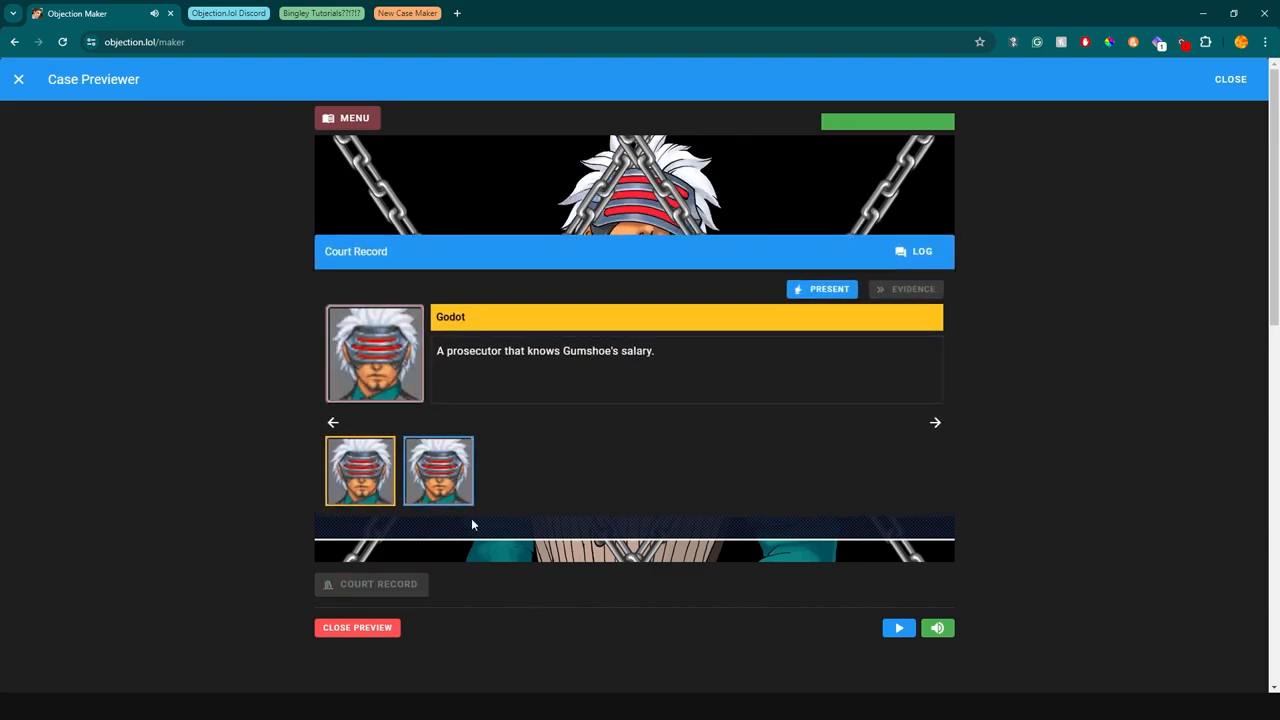
{"action": "mouse_move", "coordinate": [284, 468]}
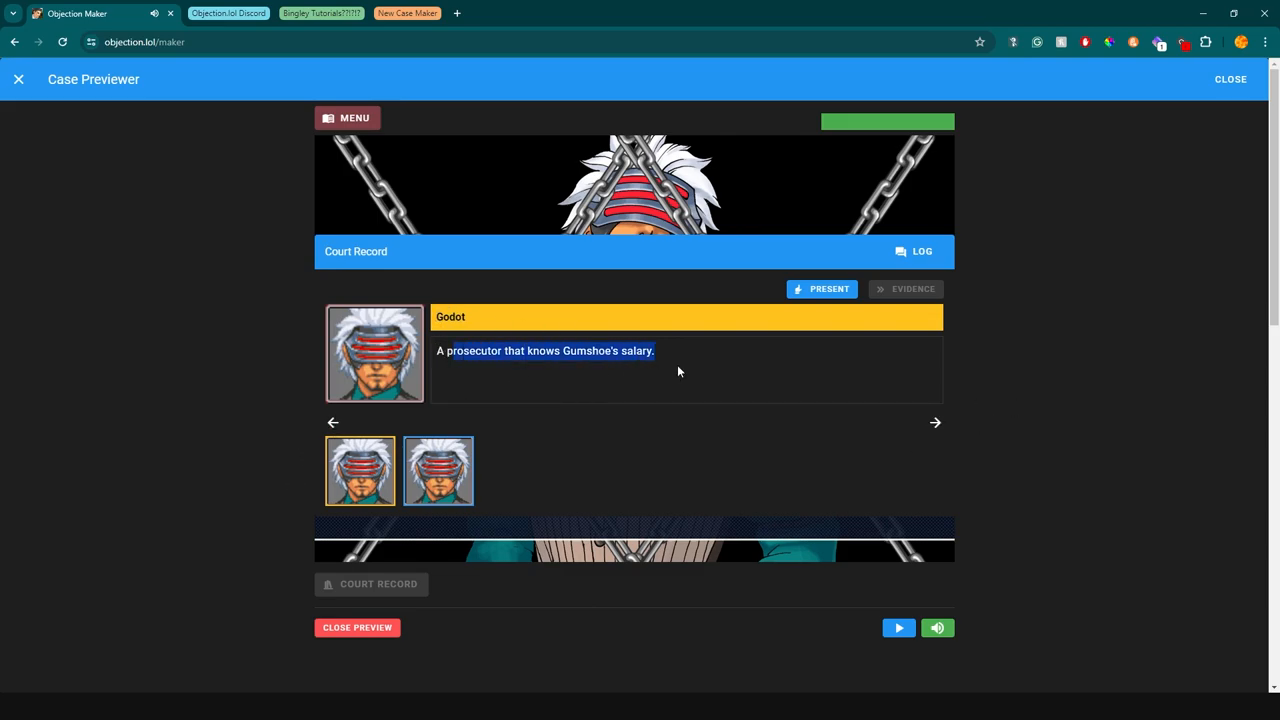
{"action": "left_click", "coordinate": [438, 470]}
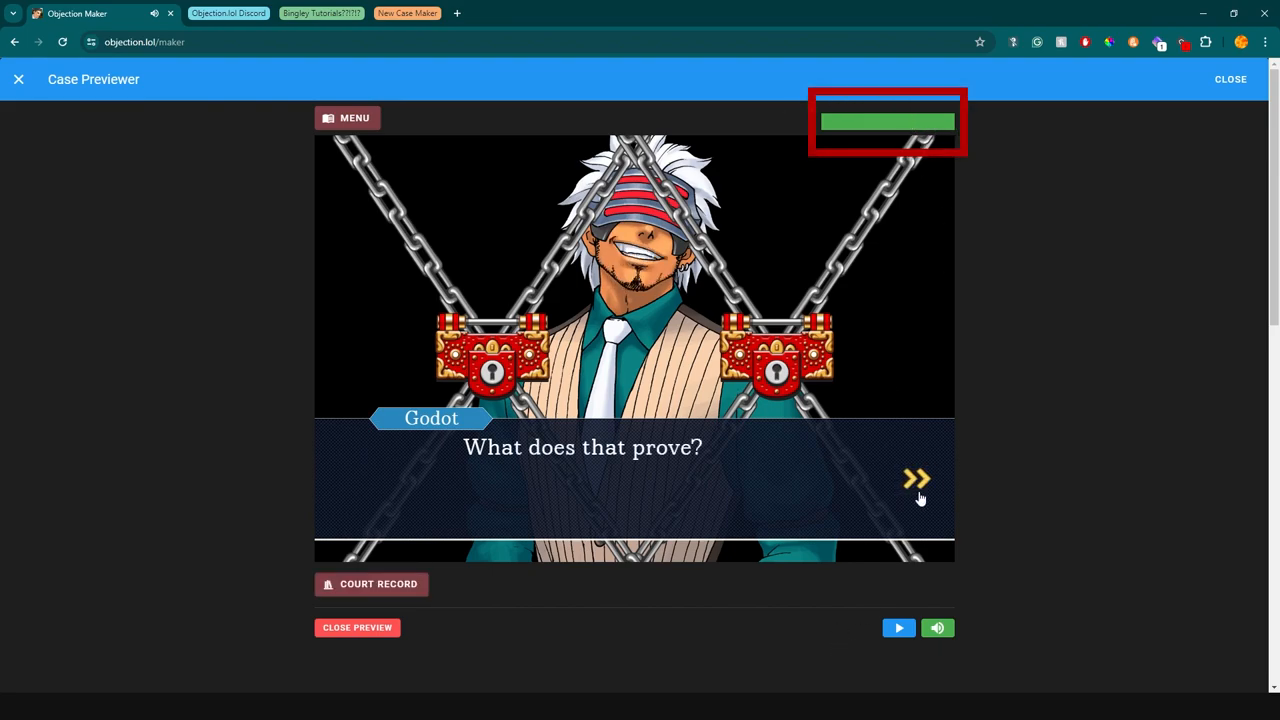
{"action": "left_click", "coordinate": [916, 478]}
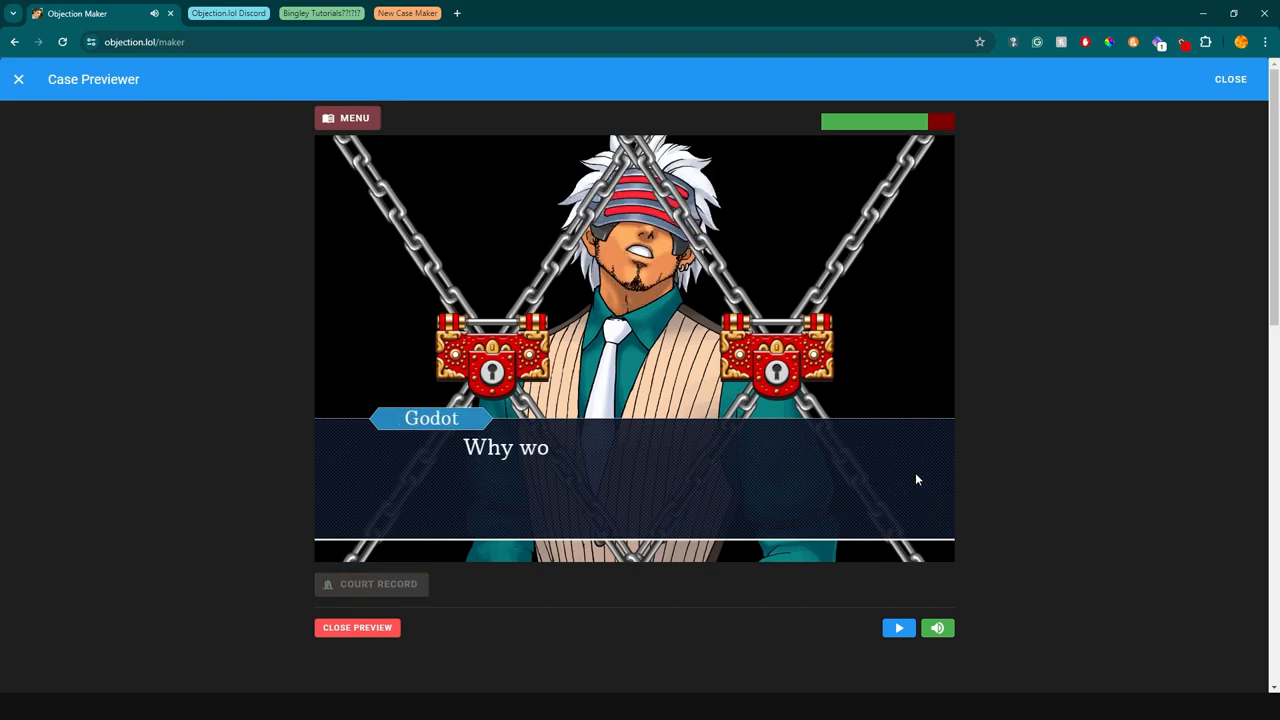
{"action": "left_click", "coordinate": [378, 584]}
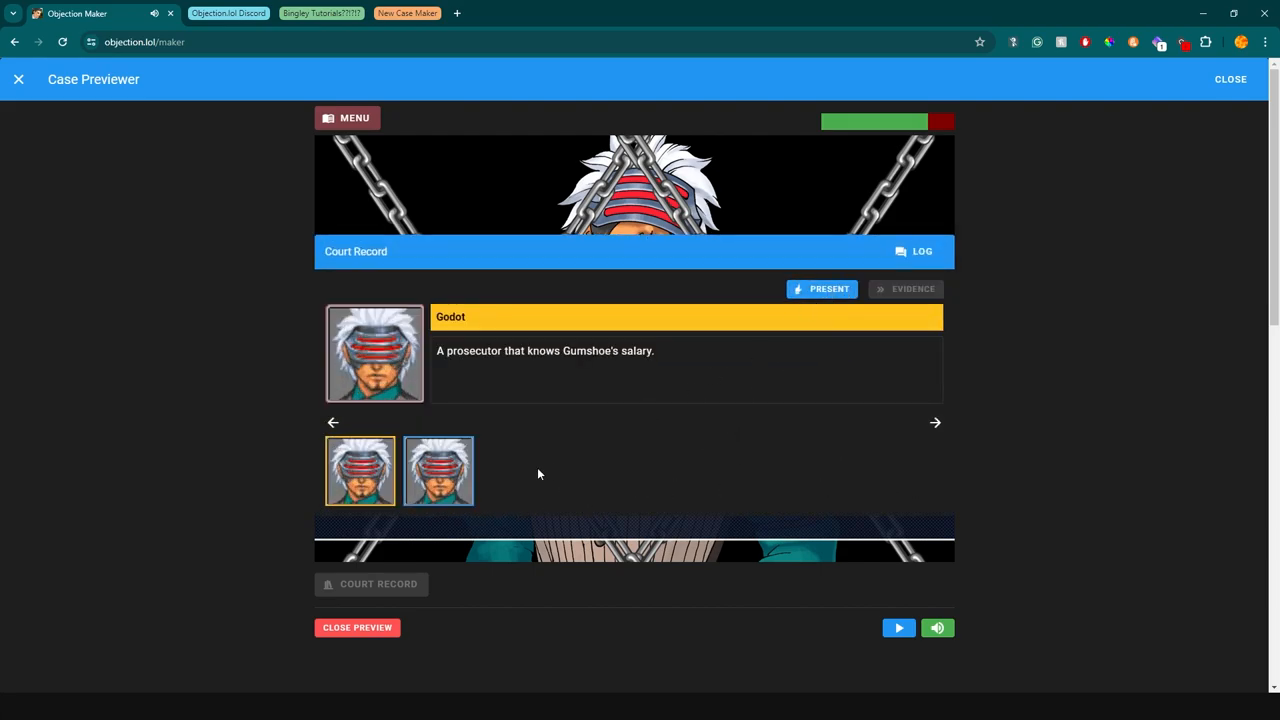
{"action": "left_click", "coordinate": [822, 288]}
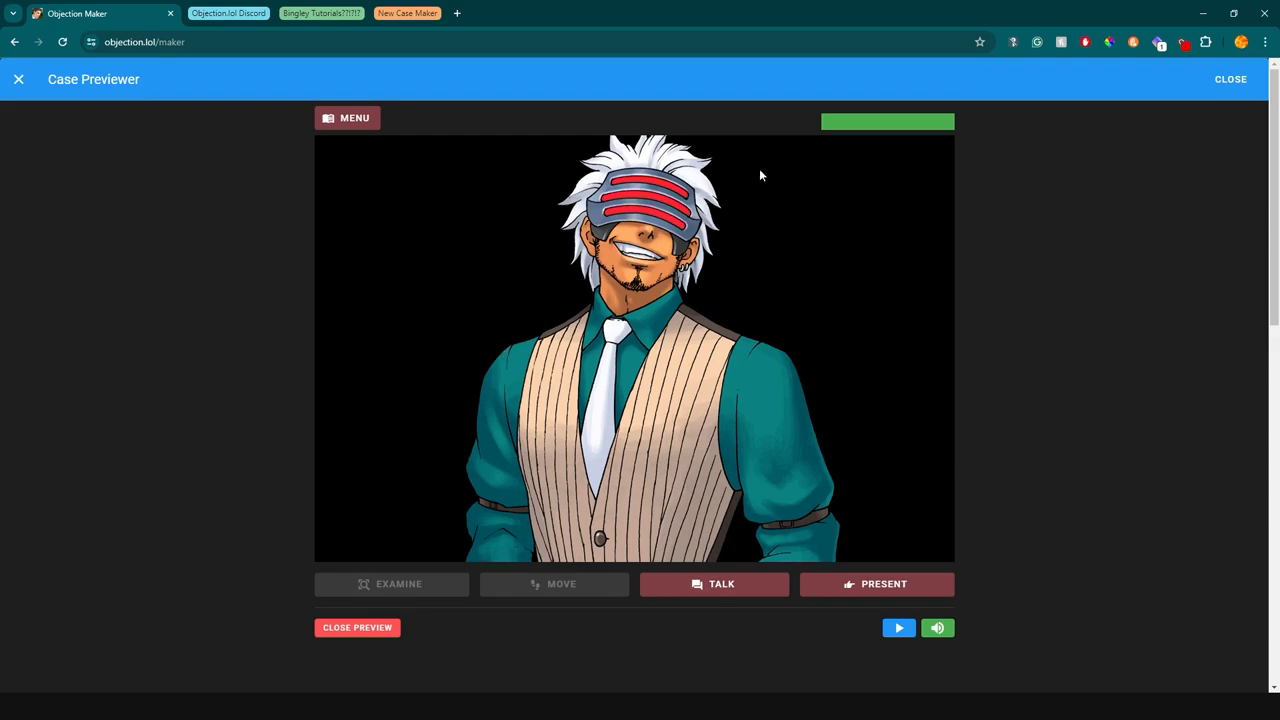
{"action": "mouse_move", "coordinate": [166, 32]}
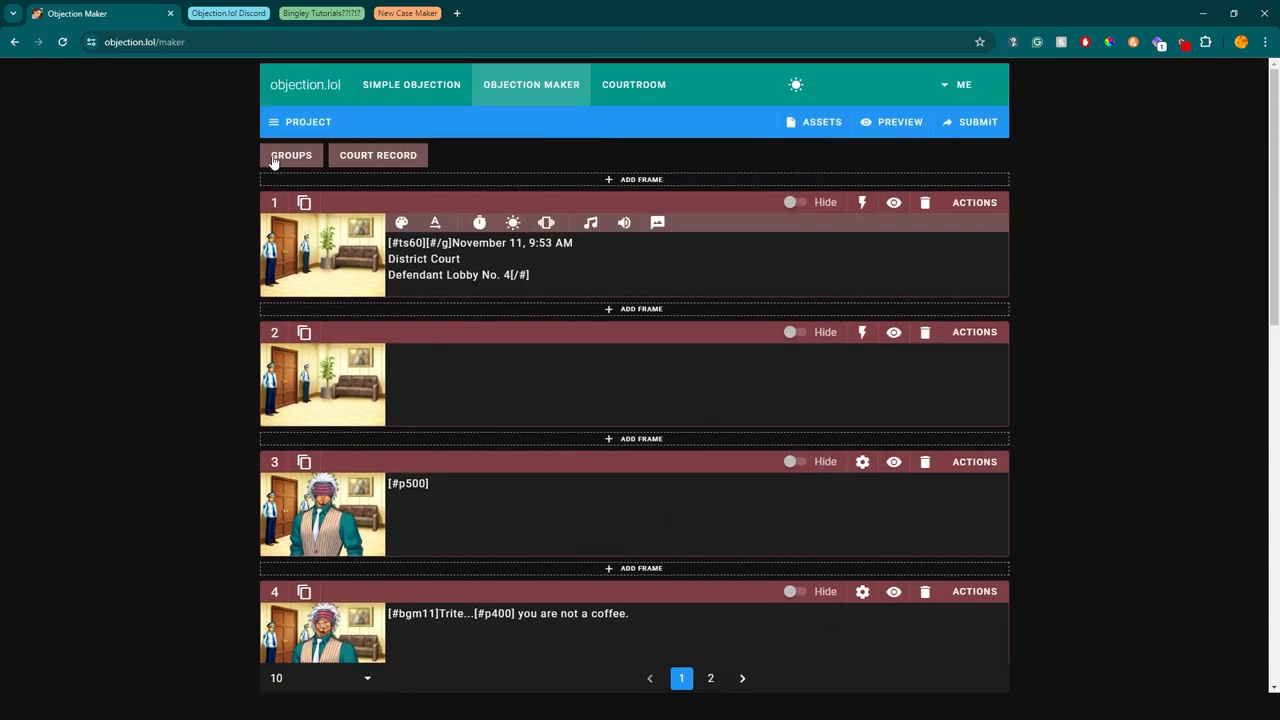
Inspect the Gumshoe's Salary conversation frames in the Defense Lobby, then return to the location frames
{"action": "left_click", "coordinate": [292, 156]}
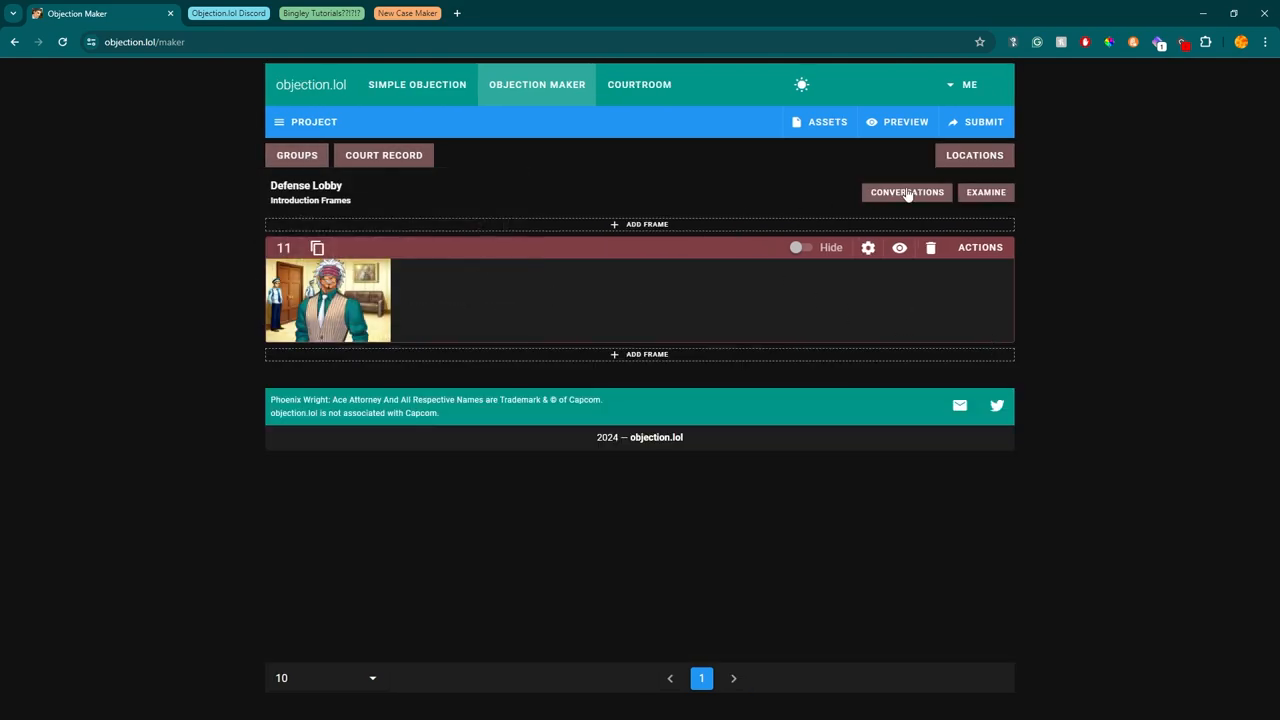
{"action": "left_click", "coordinate": [906, 192]}
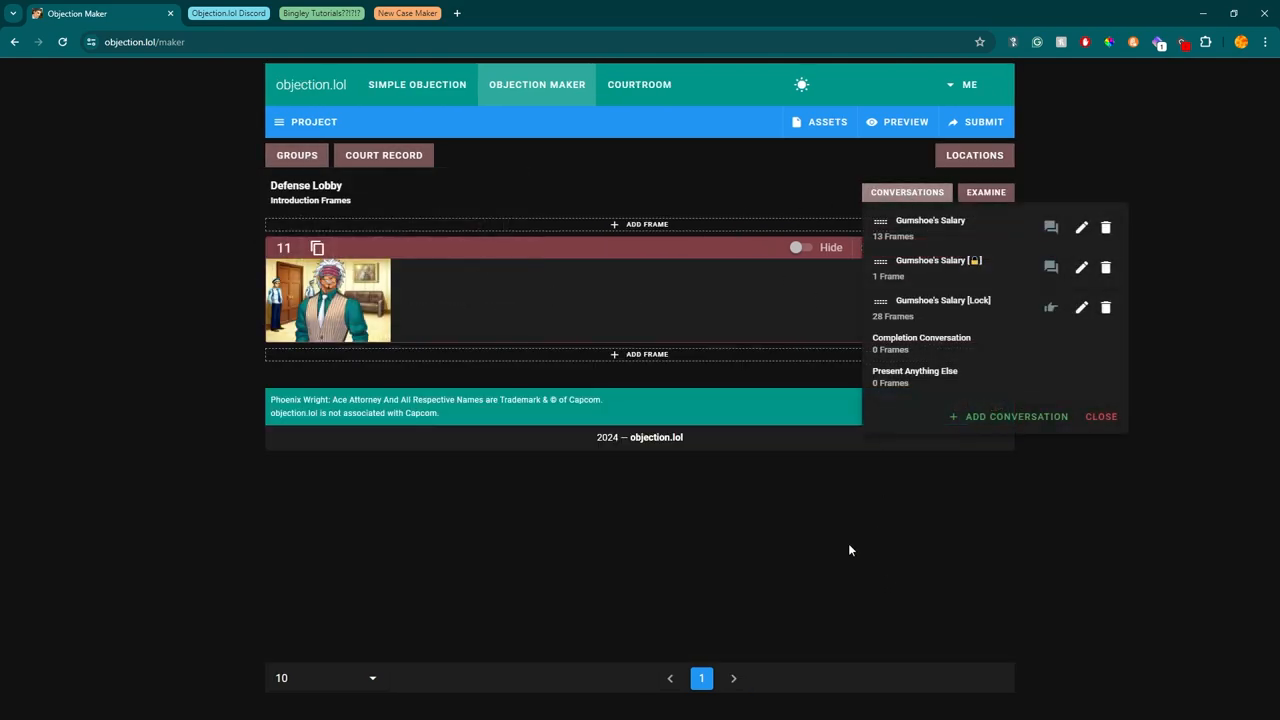
{"action": "mouse_move", "coordinate": [950, 226]}
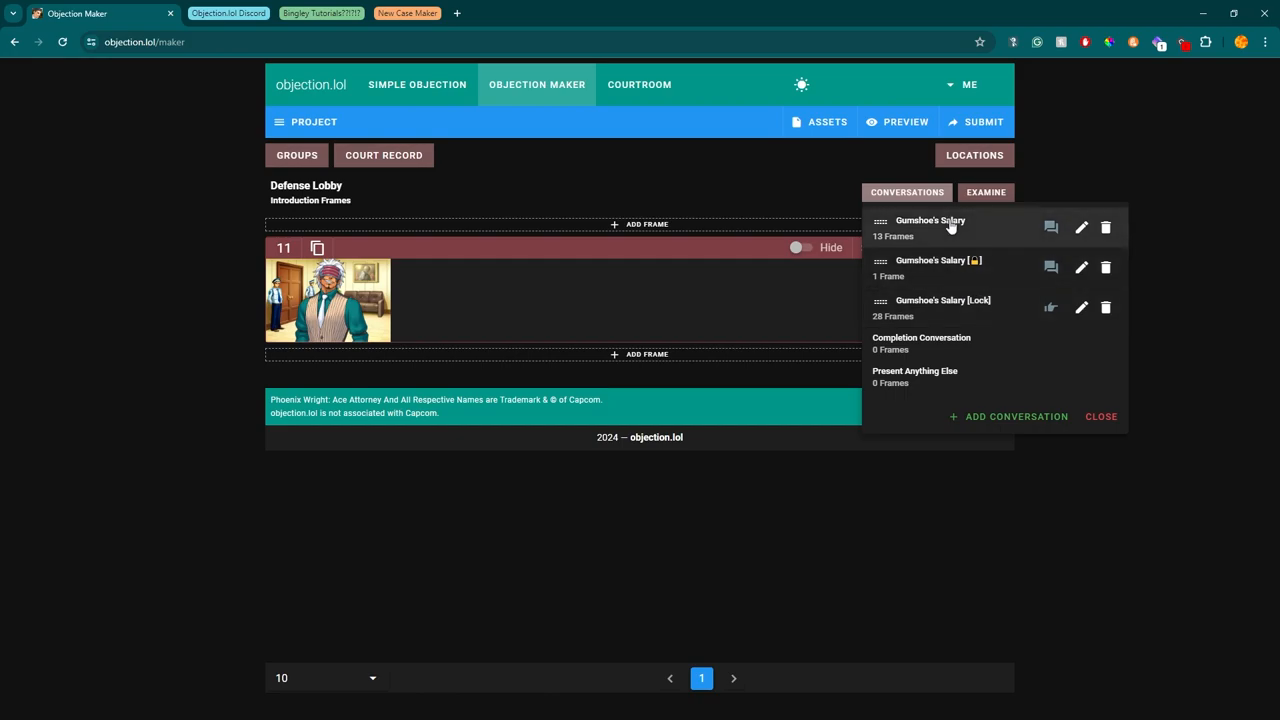
{"action": "mouse_move", "coordinate": [986, 234]}
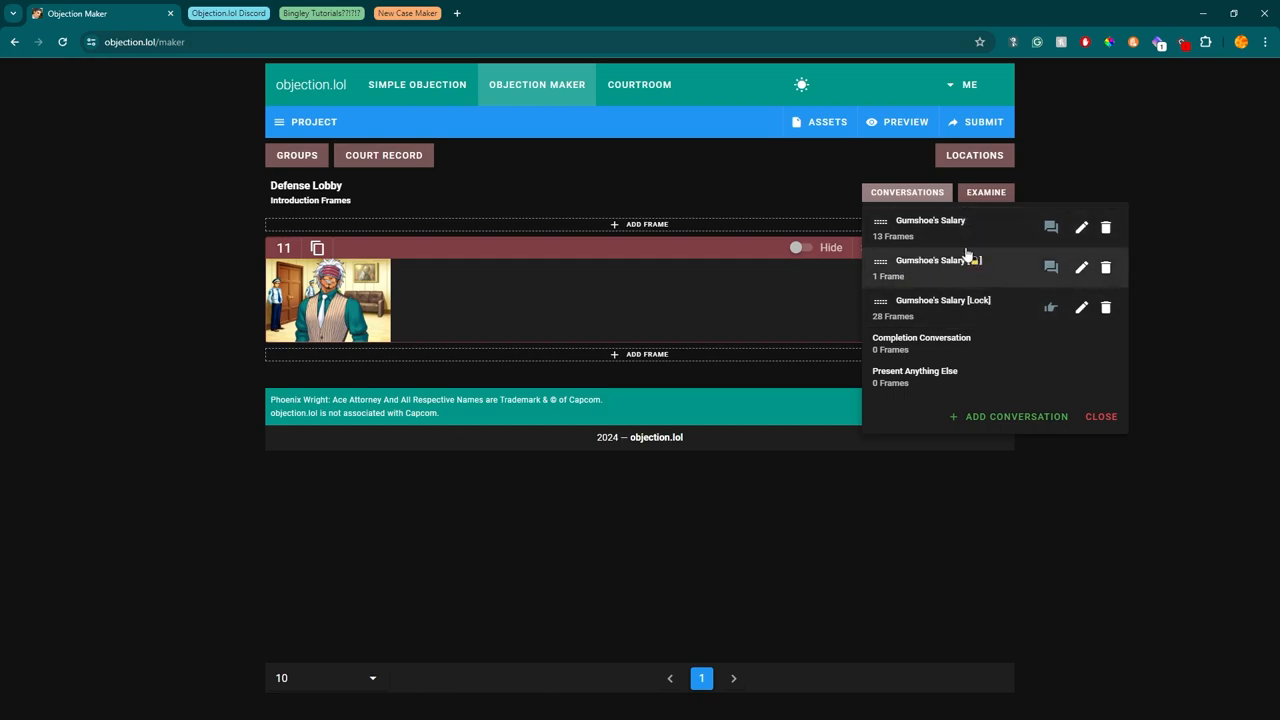
{"action": "mouse_move", "coordinate": [950, 304]}
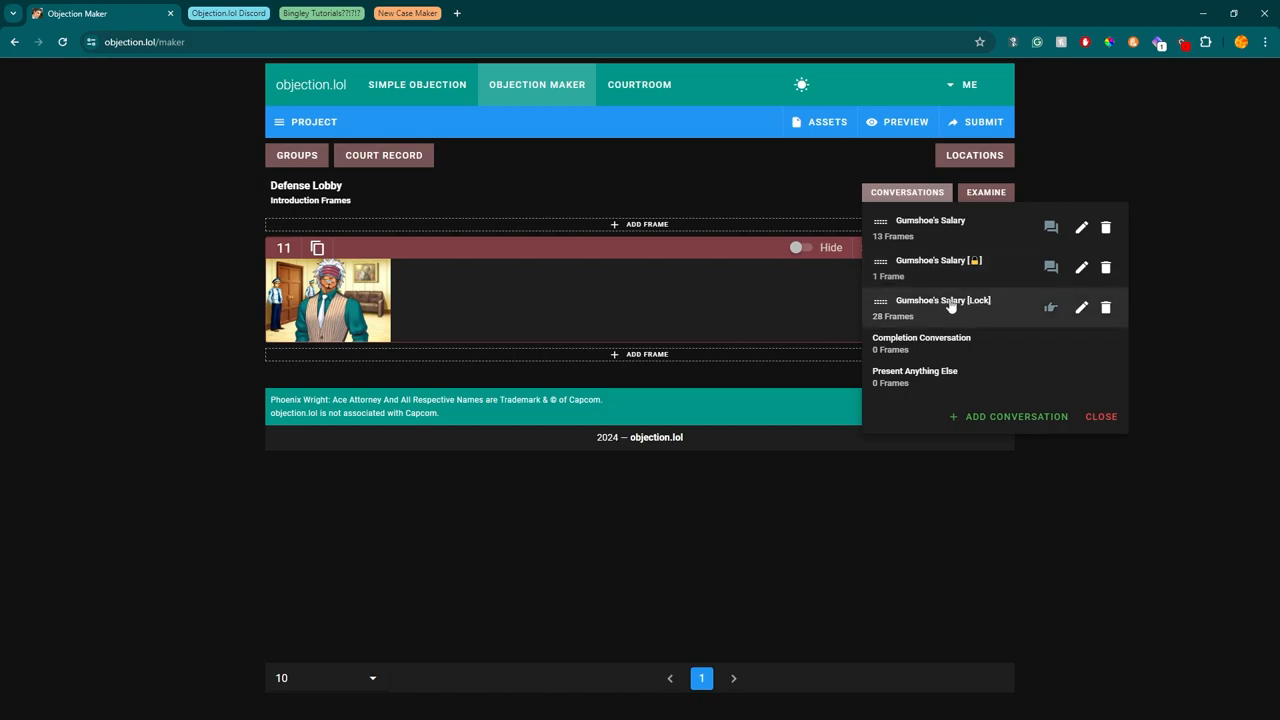
{"action": "mouse_move", "coordinate": [620, 544]}
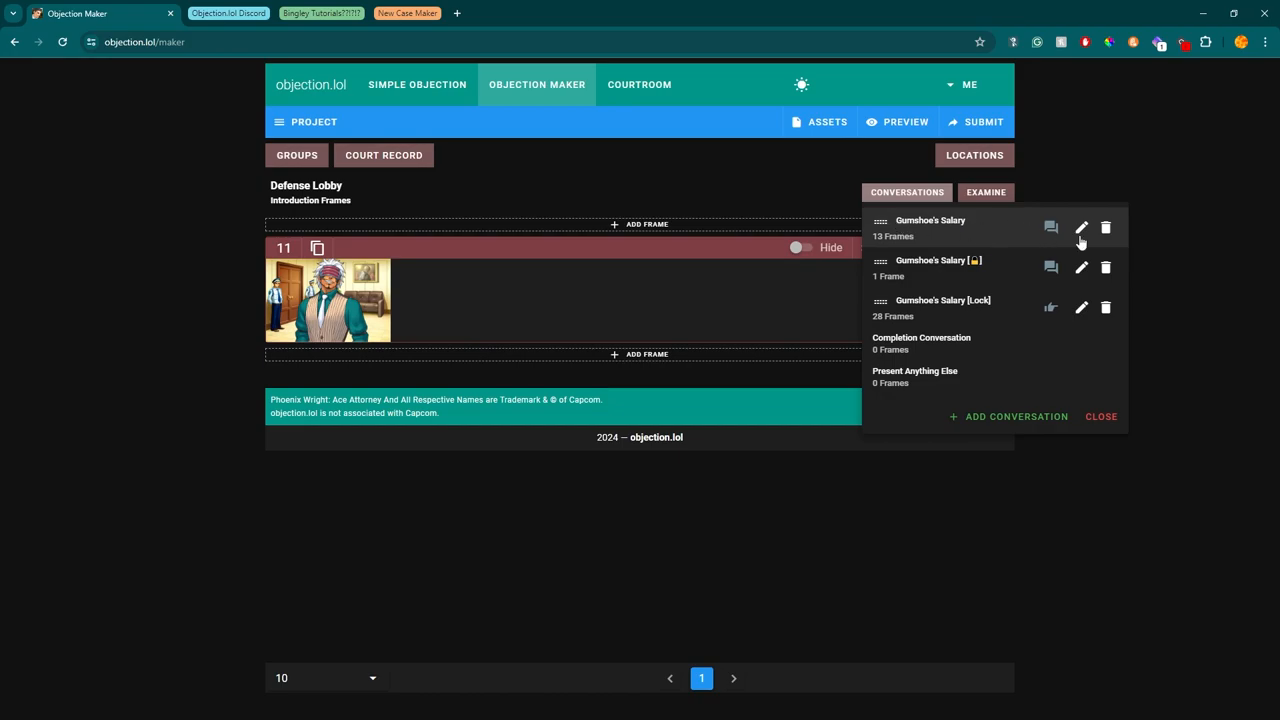
{"action": "left_click", "coordinate": [1080, 228]}
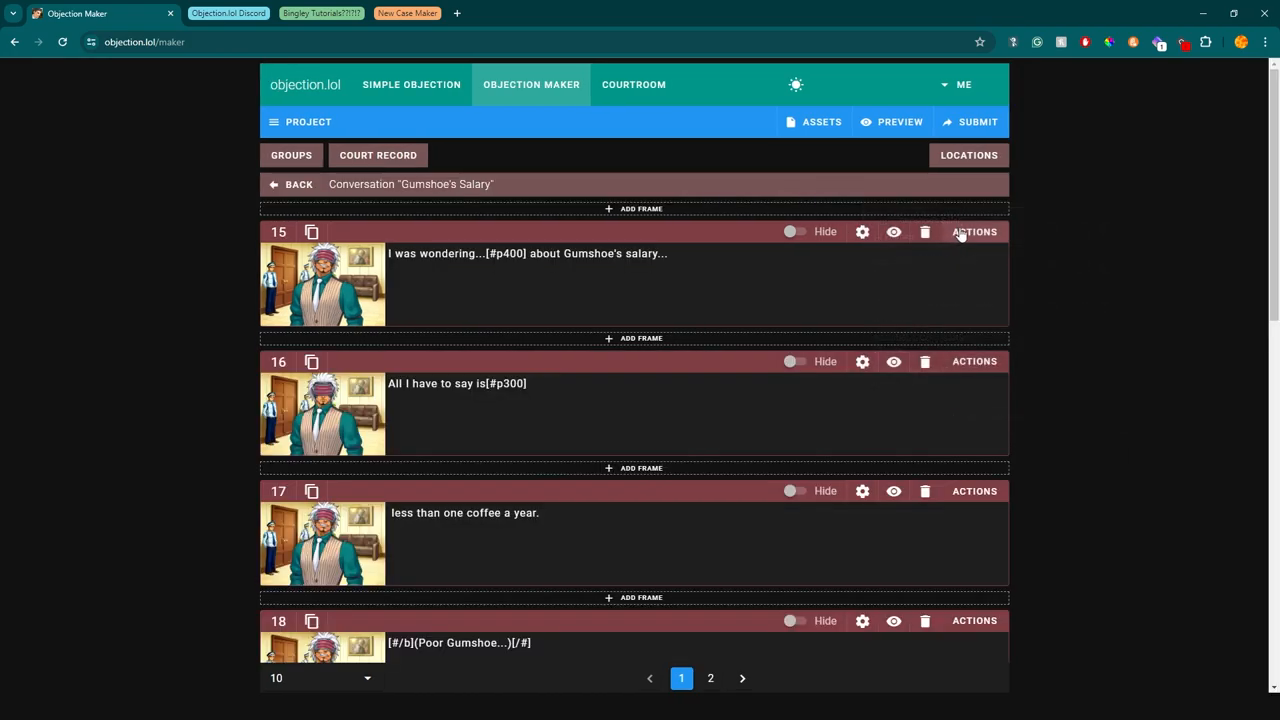
{"action": "left_click", "coordinate": [292, 184]}
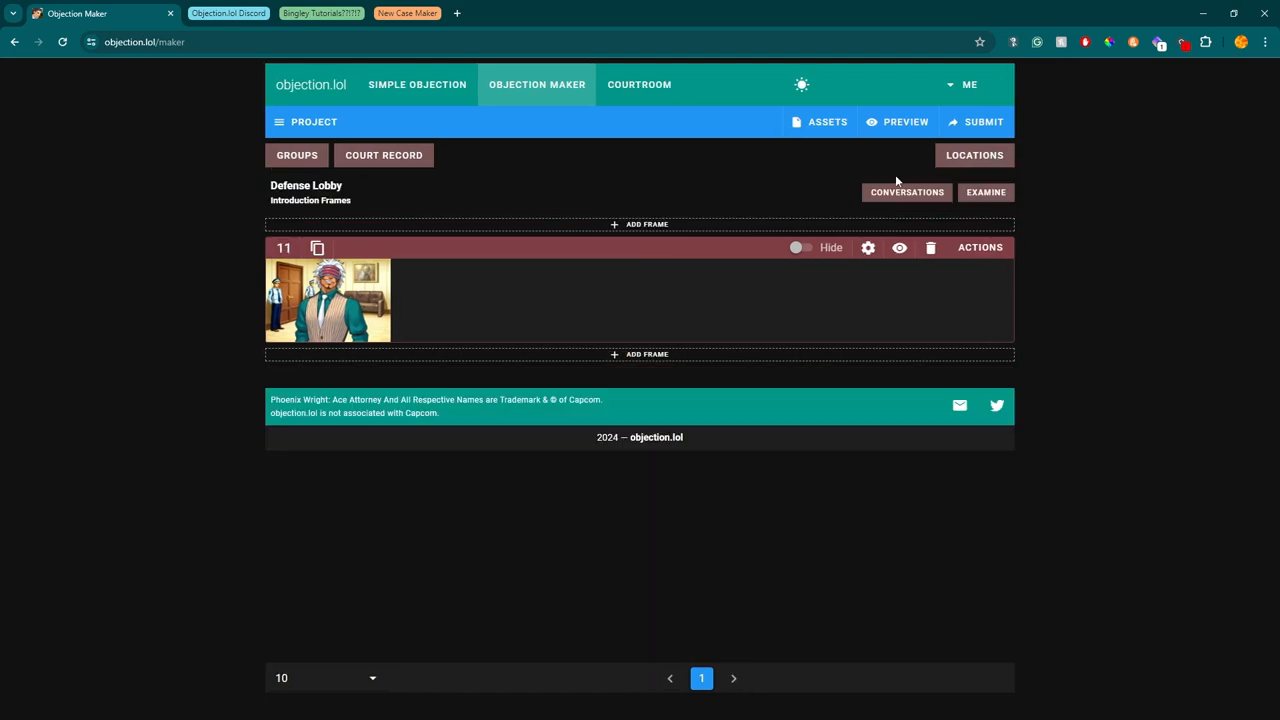
{"action": "mouse_move", "coordinate": [826, 122]}
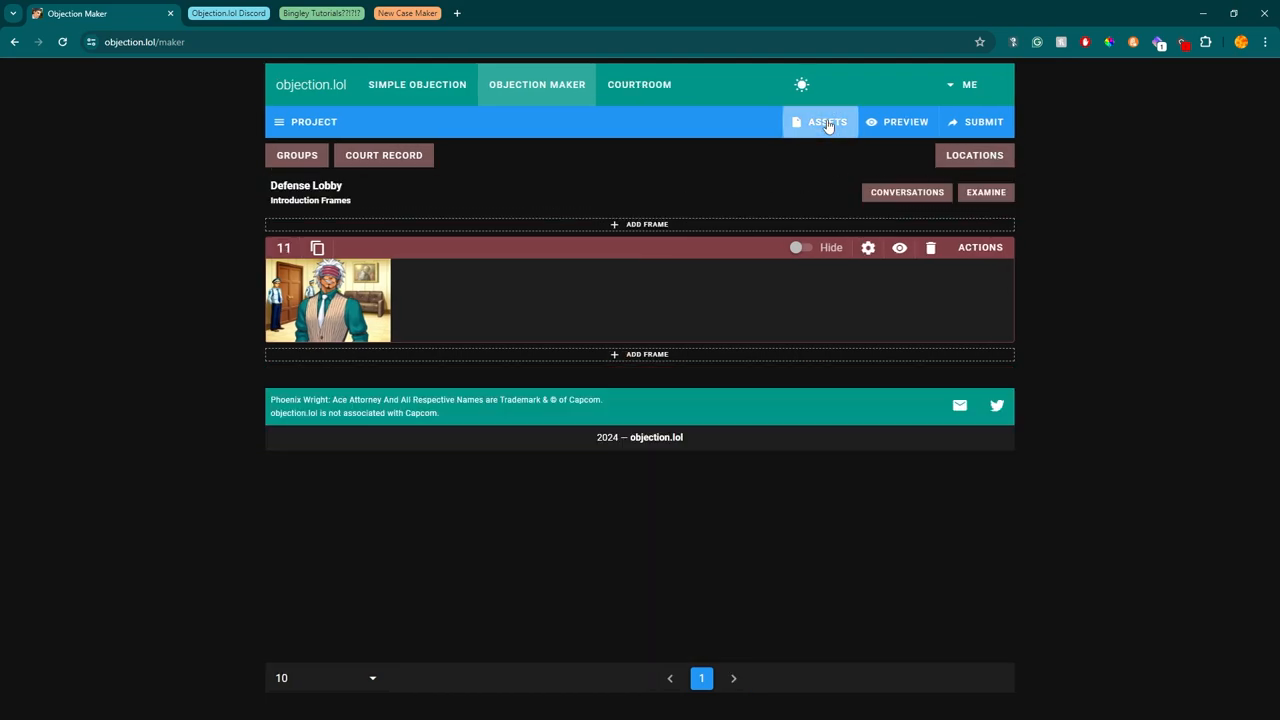
Review the Psyche-locks character and its share code in the custom asset library
{"action": "left_click", "coordinate": [828, 122]}
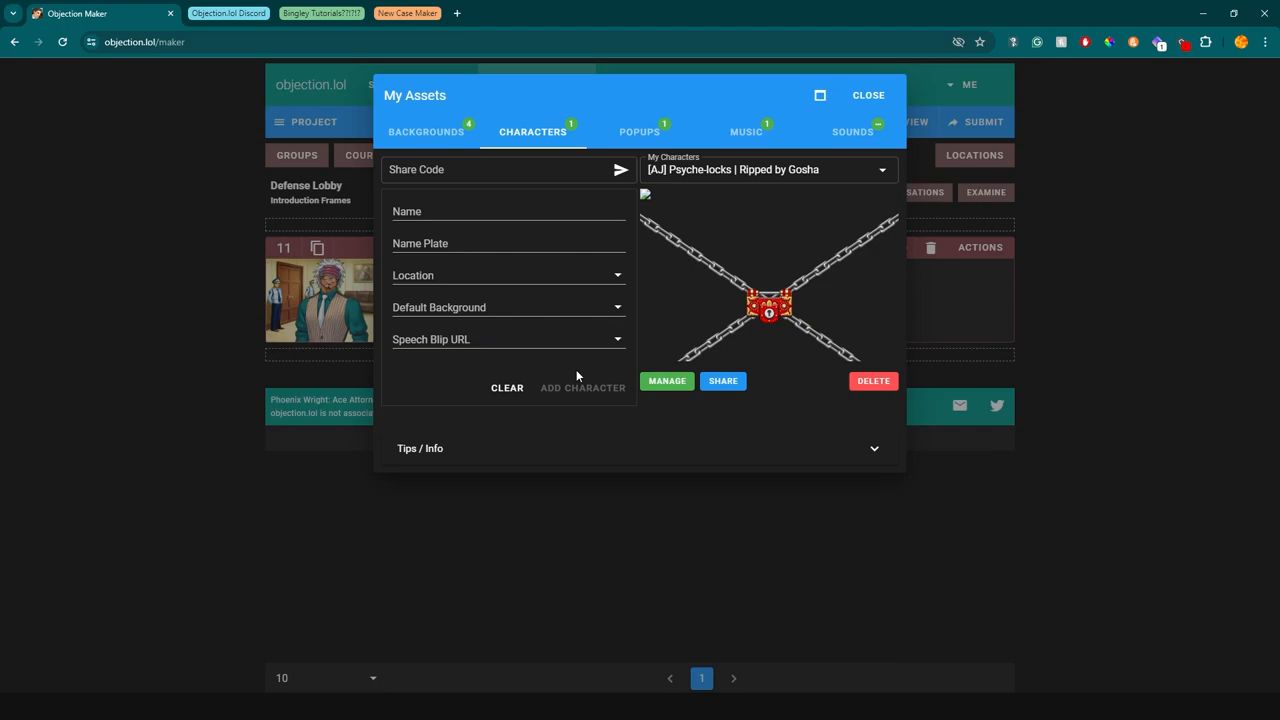
{"action": "mouse_move", "coordinate": [704, 164]}
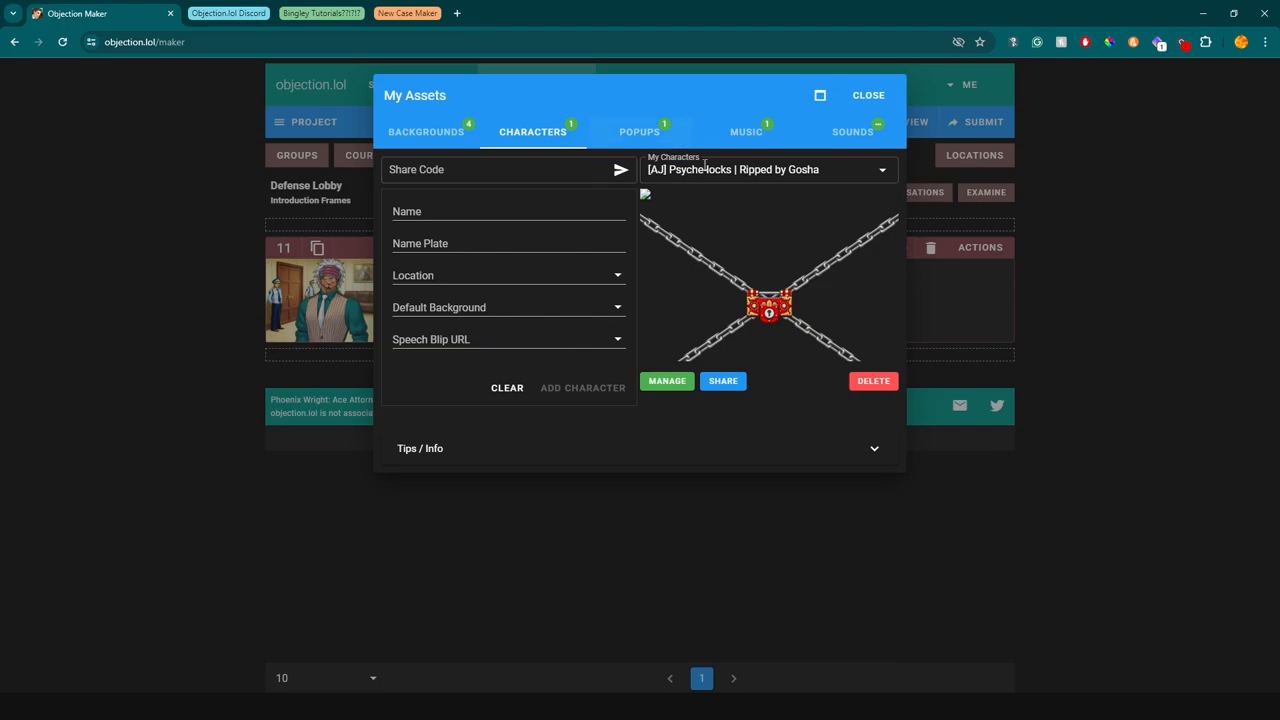
{"action": "mouse_move", "coordinate": [804, 212]}
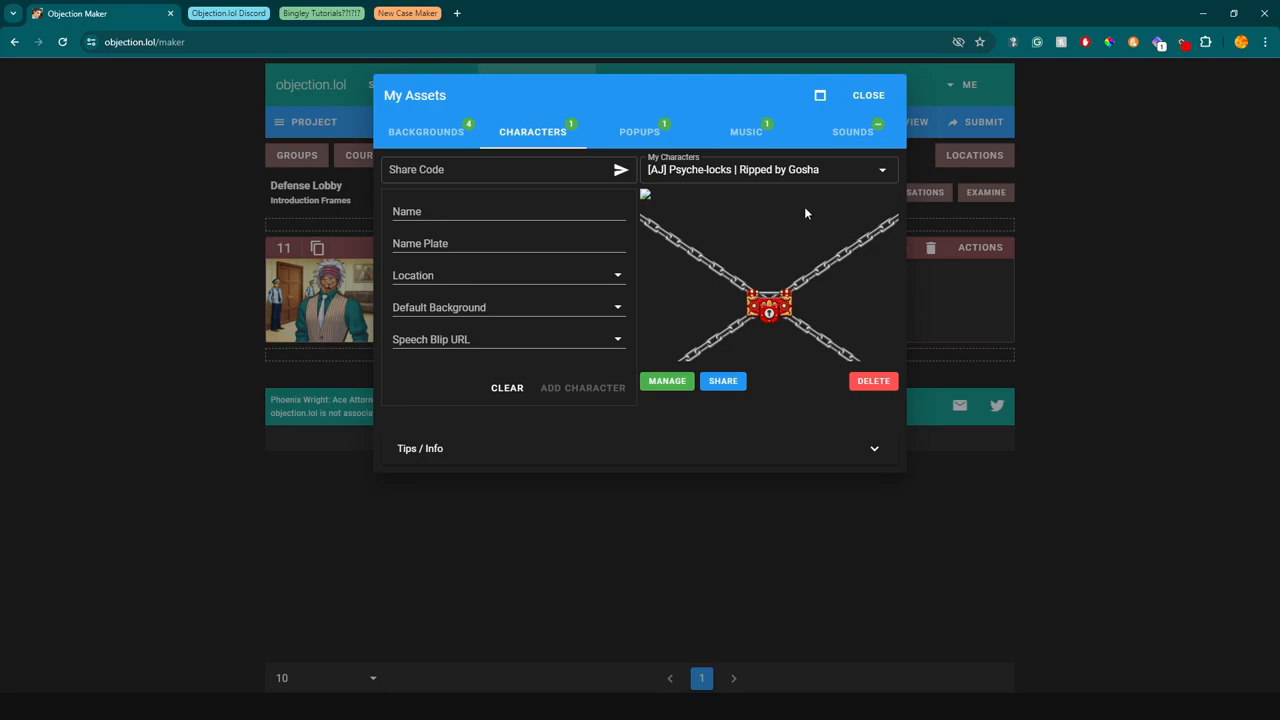
{"action": "mouse_move", "coordinate": [762, 218]}
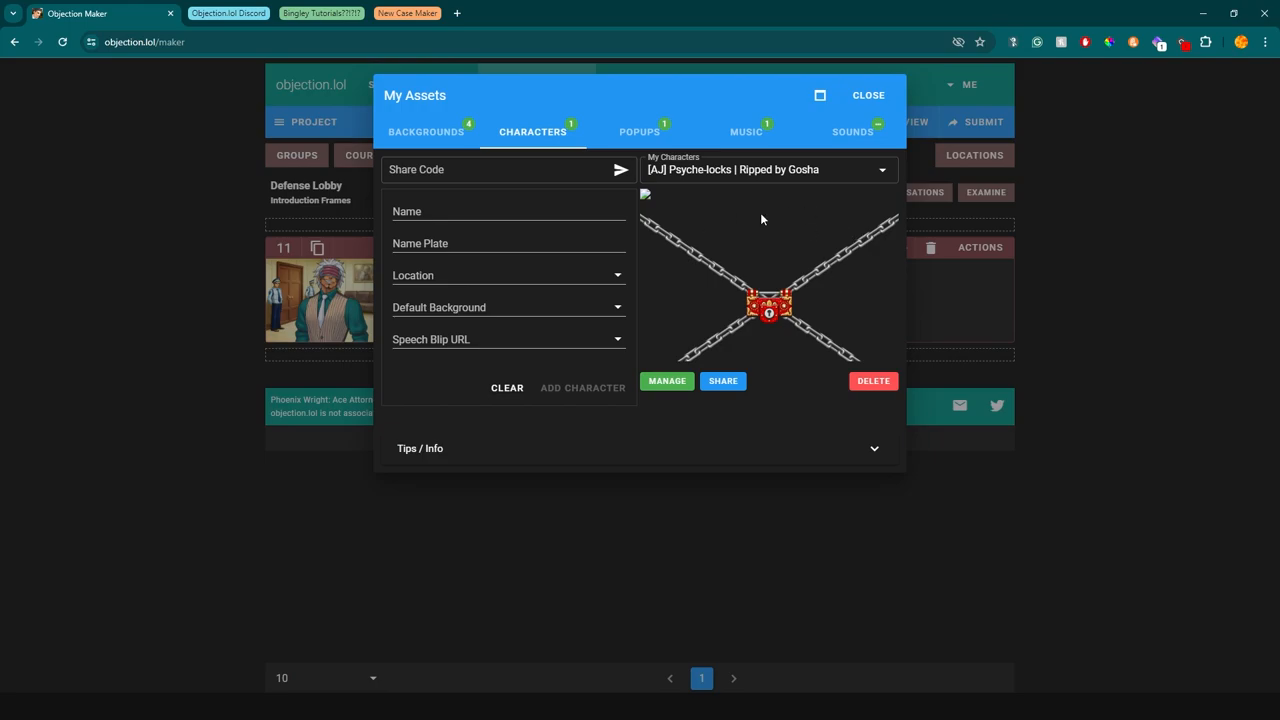
{"action": "mouse_move", "coordinate": [766, 220]}
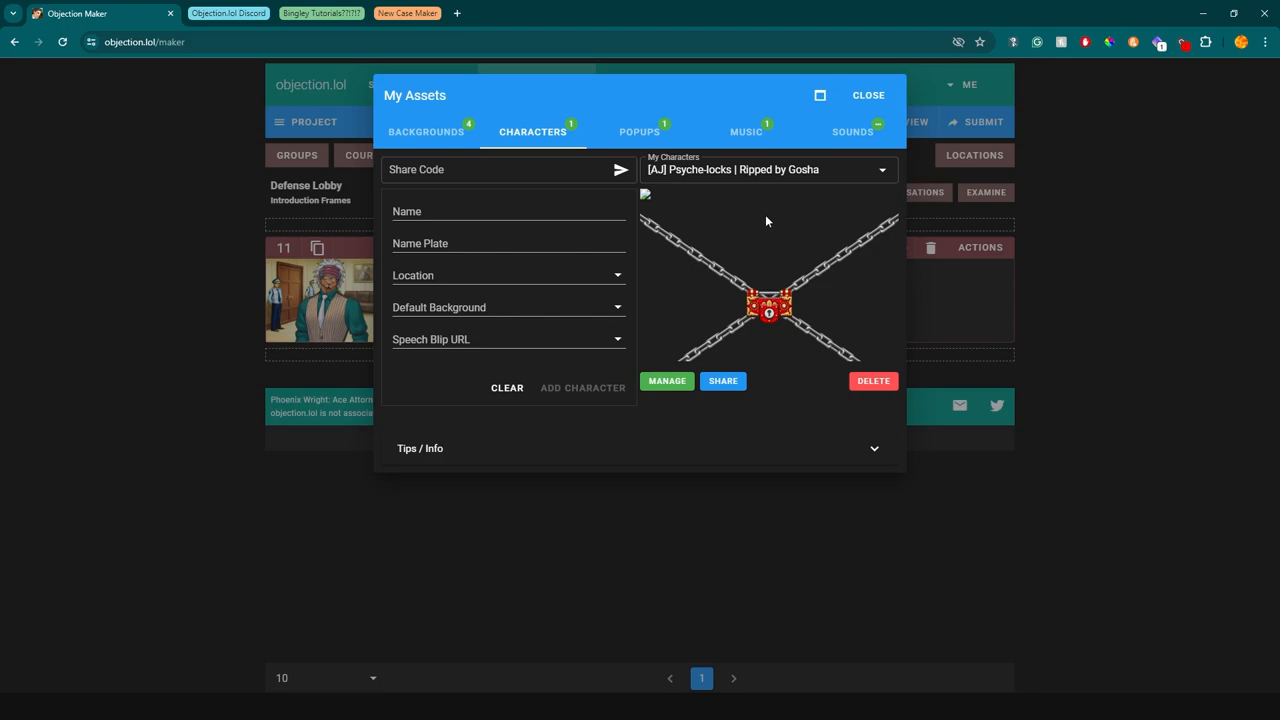
{"action": "left_click", "coordinate": [510, 168]}
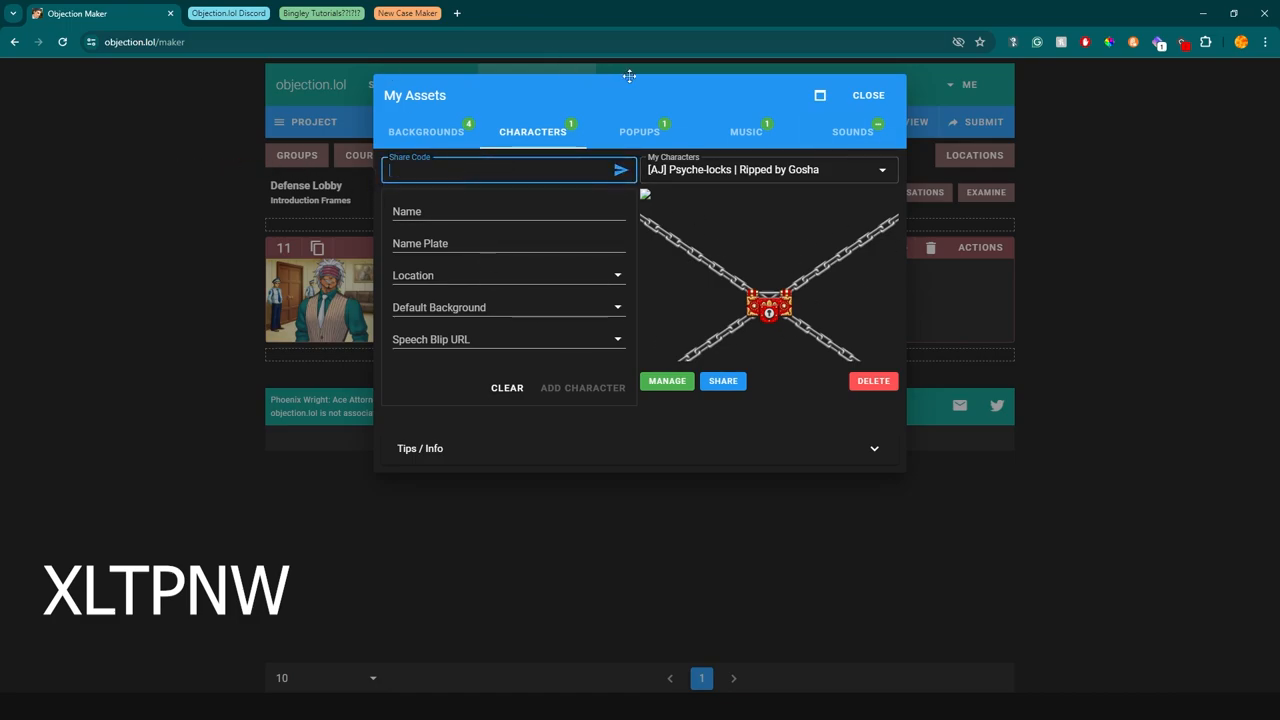
{"action": "left_click", "coordinate": [868, 96]}
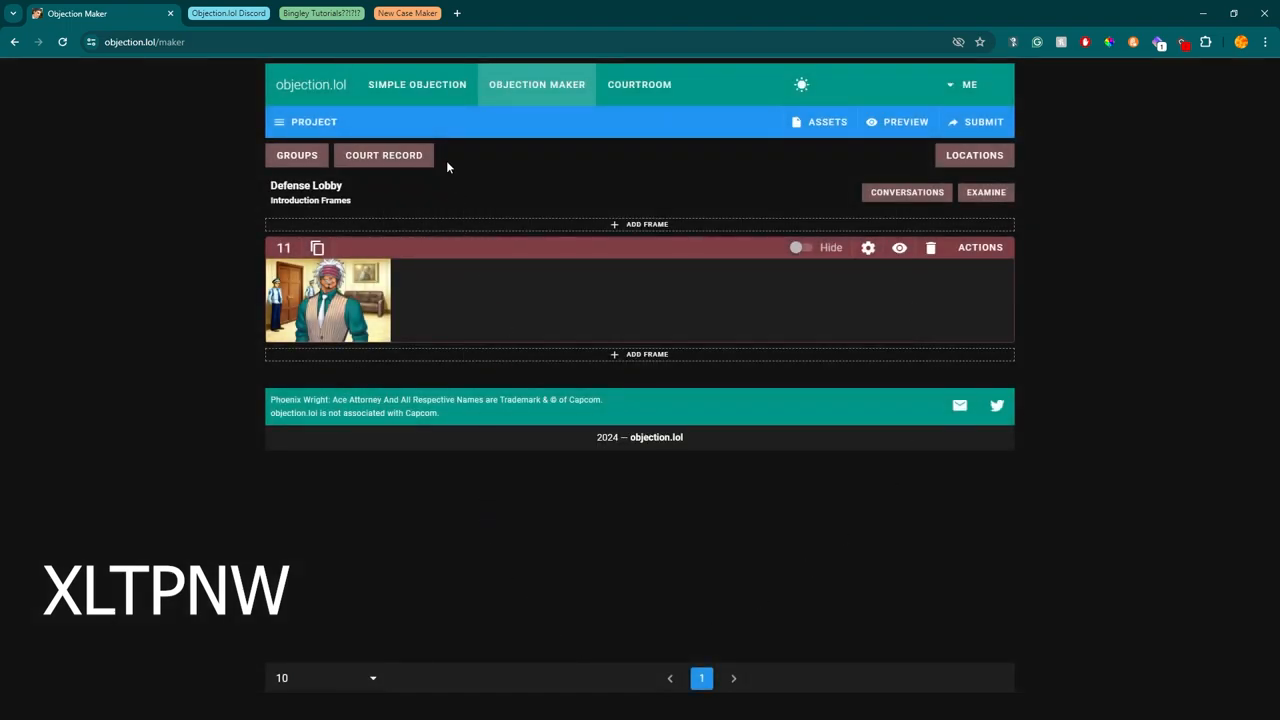
Bring up the project's character pairs settings
{"action": "left_click", "coordinate": [304, 122]}
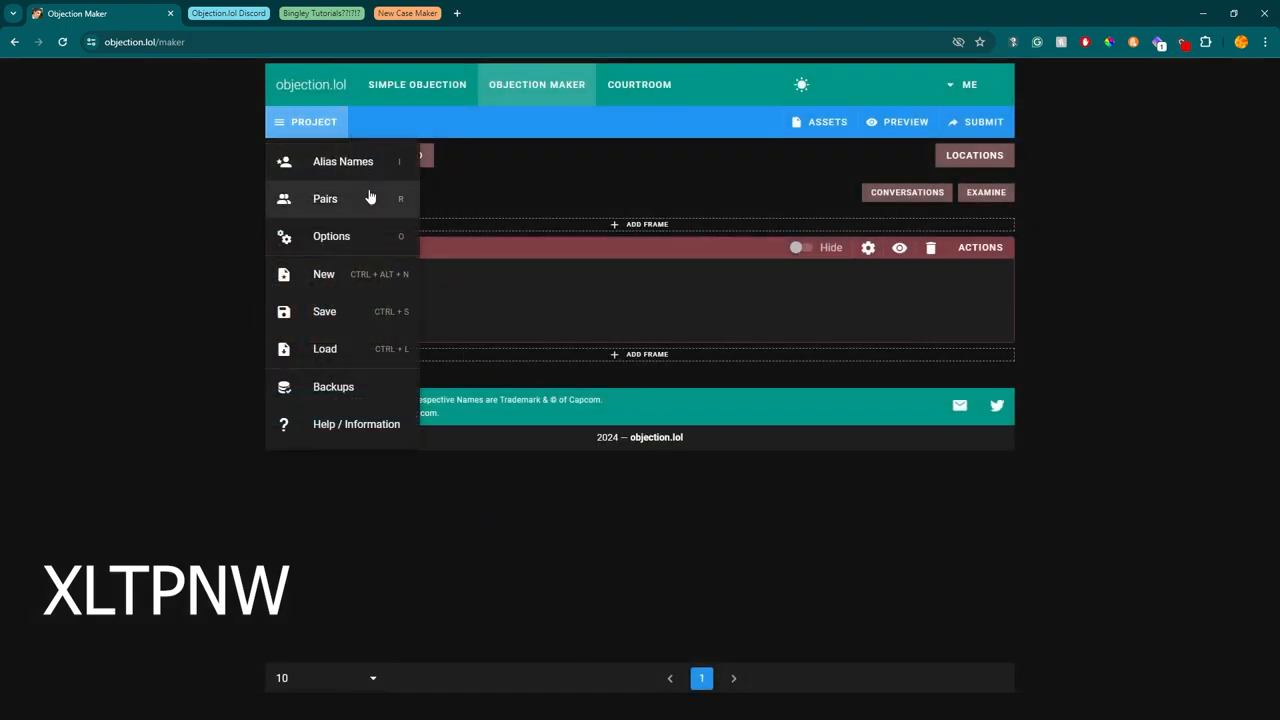
{"action": "left_click", "coordinate": [324, 198]}
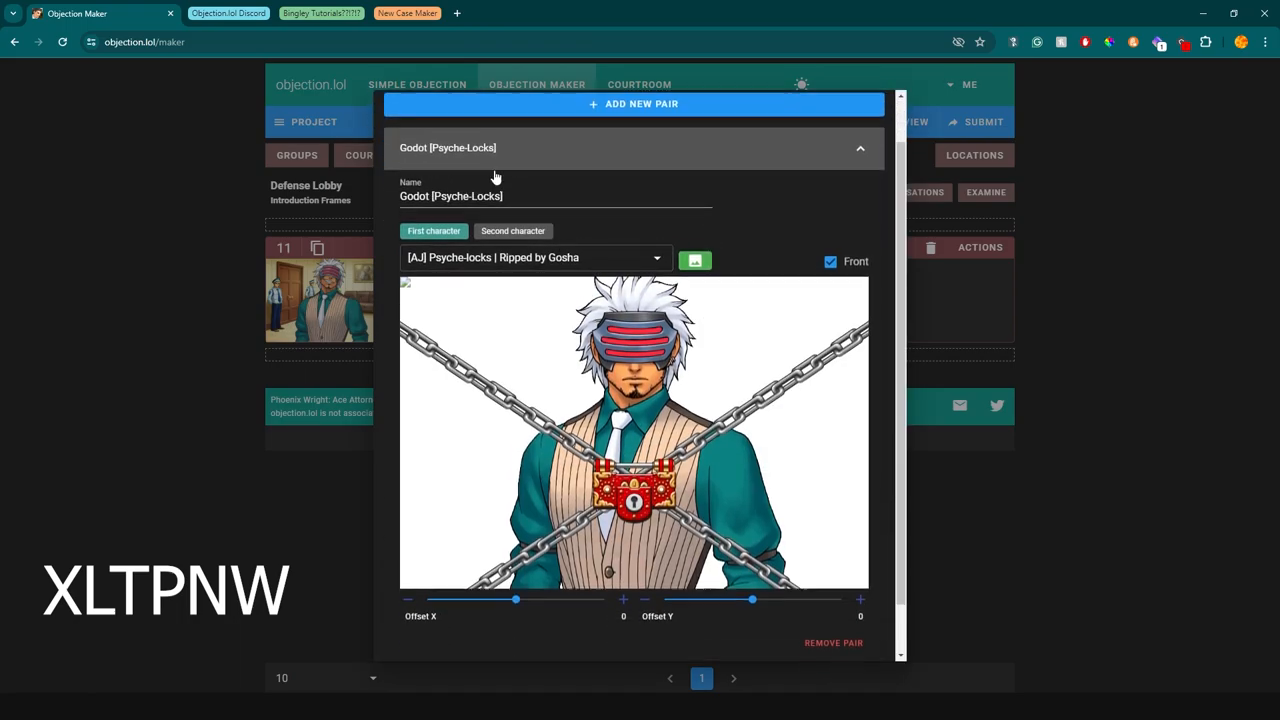
Check both characters of the Godot [Psyche-Locks] pair and nudge the lock overlay's Offset X back to centre
{"action": "scroll", "scroll_direction": "up", "scroll_amount": 3}
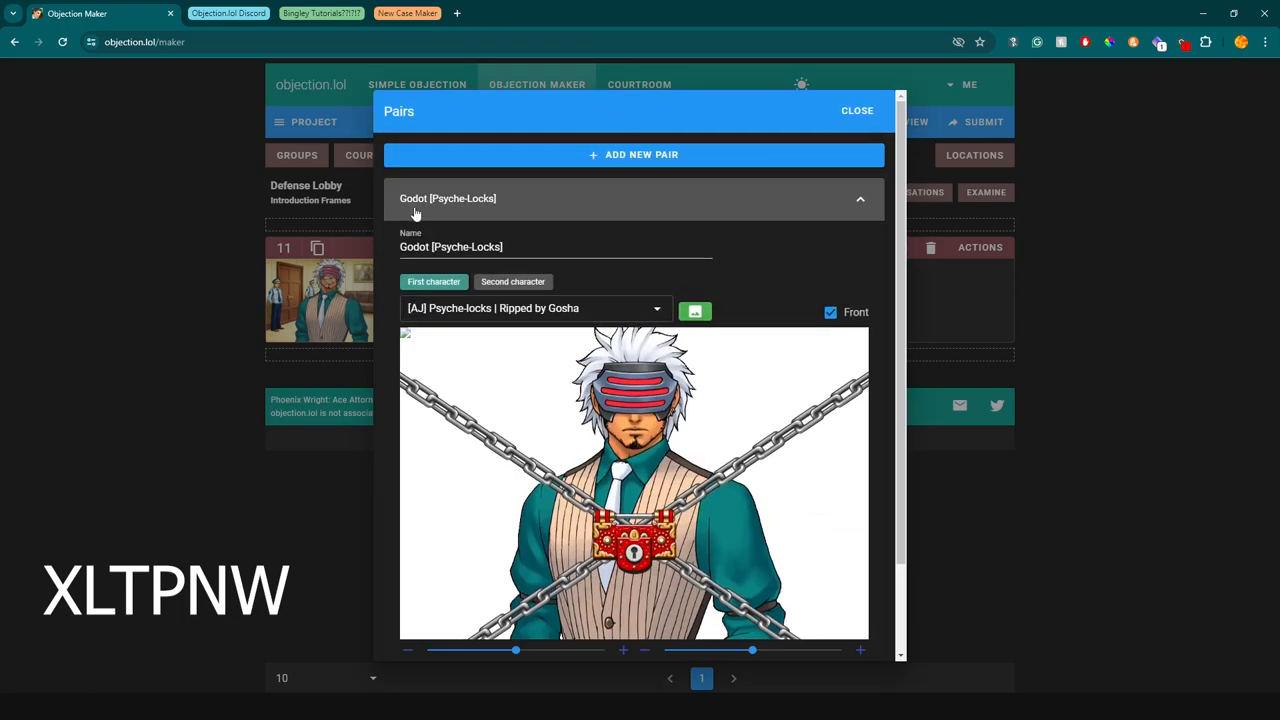
{"action": "scroll", "scroll_direction": "down", "scroll_amount": 3}
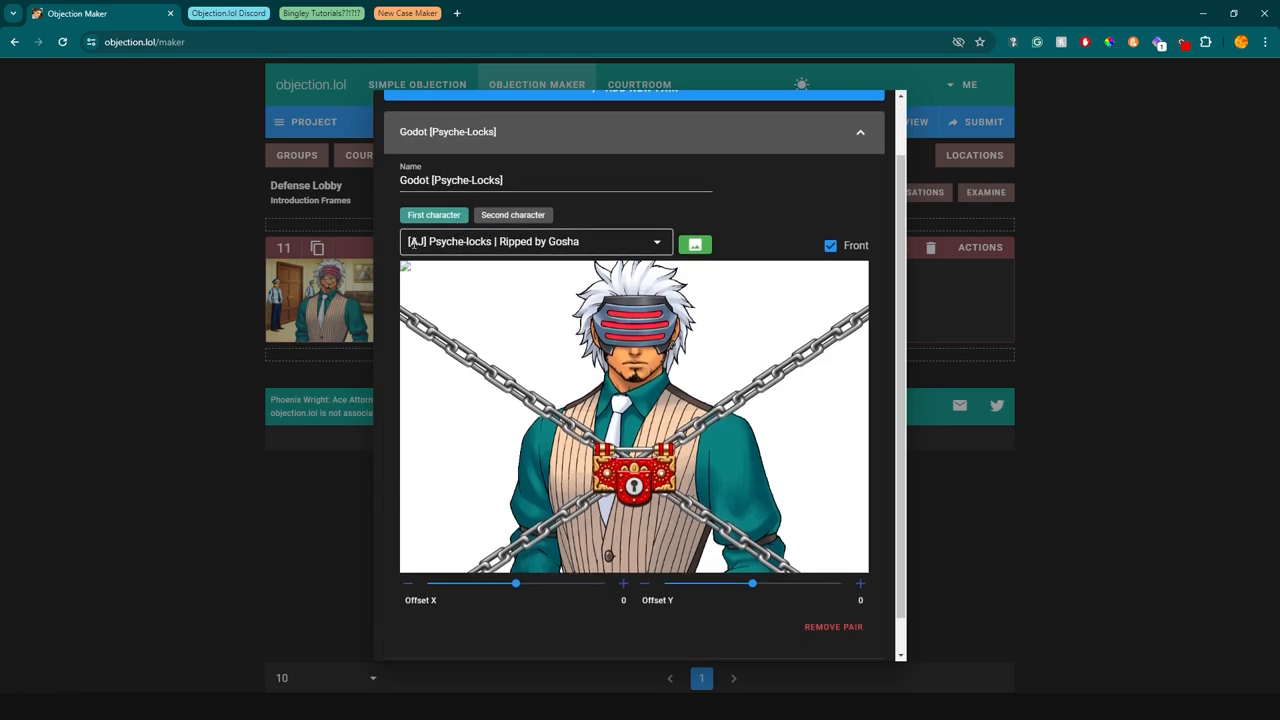
{"action": "left_click", "coordinate": [512, 216]}
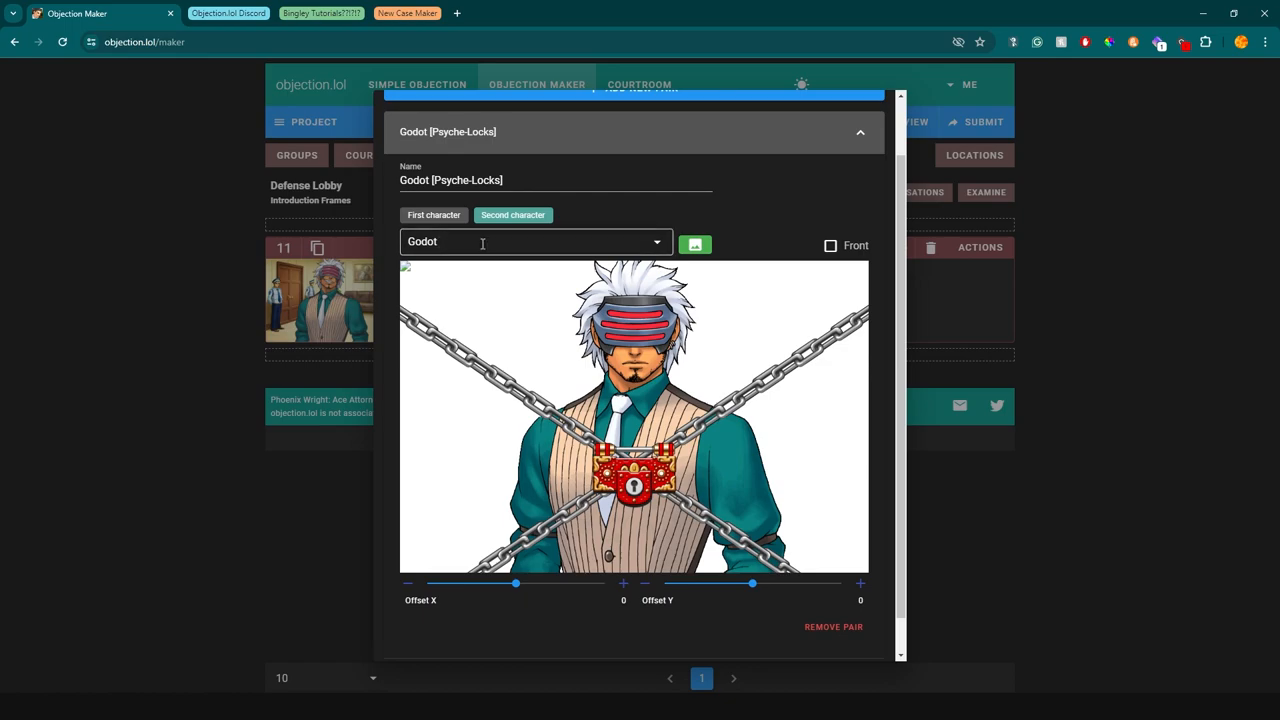
{"action": "left_click", "coordinate": [432, 216]}
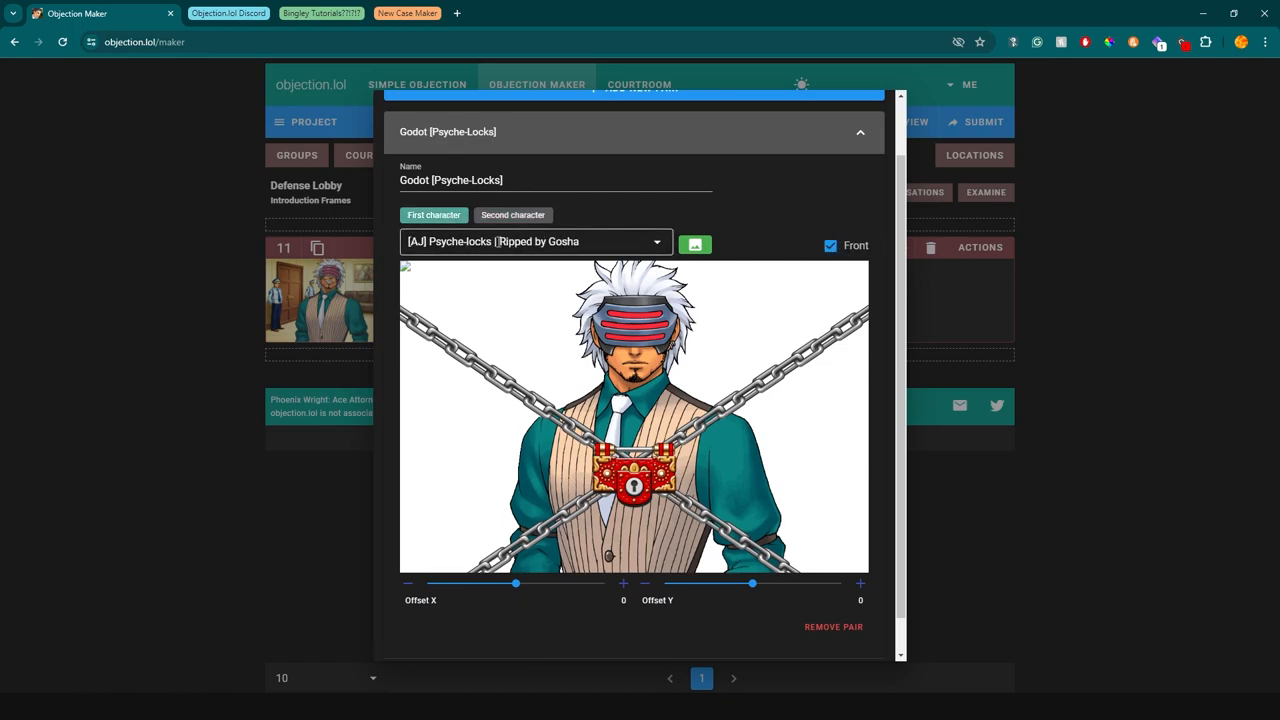
{"action": "left_click_drag", "start_coordinate": [516, 584], "coordinate": [504, 584]}
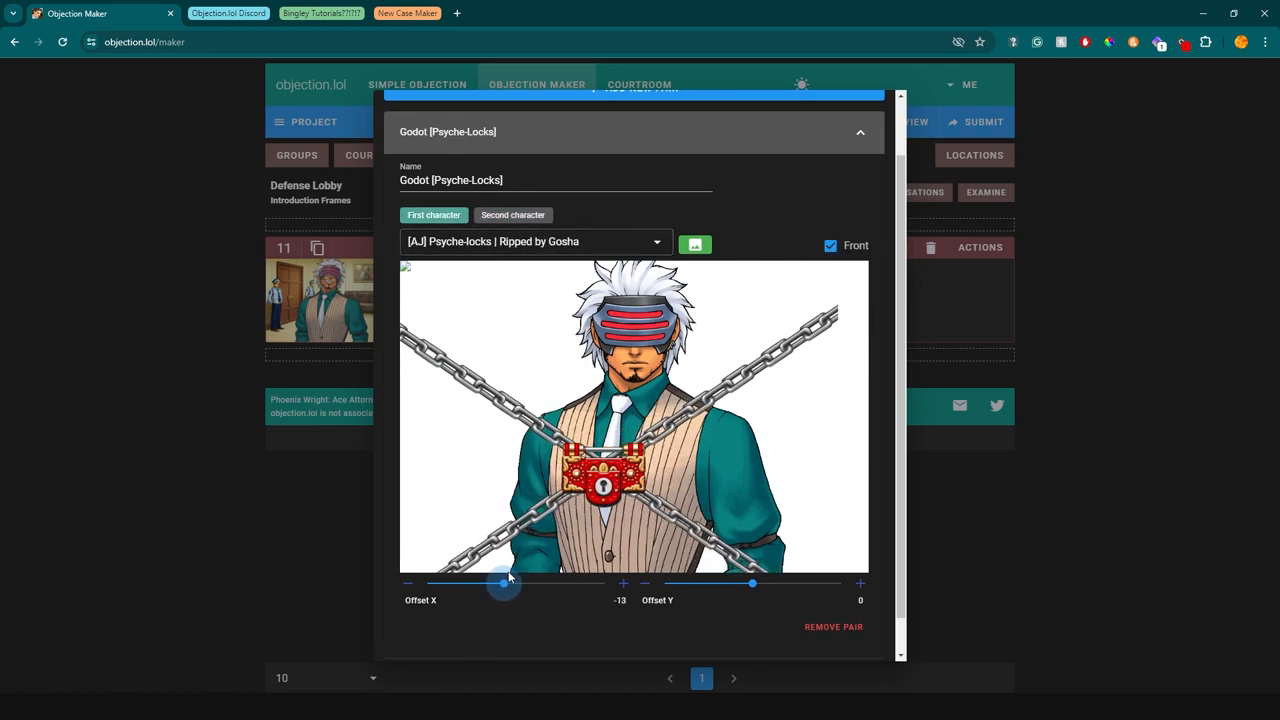
{"action": "left_click_drag", "start_coordinate": [504, 584], "coordinate": [500, 584]}
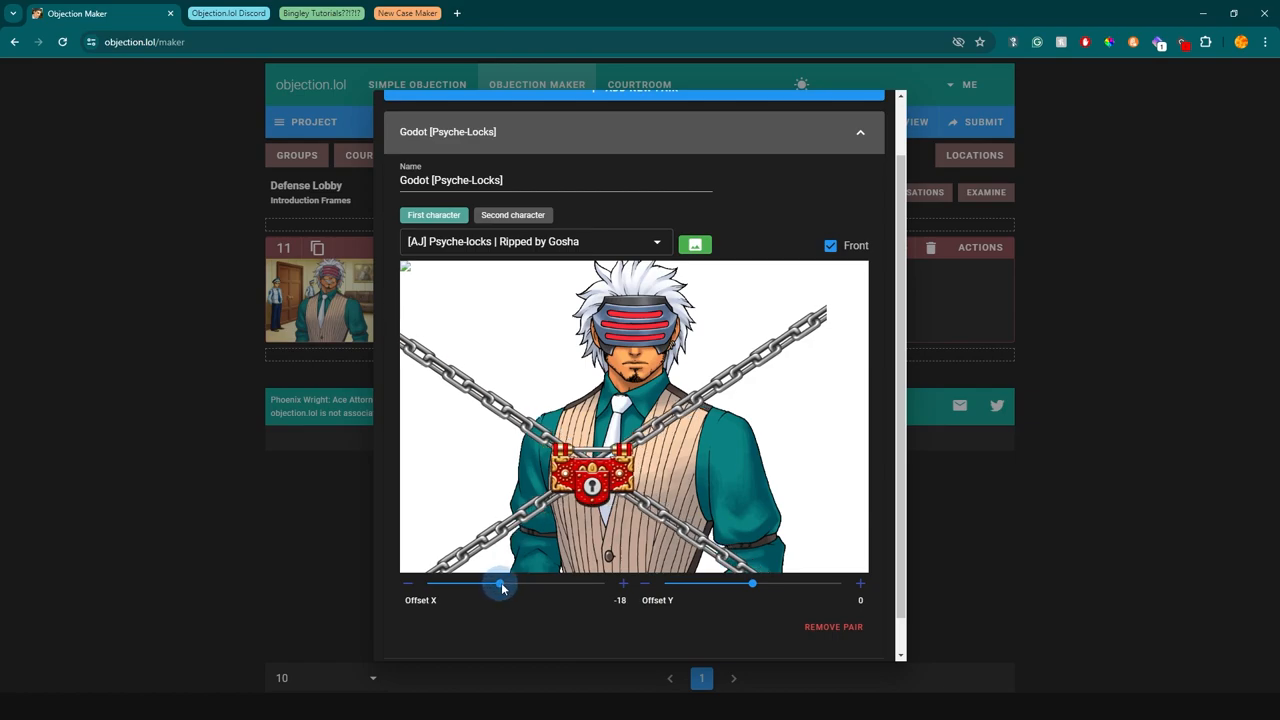
{"action": "left_click_drag", "start_coordinate": [502, 584], "coordinate": [500, 584]}
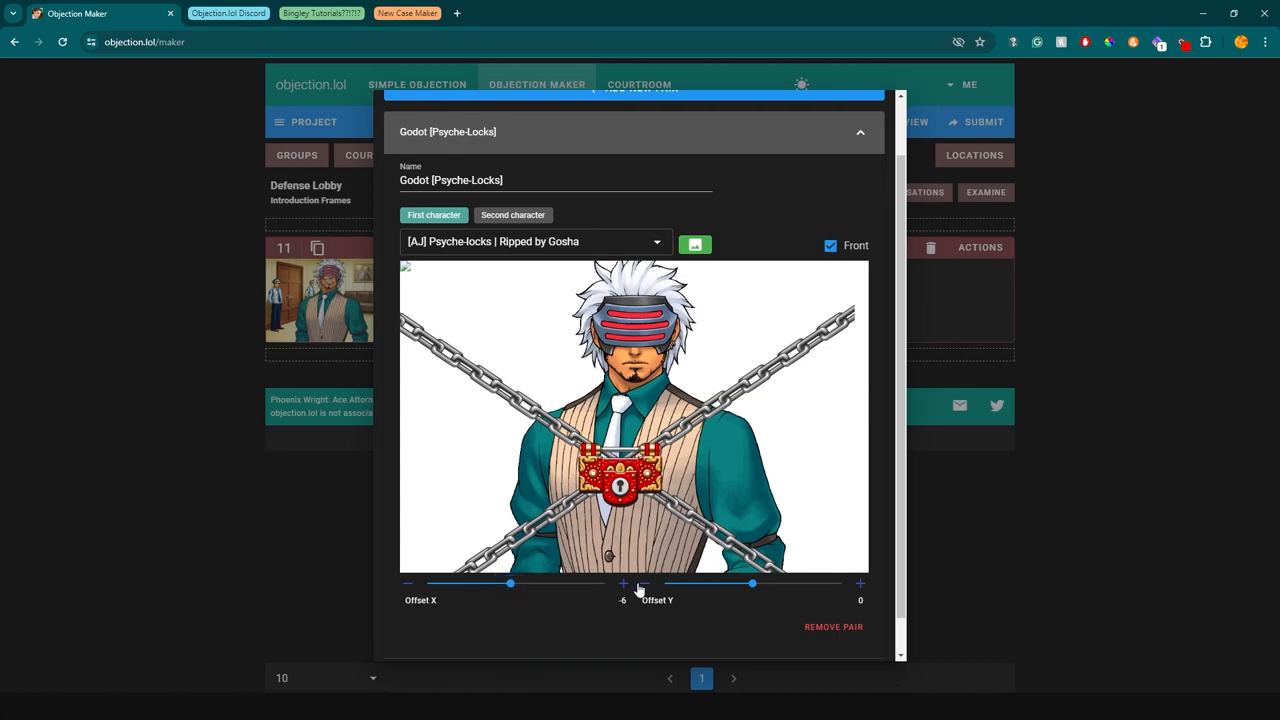
Expand the Godot [Psyche-Locks appear] pair to check it, then close the pairs settings
{"action": "left_click", "coordinate": [624, 584]}
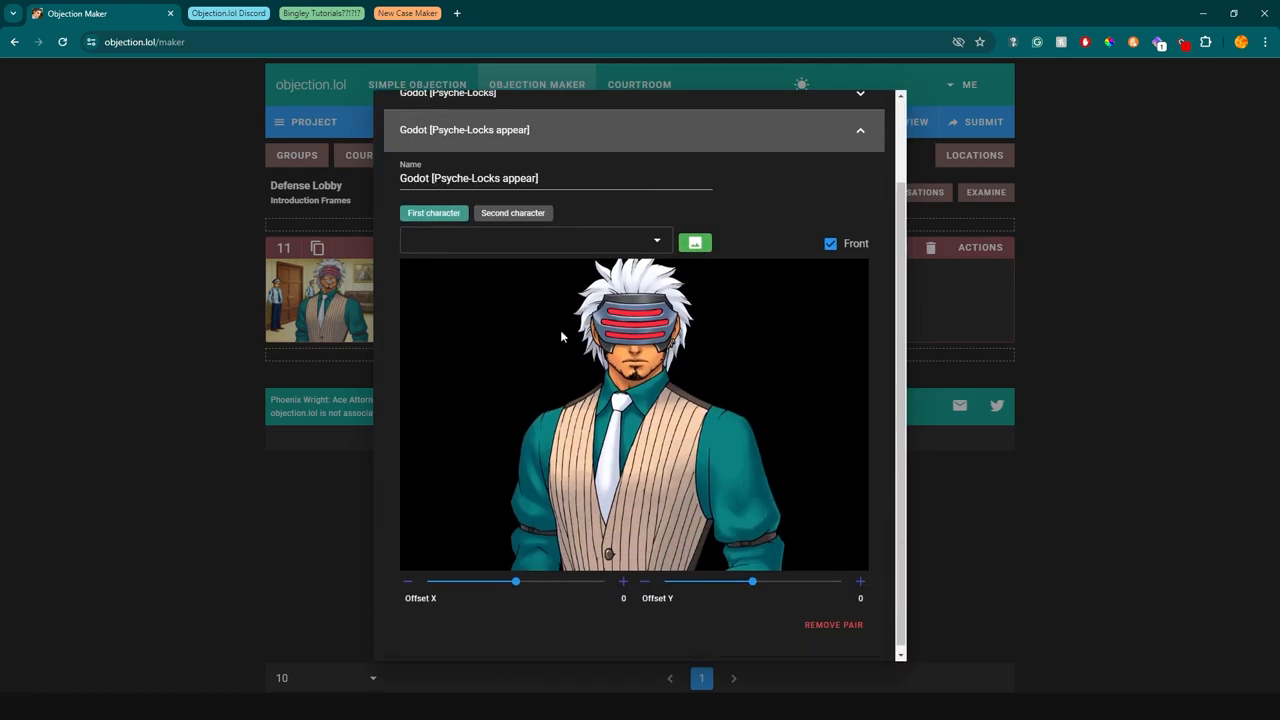
{"action": "scroll", "scroll_direction": "up", "scroll_amount": 3}
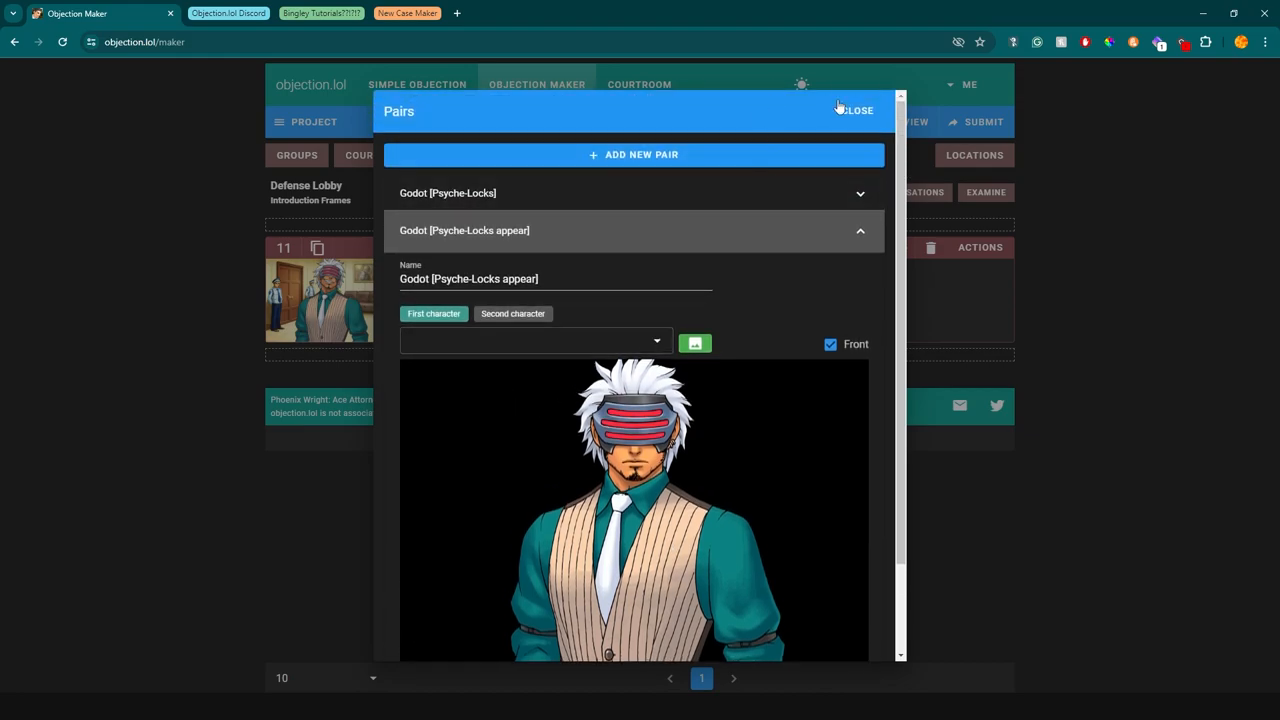
{"action": "left_click", "coordinate": [854, 110]}
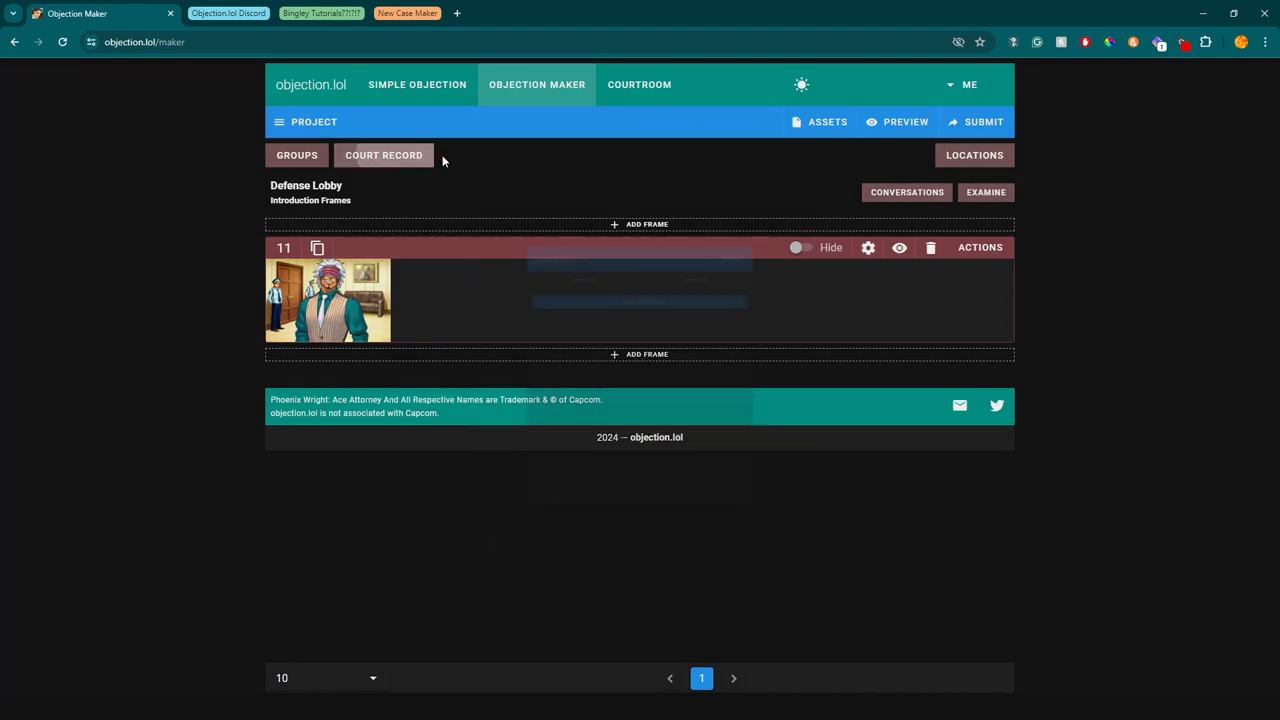
{"action": "left_click", "coordinate": [384, 156]}
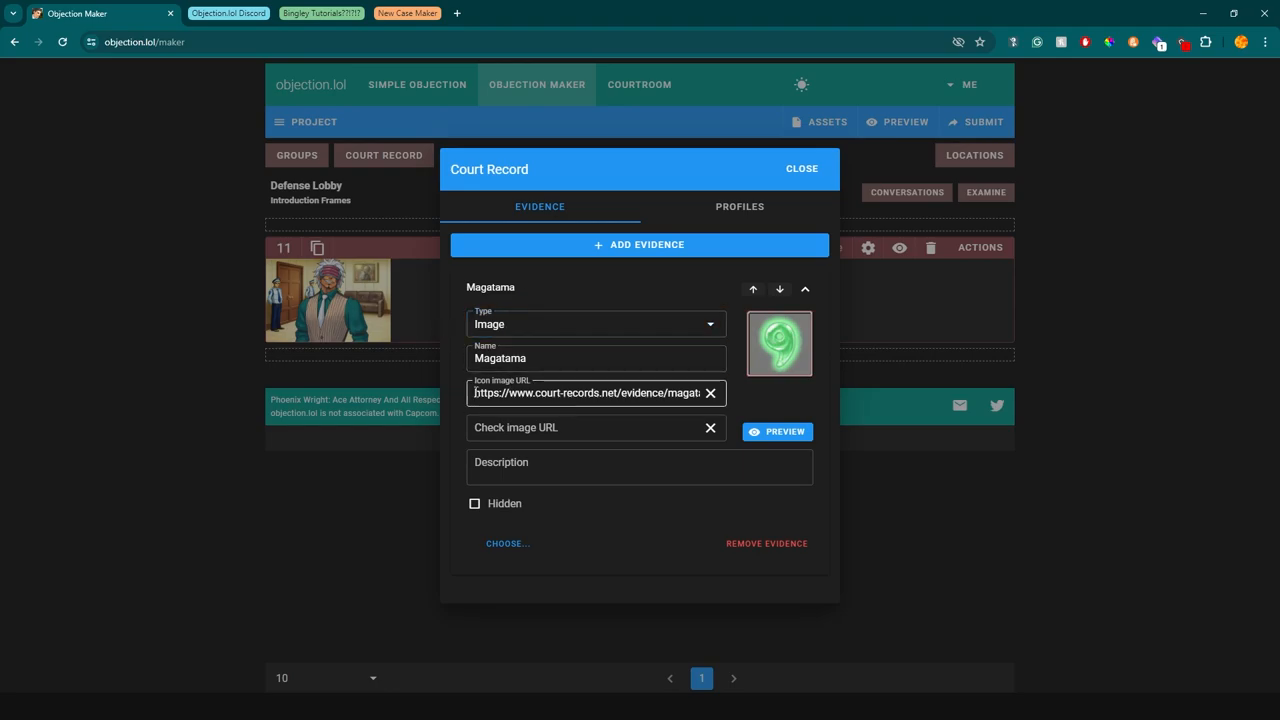
{"action": "triple_click", "coordinate": [590, 392]}
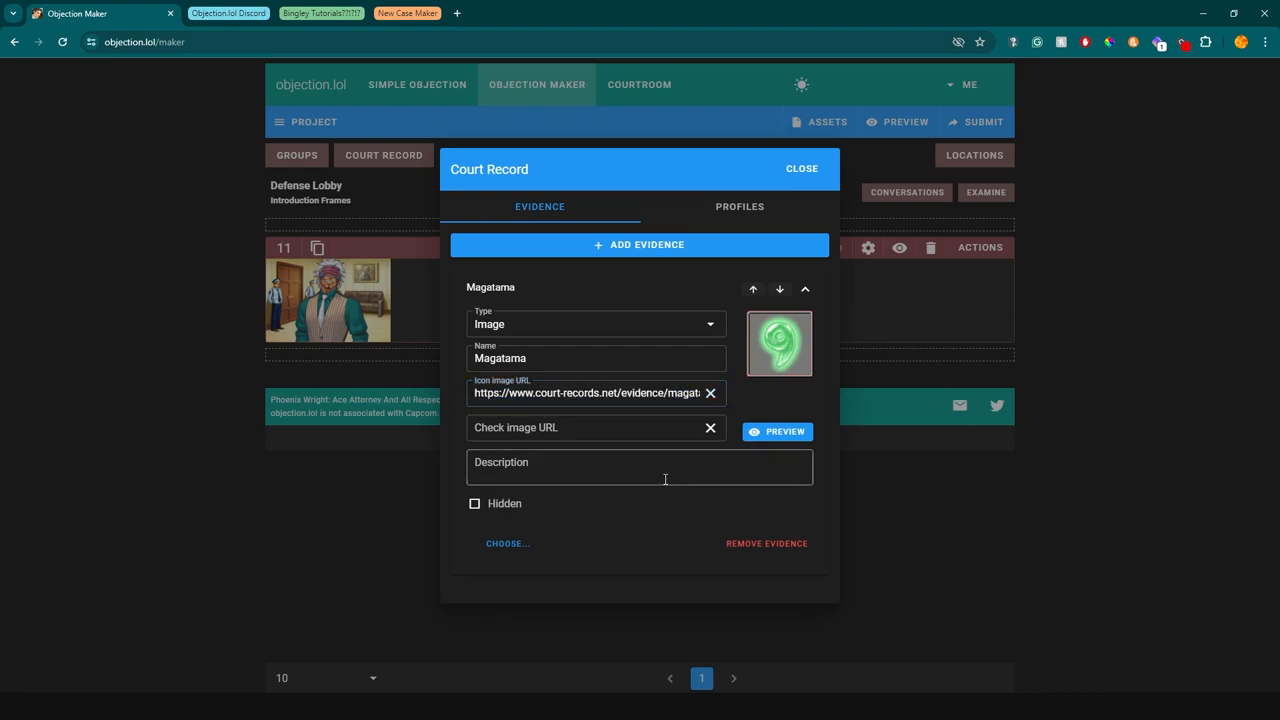
{"action": "left_click", "coordinate": [740, 206]}
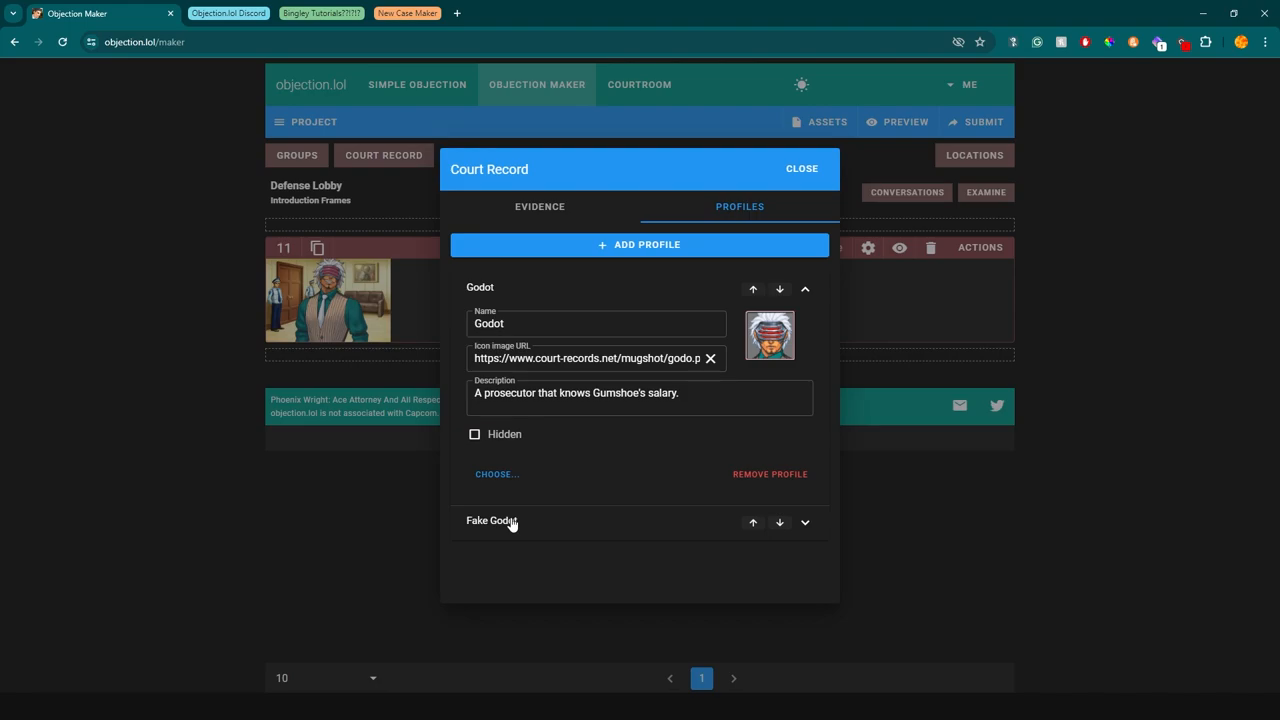
{"action": "left_click", "coordinate": [600, 392]}
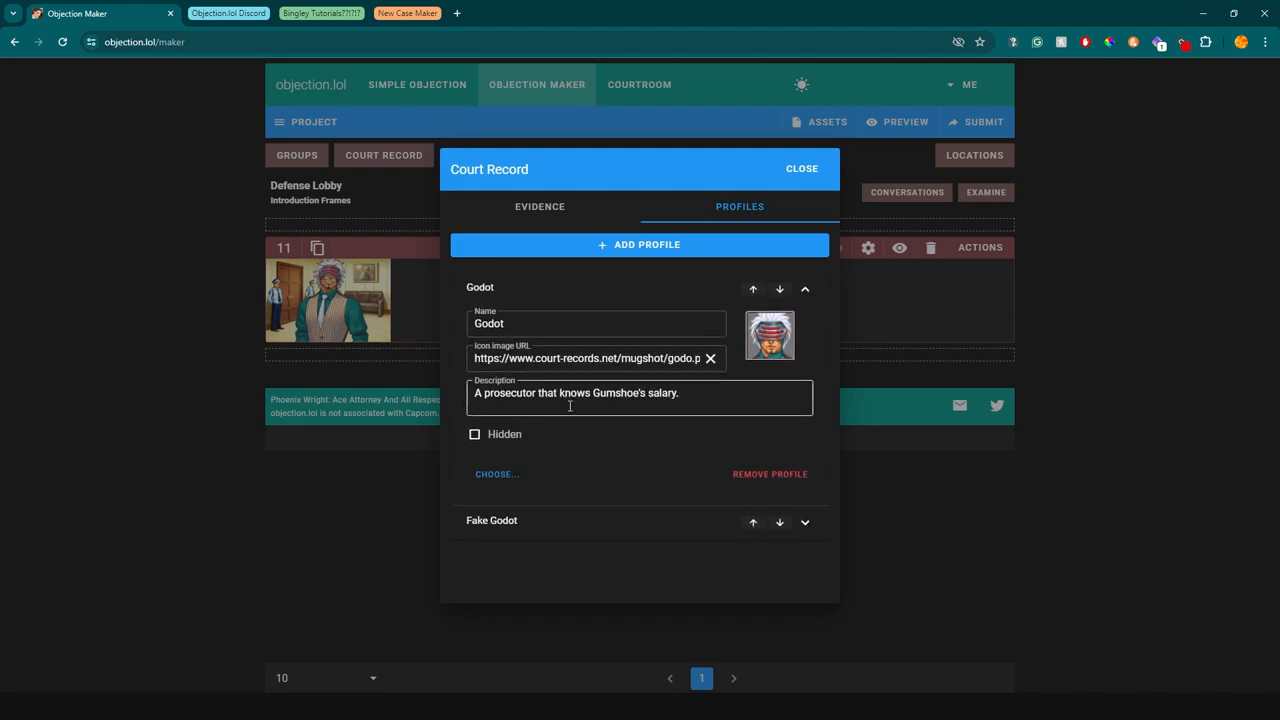
{"action": "left_click", "coordinate": [540, 206]}
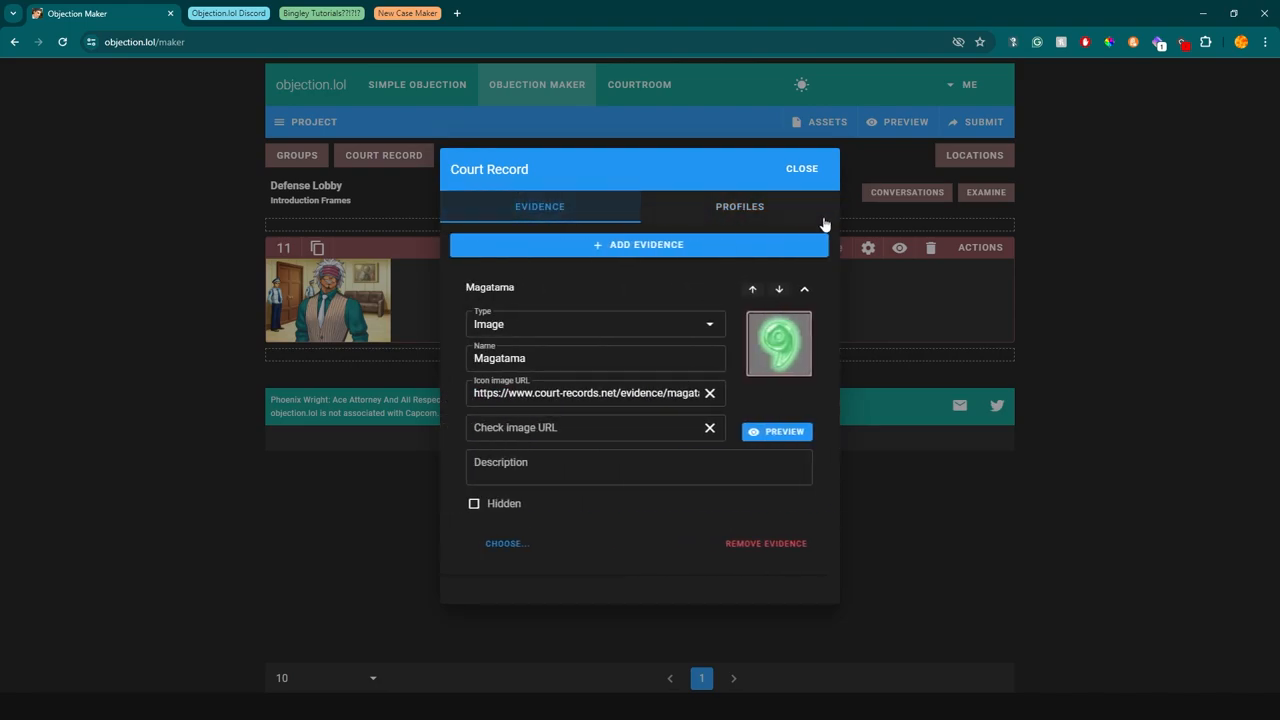
{"action": "left_click", "coordinate": [800, 168]}
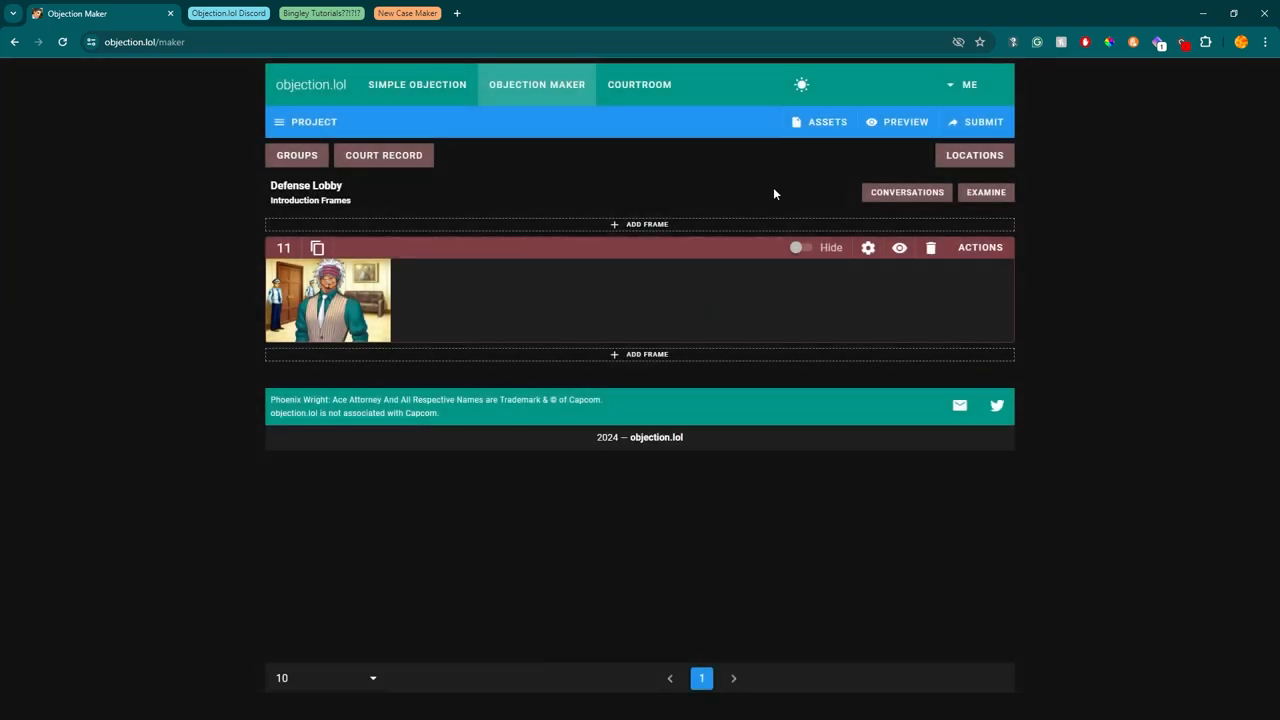
Show the Defense Lobby conversations list with Gumshoe's Salary, its Lock variants, Completion and Present Anything Else
{"action": "left_click", "coordinate": [906, 192]}
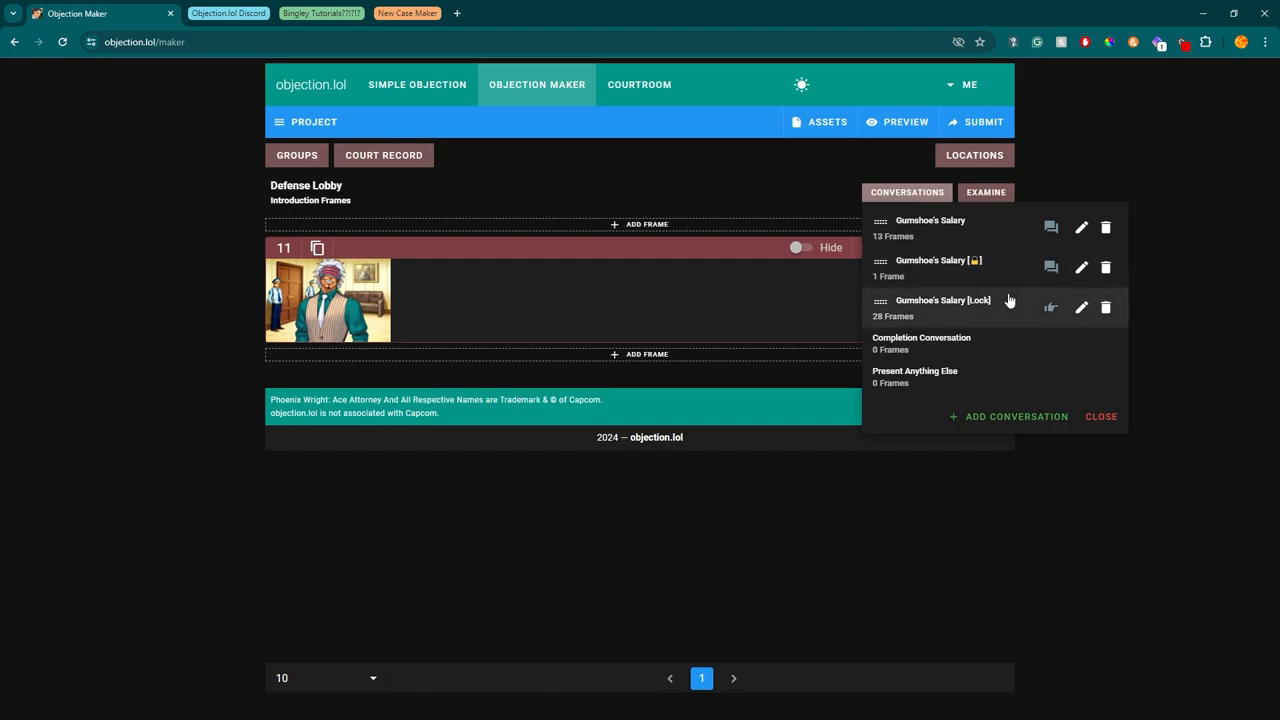
{"action": "mouse_move", "coordinate": [476, 36]}
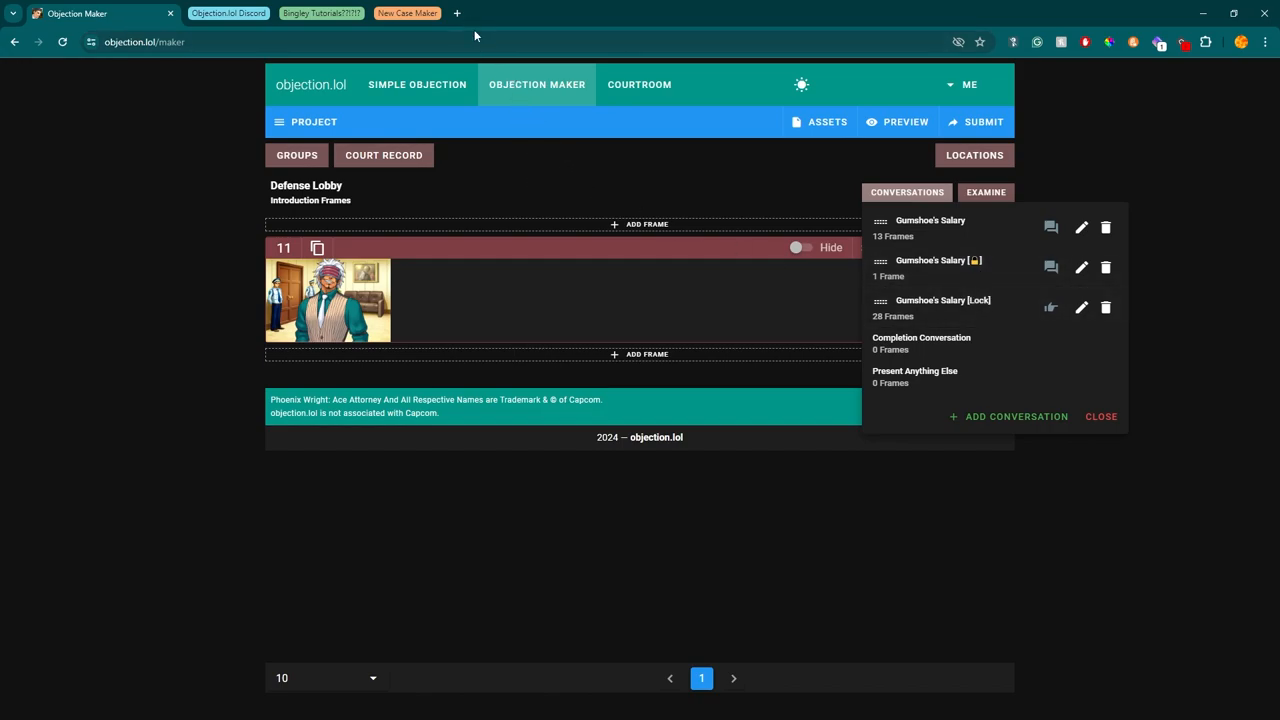
{"action": "left_click", "coordinate": [1100, 416]}
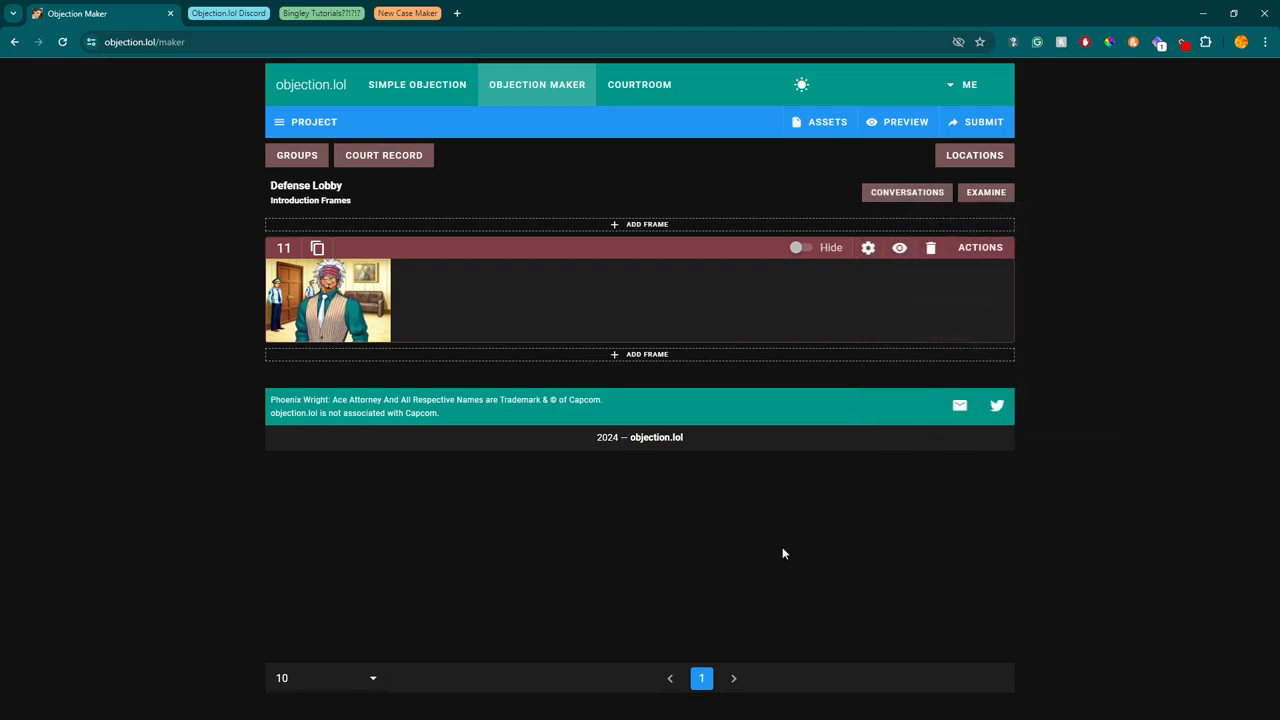
{"action": "left_click", "coordinate": [296, 156]}
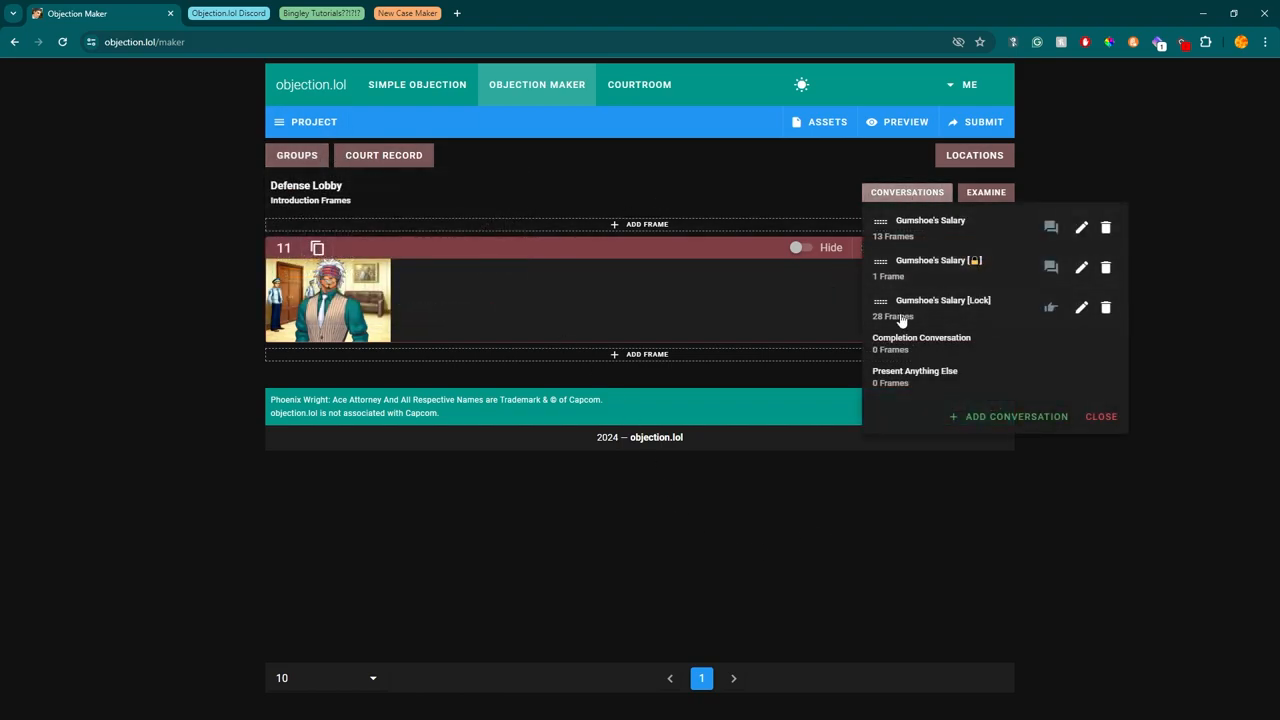
{"action": "left_click", "coordinate": [1100, 416]}
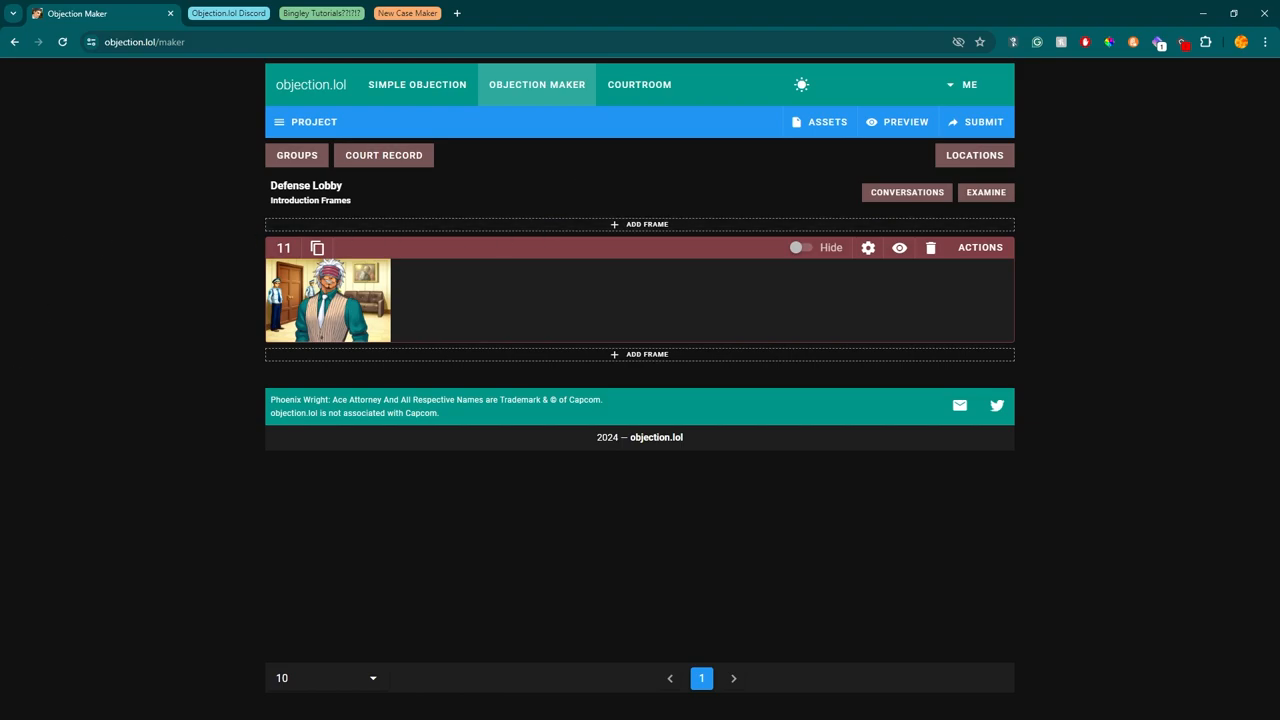
{"action": "left_click", "coordinate": [906, 192]}
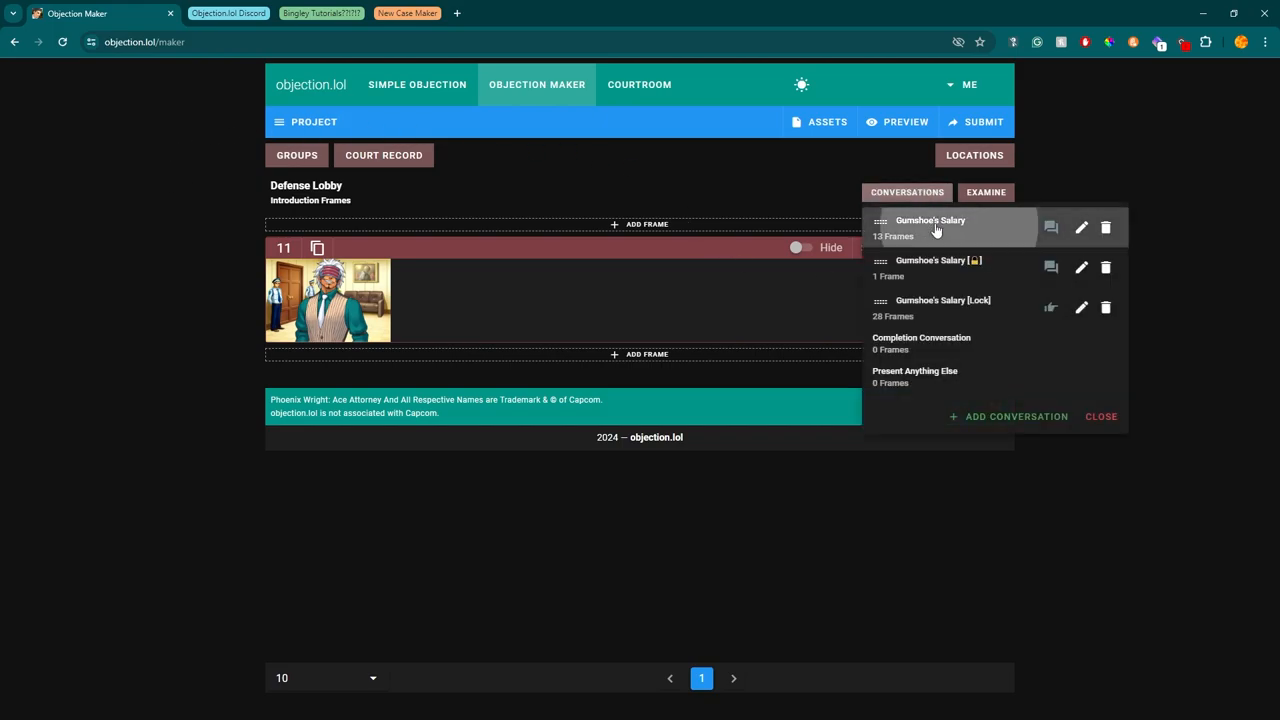
Enter the Gumshoe's Salary conversation and view frame 21's scene of Godot in the Defense Lobby
{"action": "left_click", "coordinate": [930, 228]}
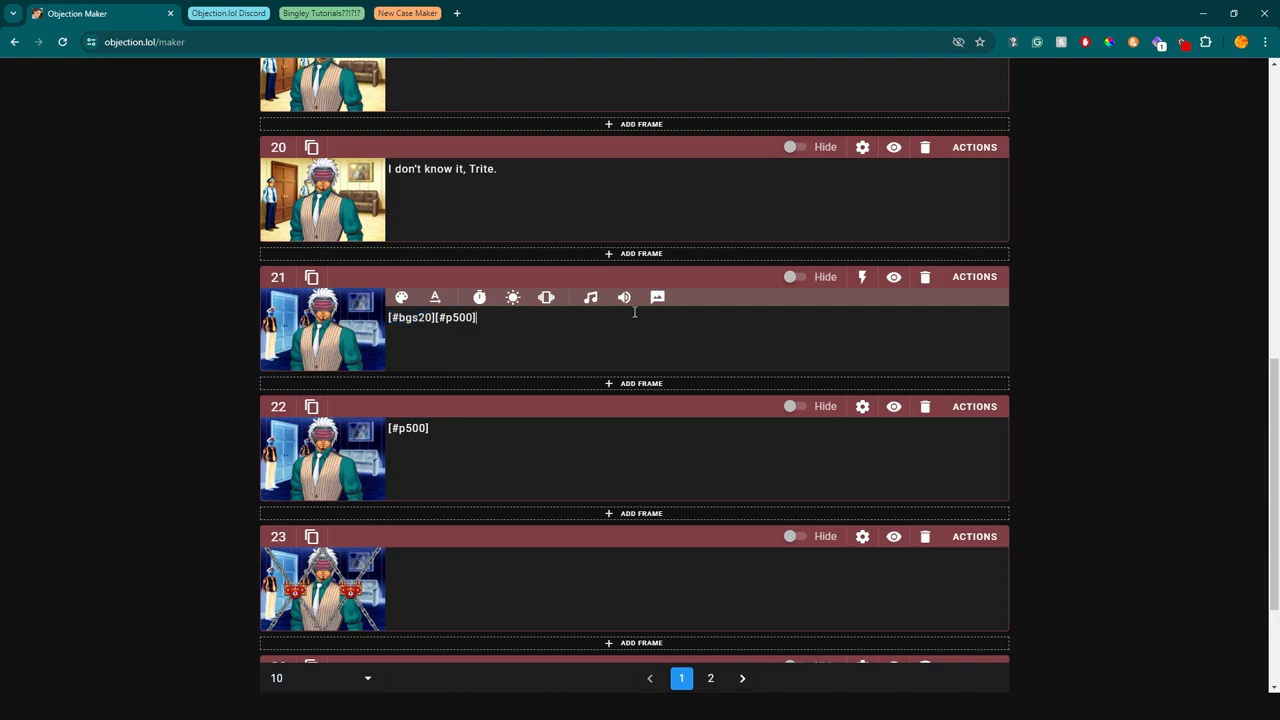
{"action": "left_click", "coordinate": [624, 296]}
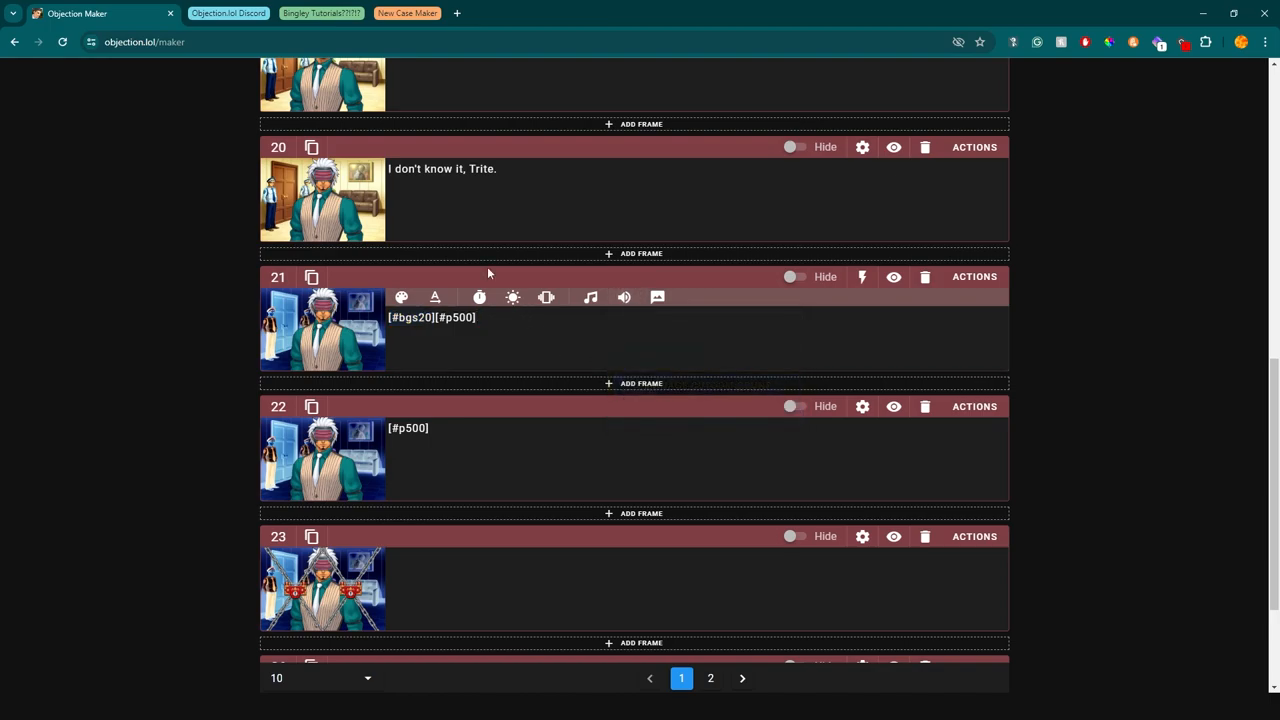
{"action": "double_click", "coordinate": [458, 318]}
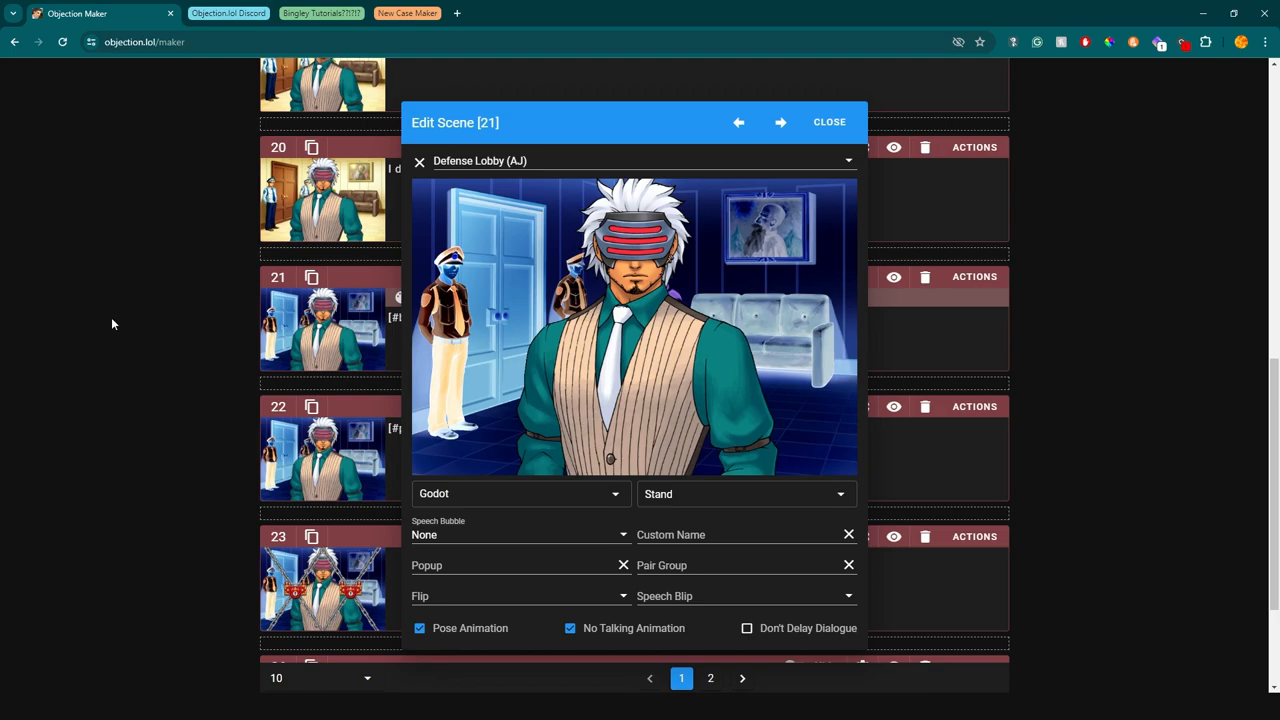
Review frame 21's invert filter in its effects after leaving the scene editor
{"action": "left_click", "coordinate": [972, 276]}
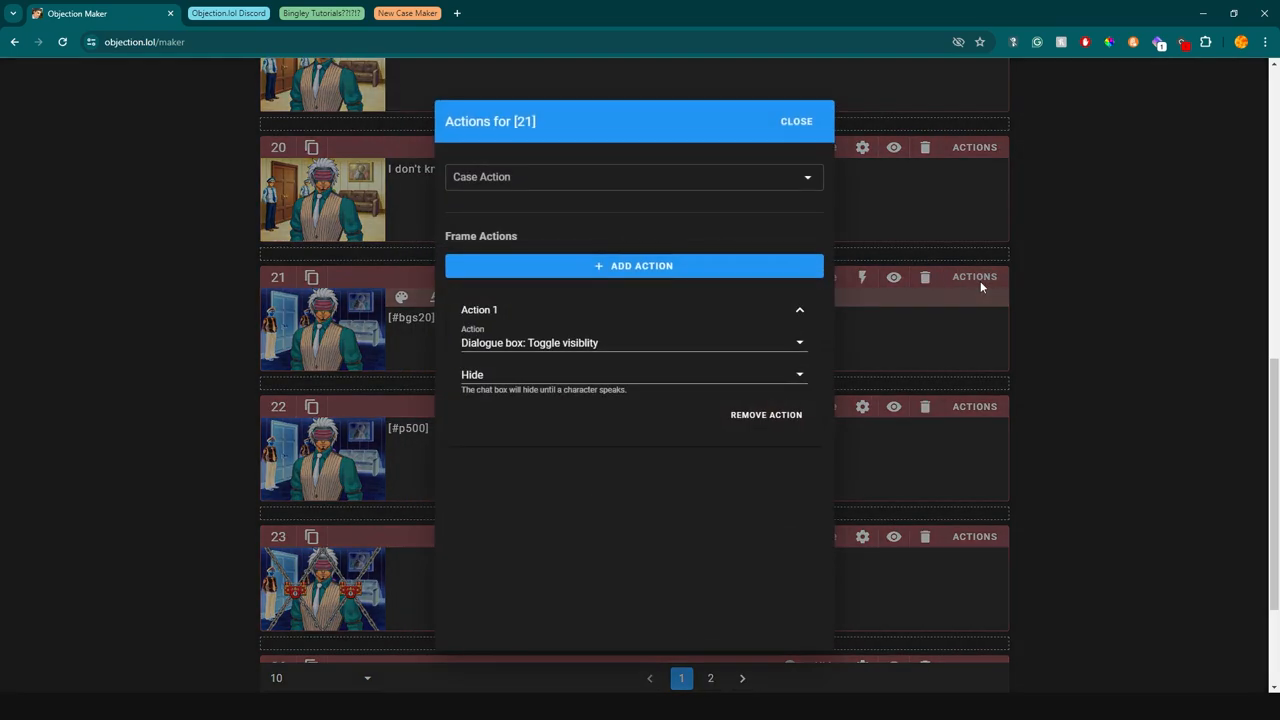
{"action": "mouse_move", "coordinate": [840, 112]}
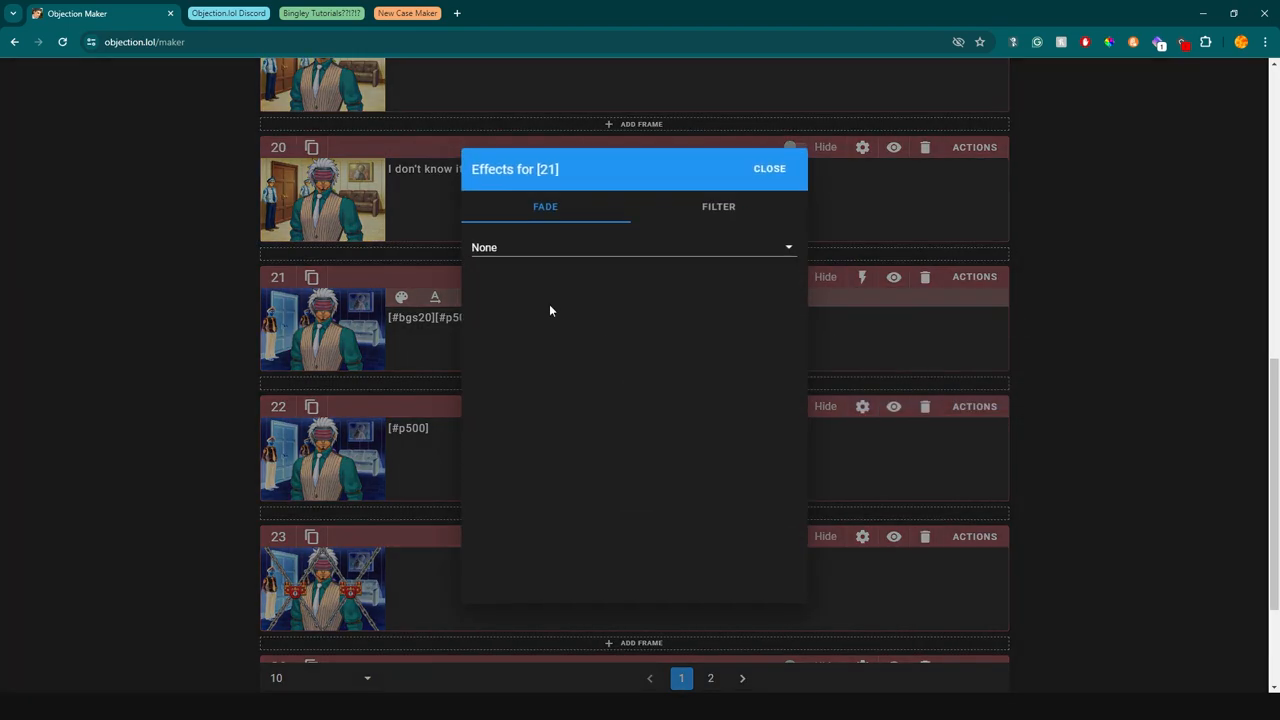
{"action": "left_click", "coordinate": [718, 206]}
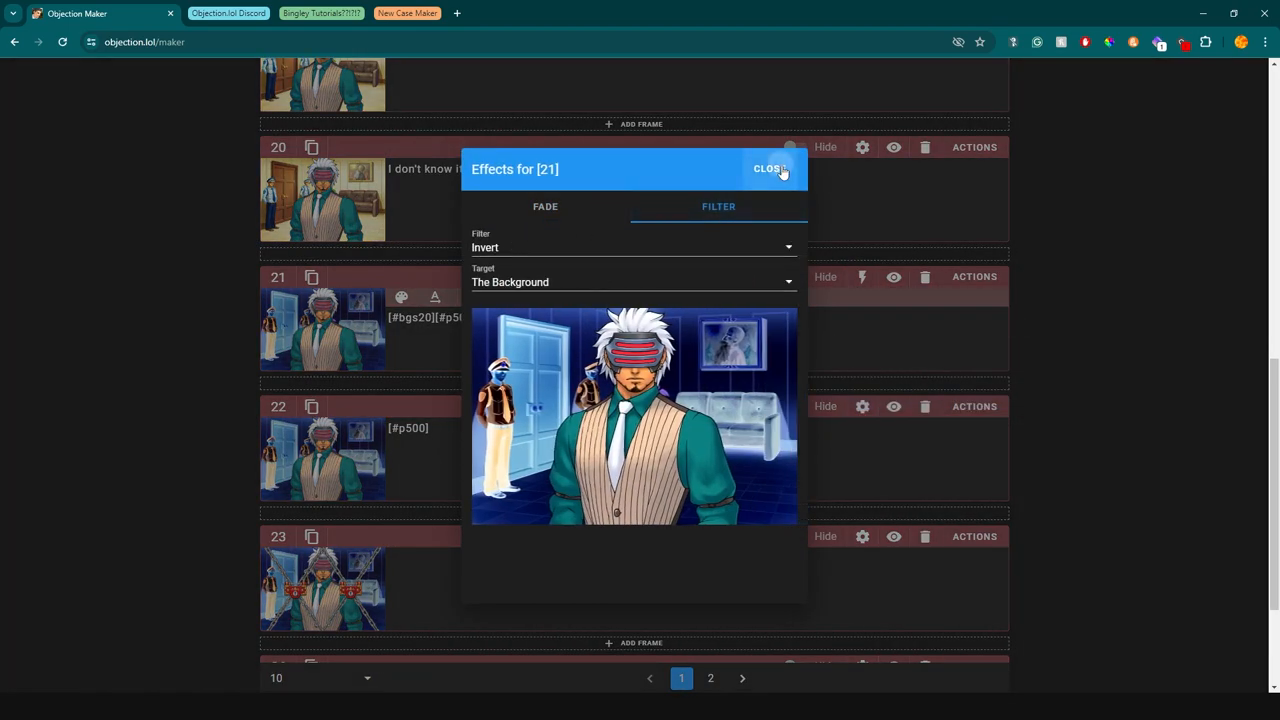
{"action": "left_click", "coordinate": [768, 168]}
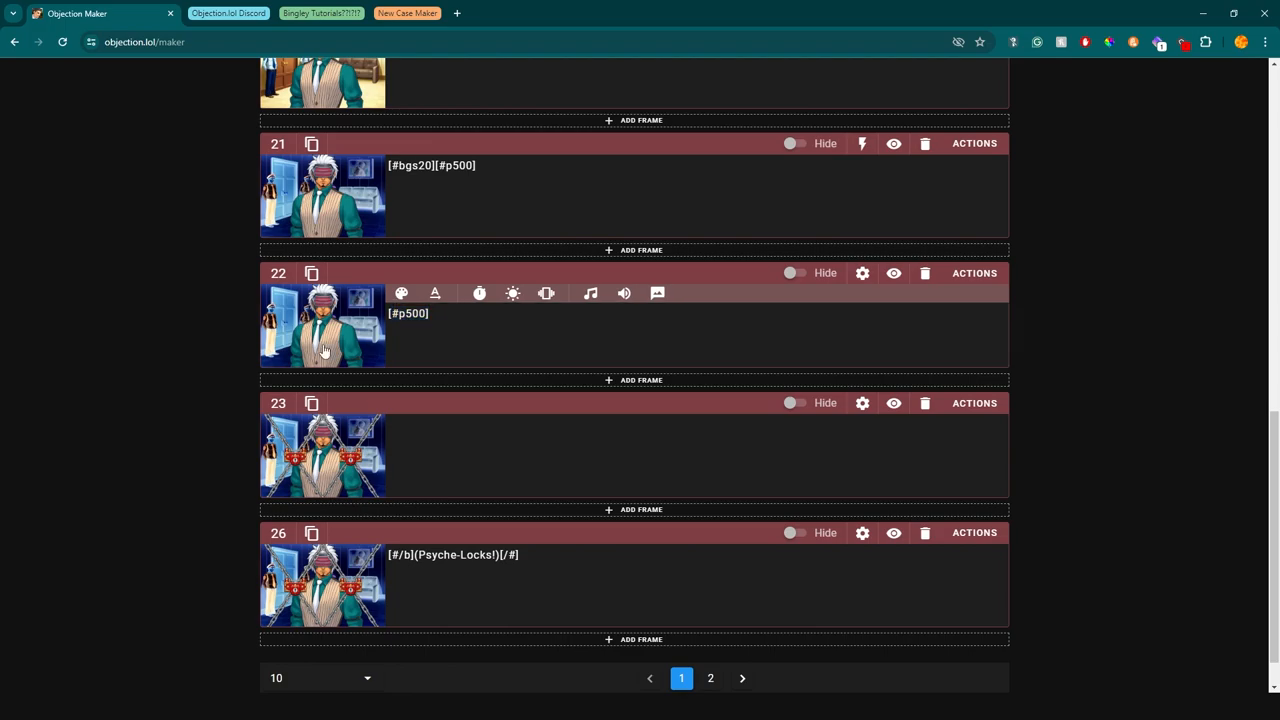
{"action": "mouse_move", "coordinate": [972, 404]}
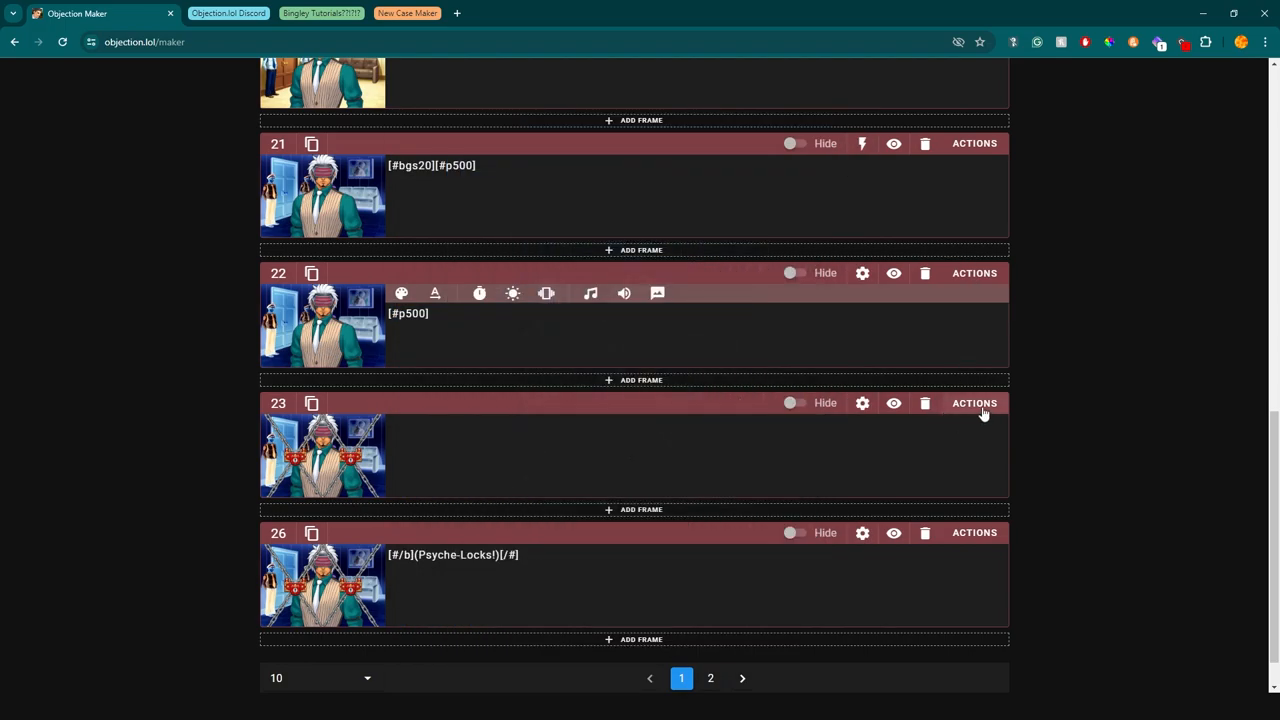
Check frame 22's background fade-out effect, then view frame 23's chained-Godot scene
{"action": "left_click", "coordinate": [862, 272]}
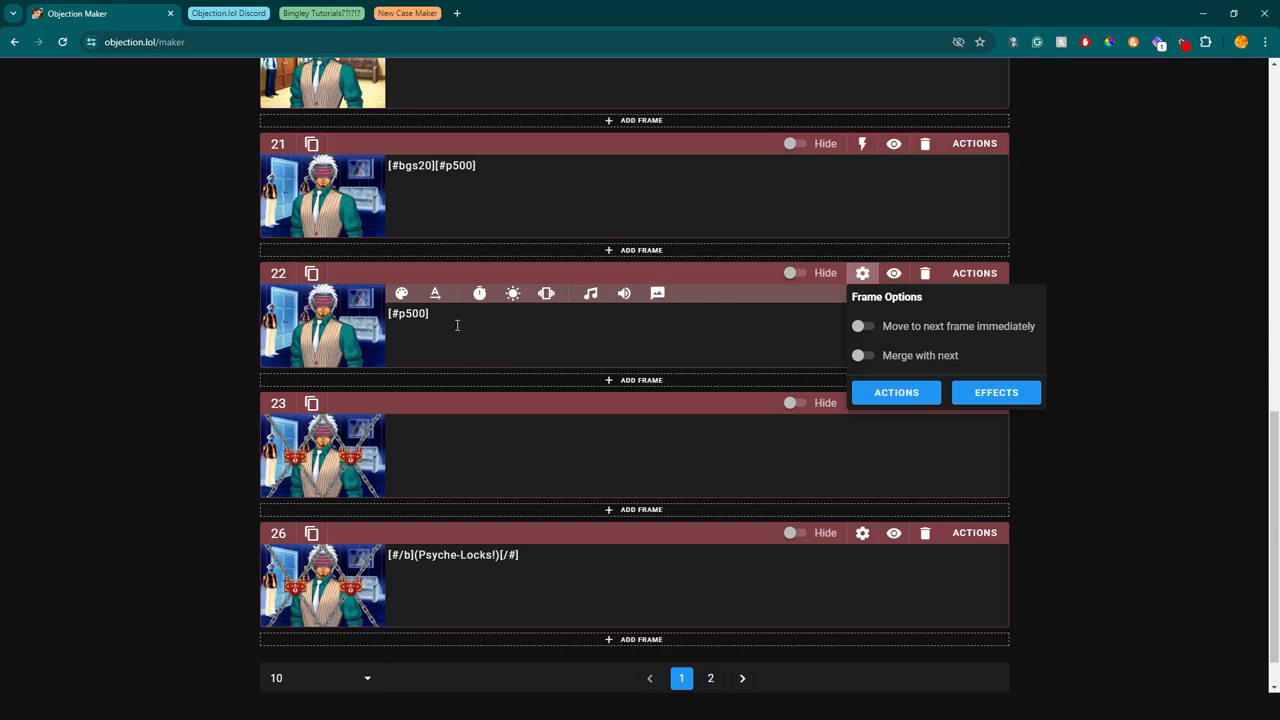
{"action": "left_click", "coordinate": [996, 392]}
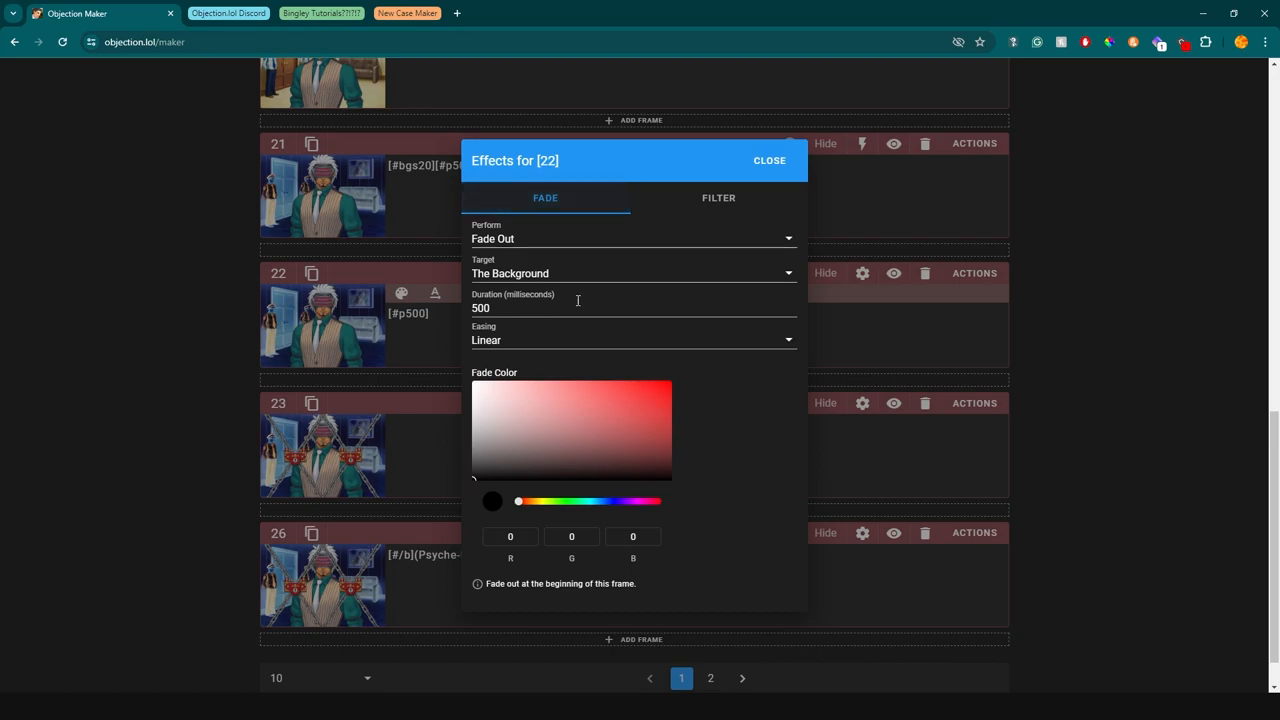
{"action": "mouse_move", "coordinate": [772, 184]}
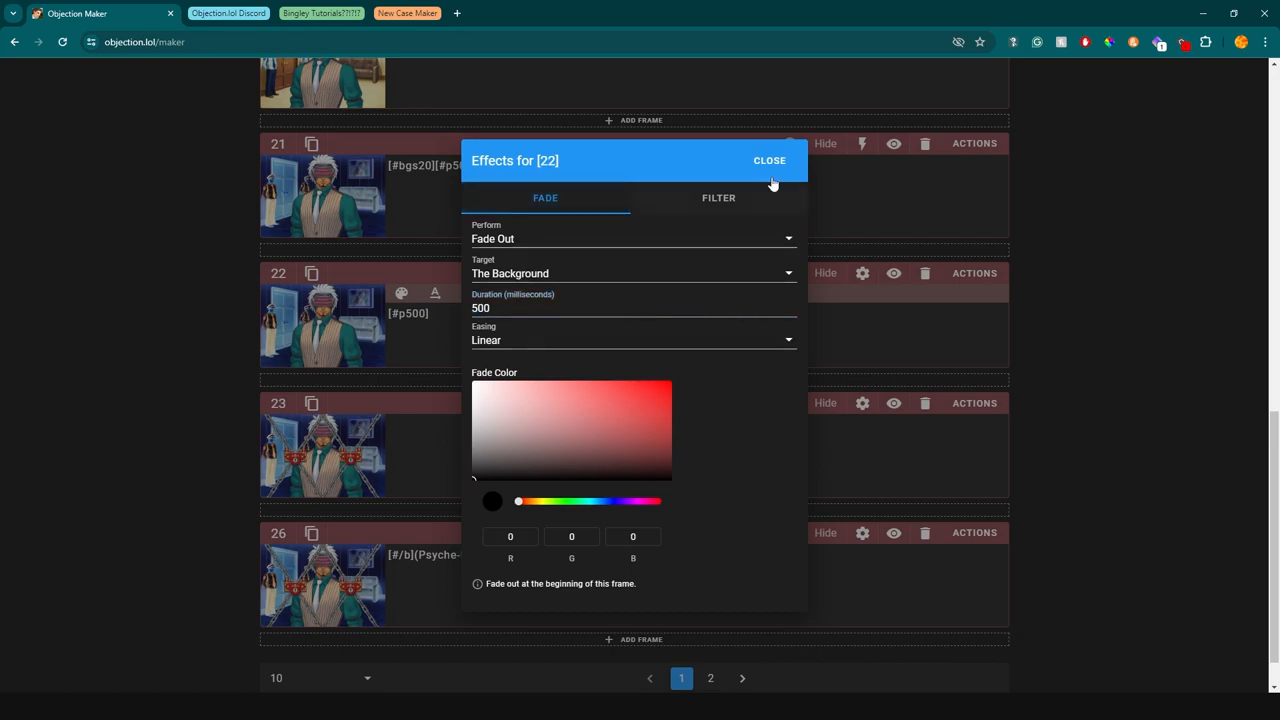
{"action": "left_click", "coordinate": [768, 160]}
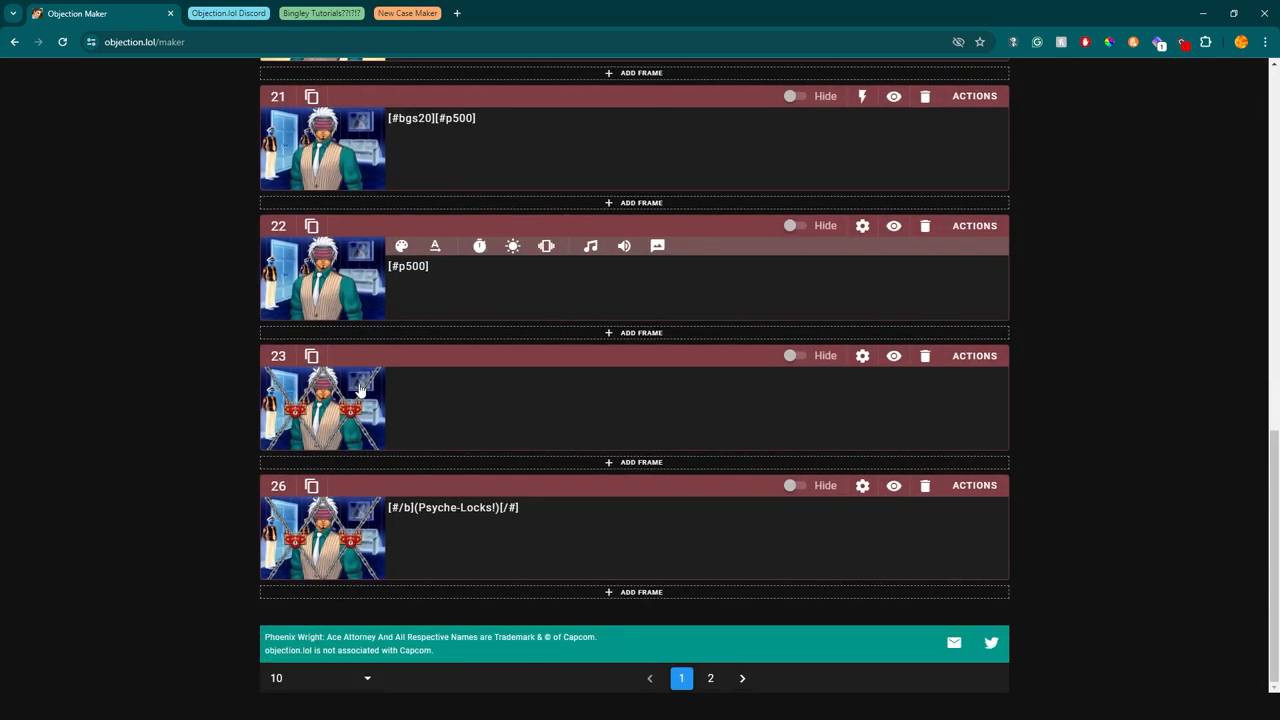
{"action": "left_click", "coordinate": [862, 356]}
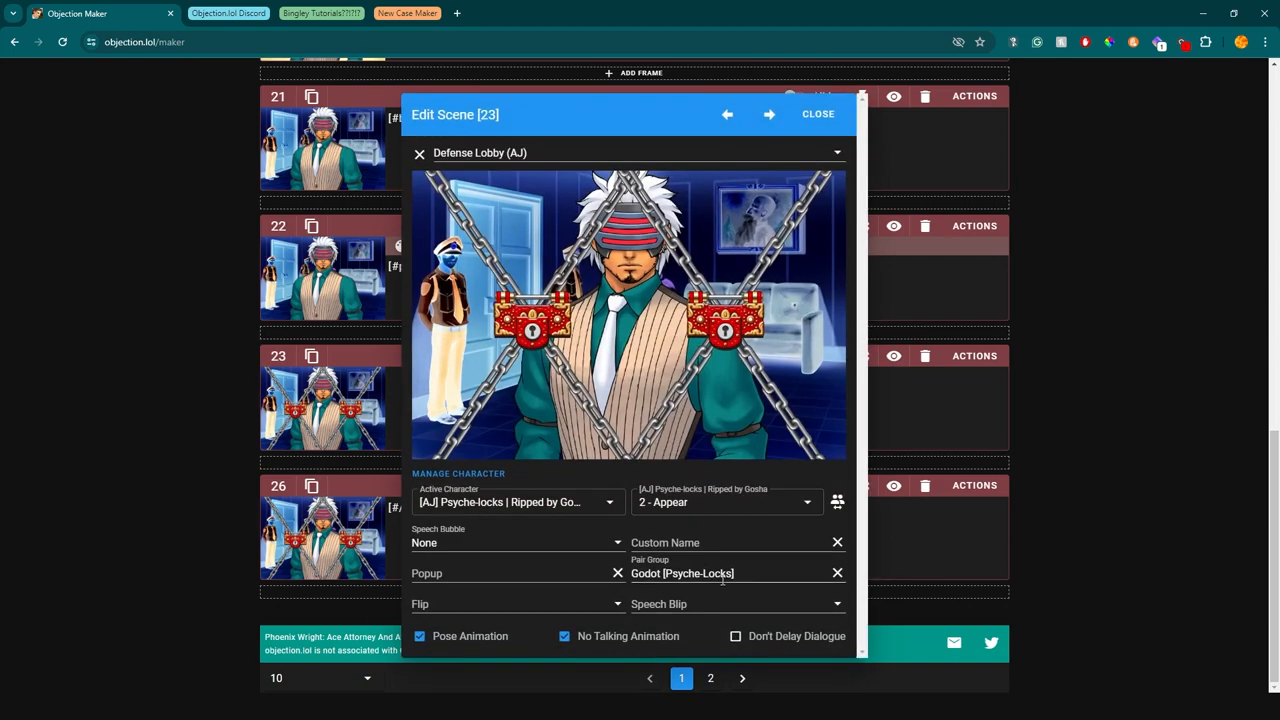
Inspect the Godot and Psyche-locks characters in frame 23's scene, then frame 26's chained-Godot scene
{"action": "left_click", "coordinate": [736, 572]}
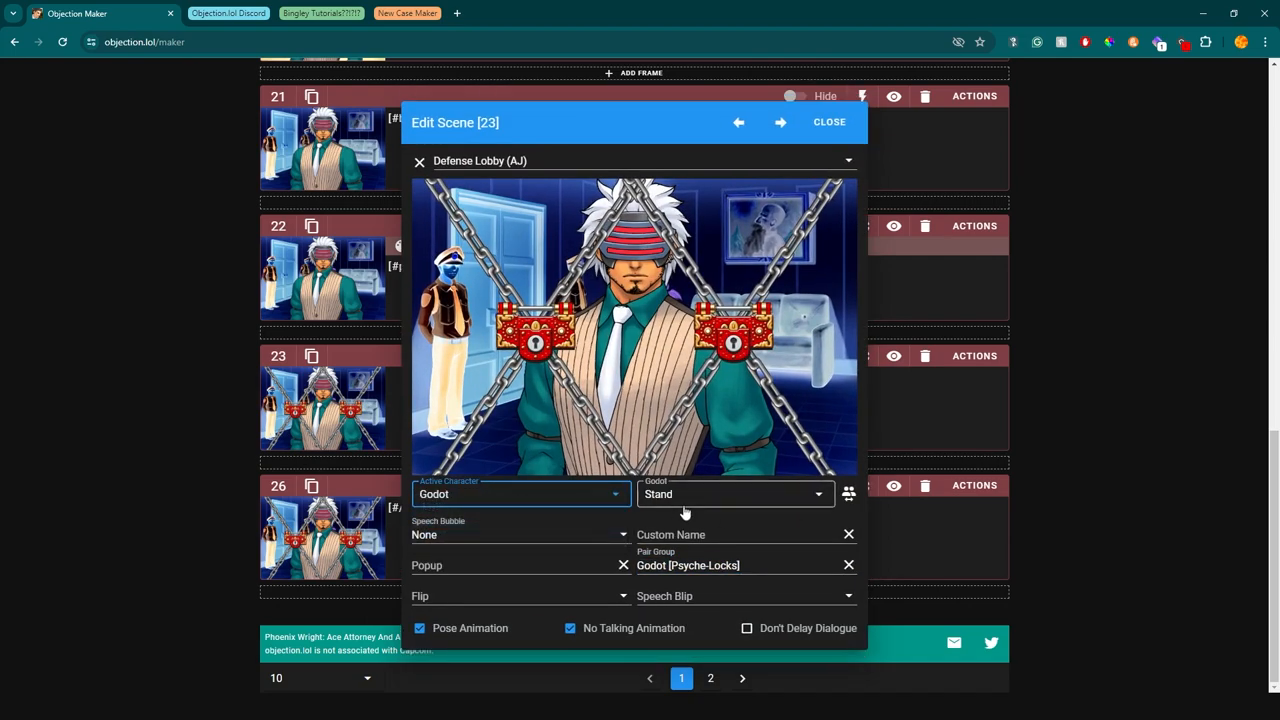
{"action": "left_click", "coordinate": [520, 494]}
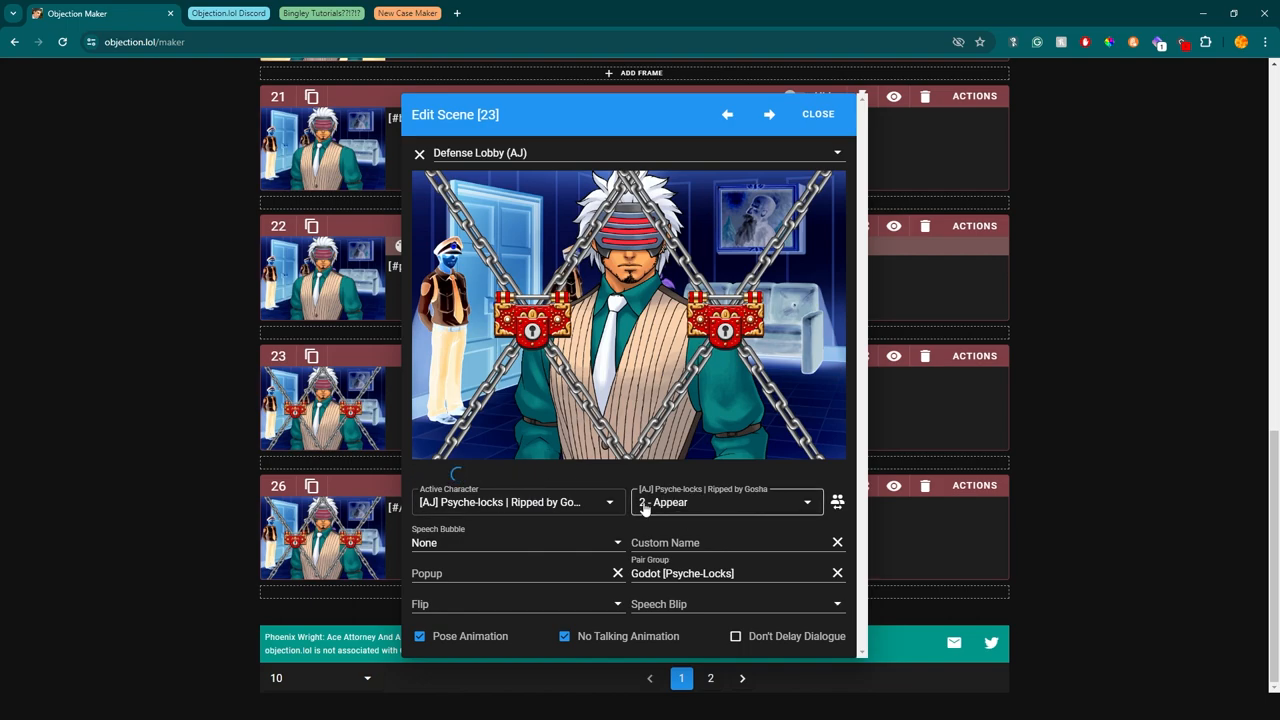
{"action": "left_click", "coordinate": [836, 500]}
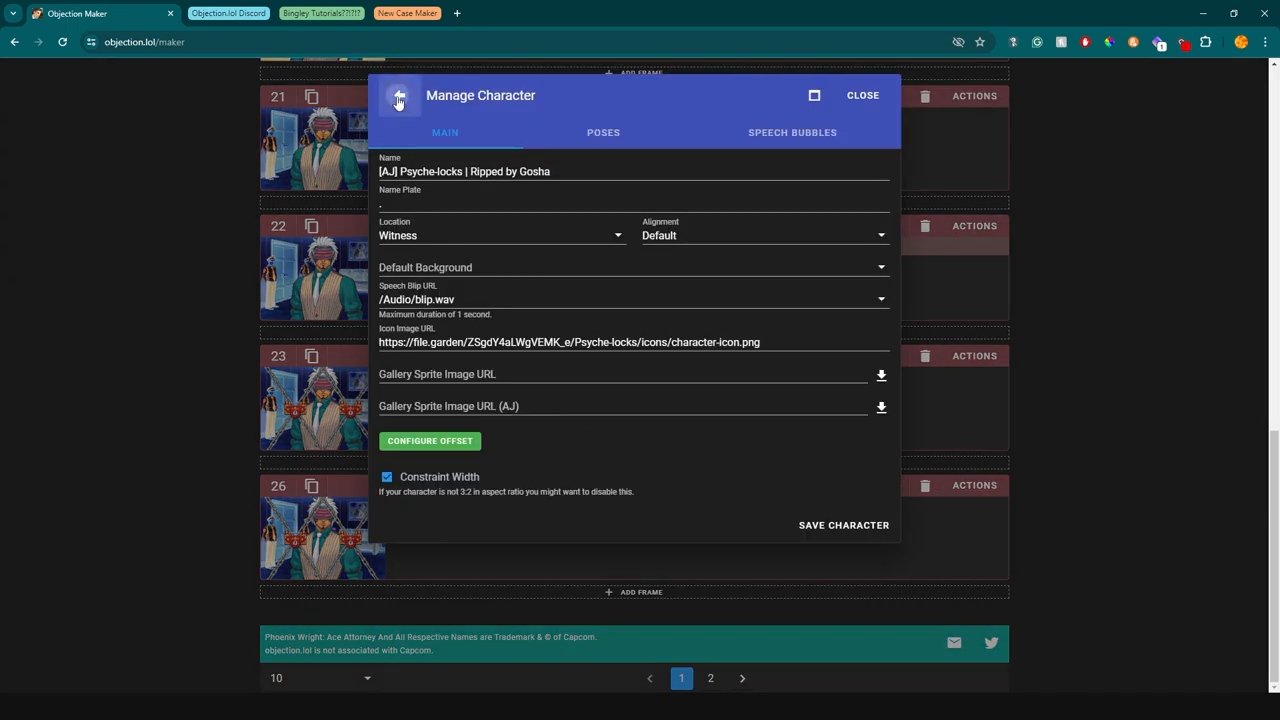
{"action": "left_click", "coordinate": [862, 96]}
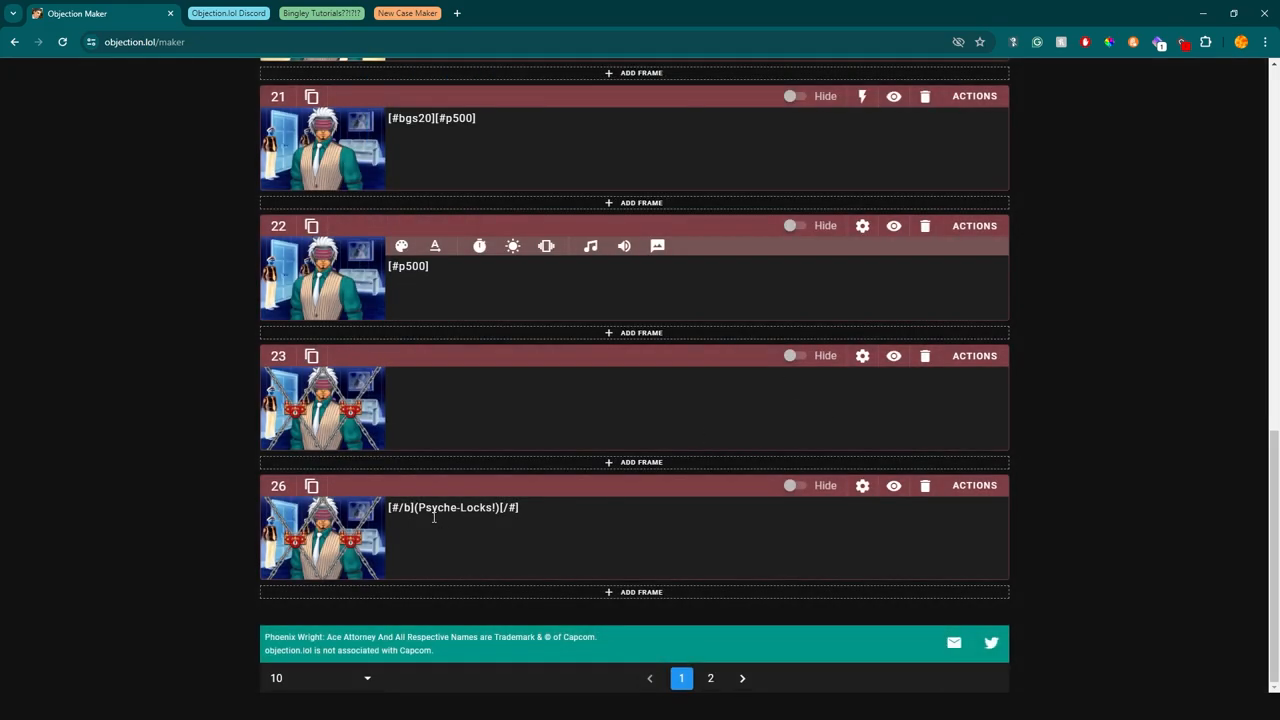
{"action": "left_click", "coordinate": [862, 486]}
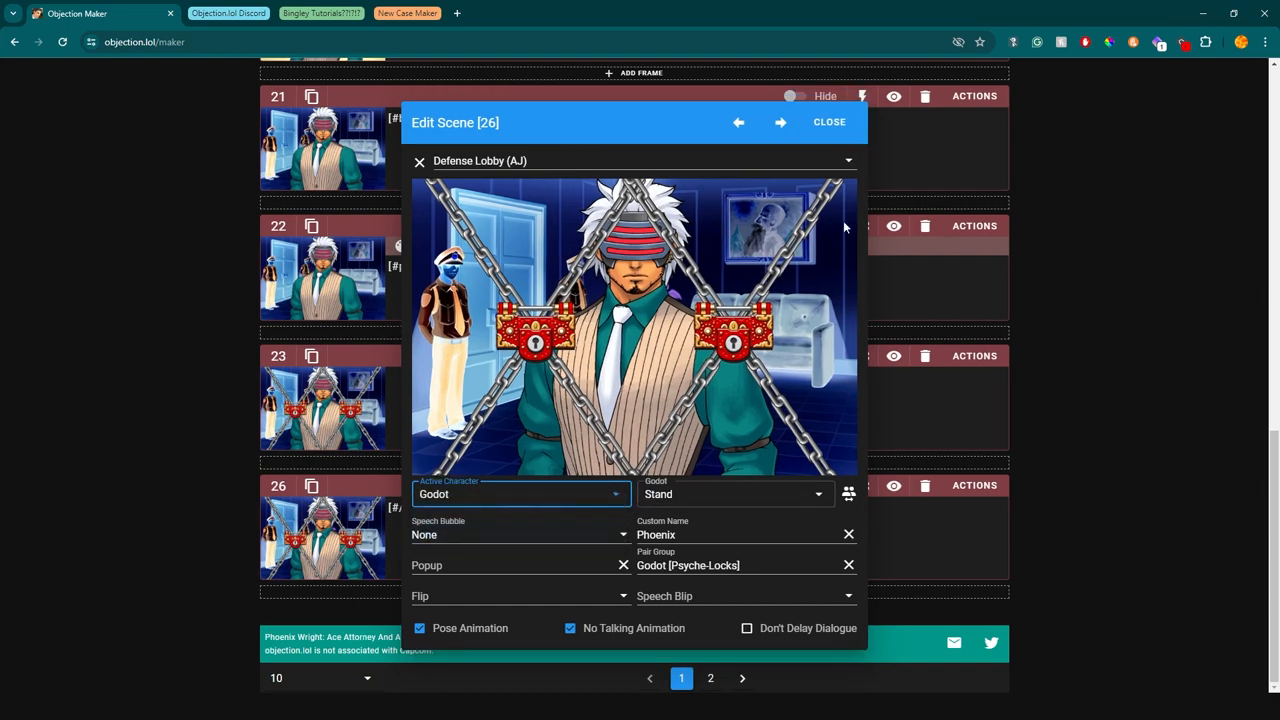
{"action": "left_click", "coordinate": [828, 122]}
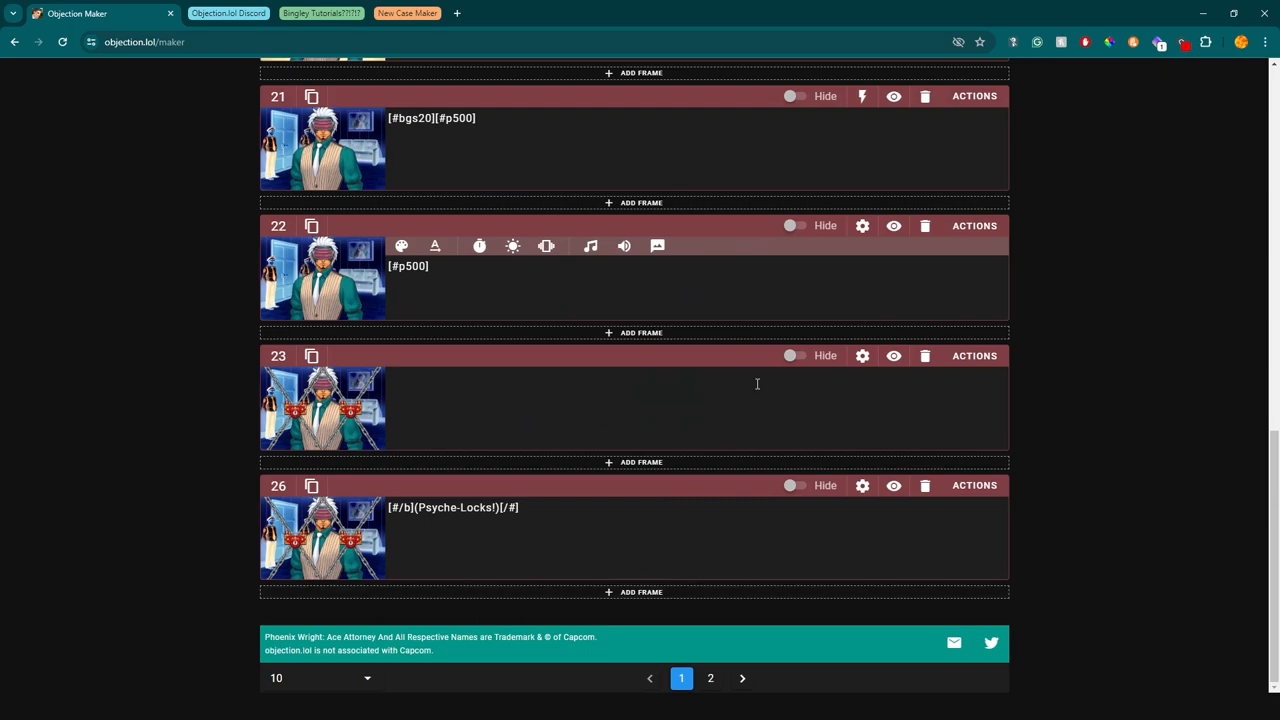
Move to page 2 of Gumshoe's Salary and check the frame options for frames 28 and 30
{"action": "left_click", "coordinate": [710, 678]}
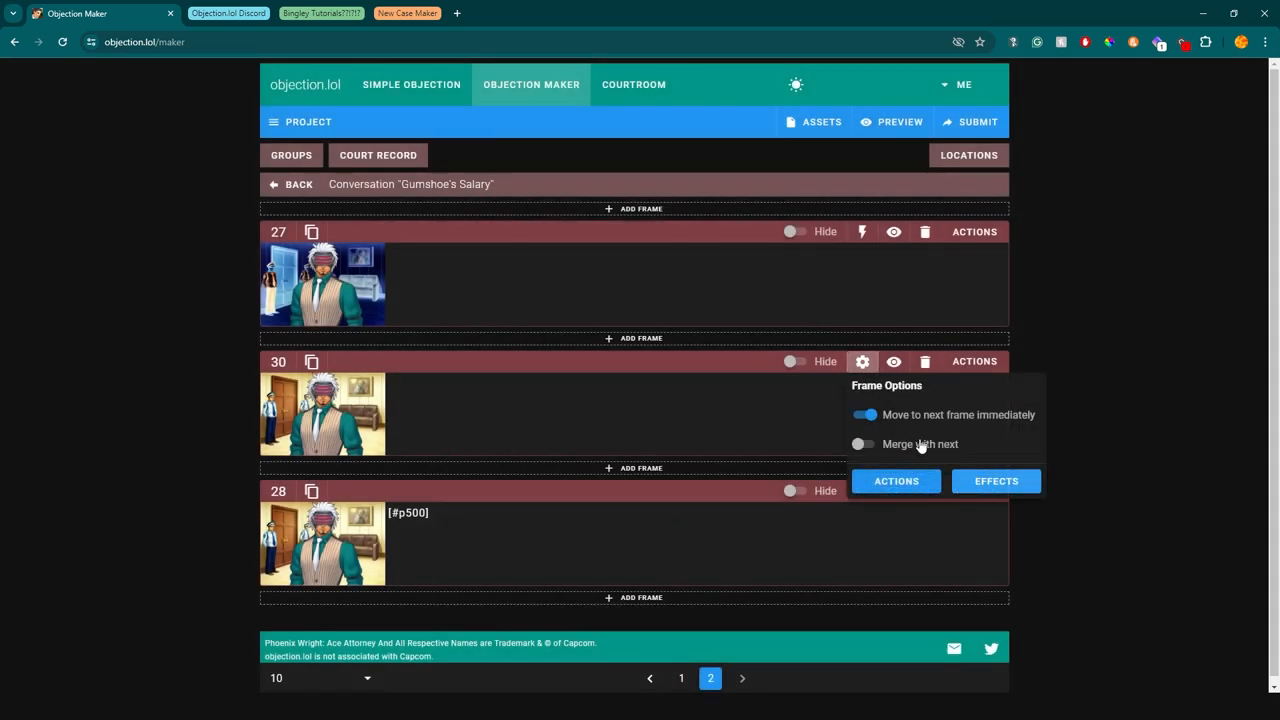
{"action": "left_click", "coordinate": [996, 480]}
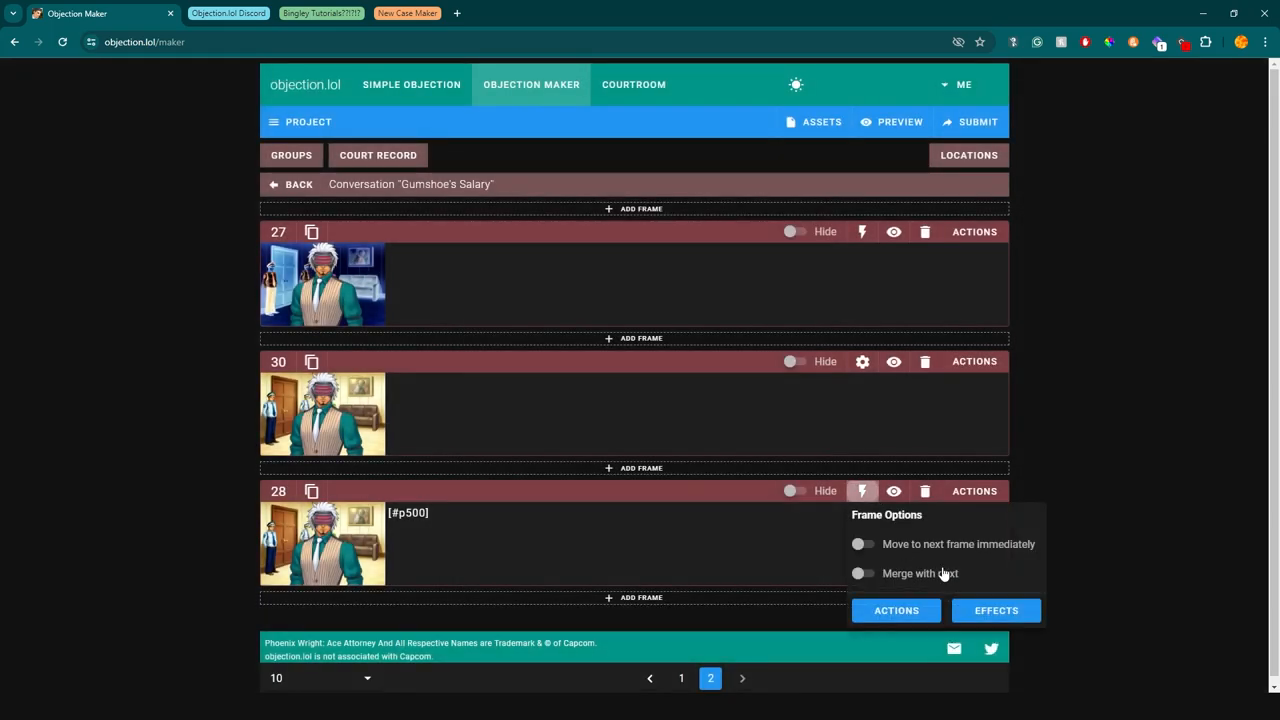
{"action": "left_click", "coordinate": [864, 400]}
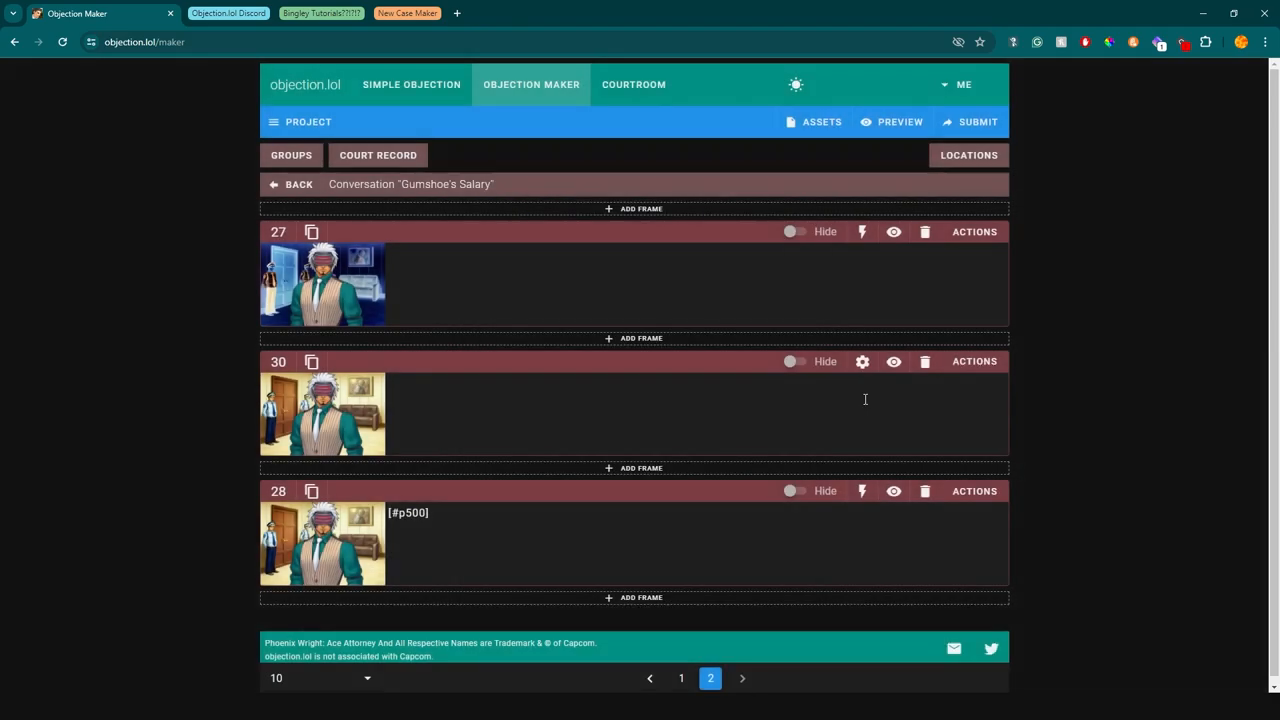
{"action": "left_click", "coordinate": [860, 360]}
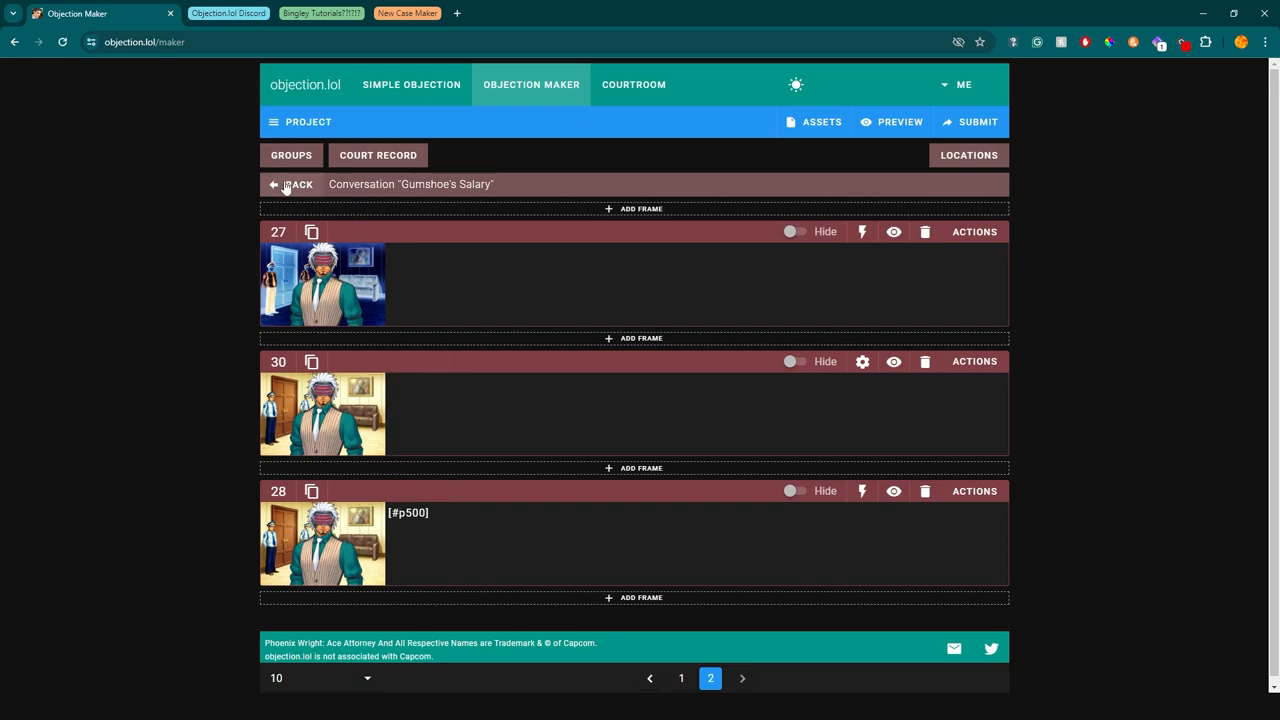
Return to the Defense Lobby and list its conversations to reach Gumshoe's Salary [Lock]
{"action": "left_click", "coordinate": [292, 184]}
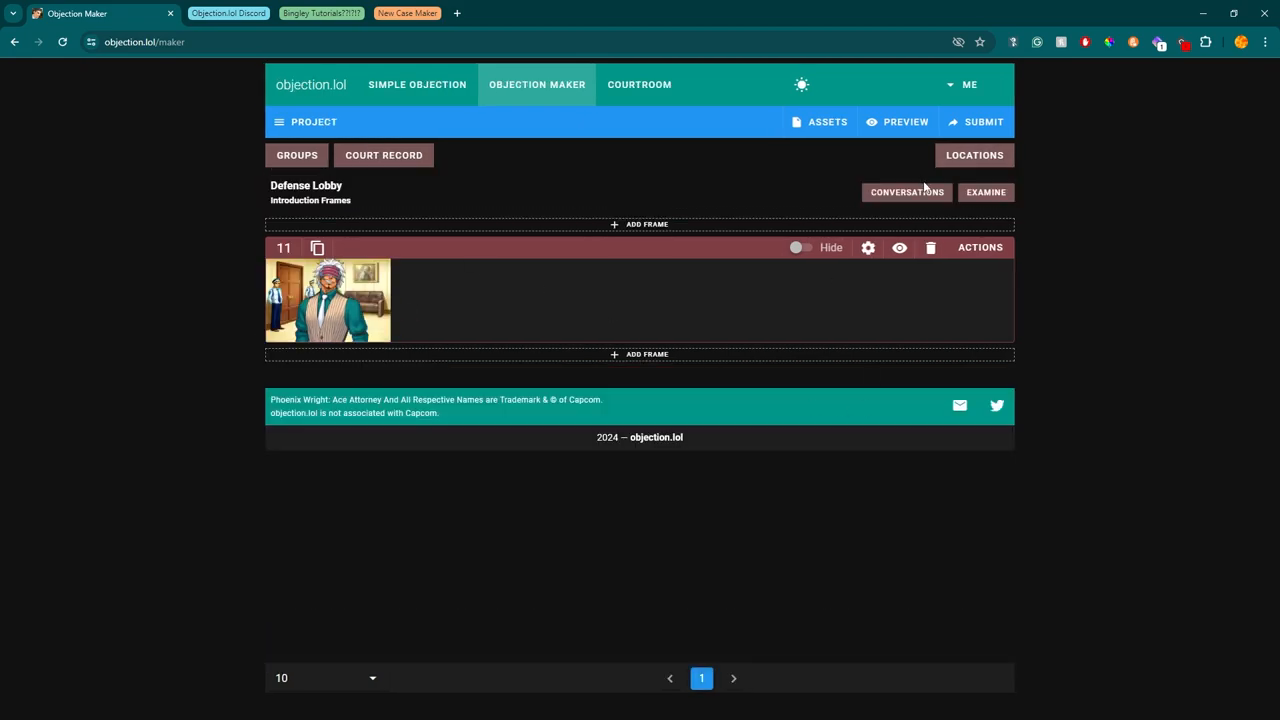
{"action": "left_click", "coordinate": [906, 192]}
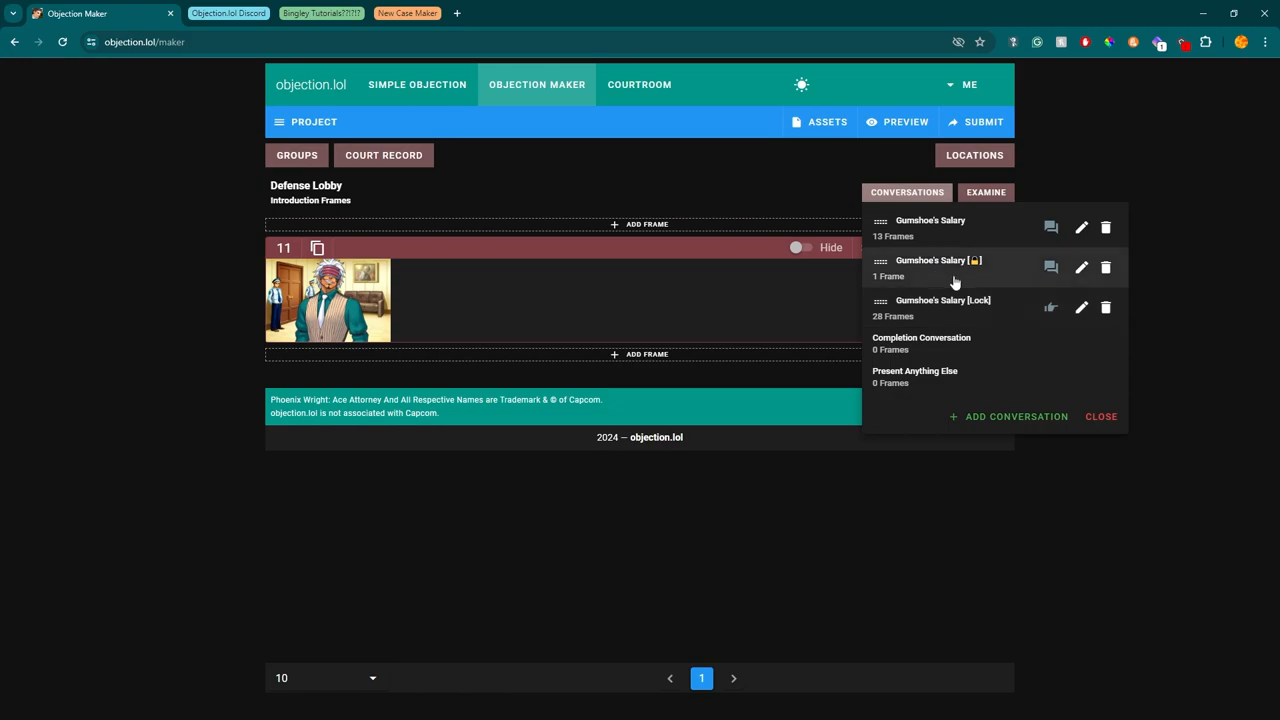
{"action": "left_click", "coordinate": [906, 192]}
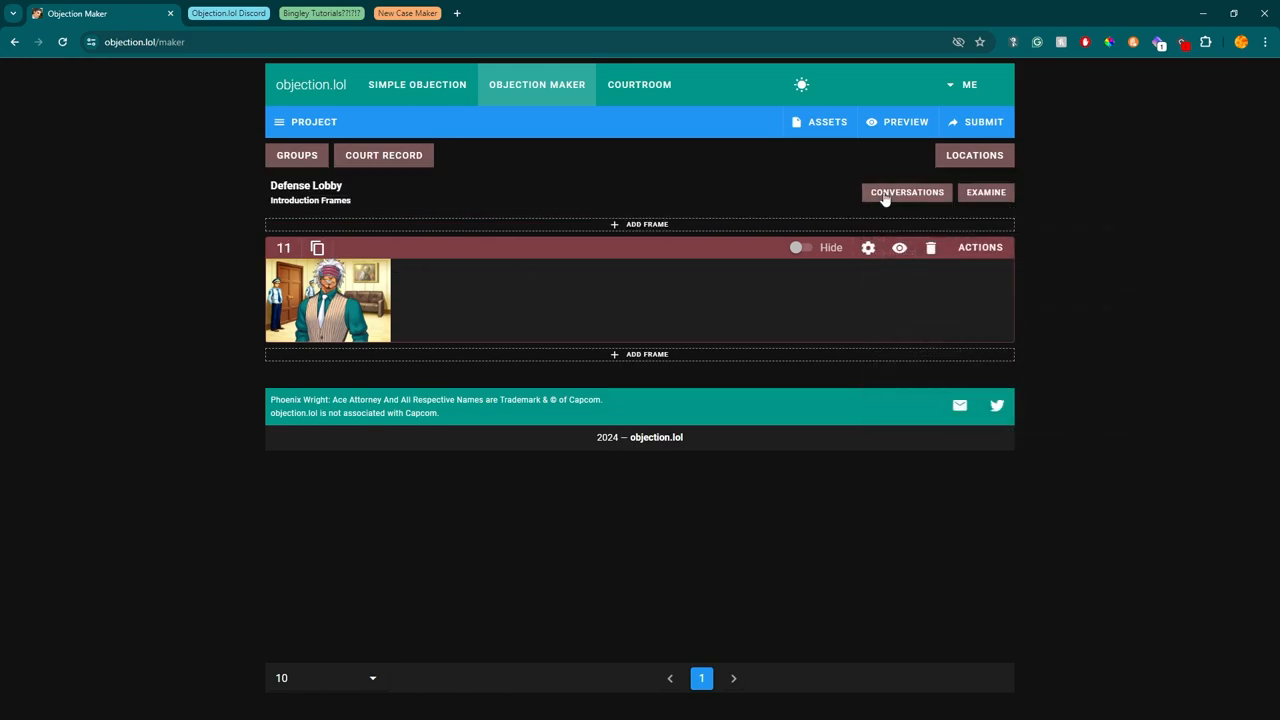
{"action": "left_click", "coordinate": [906, 192]}
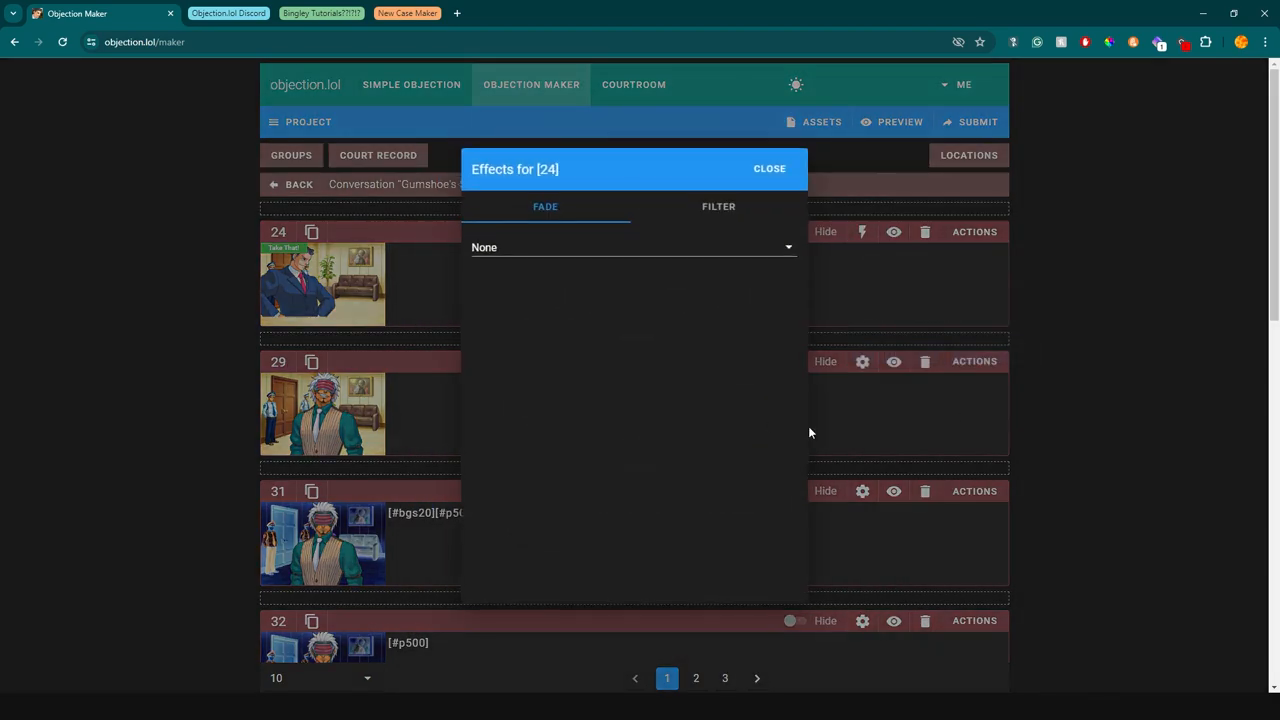
{"action": "left_click", "coordinate": [974, 232]}
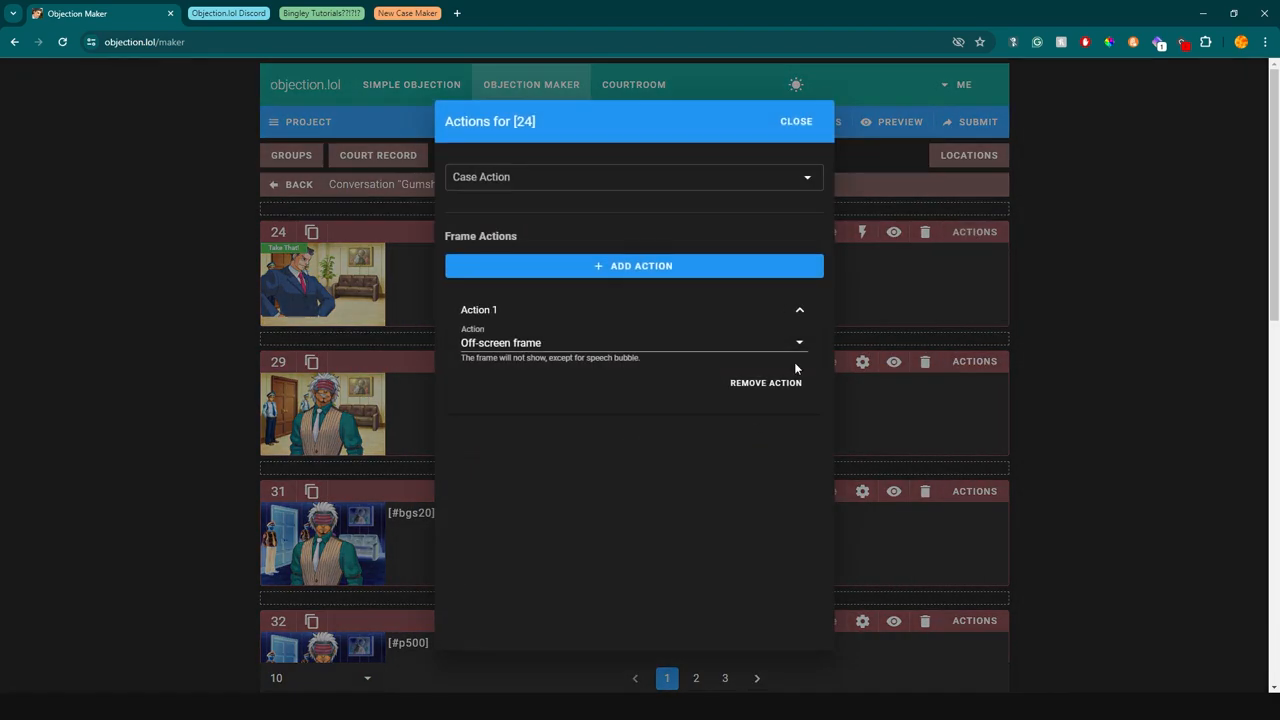
{"action": "left_click", "coordinate": [796, 122]}
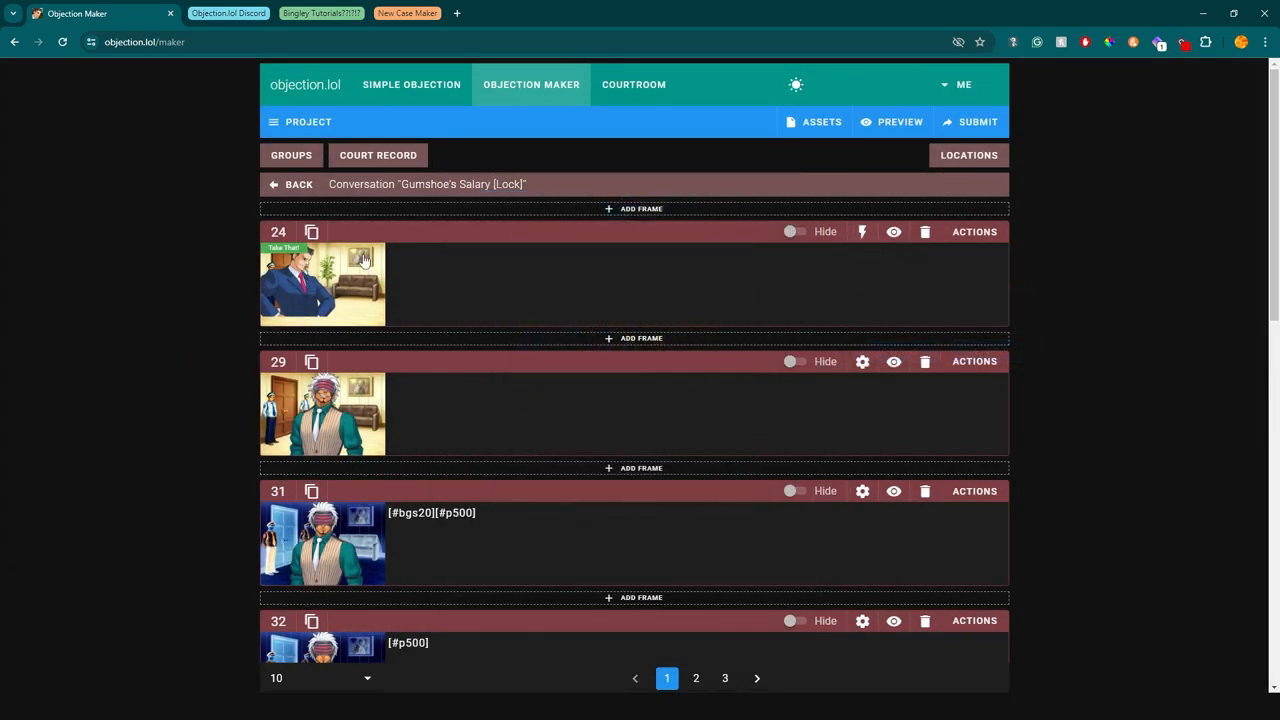
{"action": "left_click", "coordinate": [862, 360]}
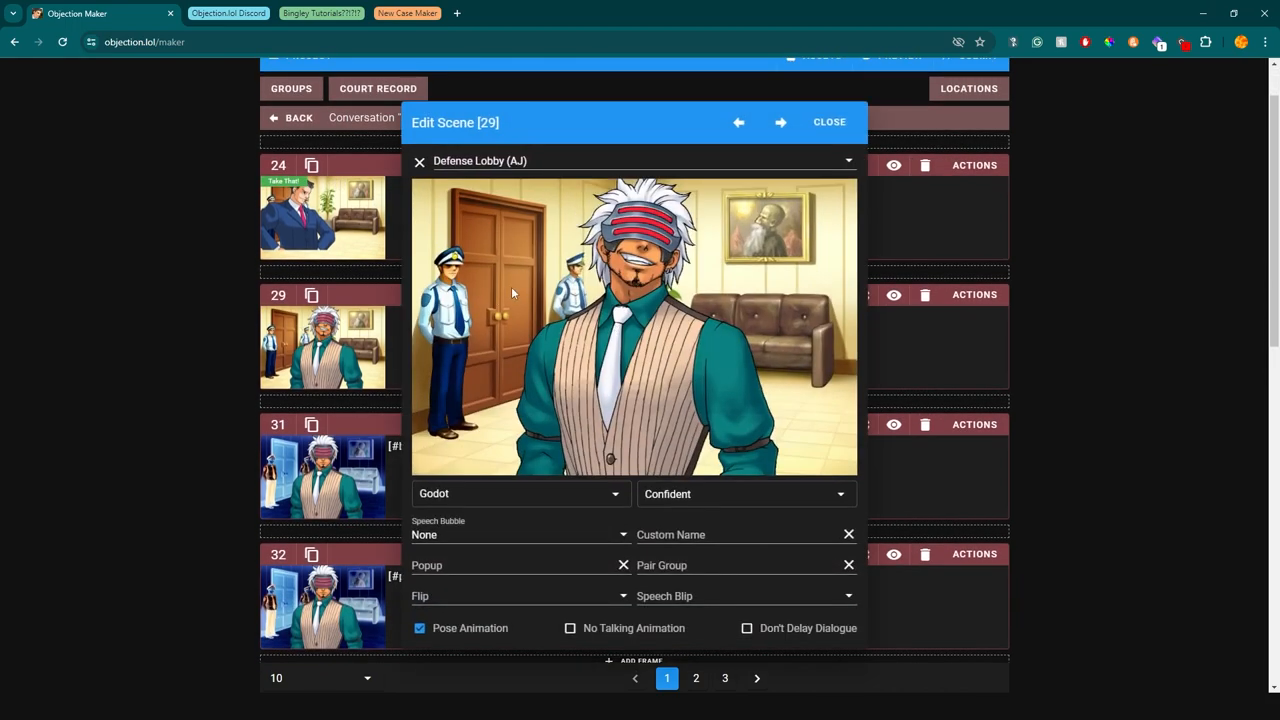
{"action": "left_click", "coordinate": [828, 122]}
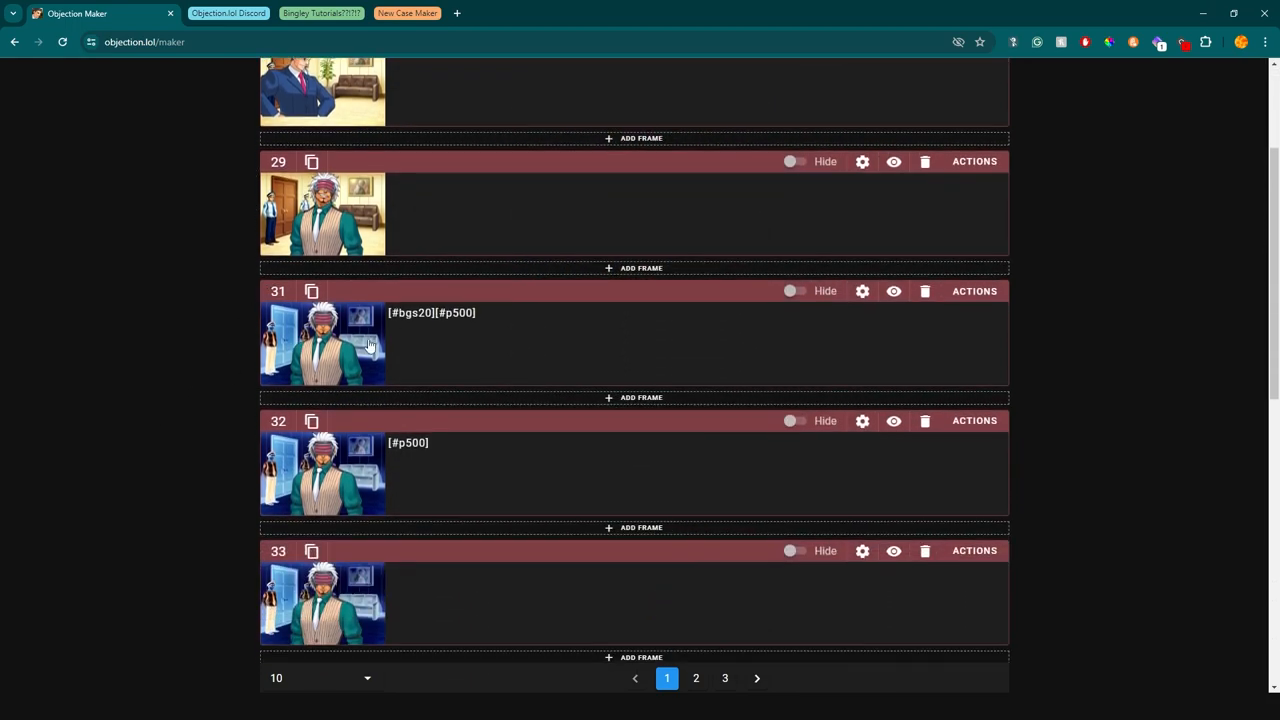
{"action": "scroll", "scroll_direction": "down", "scroll_amount": 3}
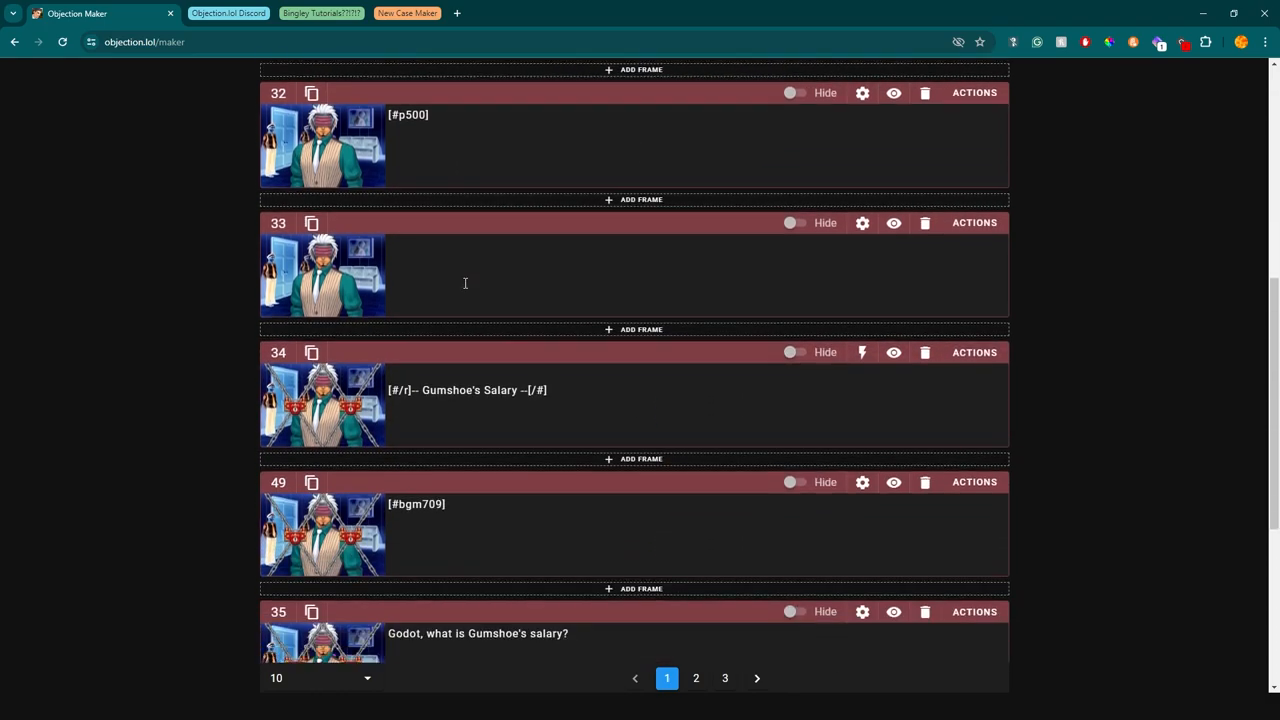
{"action": "left_click", "coordinate": [862, 352]}
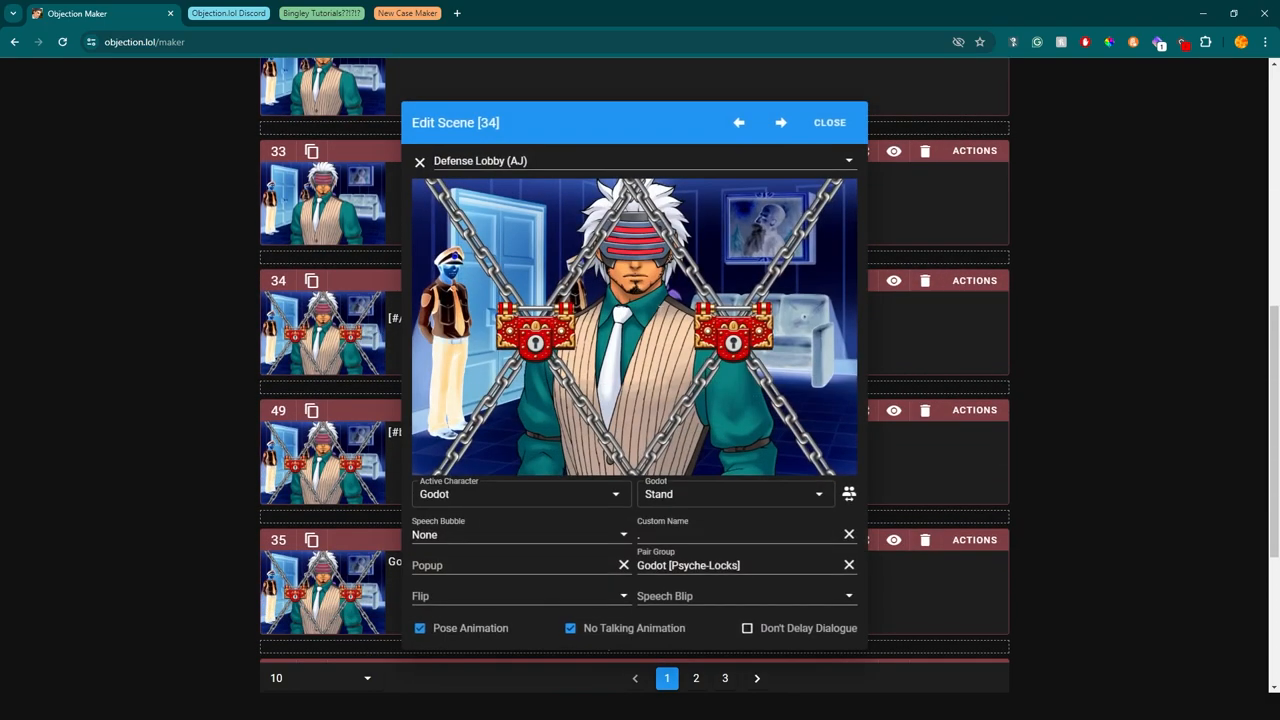
{"action": "left_click", "coordinate": [740, 536]}
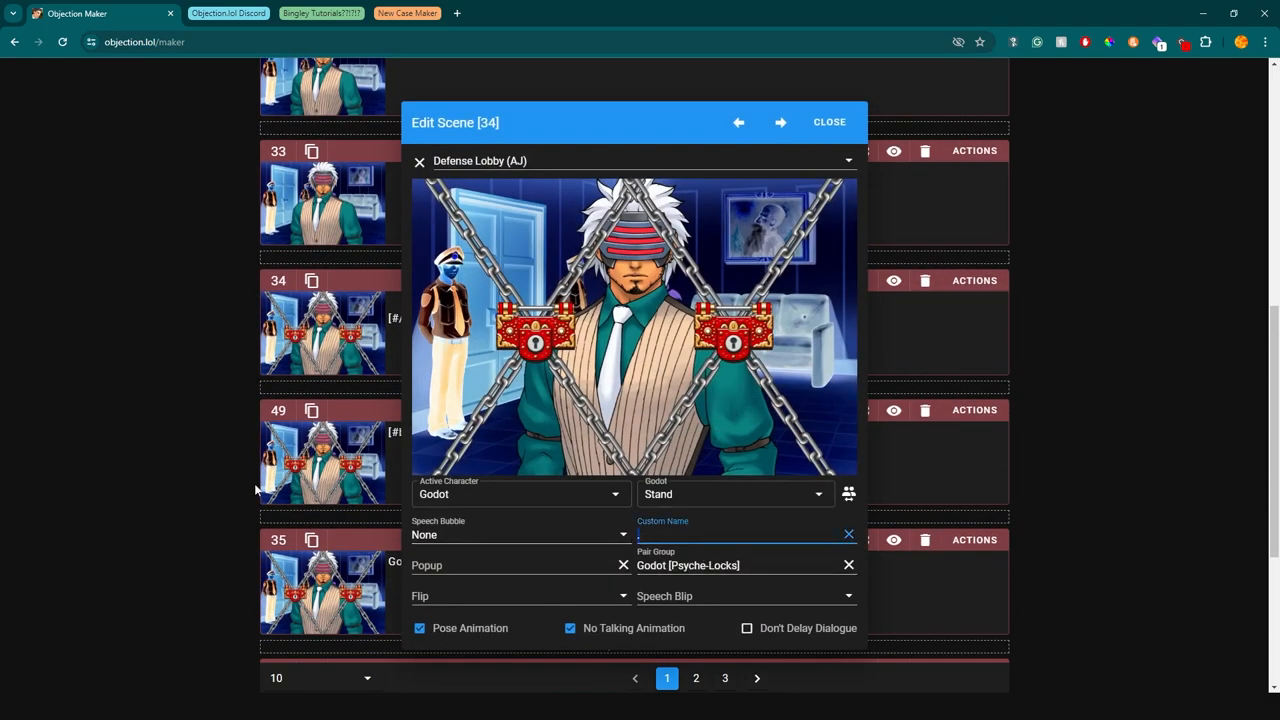
{"action": "left_click", "coordinate": [828, 122]}
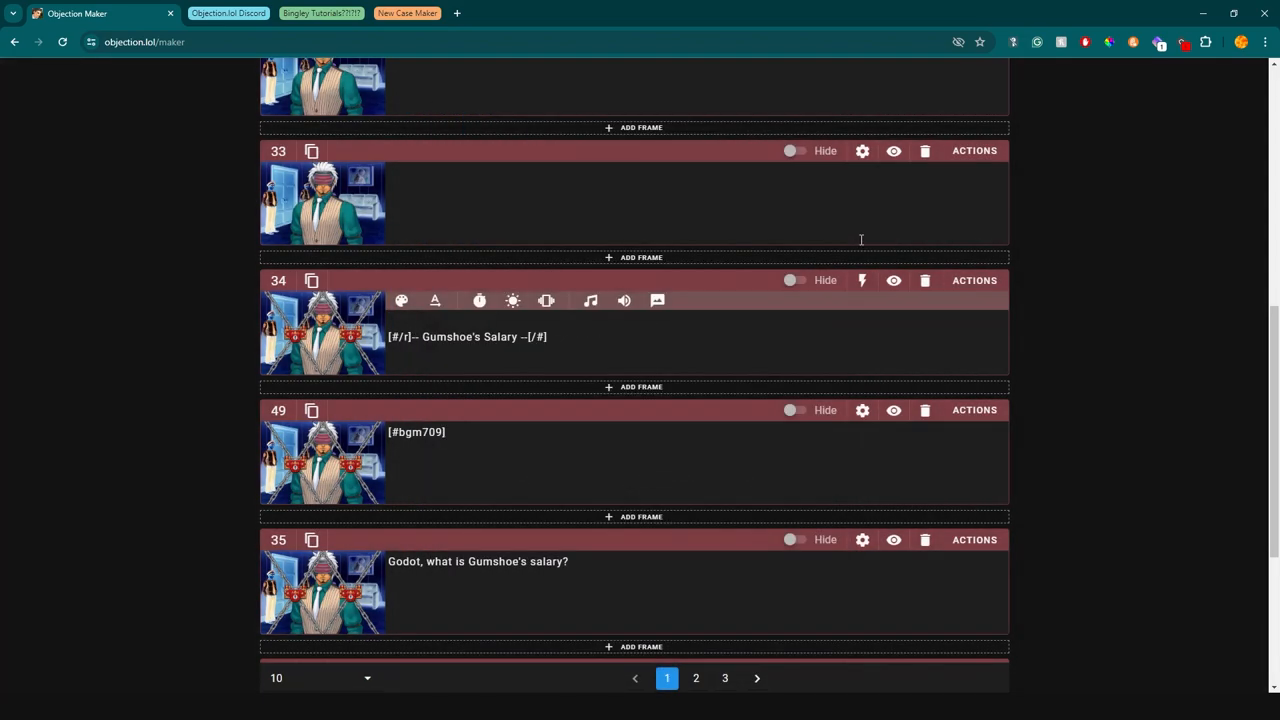
{"action": "left_click", "coordinate": [862, 280]}
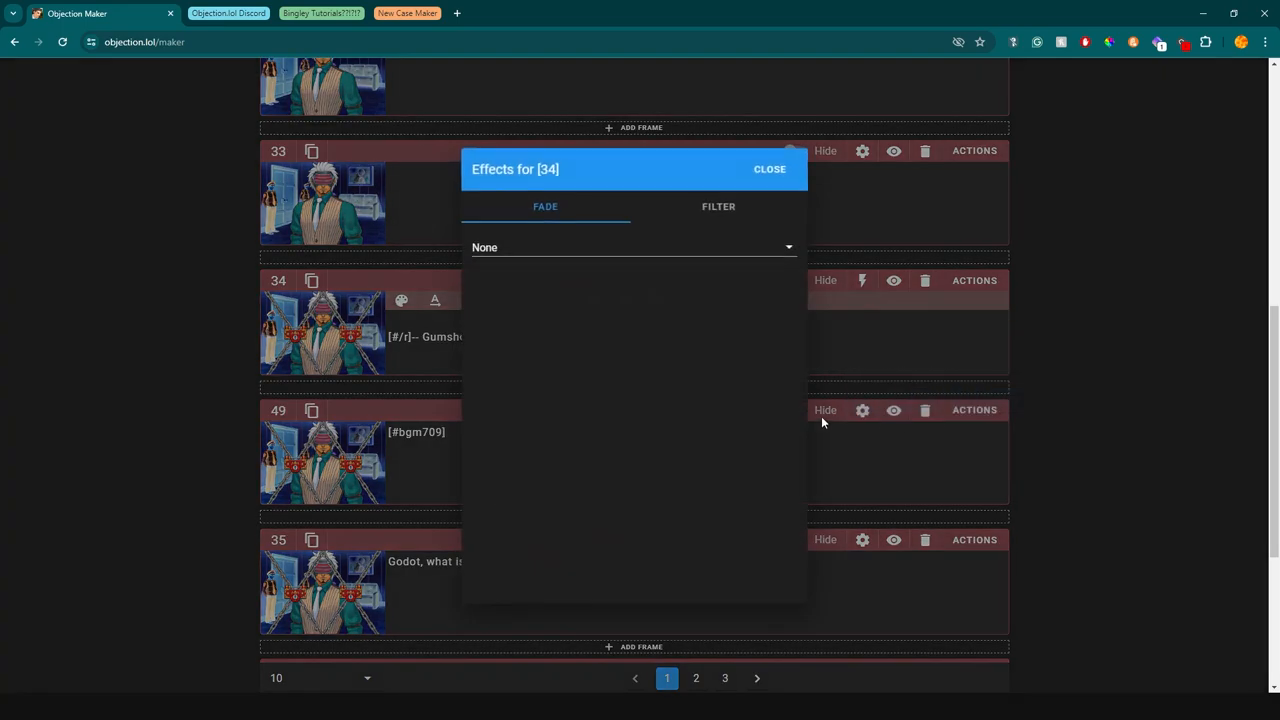
{"action": "left_click", "coordinate": [768, 168]}
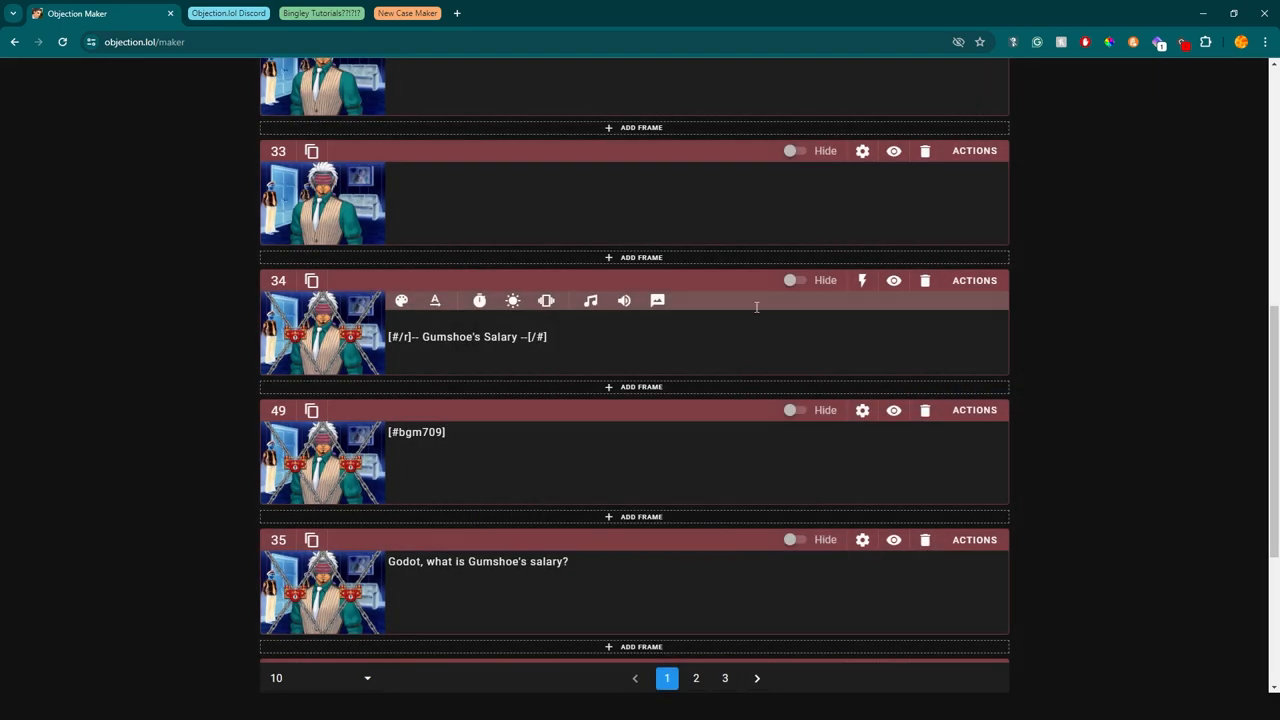
{"action": "scroll", "scroll_direction": "down", "scroll_amount": 3}
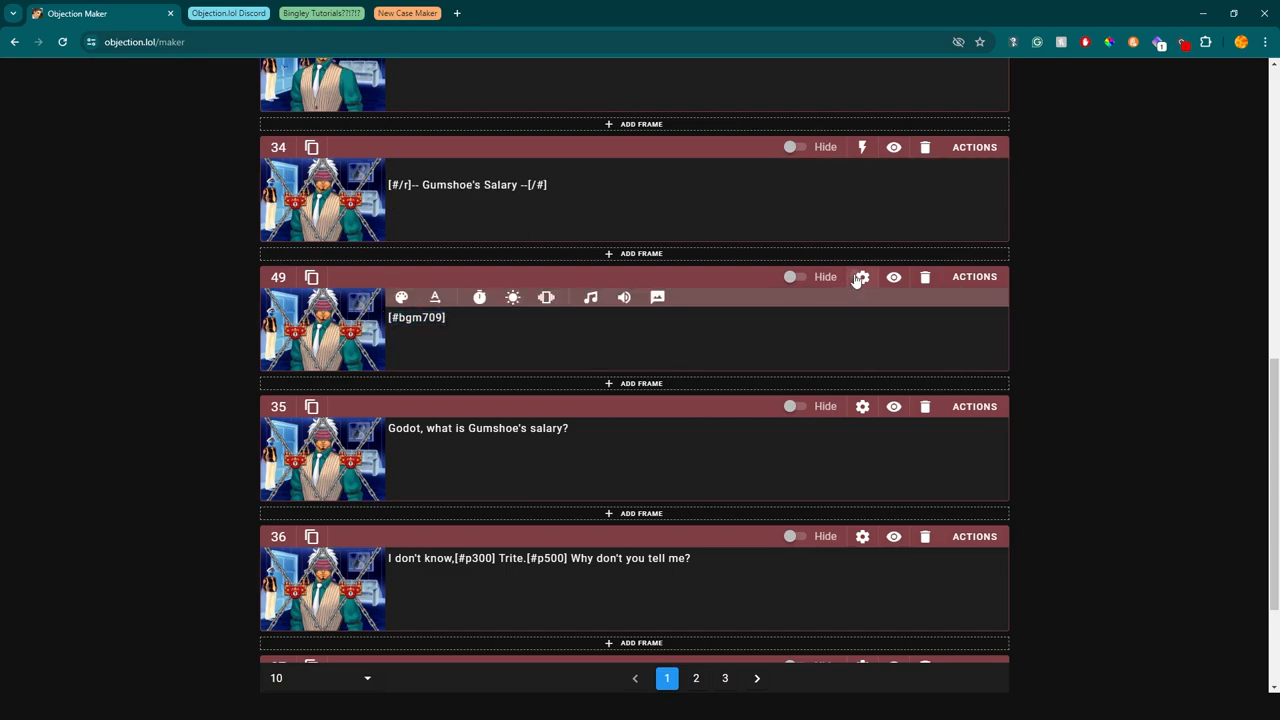
{"action": "left_click", "coordinate": [860, 276]}
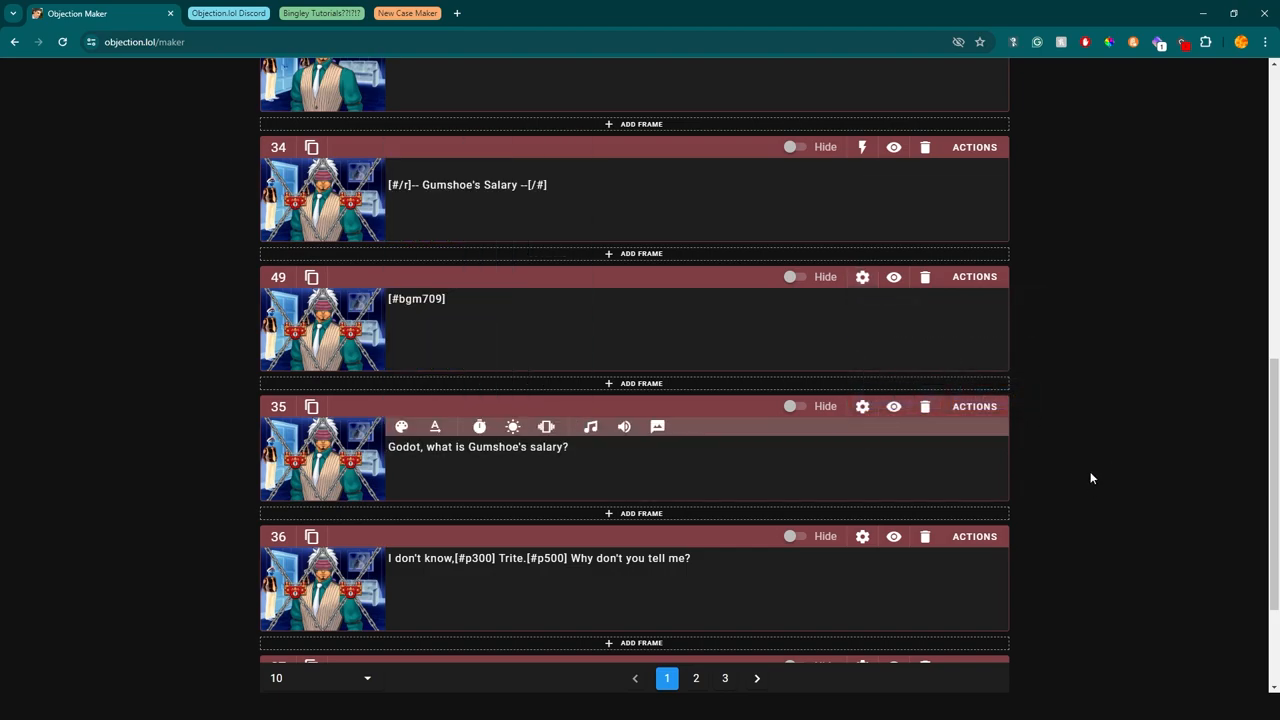
{"action": "mouse_move", "coordinate": [1106, 460]}
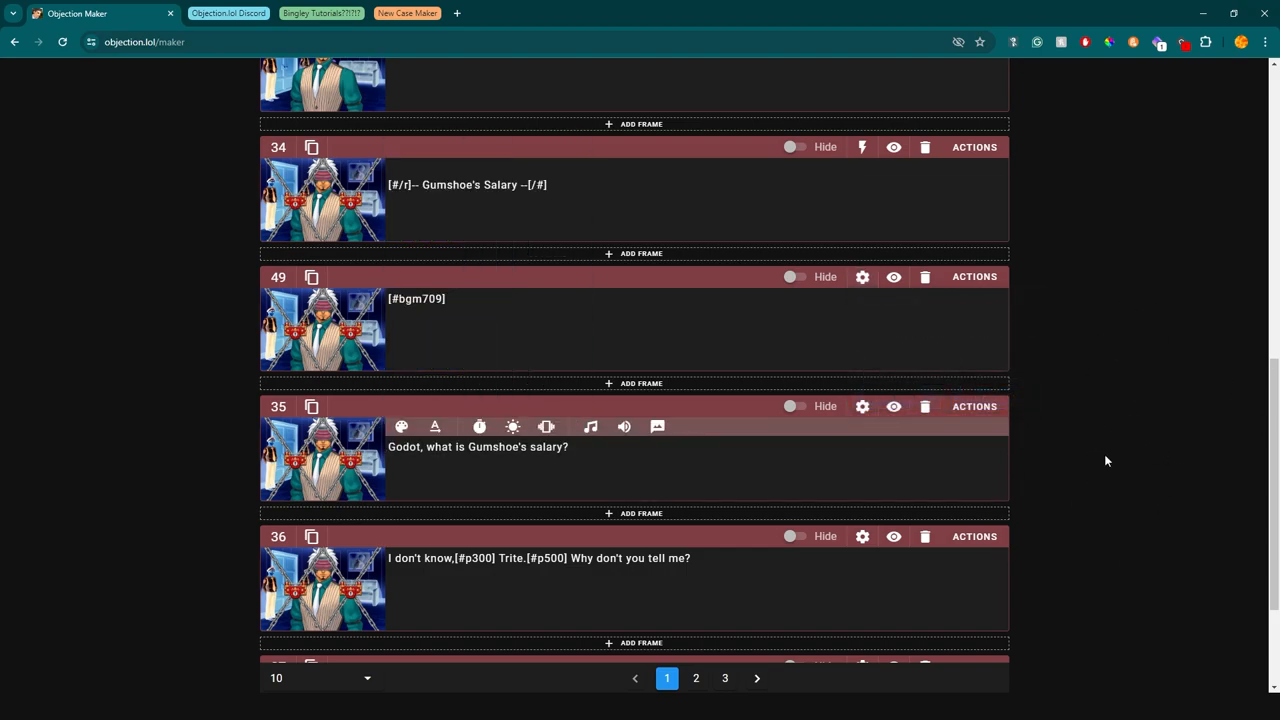
{"action": "mouse_move", "coordinate": [184, 464]}
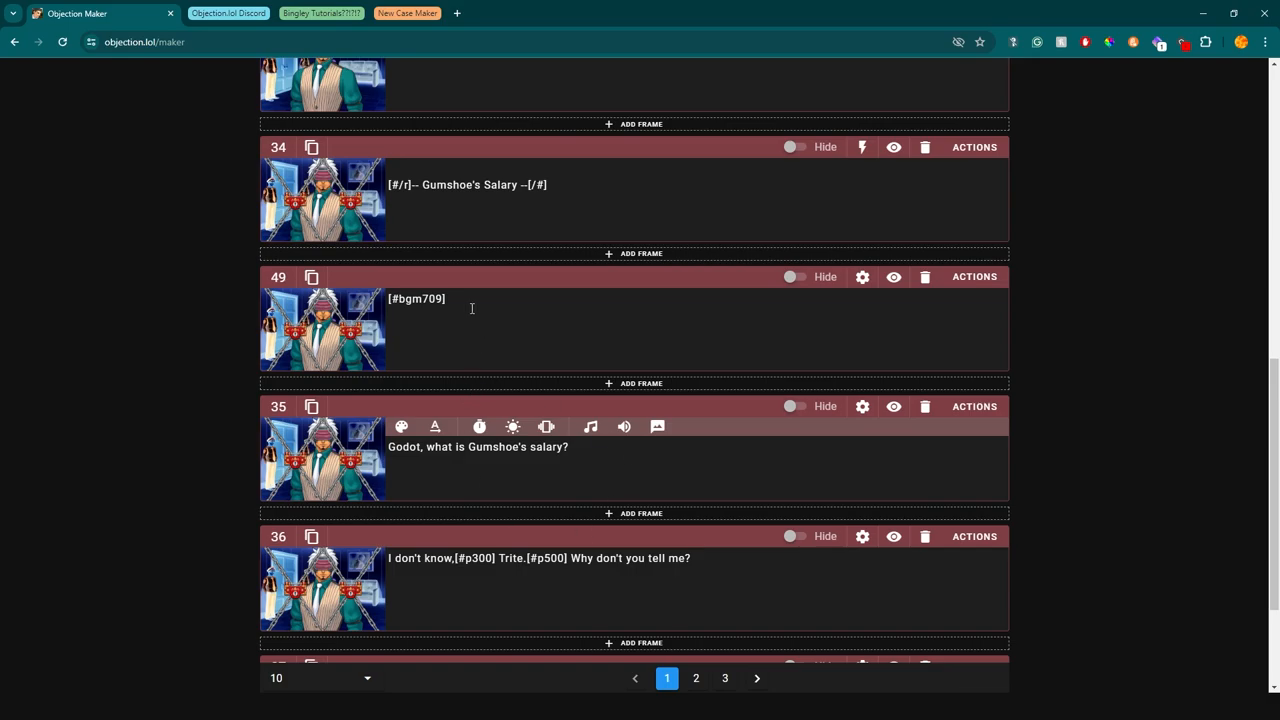
{"action": "left_click", "coordinate": [860, 276]}
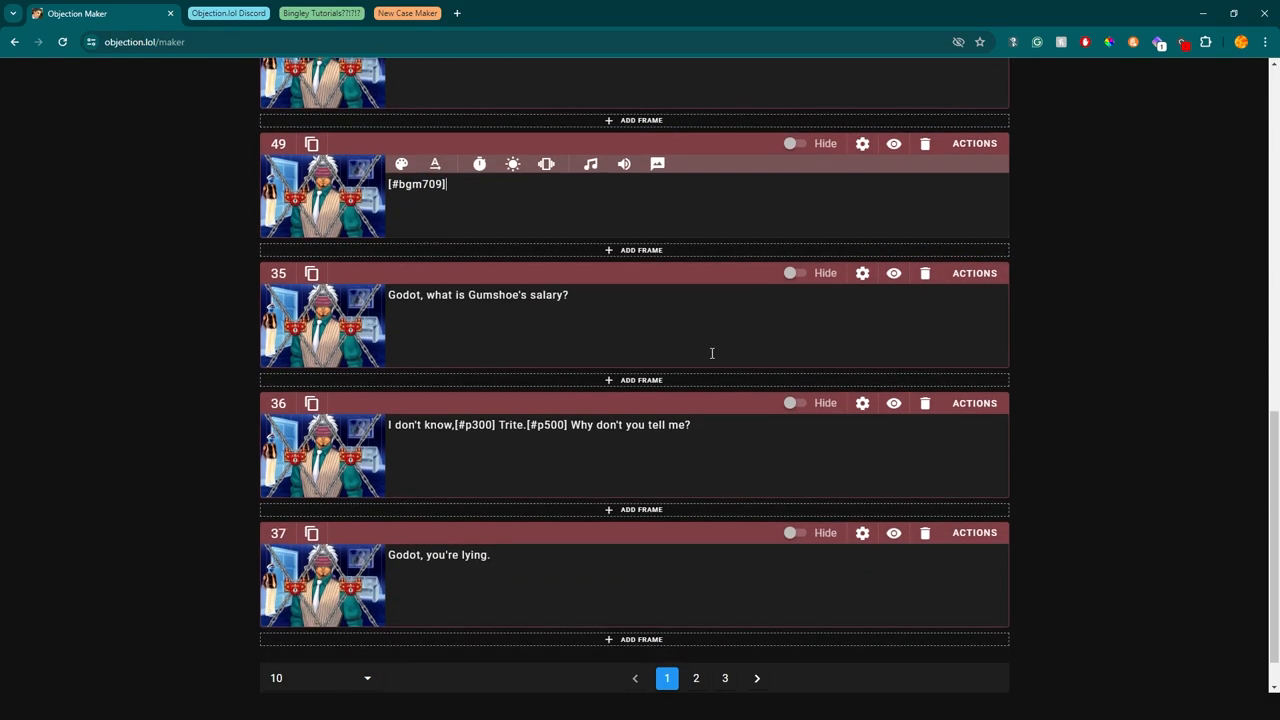
{"action": "scroll", "scroll_direction": "down", "scroll_amount": 3}
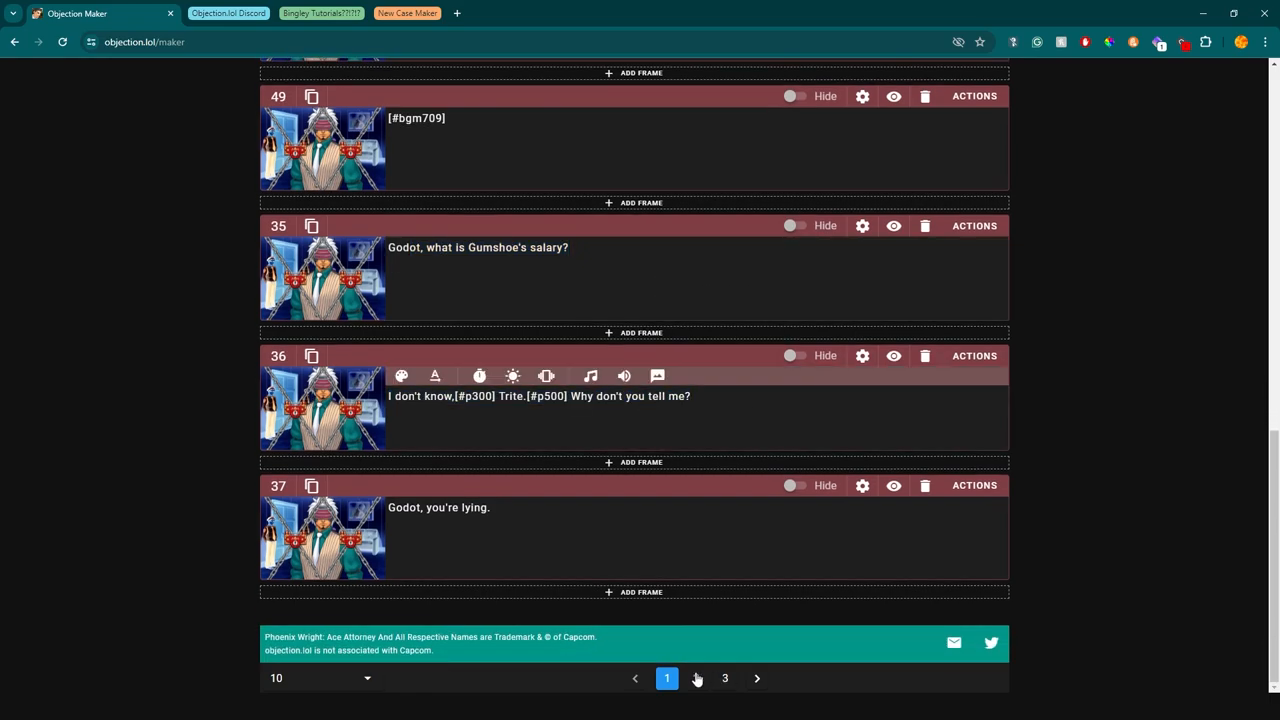
Go to page 2 and review frame 39's present-evidence case action
{"action": "left_click", "coordinate": [696, 678]}
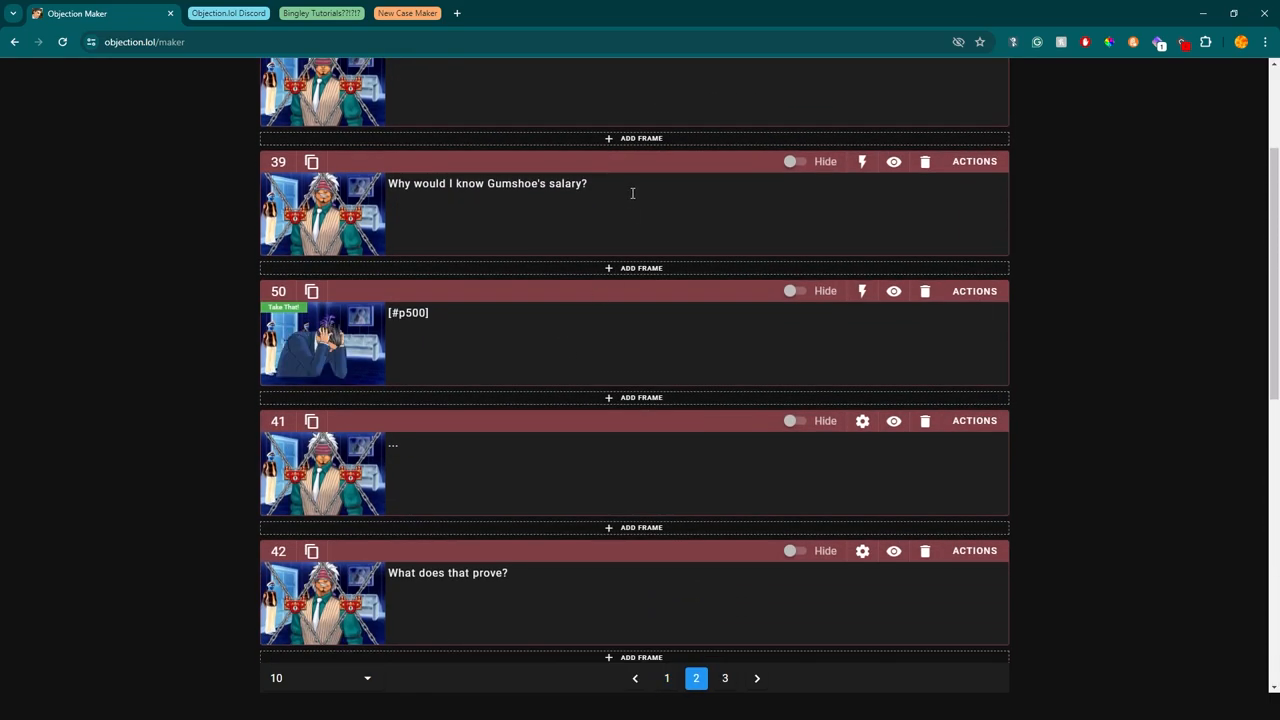
{"action": "left_click", "coordinate": [972, 160]}
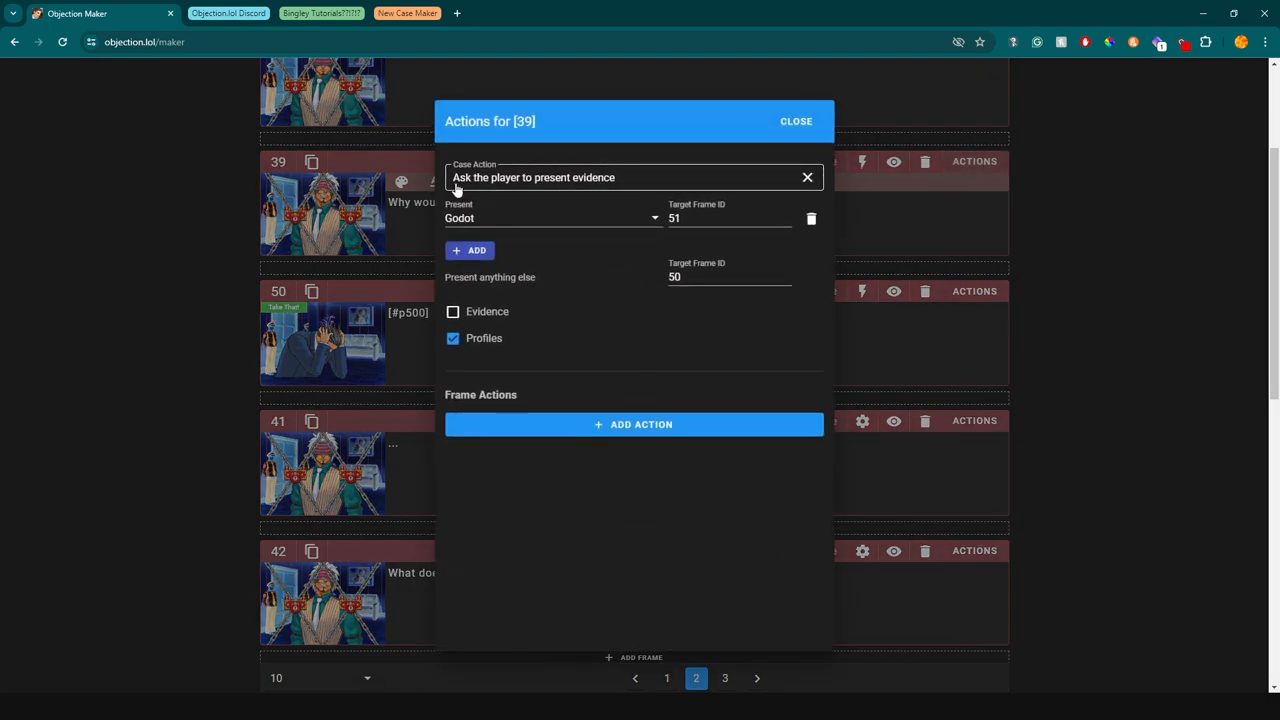
{"action": "left_click", "coordinate": [552, 218]}
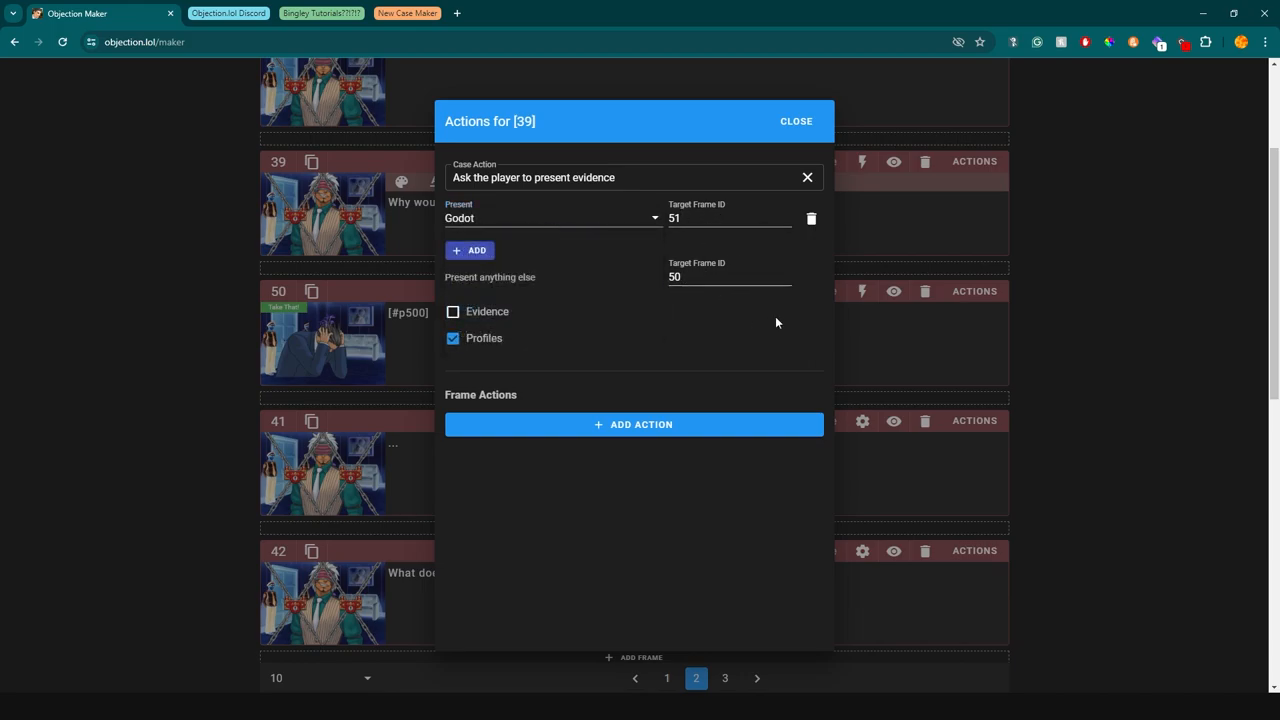
{"action": "left_click", "coordinate": [796, 122]}
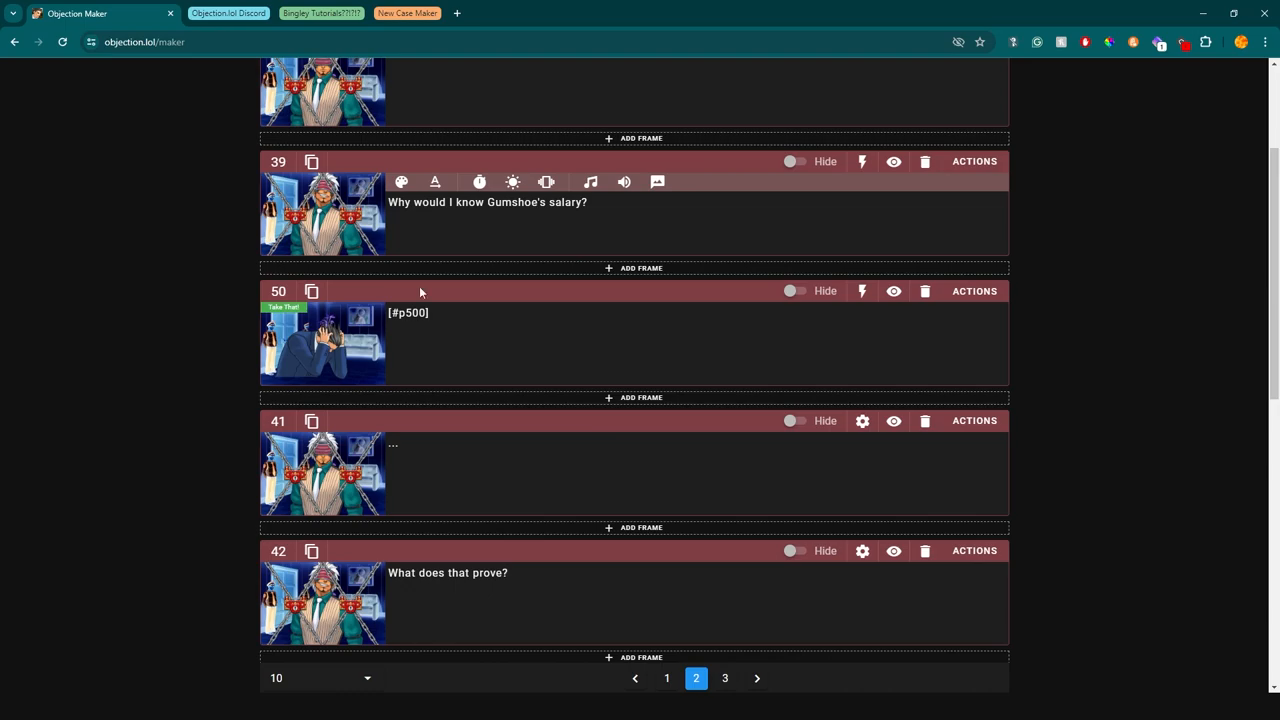
Review frame 50's breakdown scene, its actions and its invert filter effect
{"action": "left_click", "coordinate": [322, 342]}
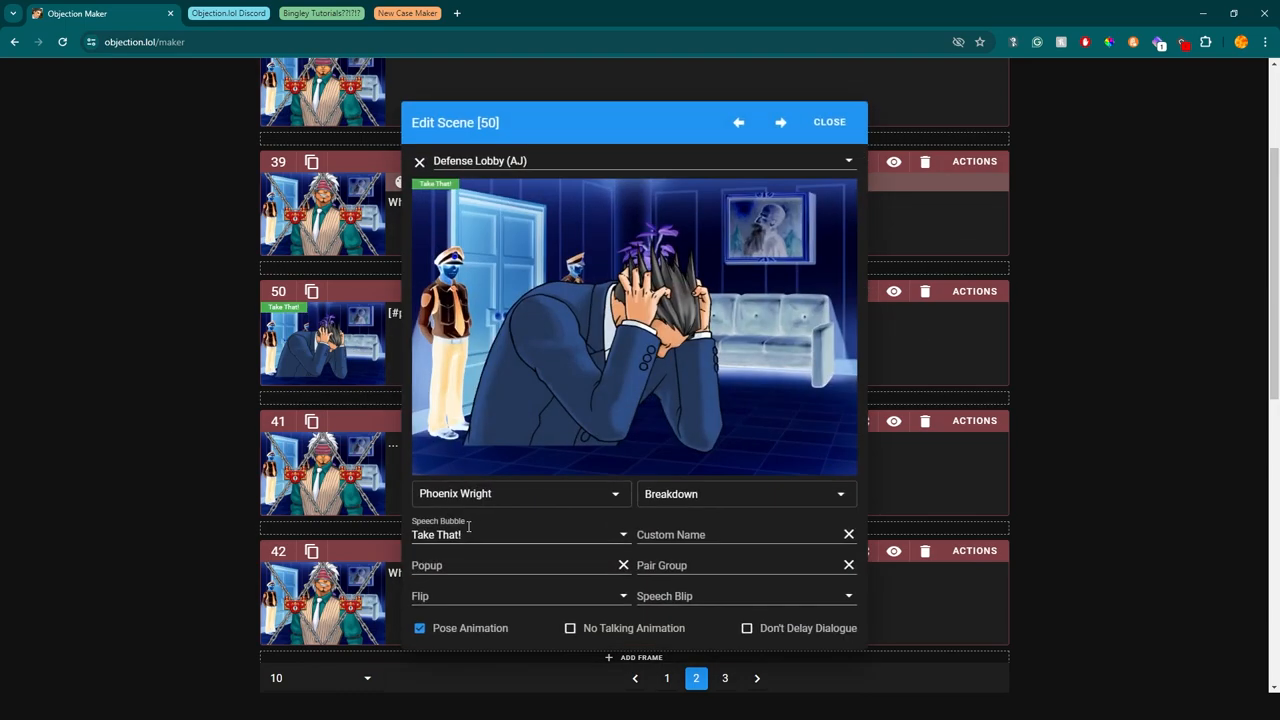
{"action": "left_click", "coordinate": [972, 292]}
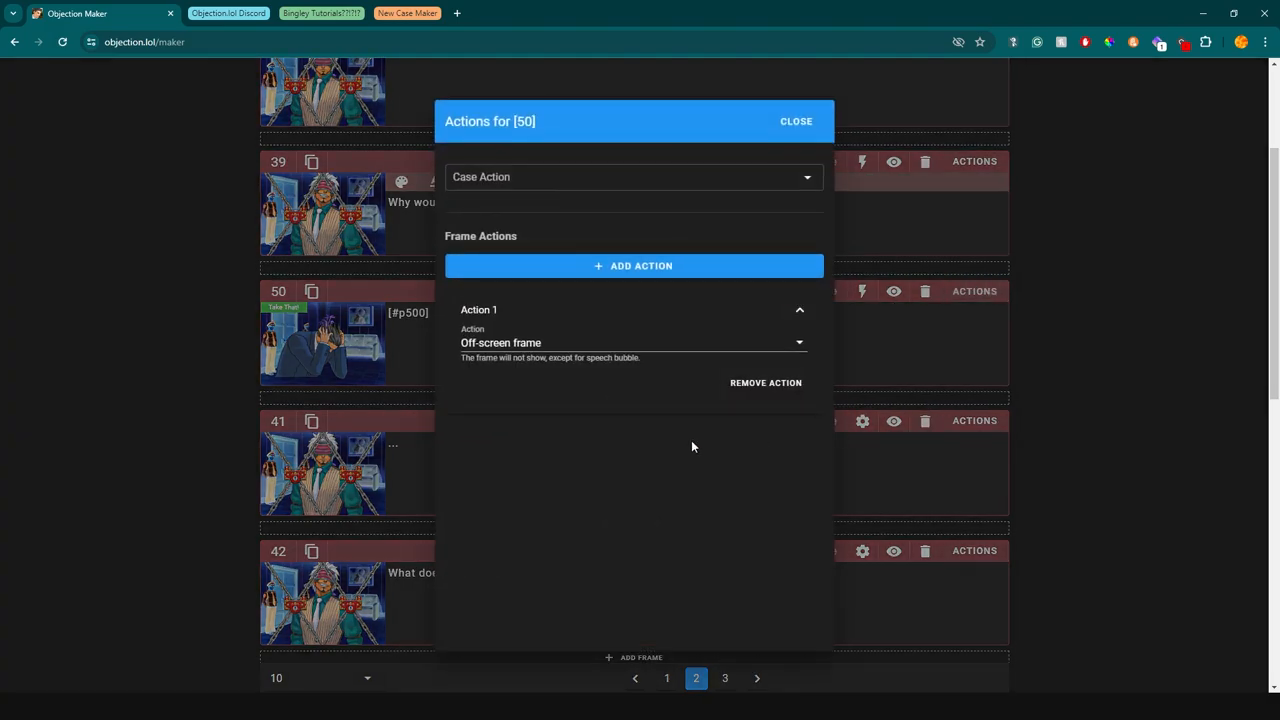
{"action": "left_click", "coordinate": [796, 122]}
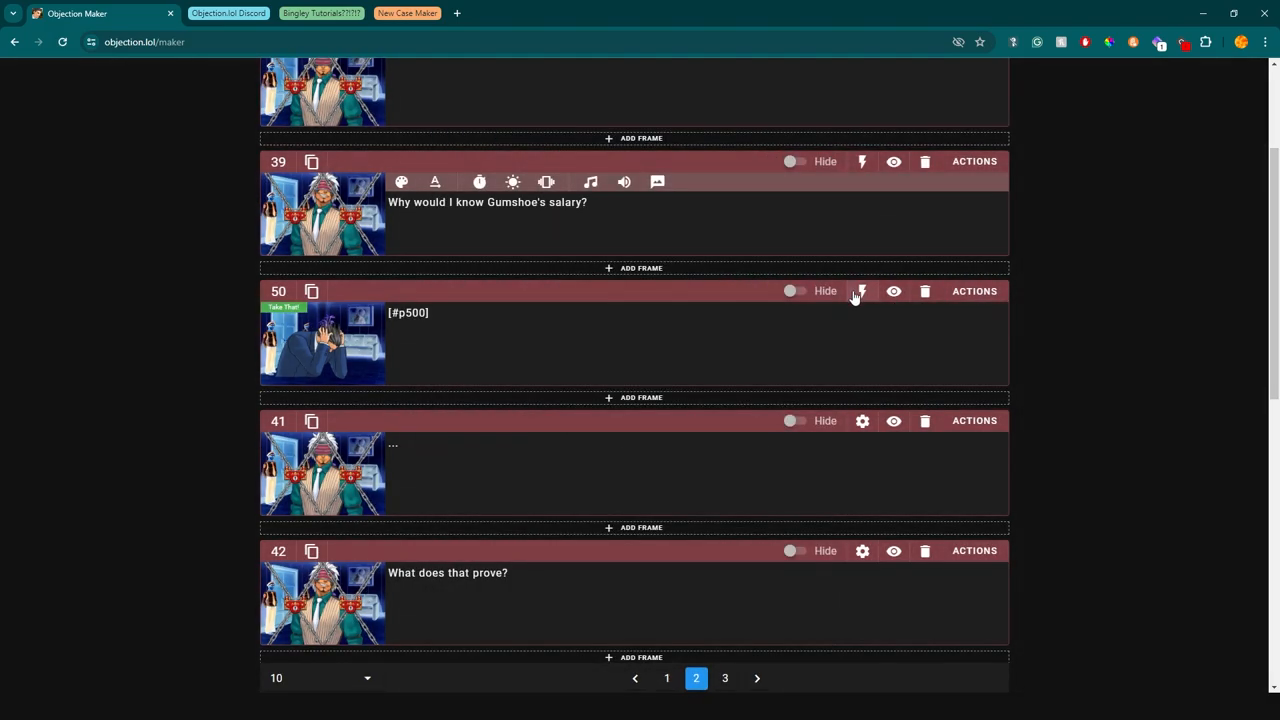
{"action": "left_click", "coordinate": [860, 292]}
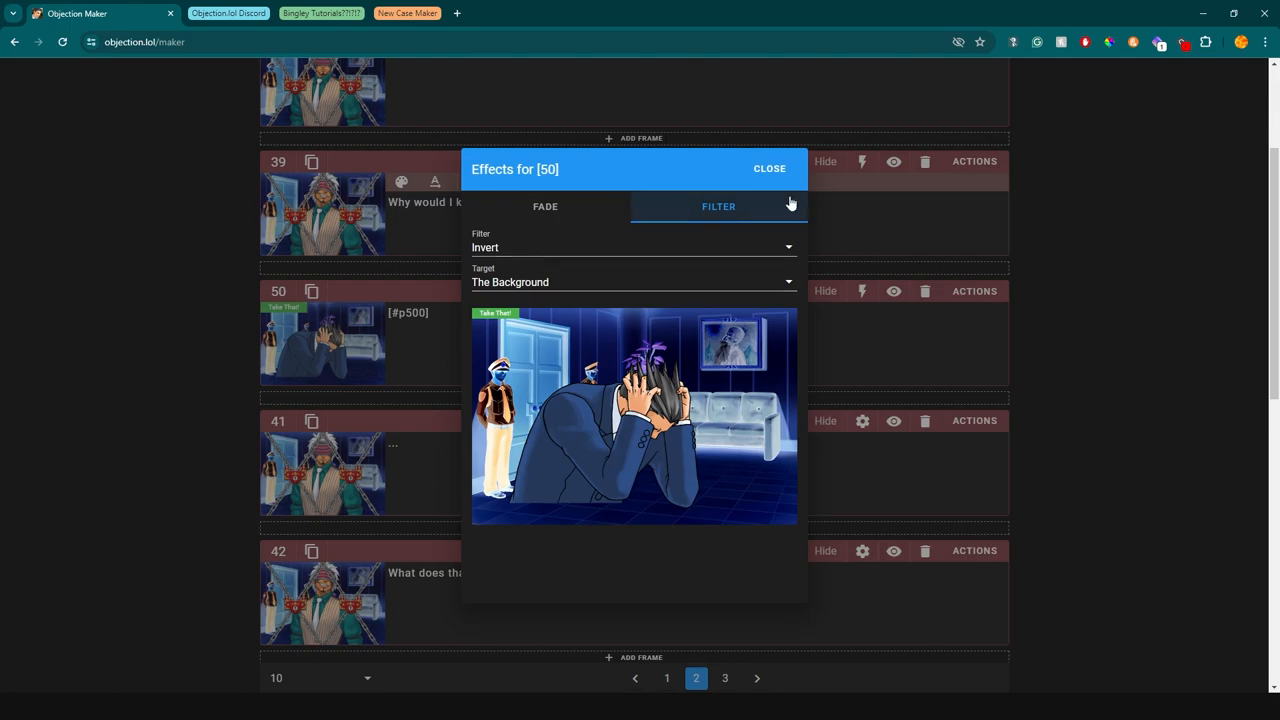
{"action": "left_click", "coordinate": [768, 168]}
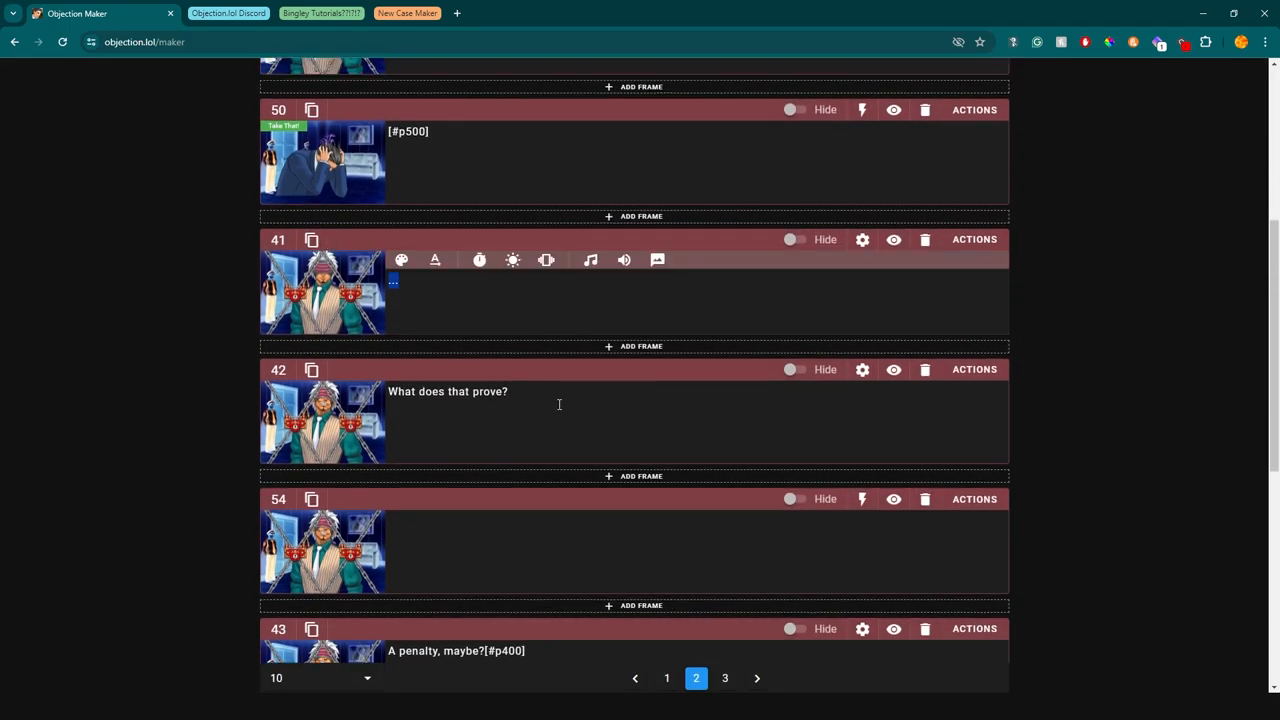
Review frame 54's actions and frame 44's action decreasing health by 20
{"action": "scroll", "scroll_direction": "down", "scroll_amount": 3}
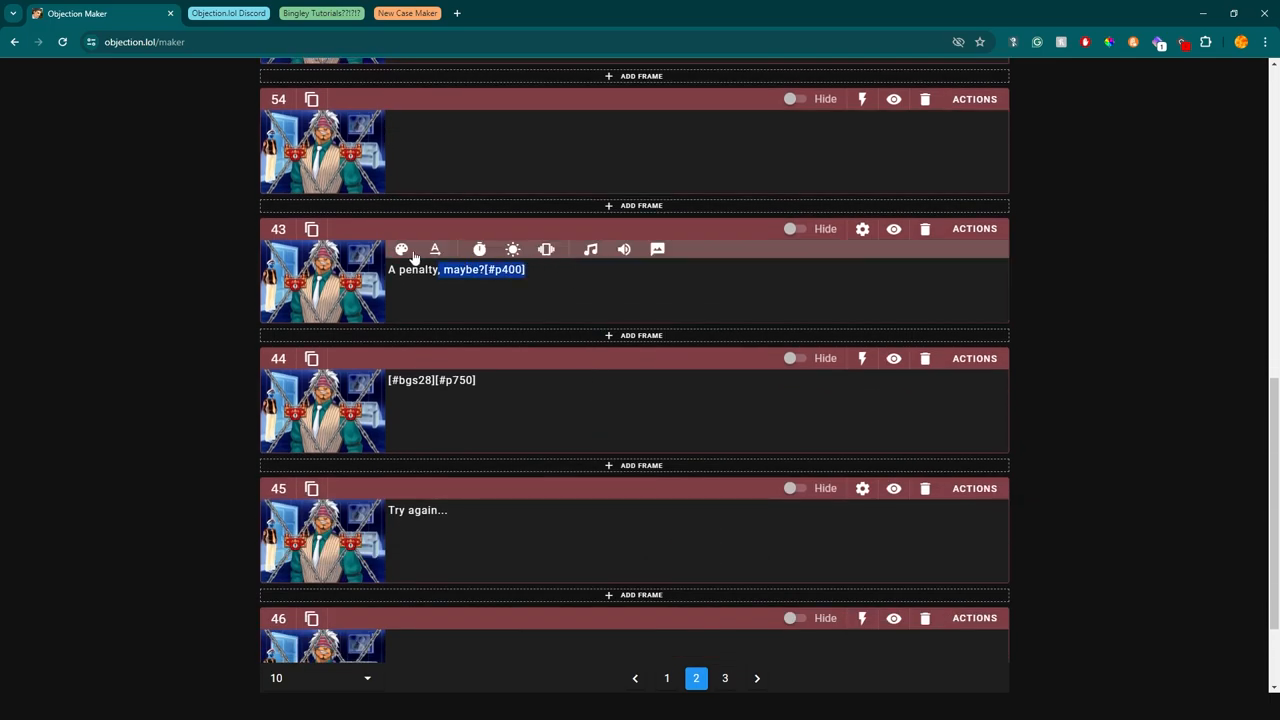
{"action": "scroll", "scroll_direction": "up", "scroll_amount": 3}
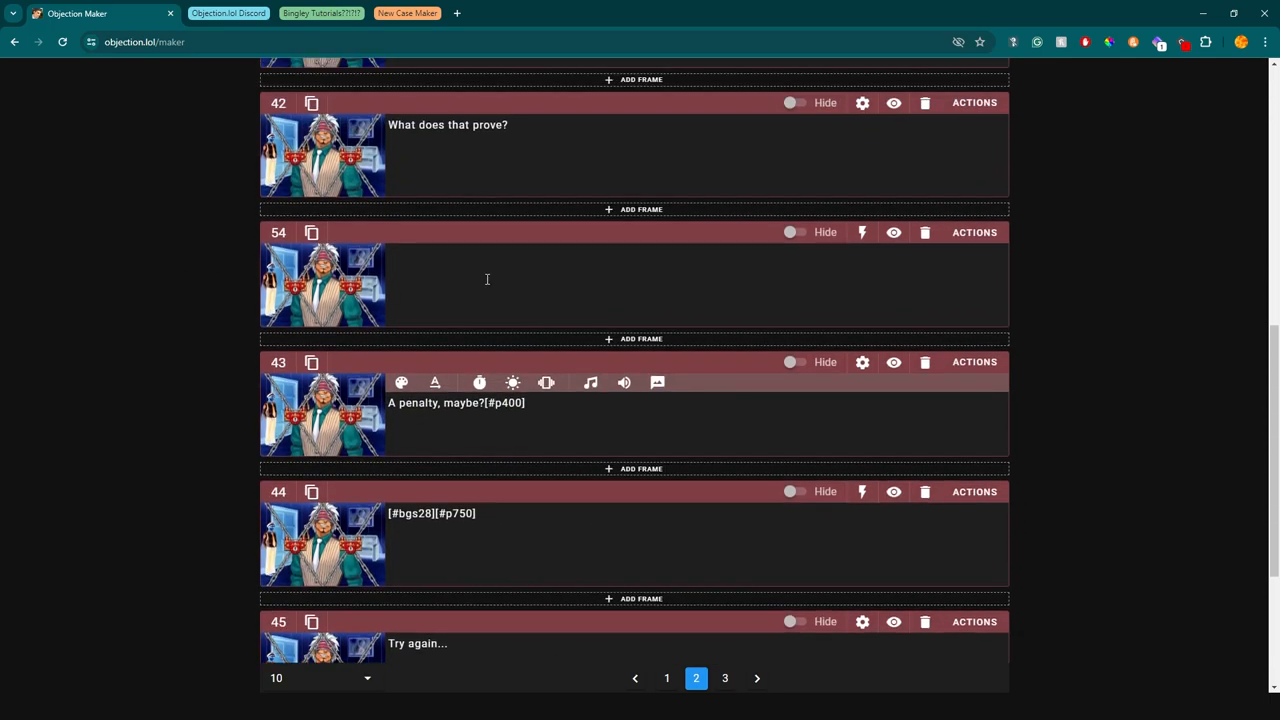
{"action": "left_click", "coordinate": [860, 232]}
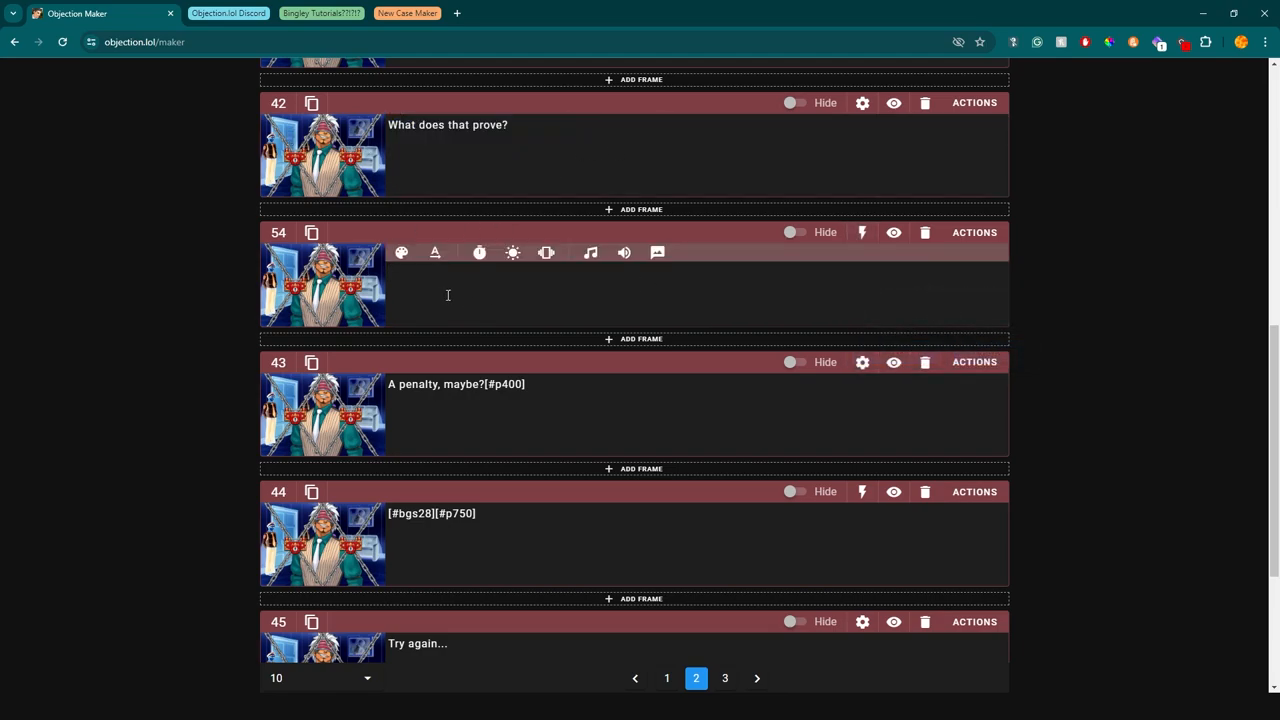
{"action": "mouse_move", "coordinate": [564, 400]}
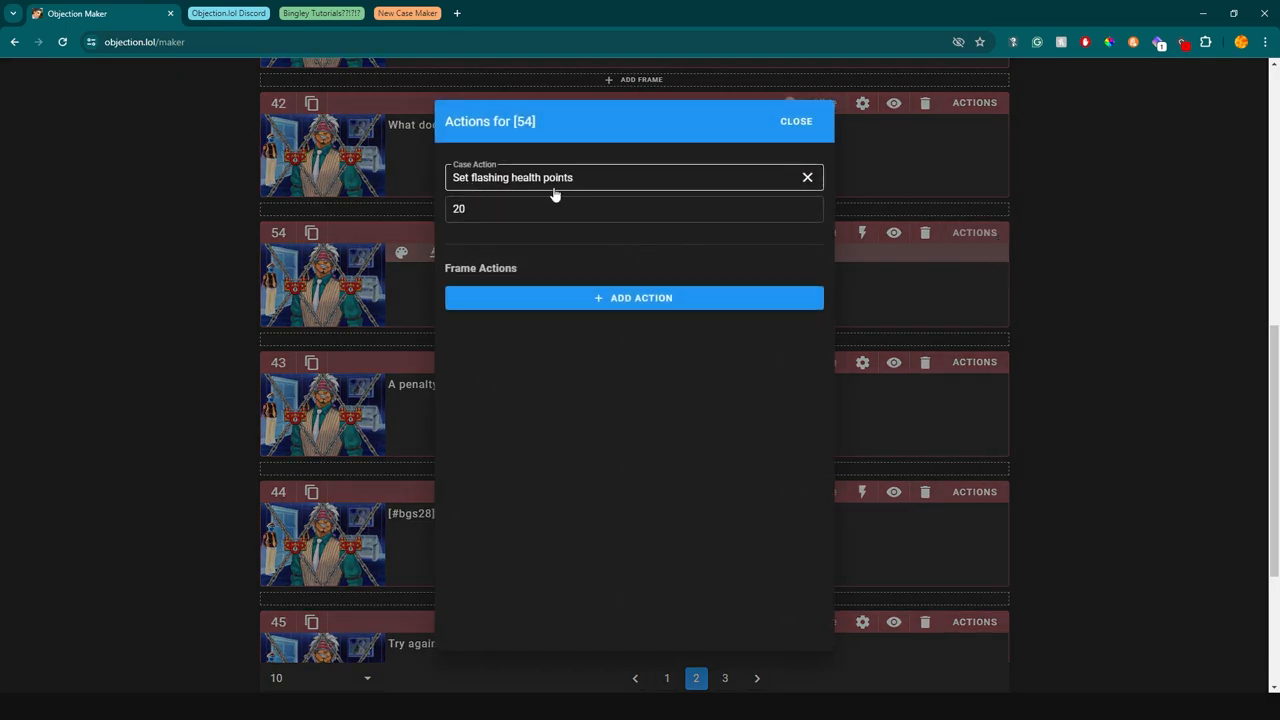
{"action": "left_click", "coordinate": [796, 122]}
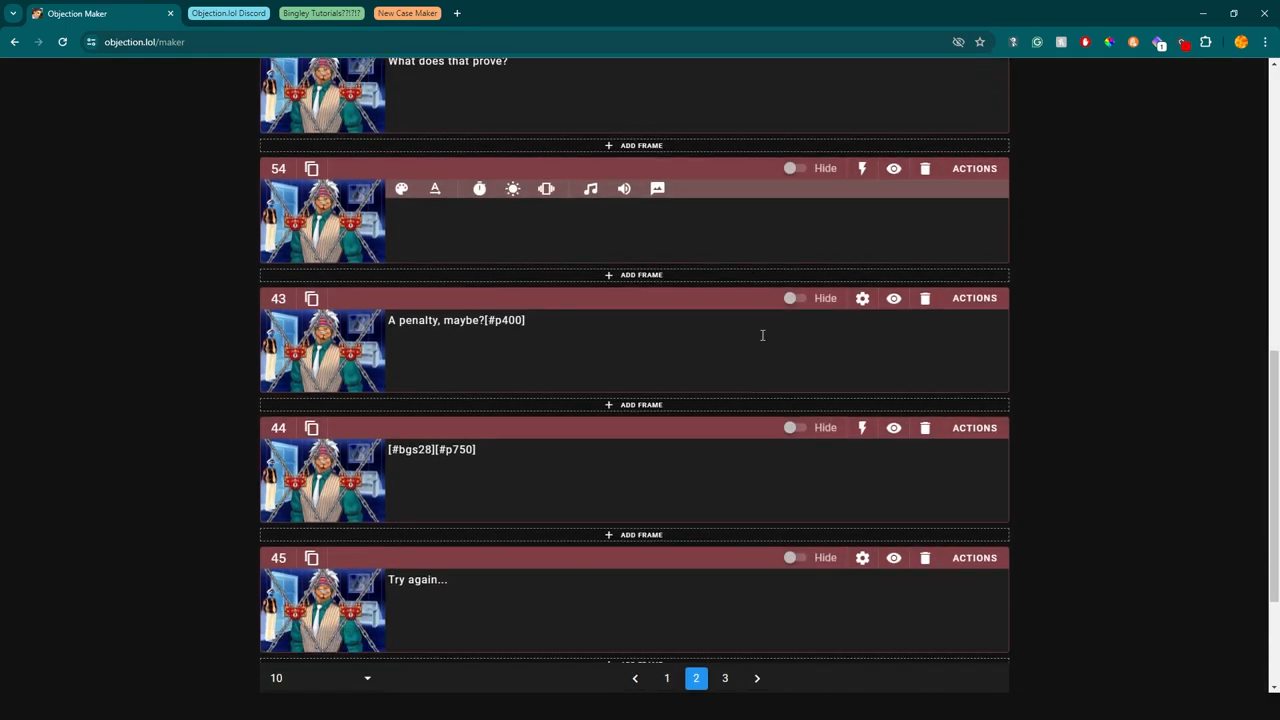
{"action": "scroll", "scroll_direction": "down", "scroll_amount": 3}
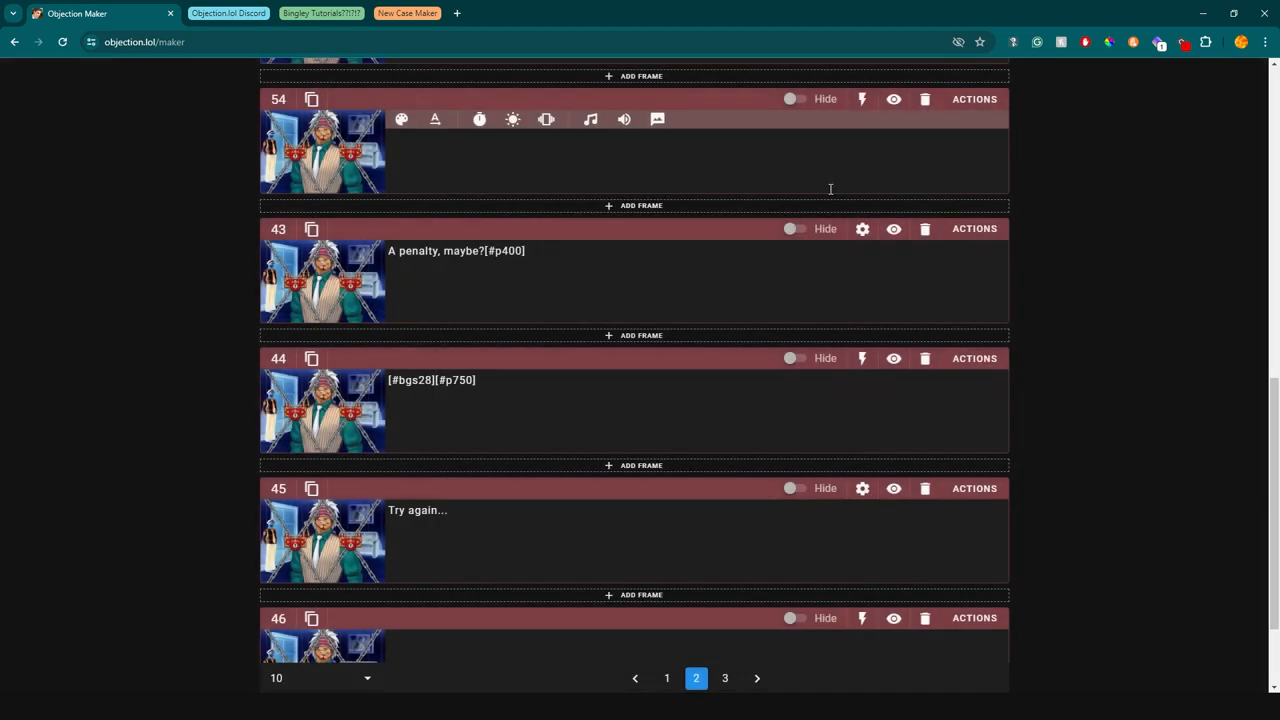
{"action": "left_click", "coordinate": [972, 358]}
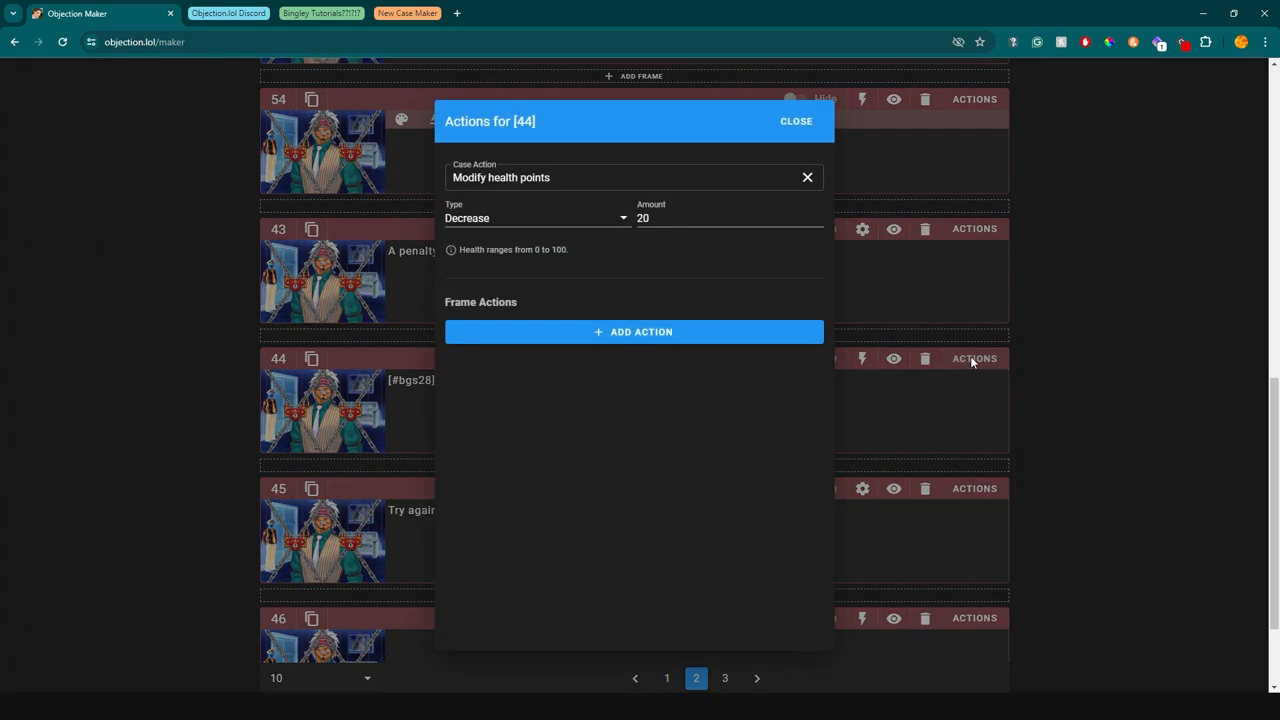
{"action": "left_click", "coordinate": [796, 122]}
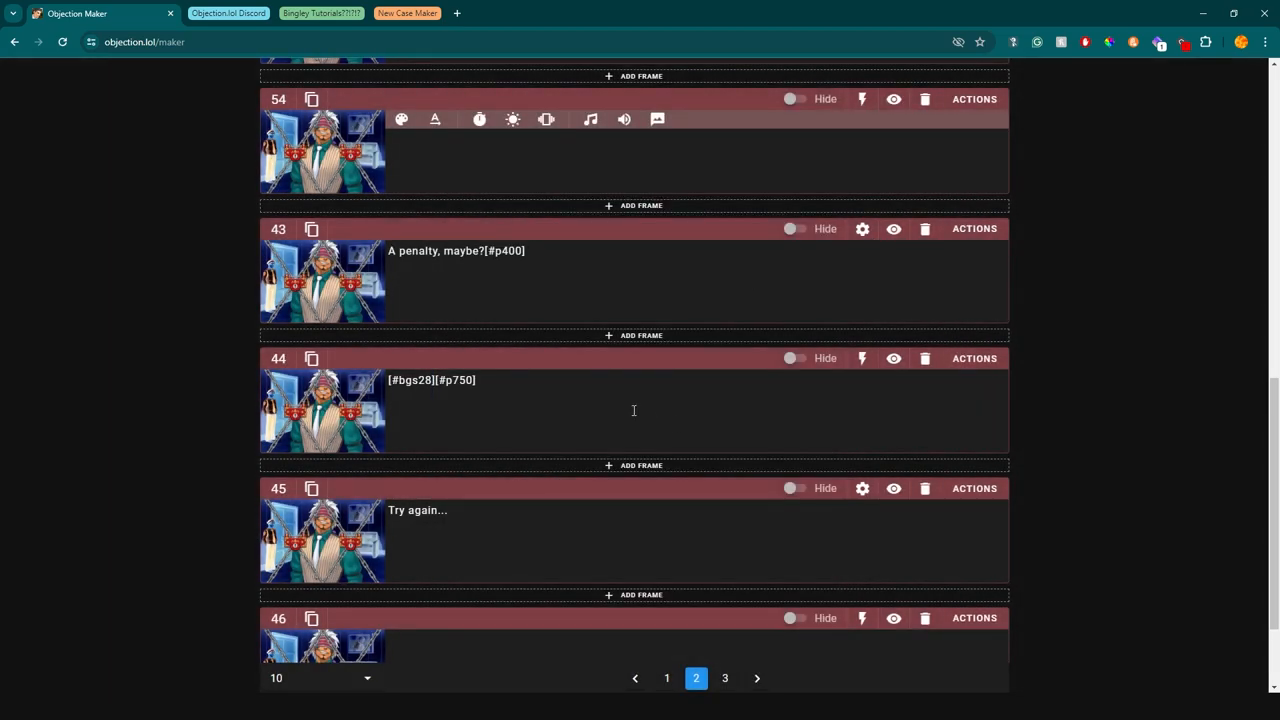
Check frame 46's frame options and move to page 3 listing frames 40, 47, 48 and 55
{"action": "triple_click", "coordinate": [432, 400]}
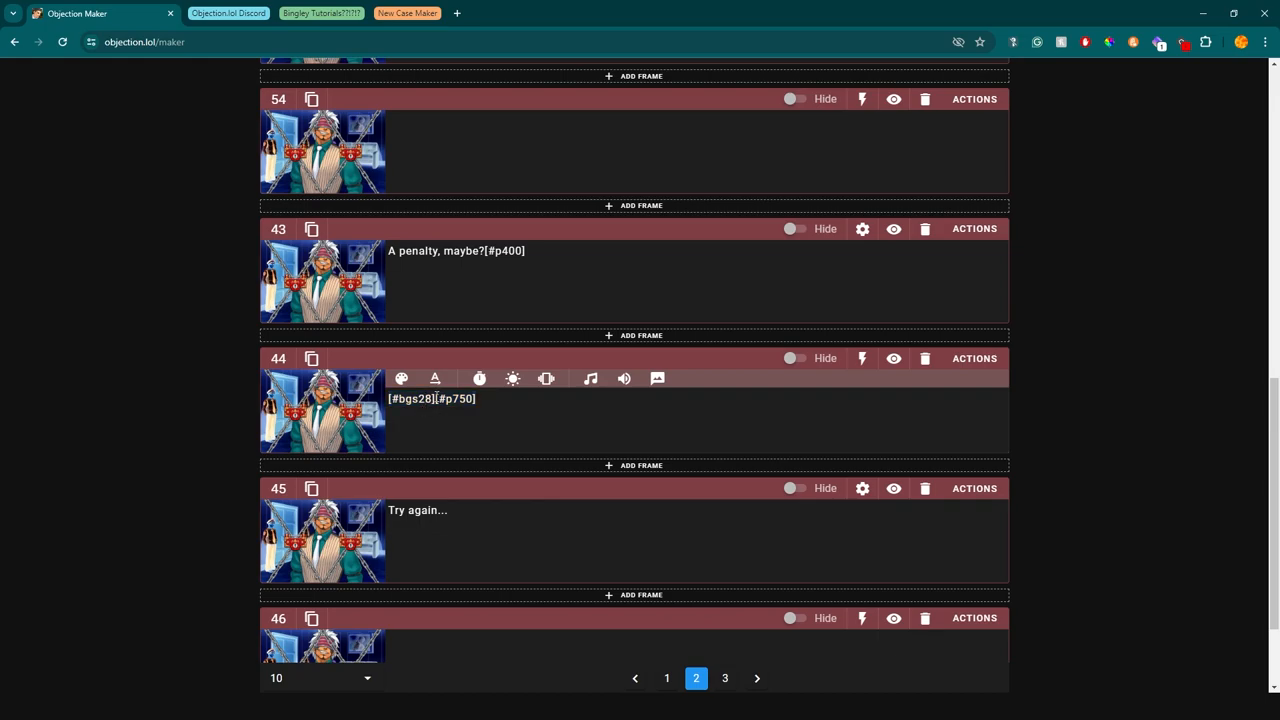
{"action": "double_click", "coordinate": [456, 398]}
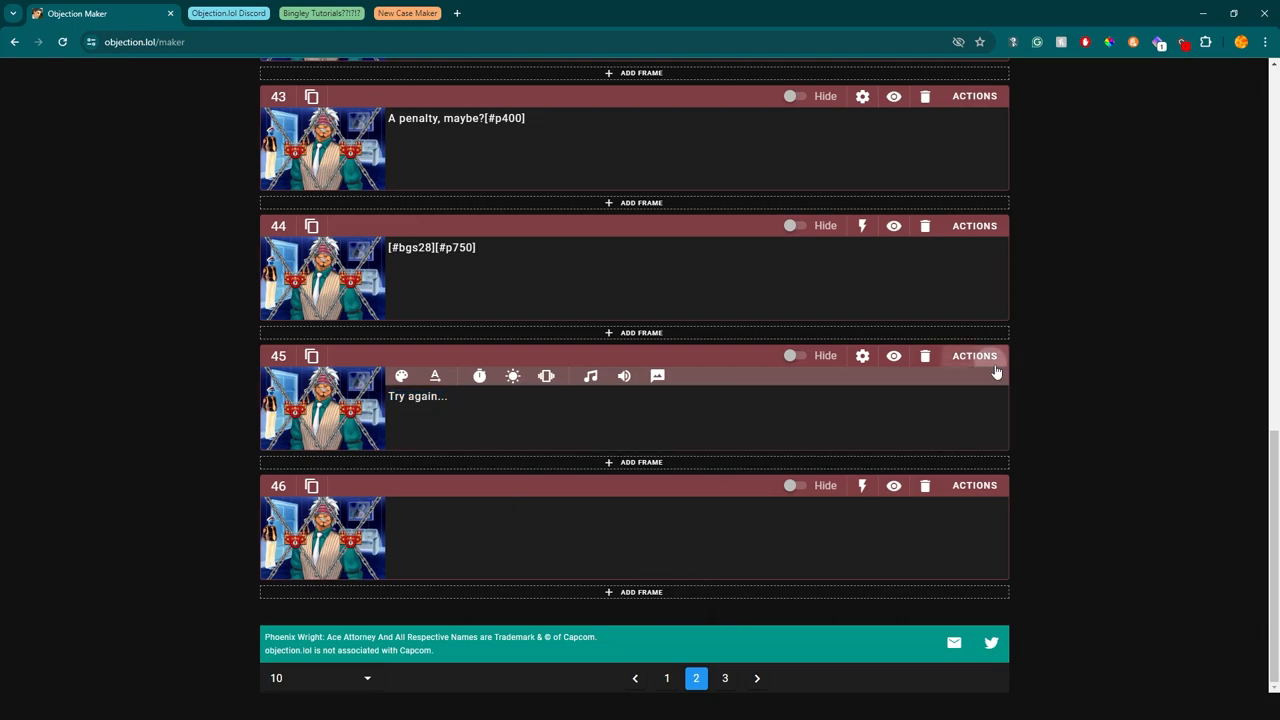
{"action": "left_click", "coordinate": [862, 486]}
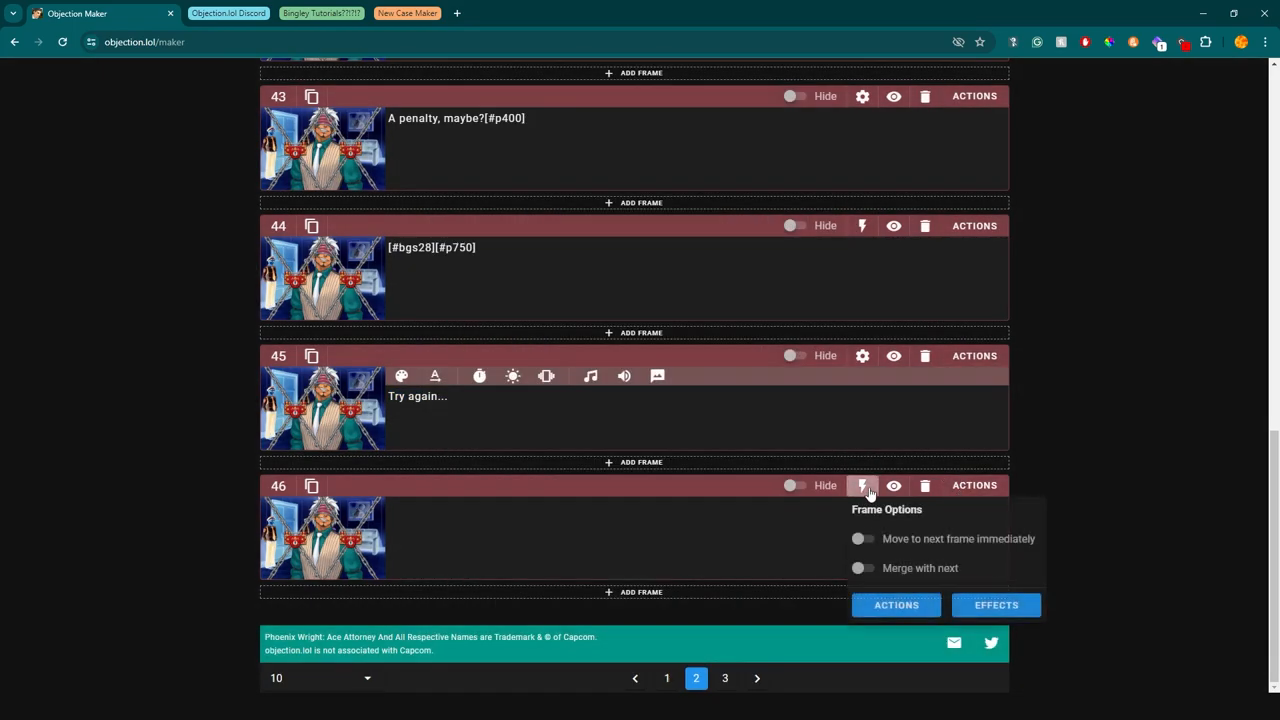
{"action": "left_click", "coordinate": [896, 604]}
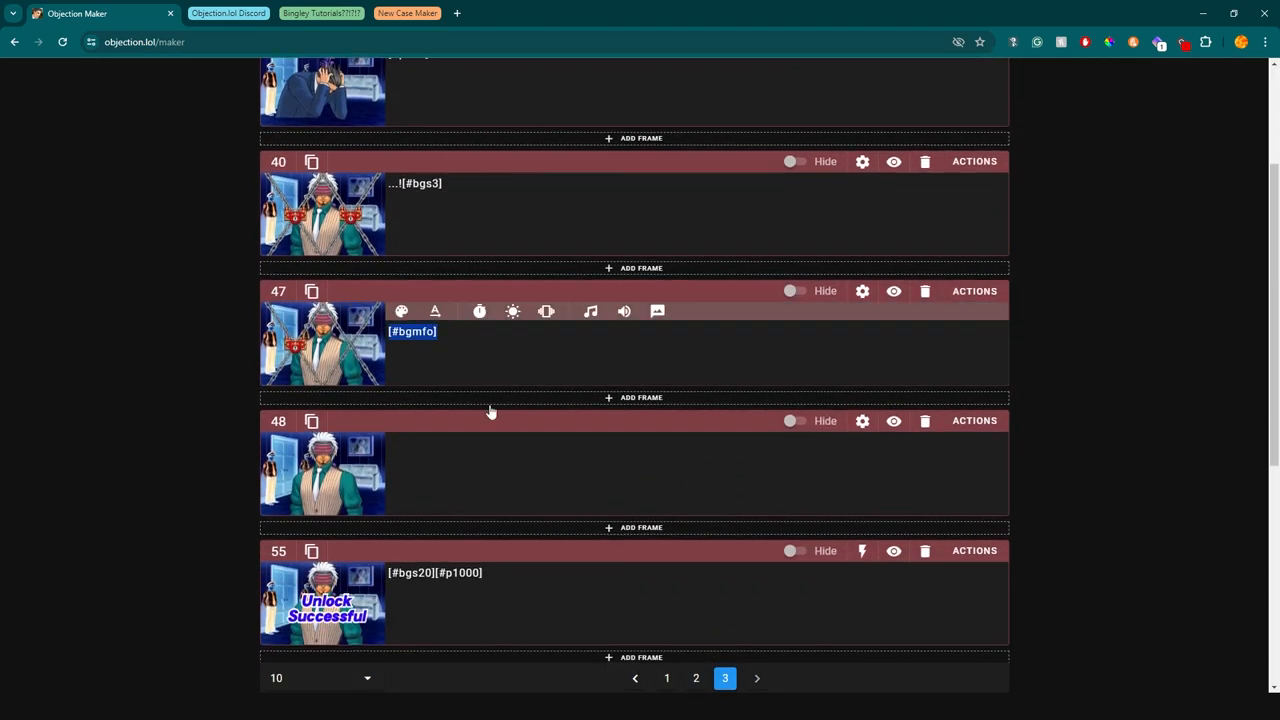
Step through frames 47, 48 and 55's chained and Unlock Successful scenes and frame 52's fade-out effect
{"action": "left_click", "coordinate": [862, 292]}
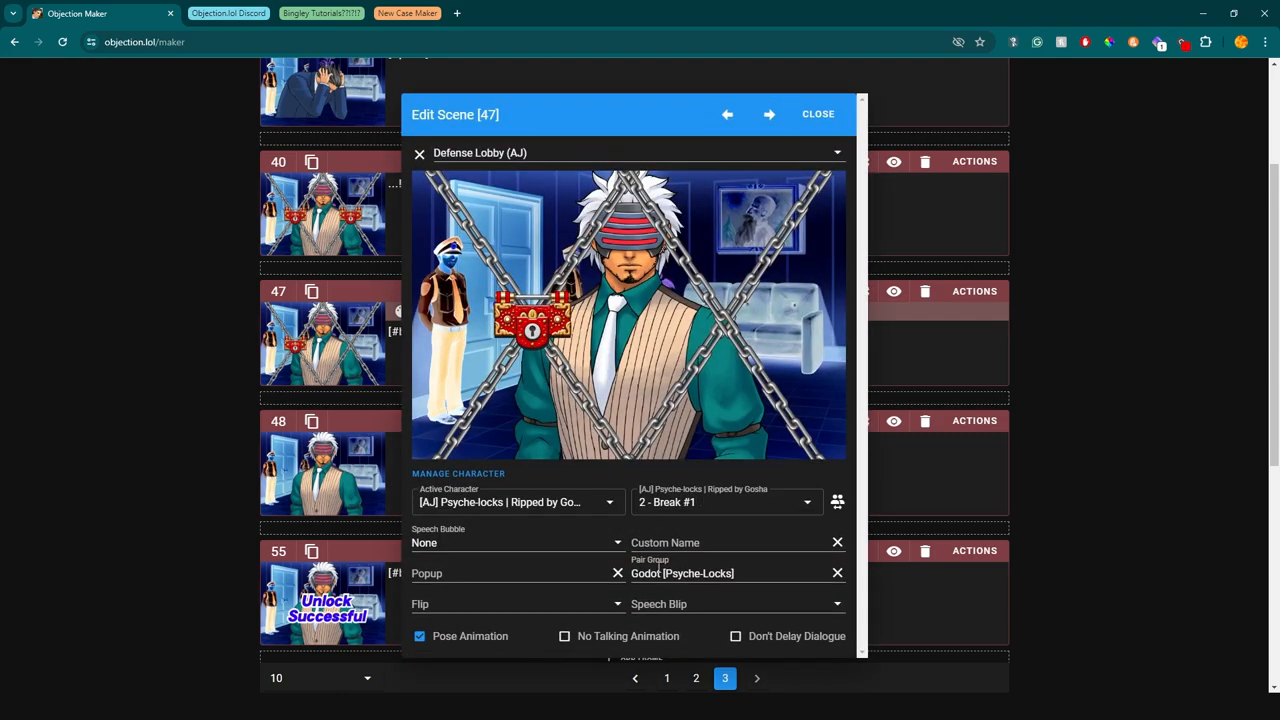
{"action": "left_click", "coordinate": [768, 114]}
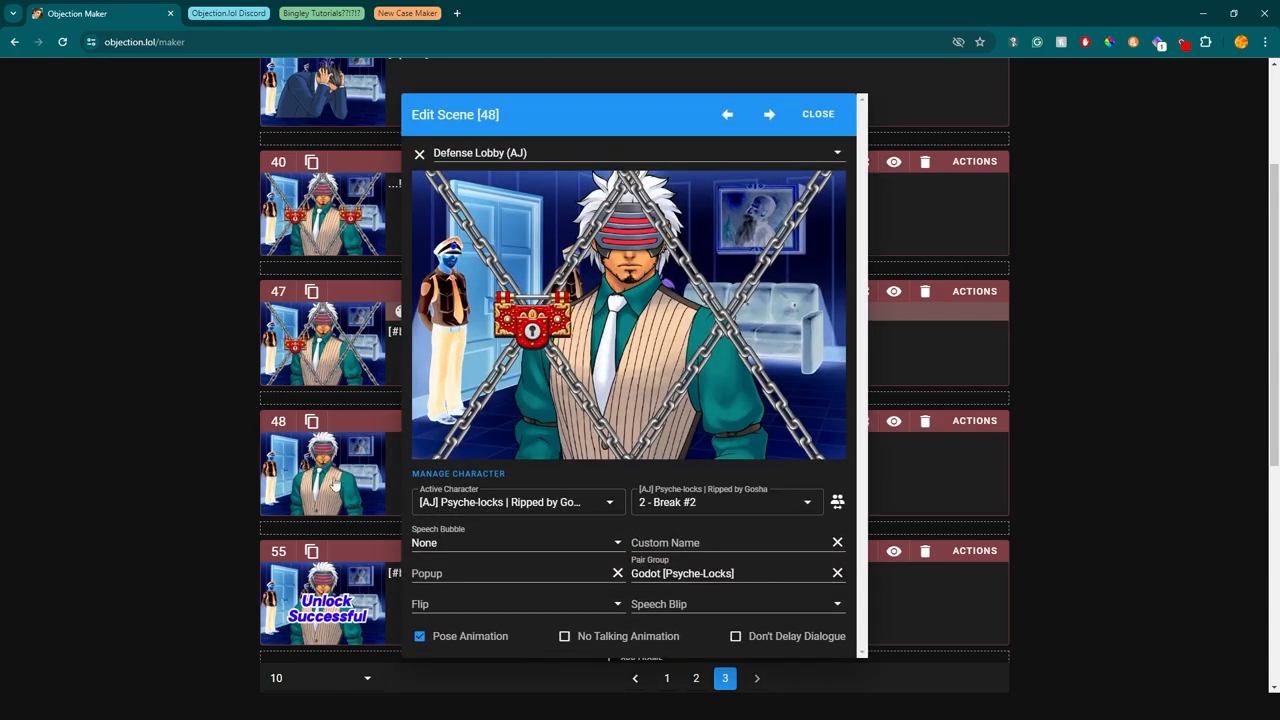
{"action": "left_click", "coordinate": [768, 114]}
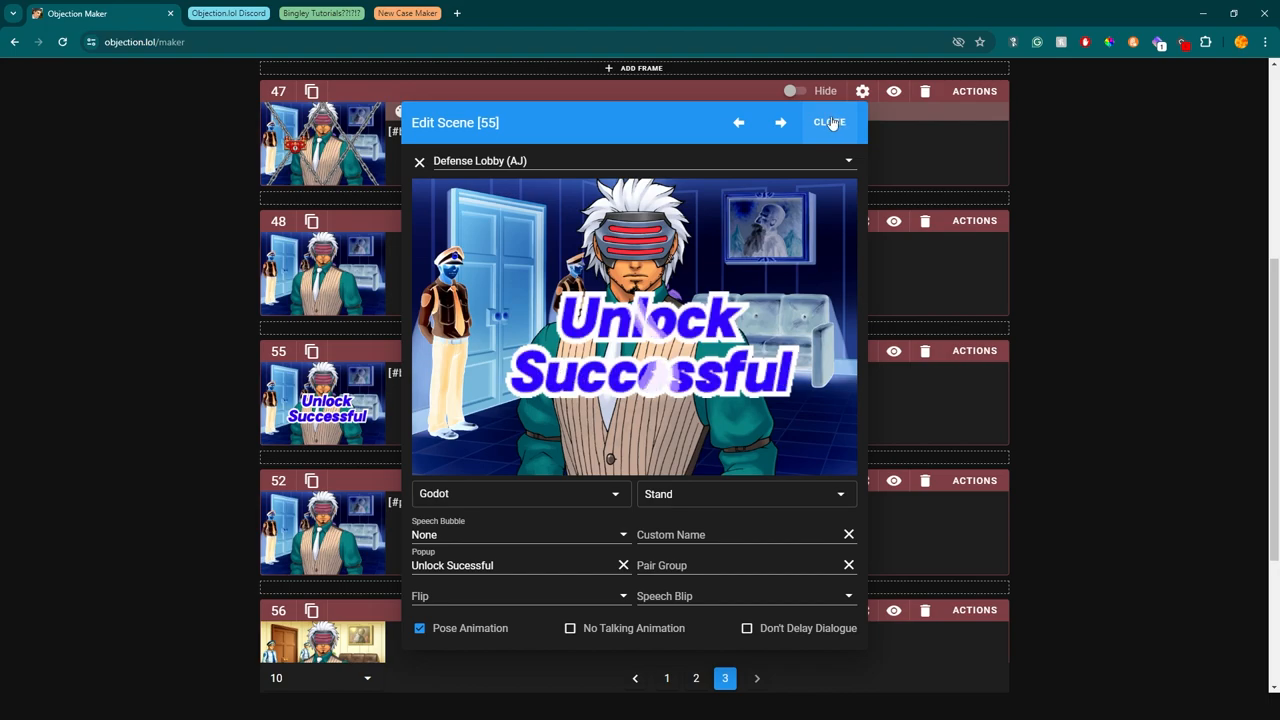
{"action": "left_click", "coordinate": [738, 122]}
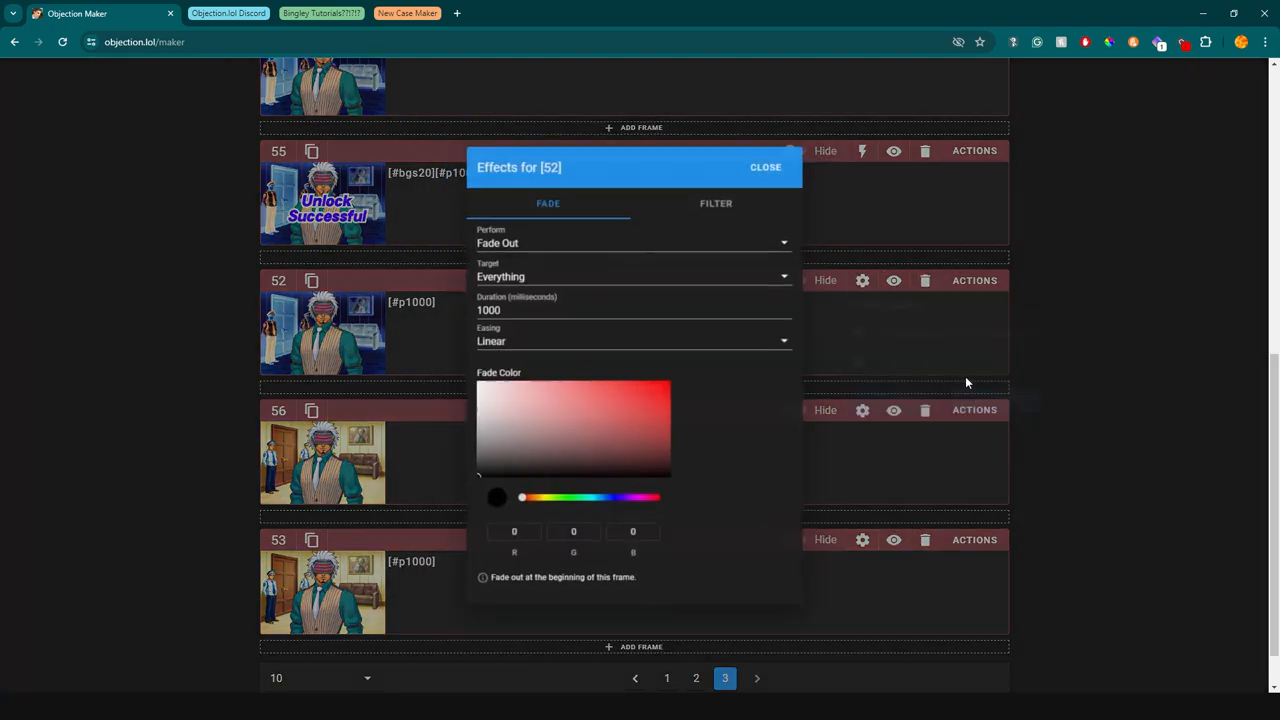
{"action": "left_click", "coordinate": [764, 168]}
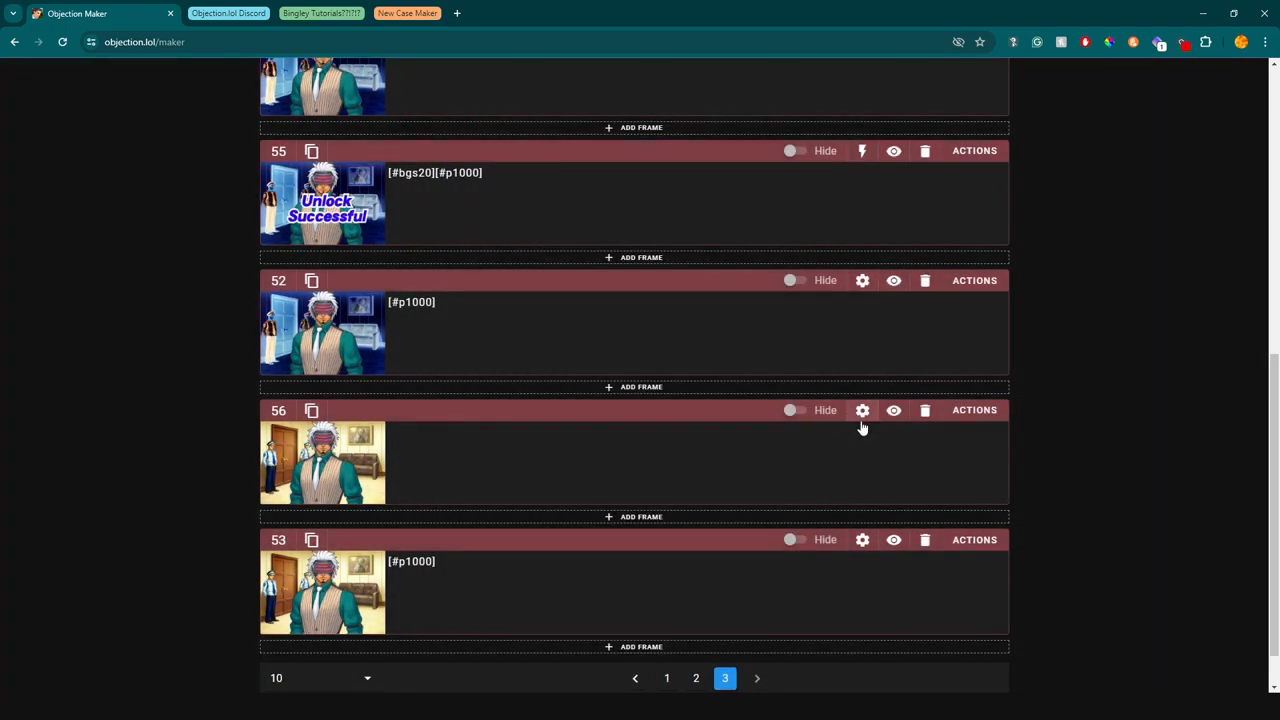
{"action": "scroll", "scroll_direction": "down", "scroll_amount": 3}
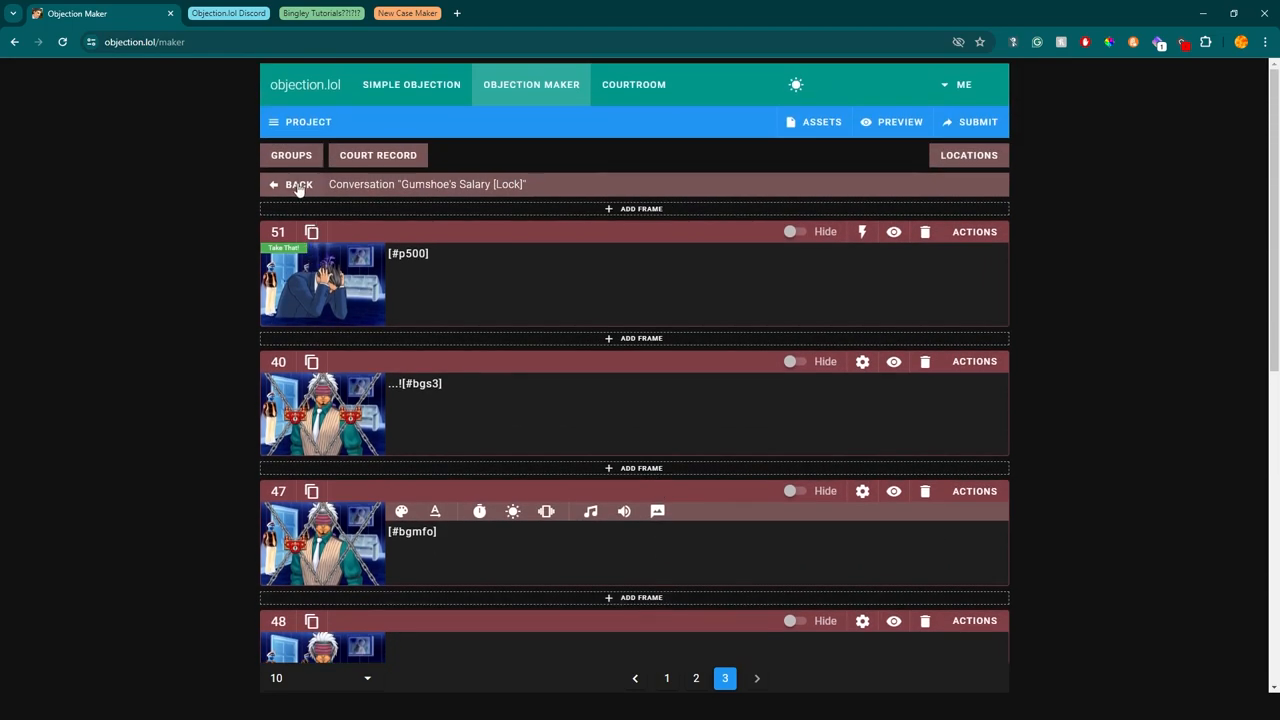
Add a temporary frame 57 after frame 11, browse its case actions, delete it and show the last page
{"action": "left_click", "coordinate": [292, 184]}
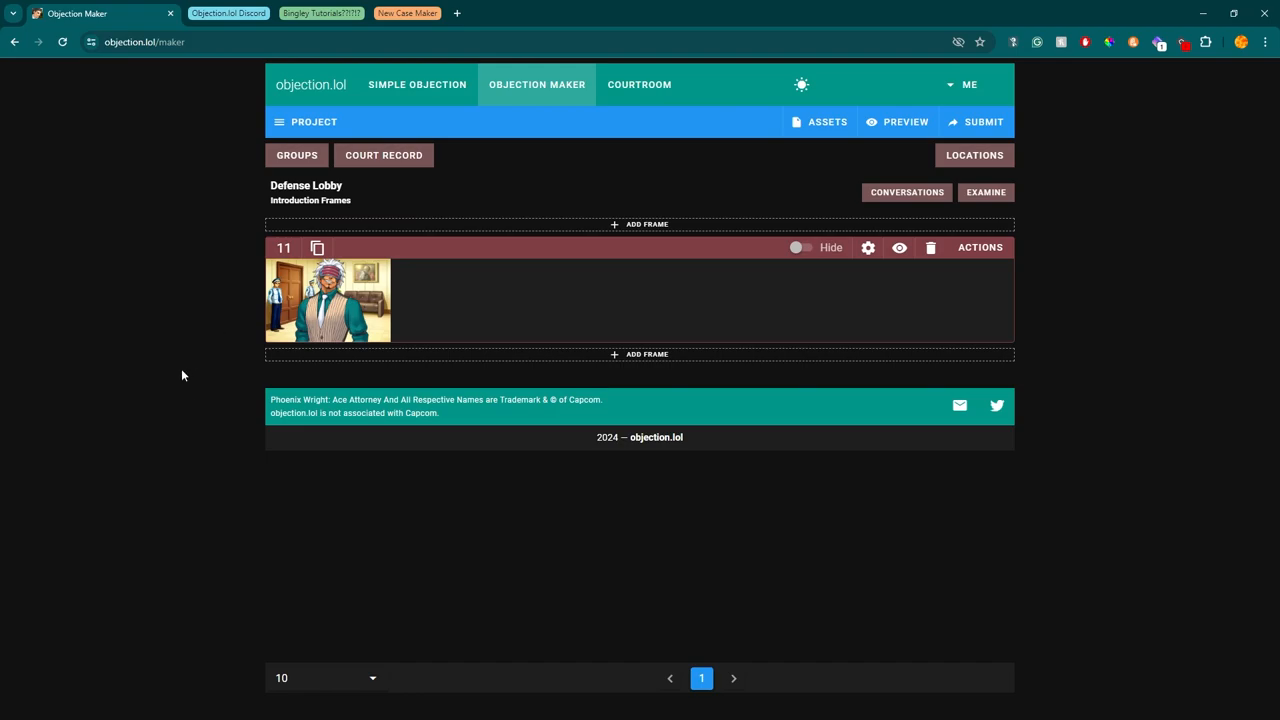
{"action": "mouse_move", "coordinate": [504, 236]}
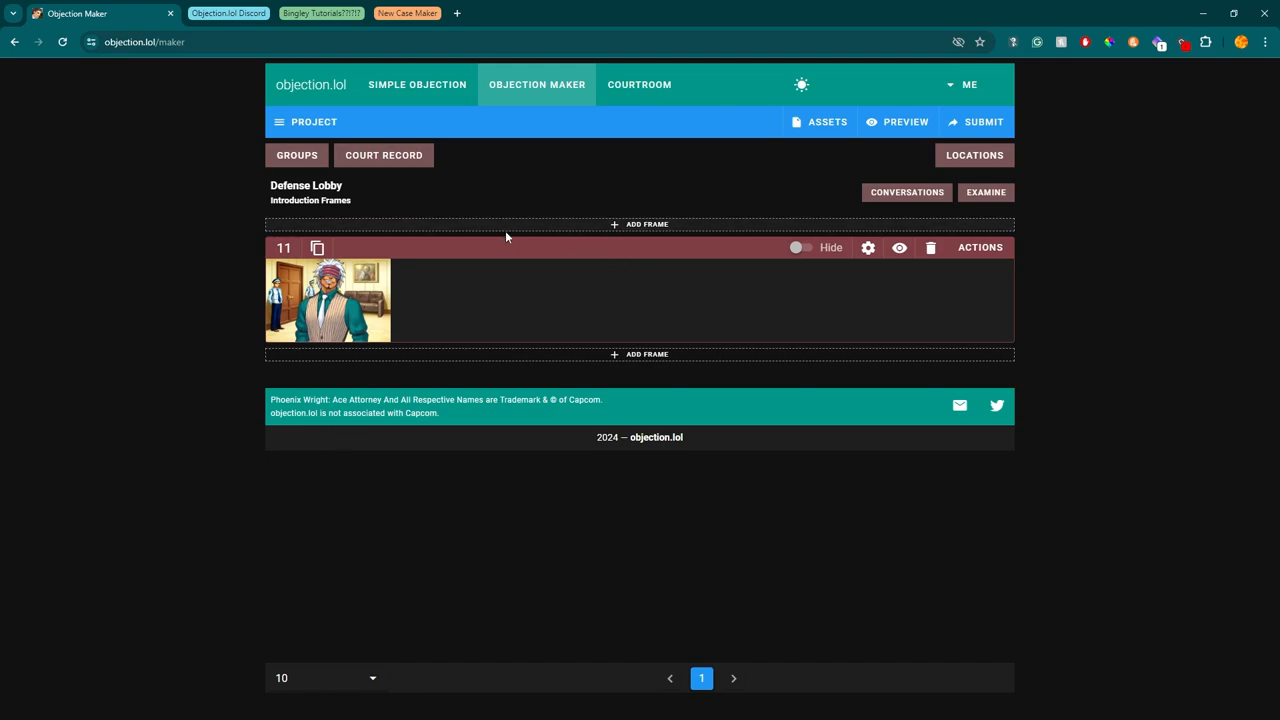
{"action": "mouse_move", "coordinate": [656, 368]}
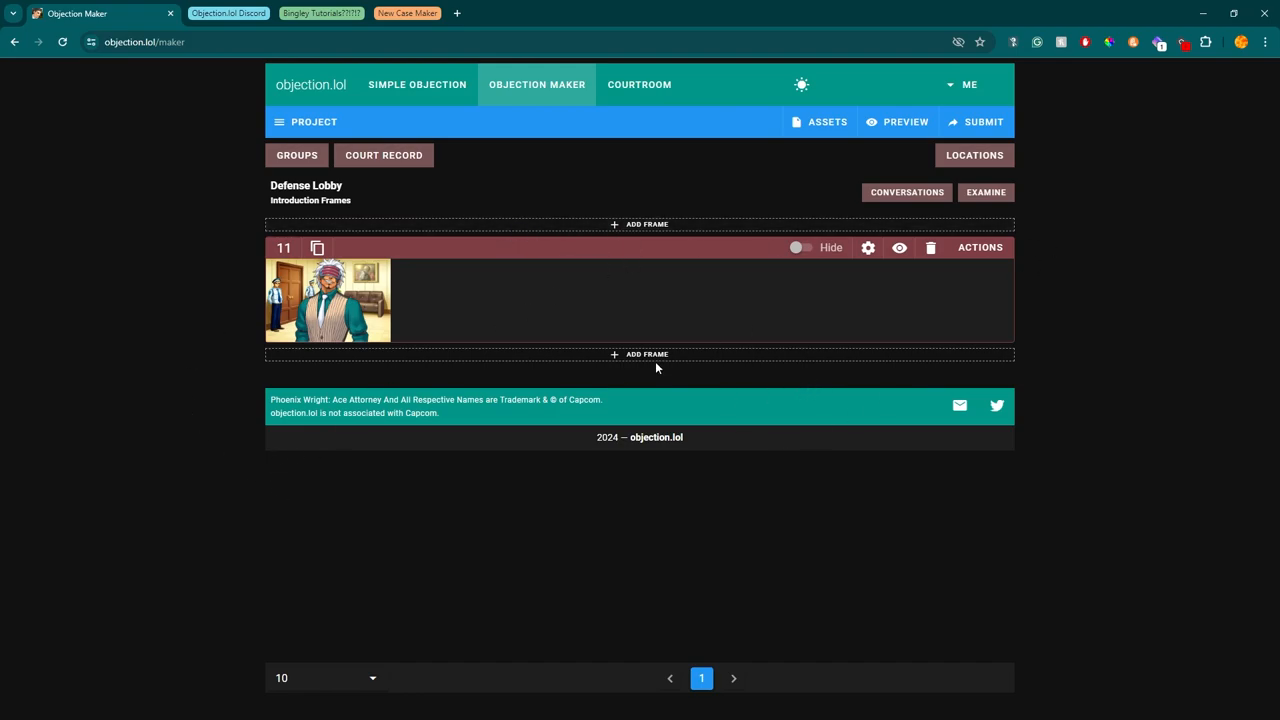
{"action": "left_click", "coordinate": [980, 376]}
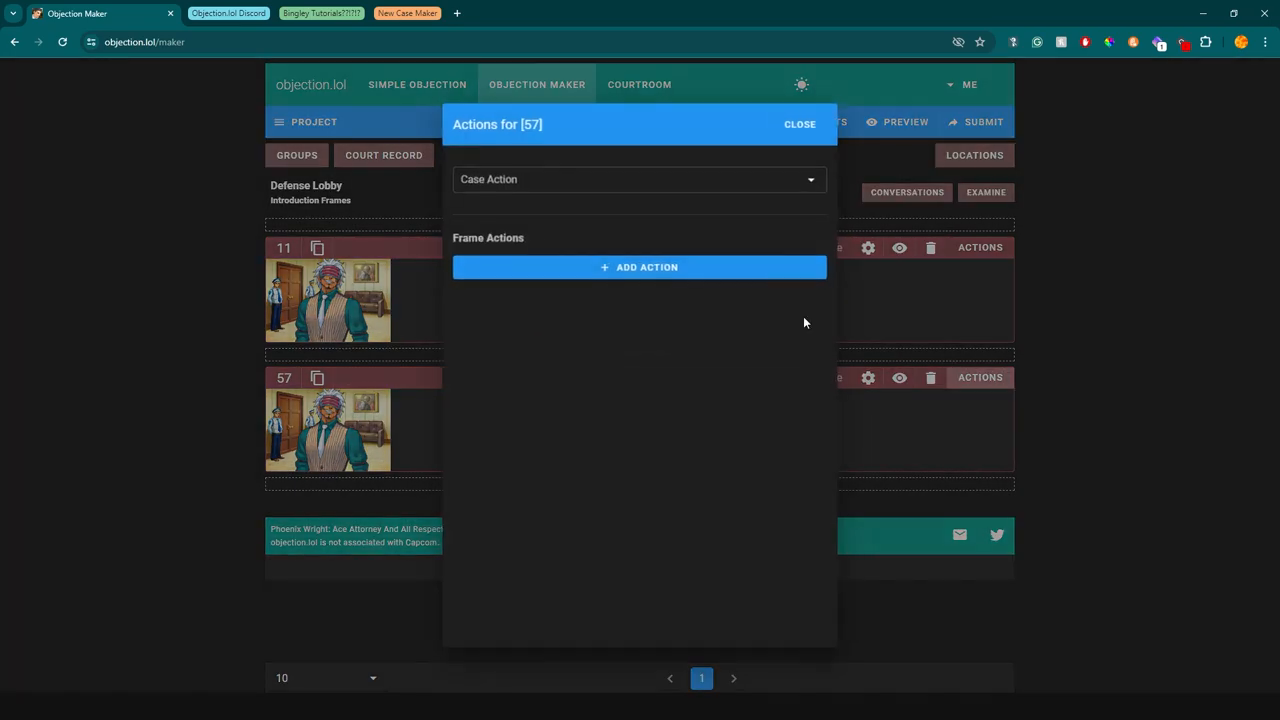
{"action": "left_click", "coordinate": [638, 180]}
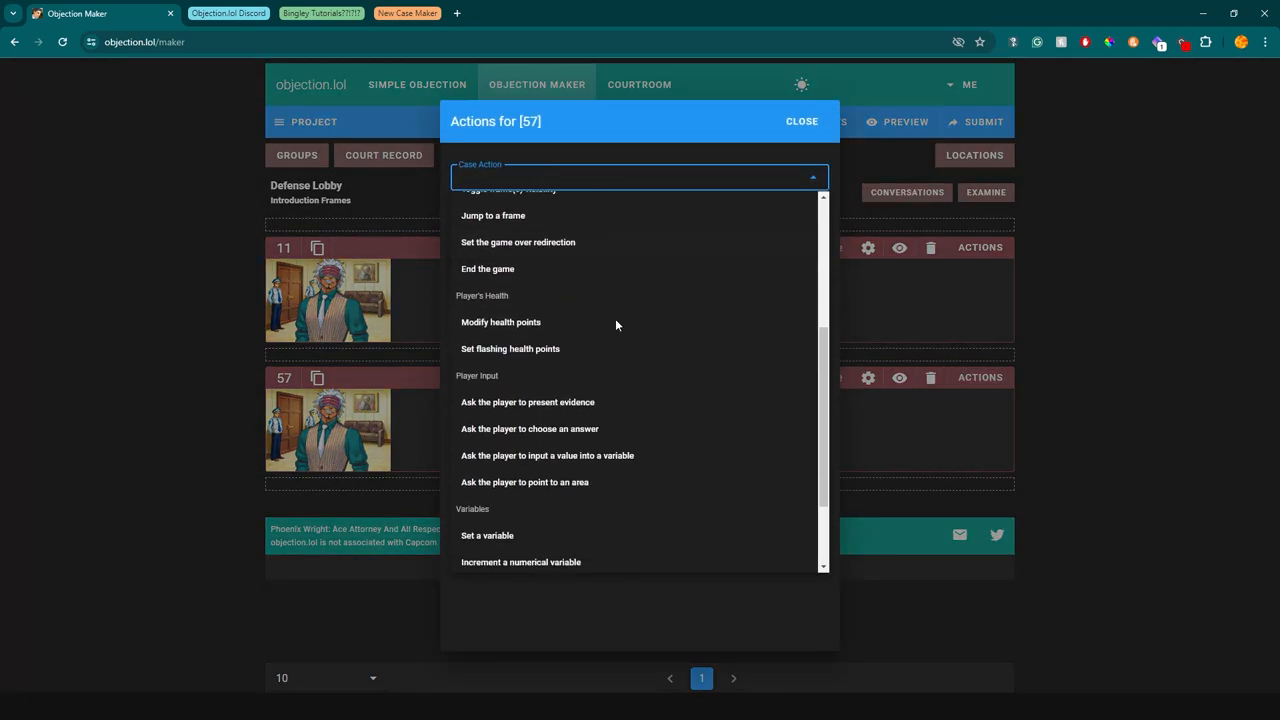
{"action": "mouse_move", "coordinate": [610, 348]}
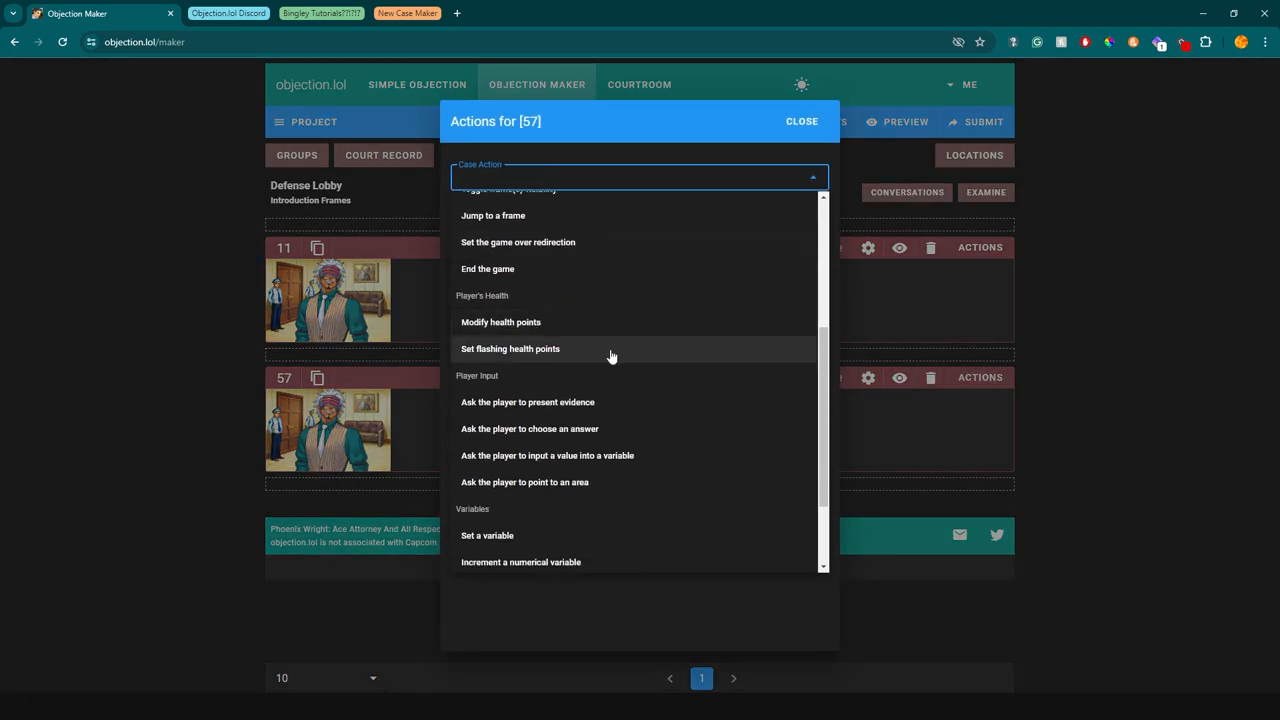
{"action": "left_click", "coordinate": [800, 122]}
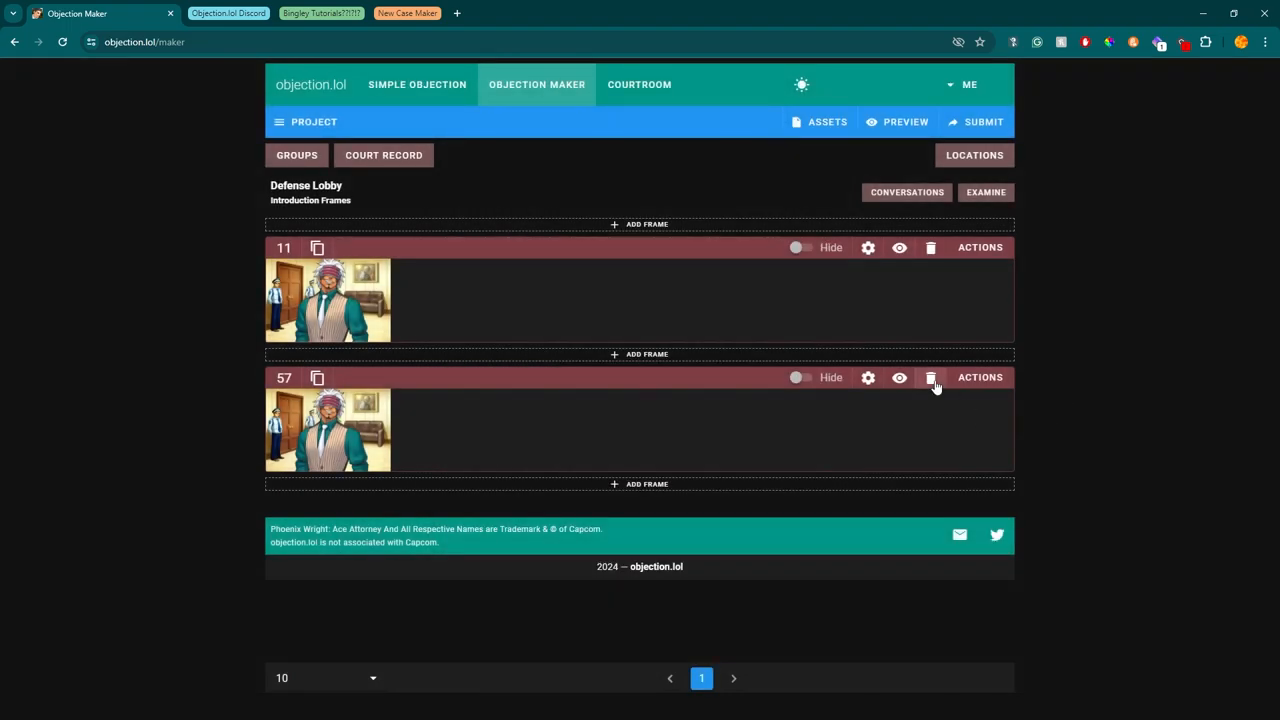
{"action": "left_click", "coordinate": [930, 376]}
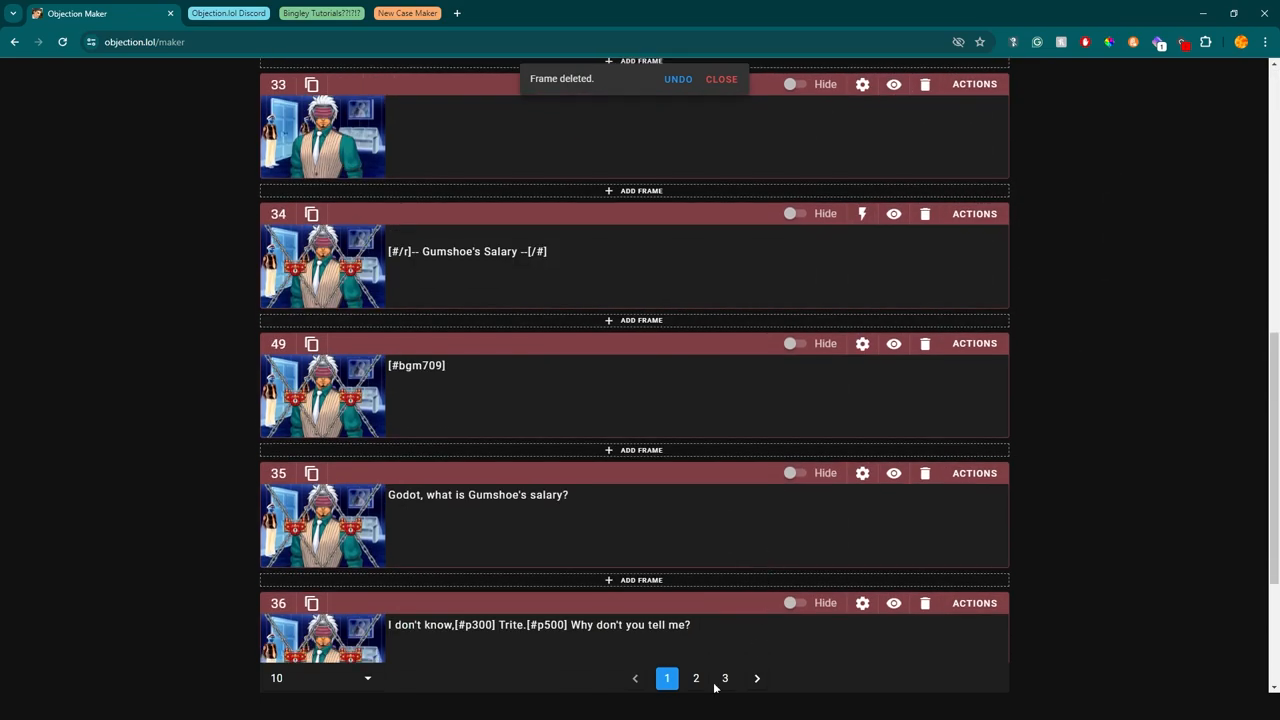
{"action": "left_click", "coordinate": [724, 678]}
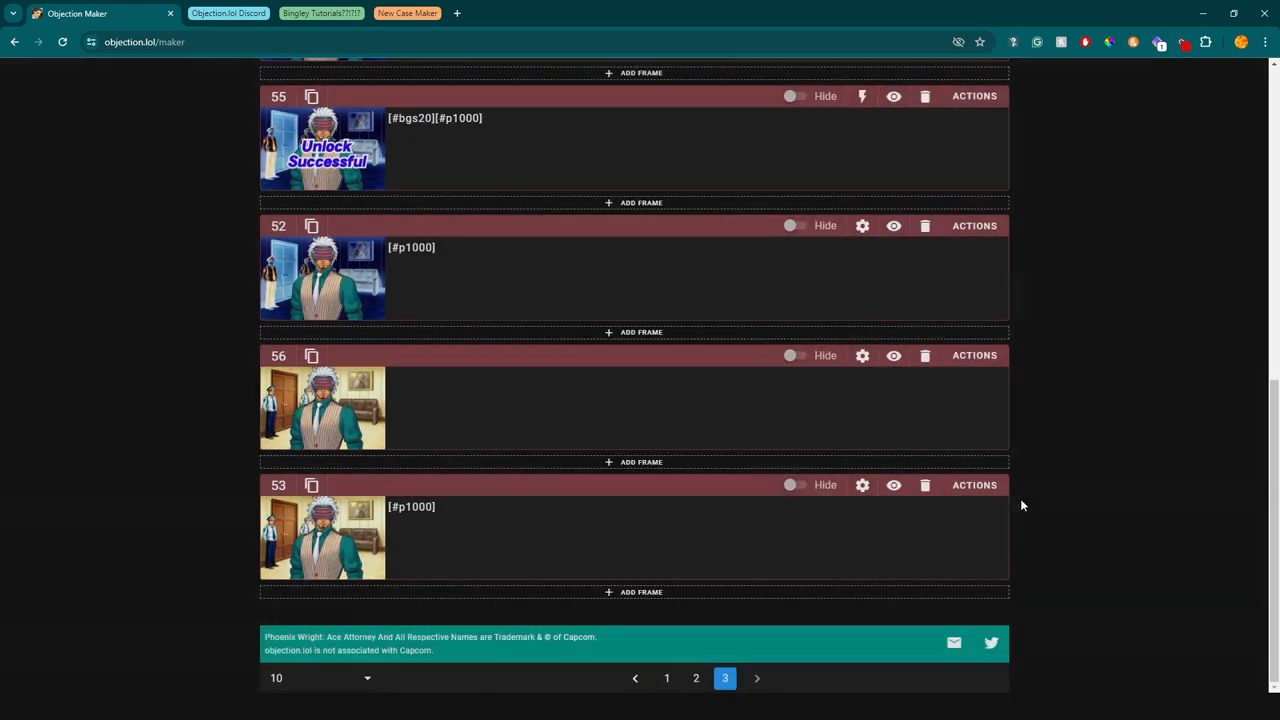
Review the Unlock Successful frame 55's 60-point health increase action
{"action": "left_click", "coordinate": [972, 96]}
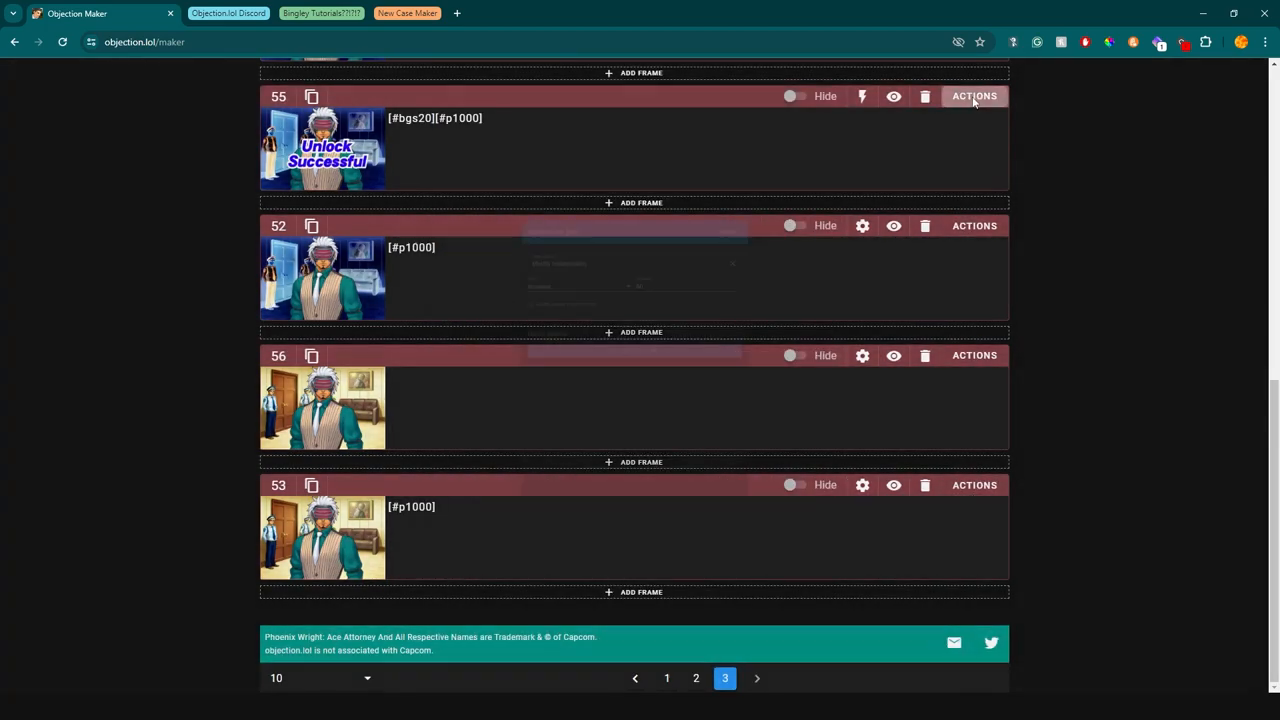
{"action": "left_click", "coordinate": [972, 96]}
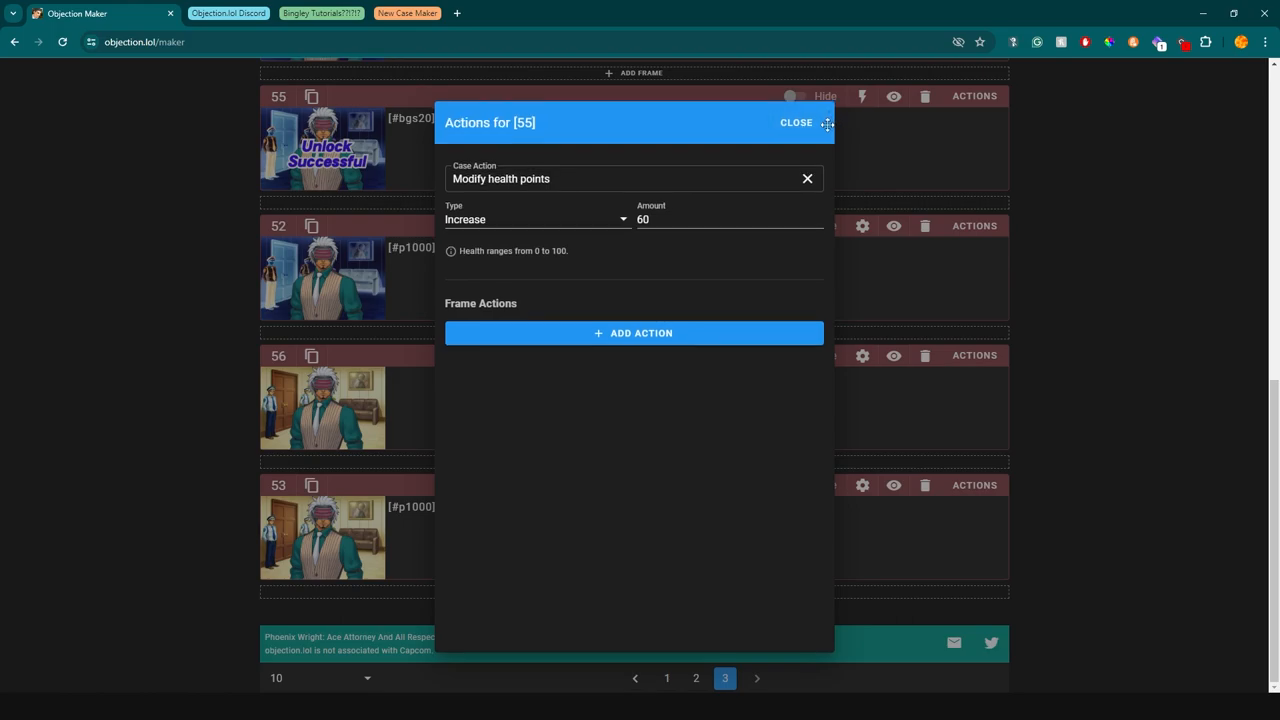
{"action": "left_click", "coordinate": [796, 122]}
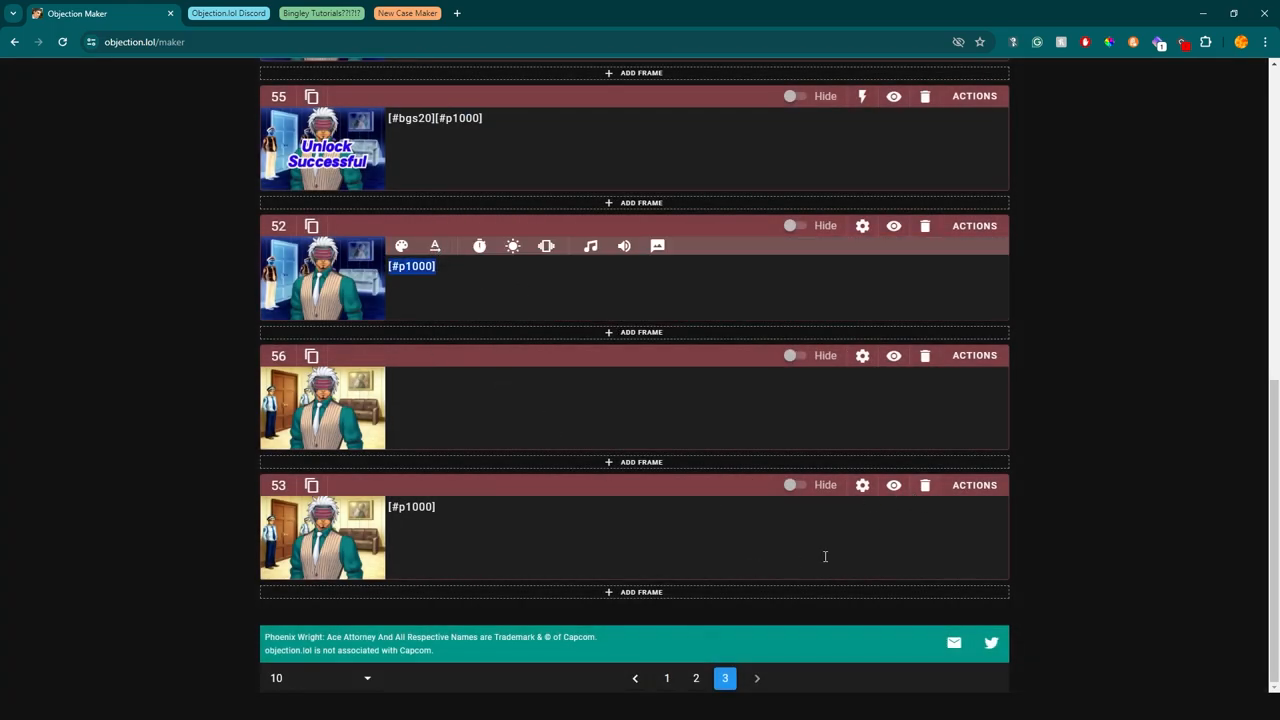
Make frame 53 toggle visibility of the Gumshoe's Salary [Lock] conversation
{"action": "left_click", "coordinate": [972, 486]}
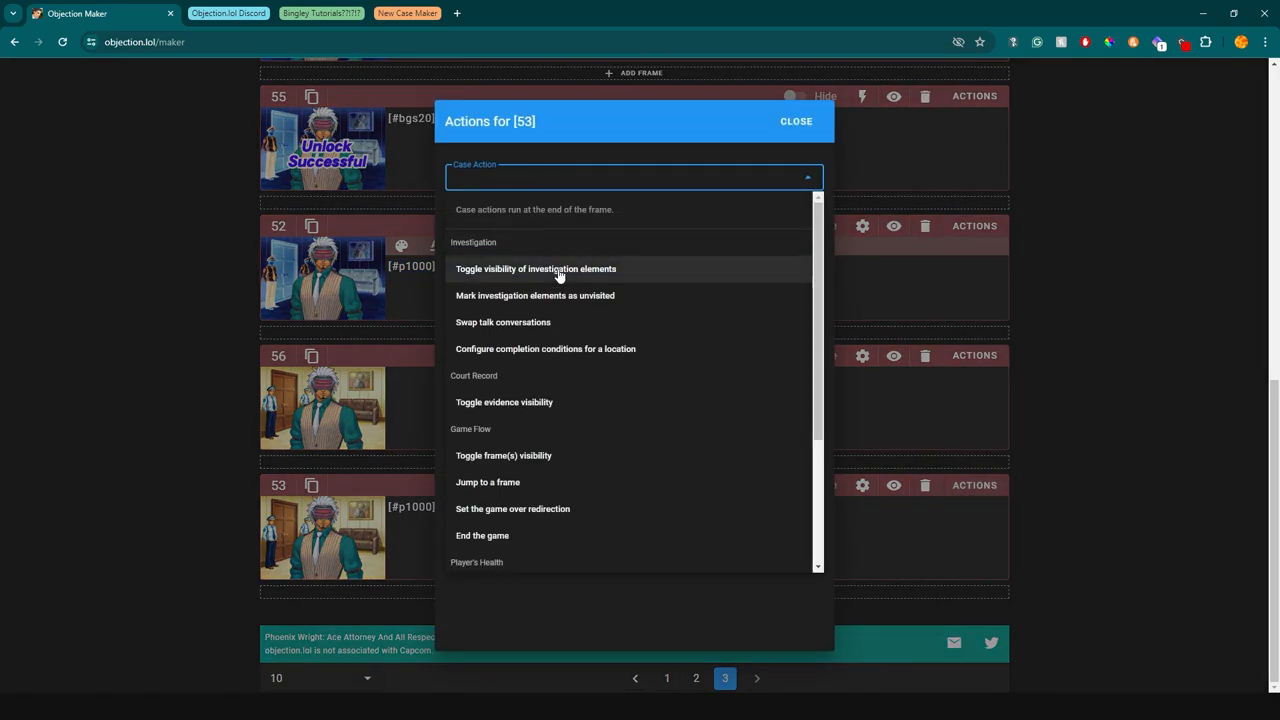
{"action": "left_click", "coordinate": [536, 268]}
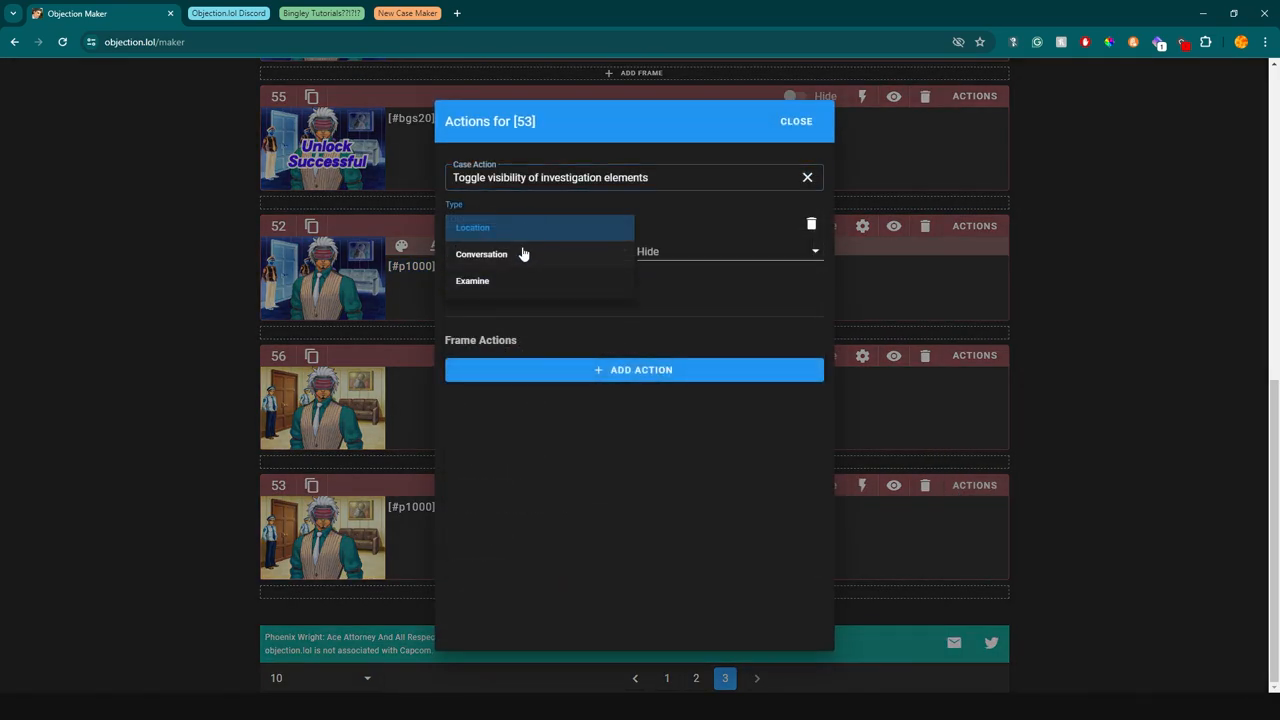
{"action": "left_click", "coordinate": [480, 254]}
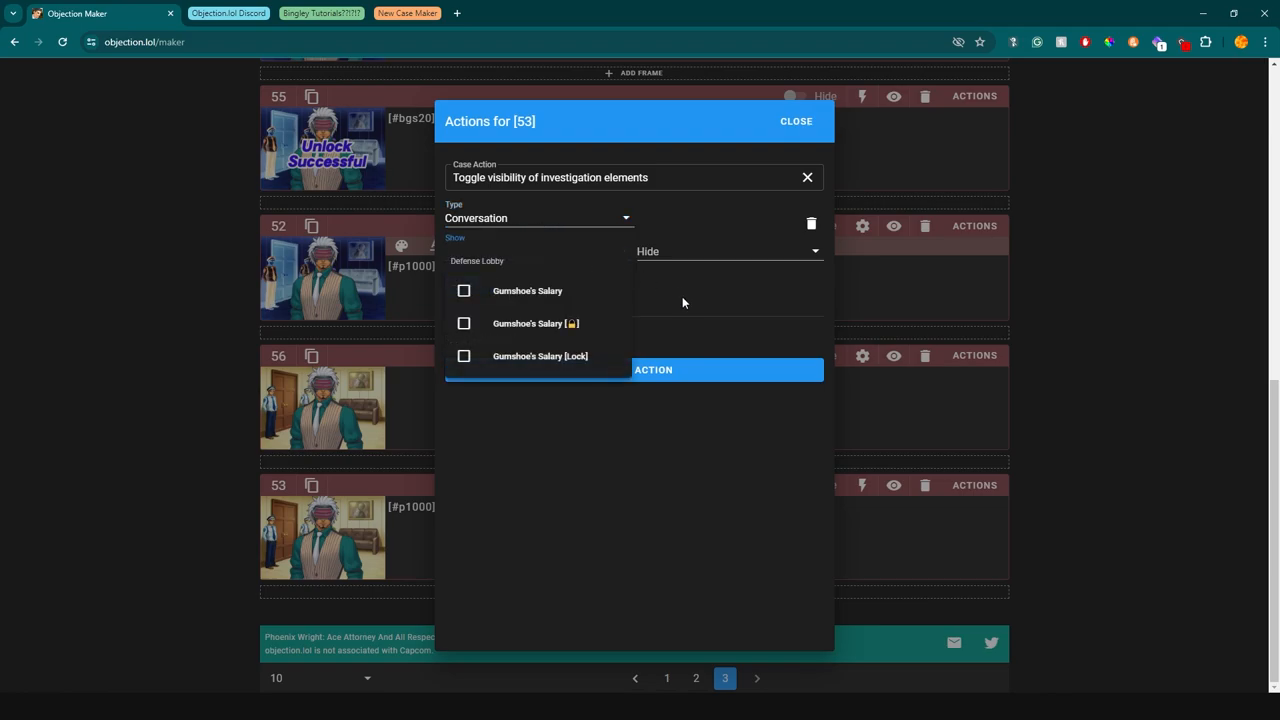
{"action": "mouse_move", "coordinate": [604, 360]}
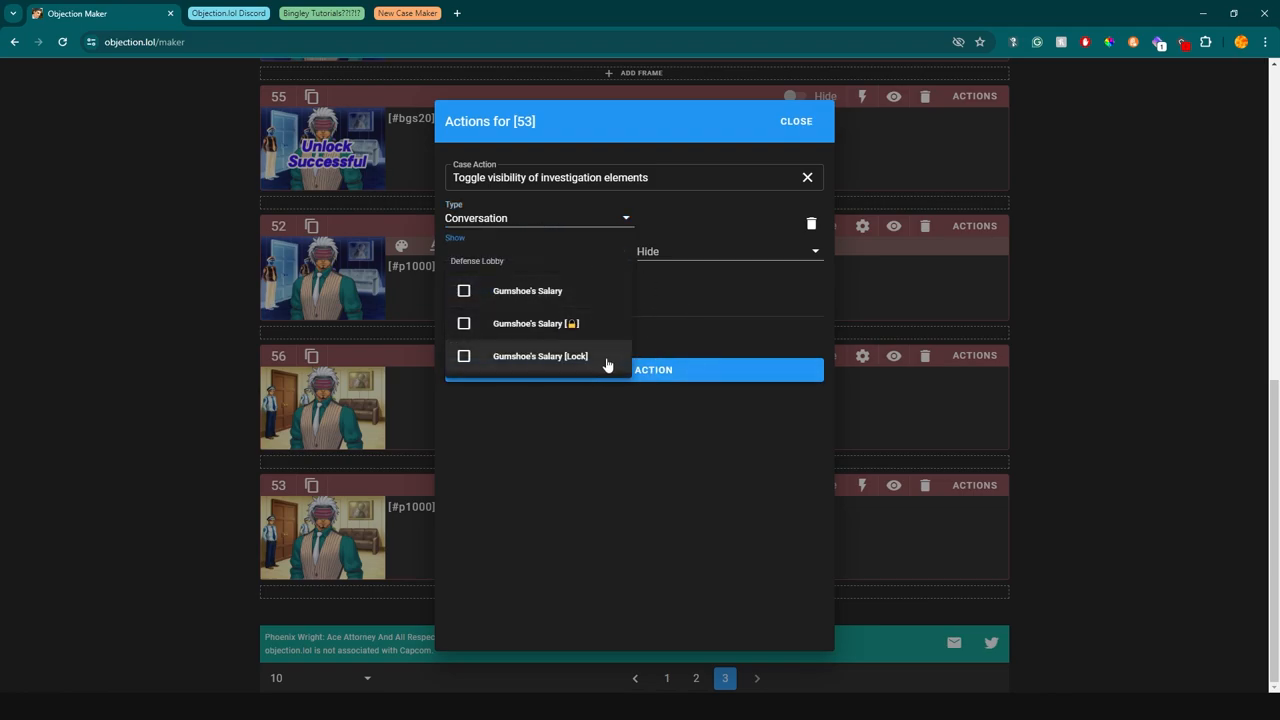
{"action": "left_click", "coordinate": [796, 122]}
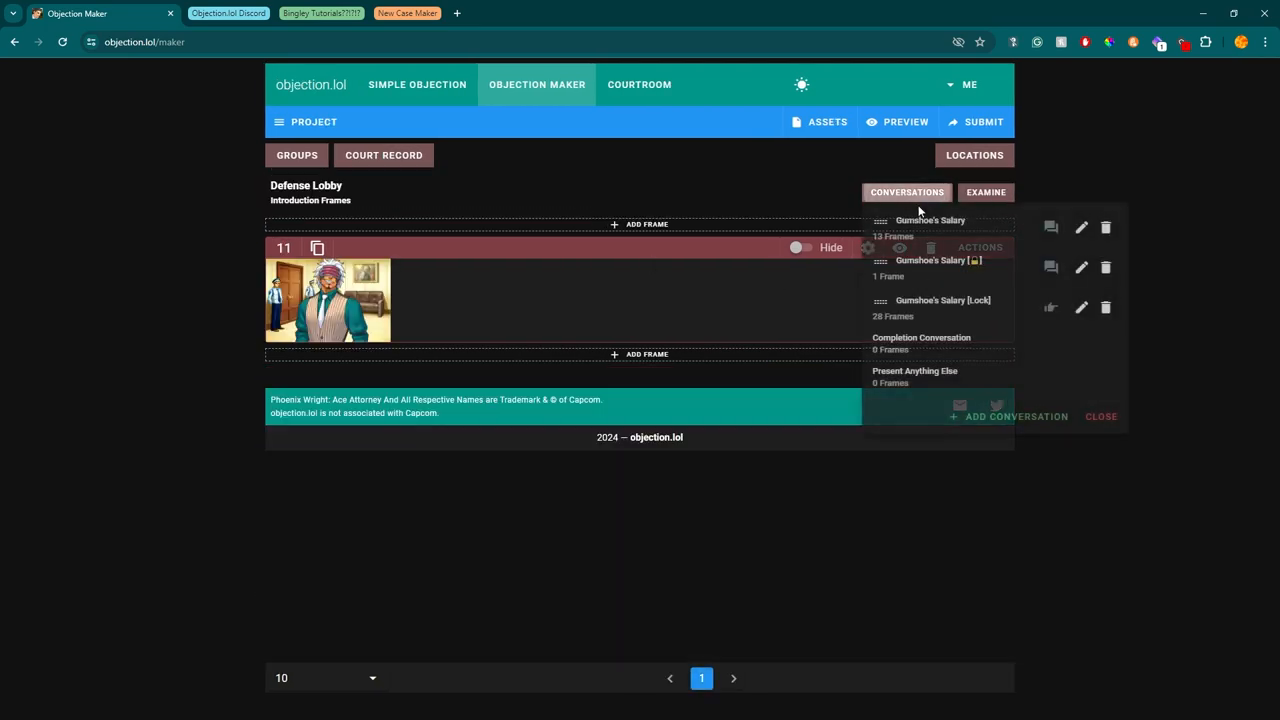
{"action": "left_click", "coordinate": [930, 220]}
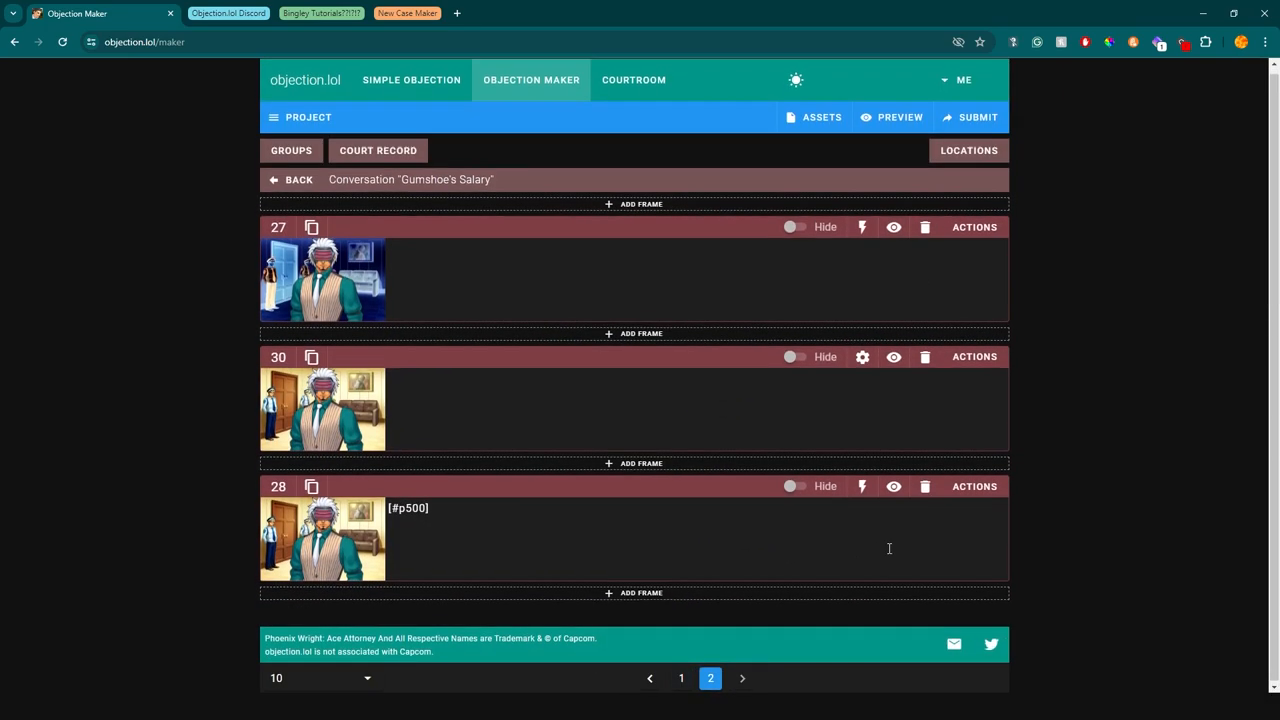
{"action": "left_click", "coordinate": [972, 486]}
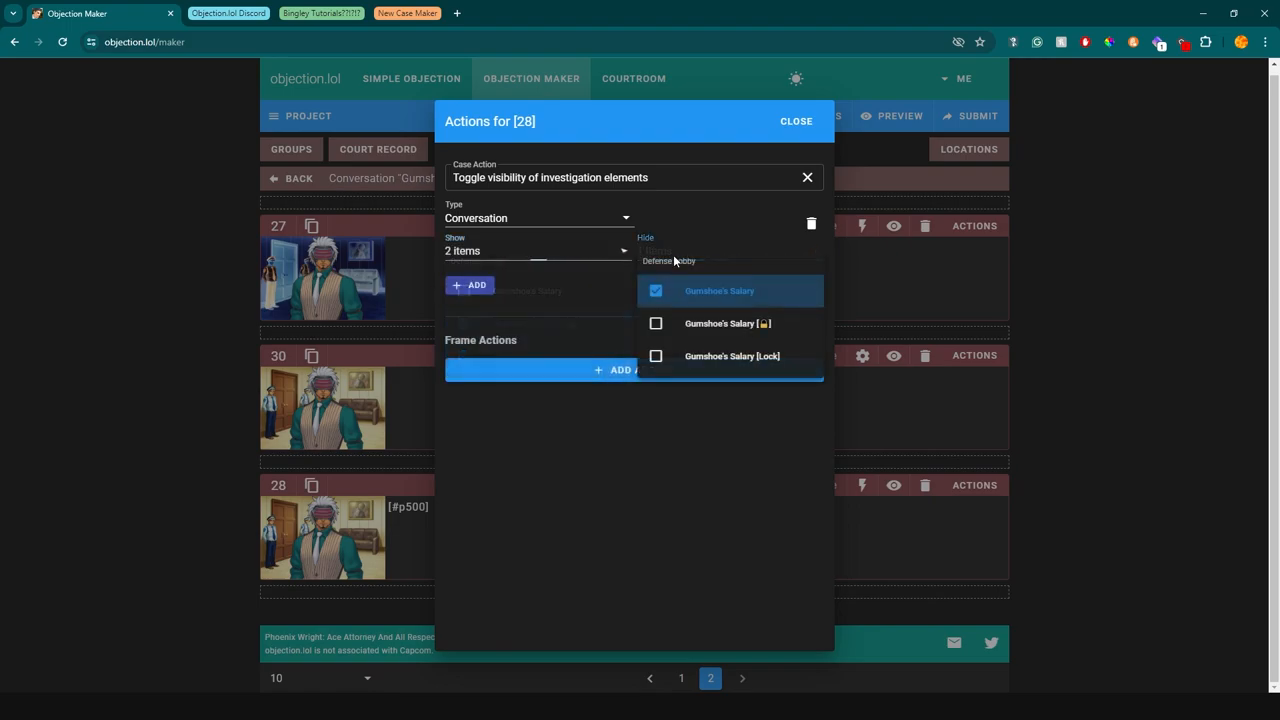
{"action": "left_click", "coordinate": [656, 292]}
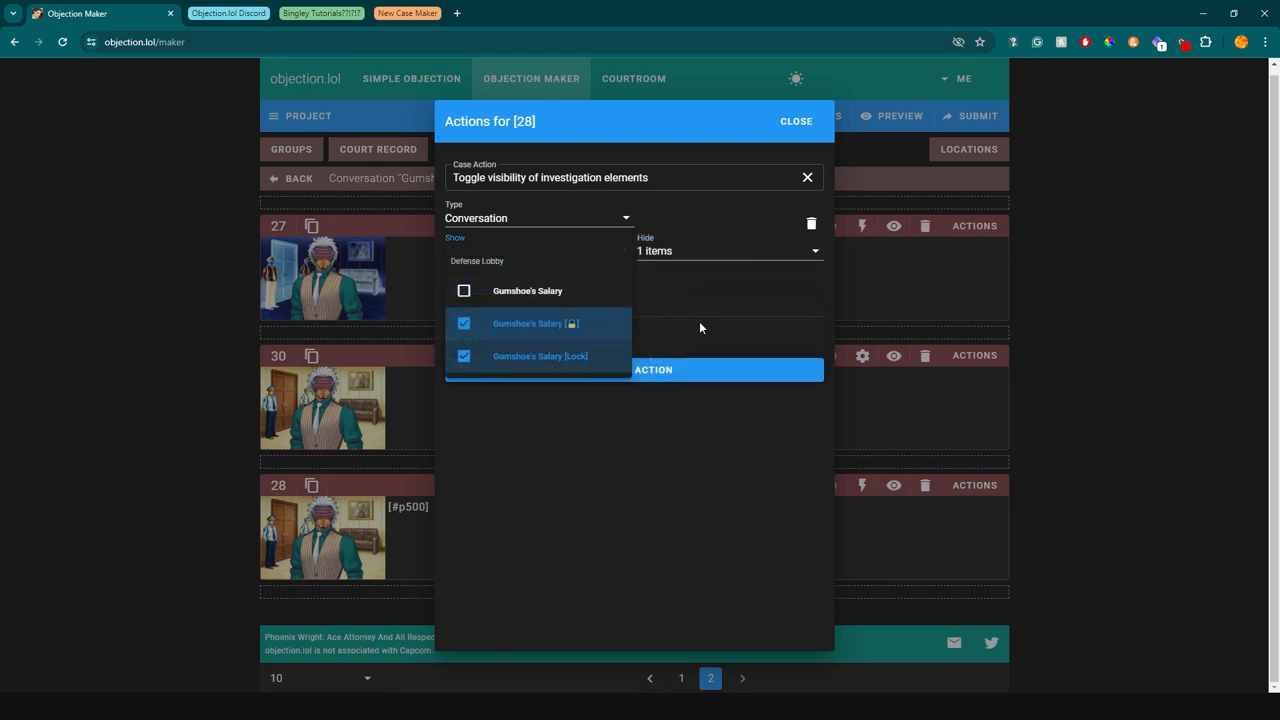
{"action": "left_click", "coordinate": [796, 122]}
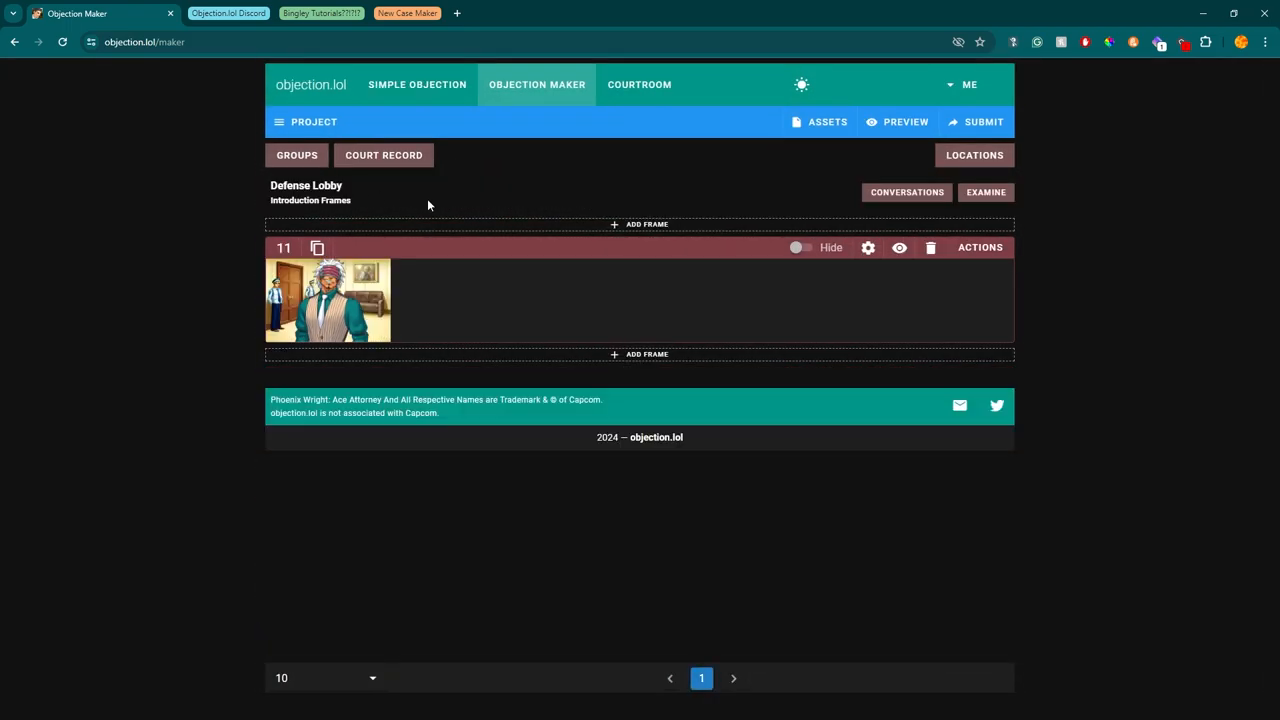
{"action": "left_click", "coordinate": [906, 192]}
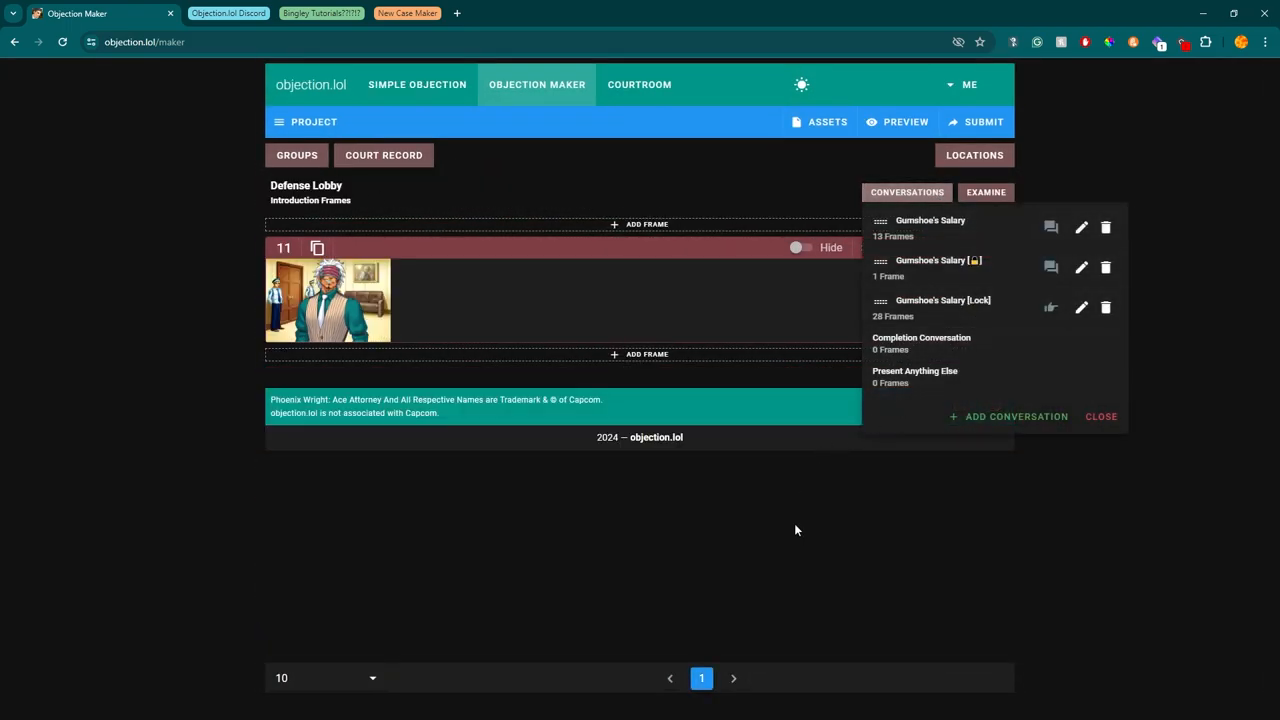
{"action": "left_click", "coordinate": [1100, 416]}
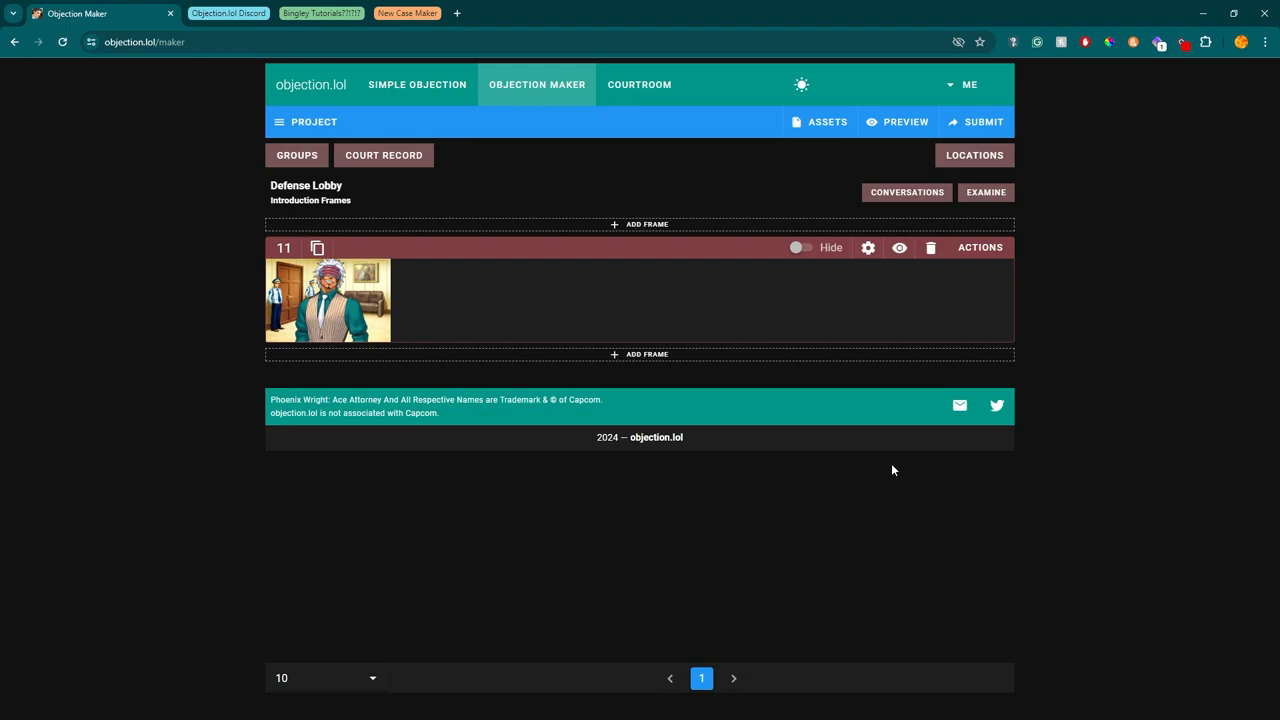
{"action": "mouse_move", "coordinate": [1012, 360]}
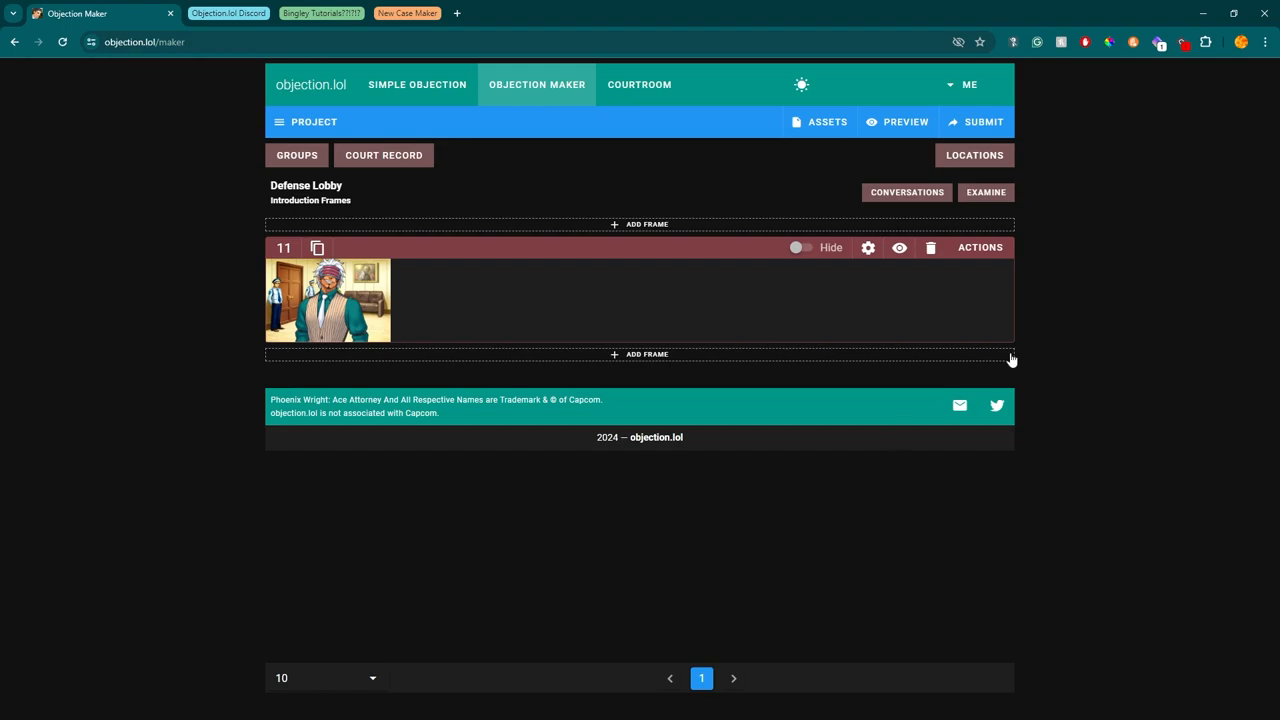
{"action": "mouse_move", "coordinate": [730, 348]}
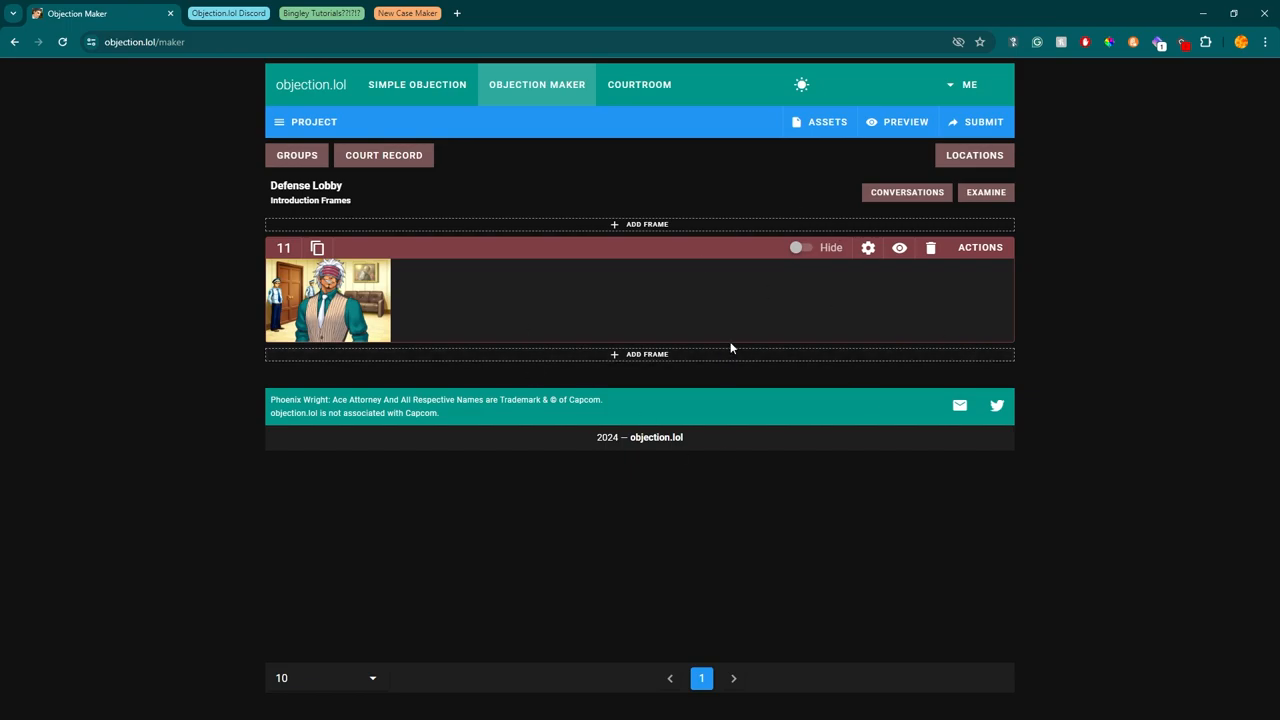
{"action": "mouse_move", "coordinate": [740, 320]}
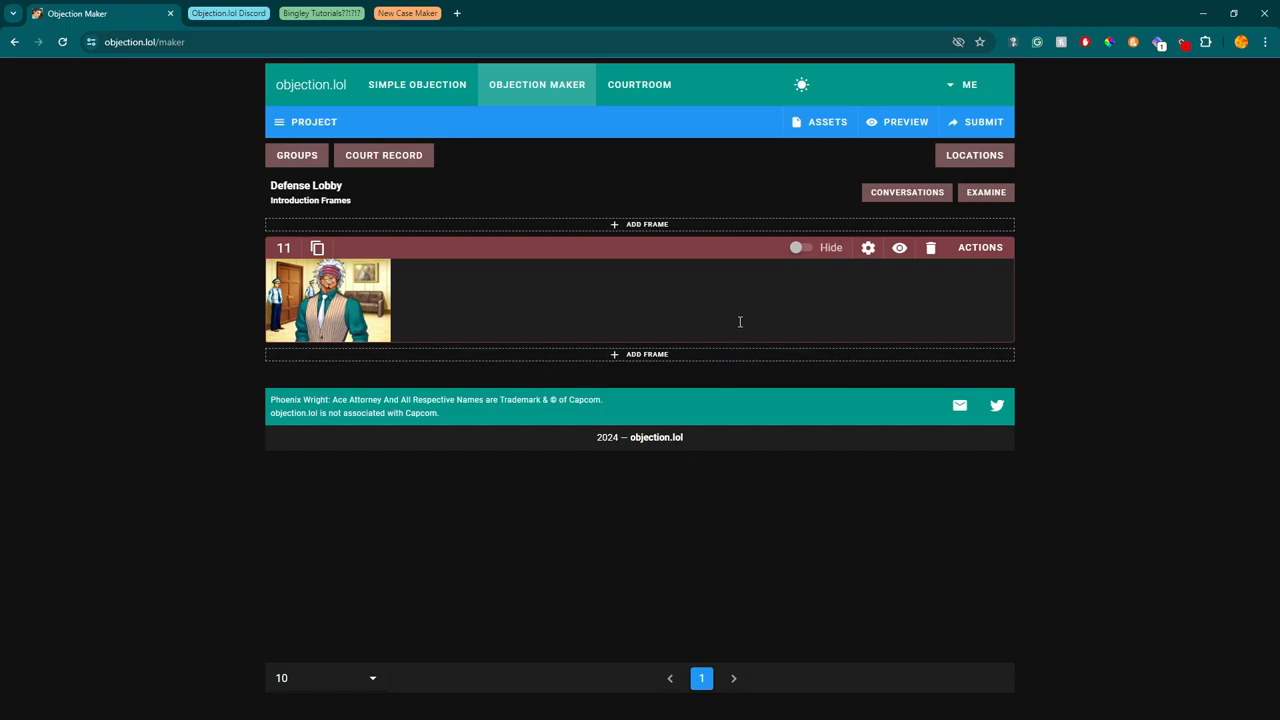
{"action": "mouse_move", "coordinate": [480, 242]}
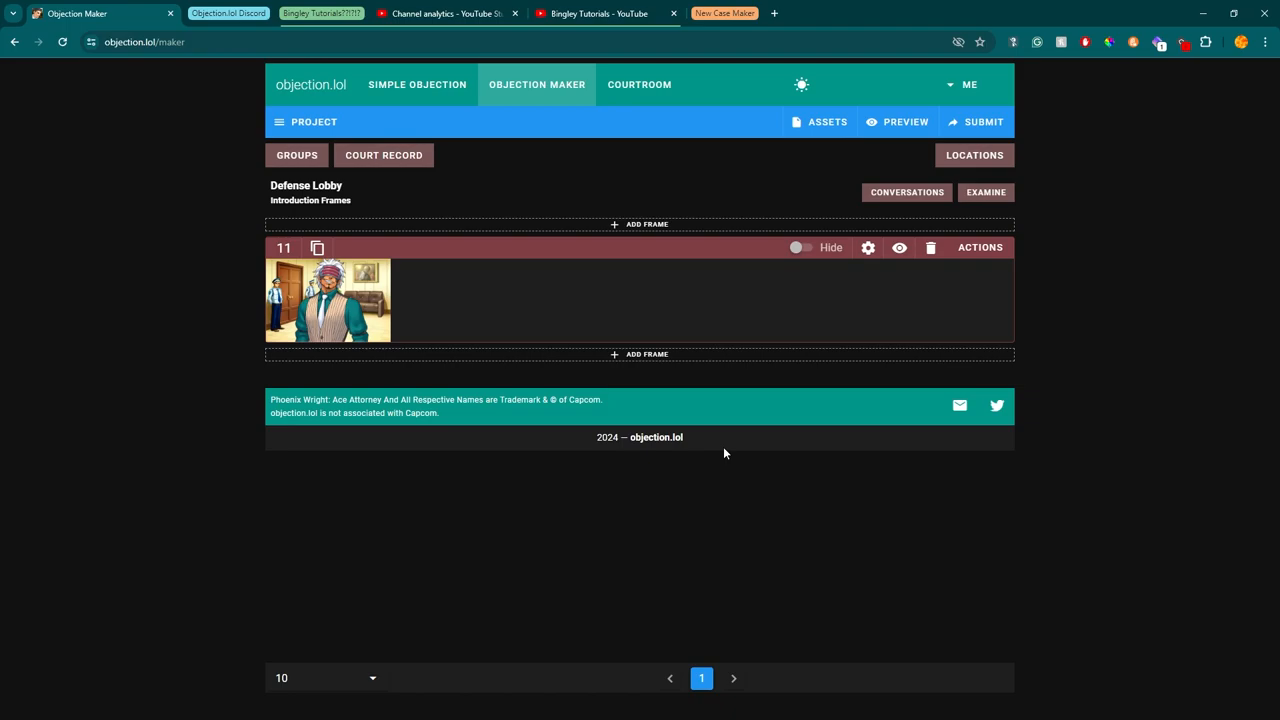
{"action": "mouse_move", "coordinate": [376, 524]}
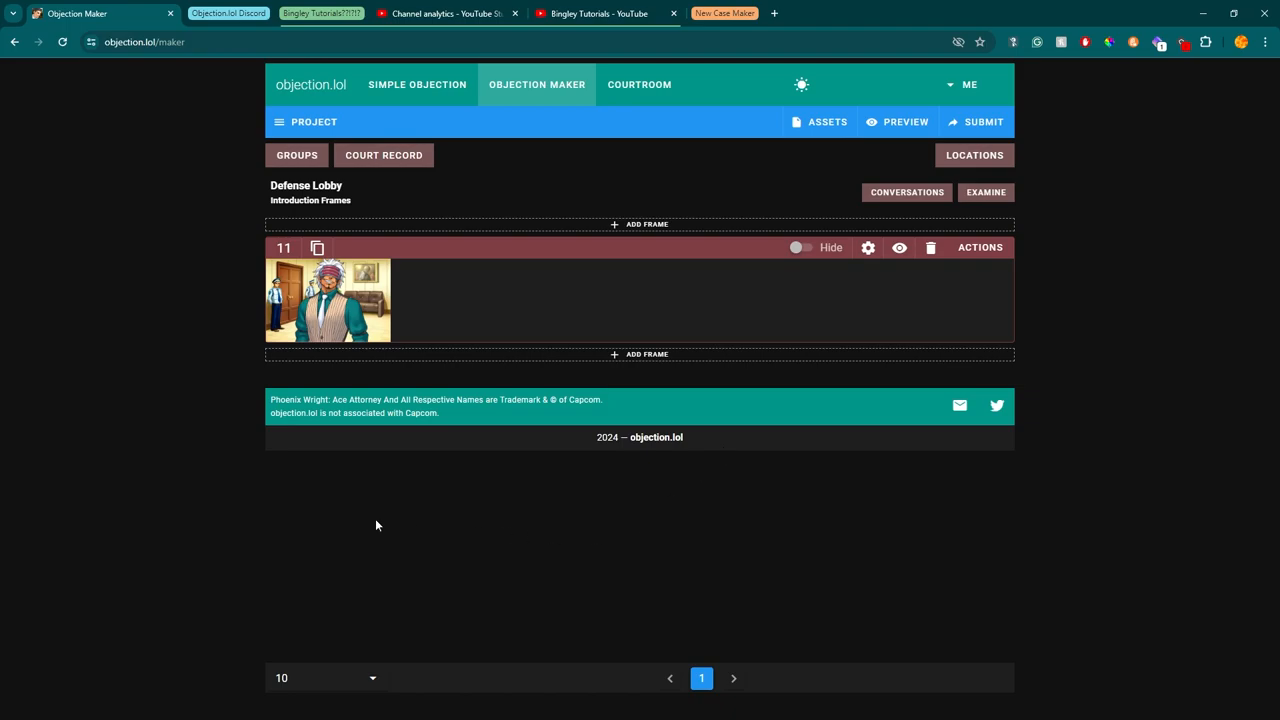